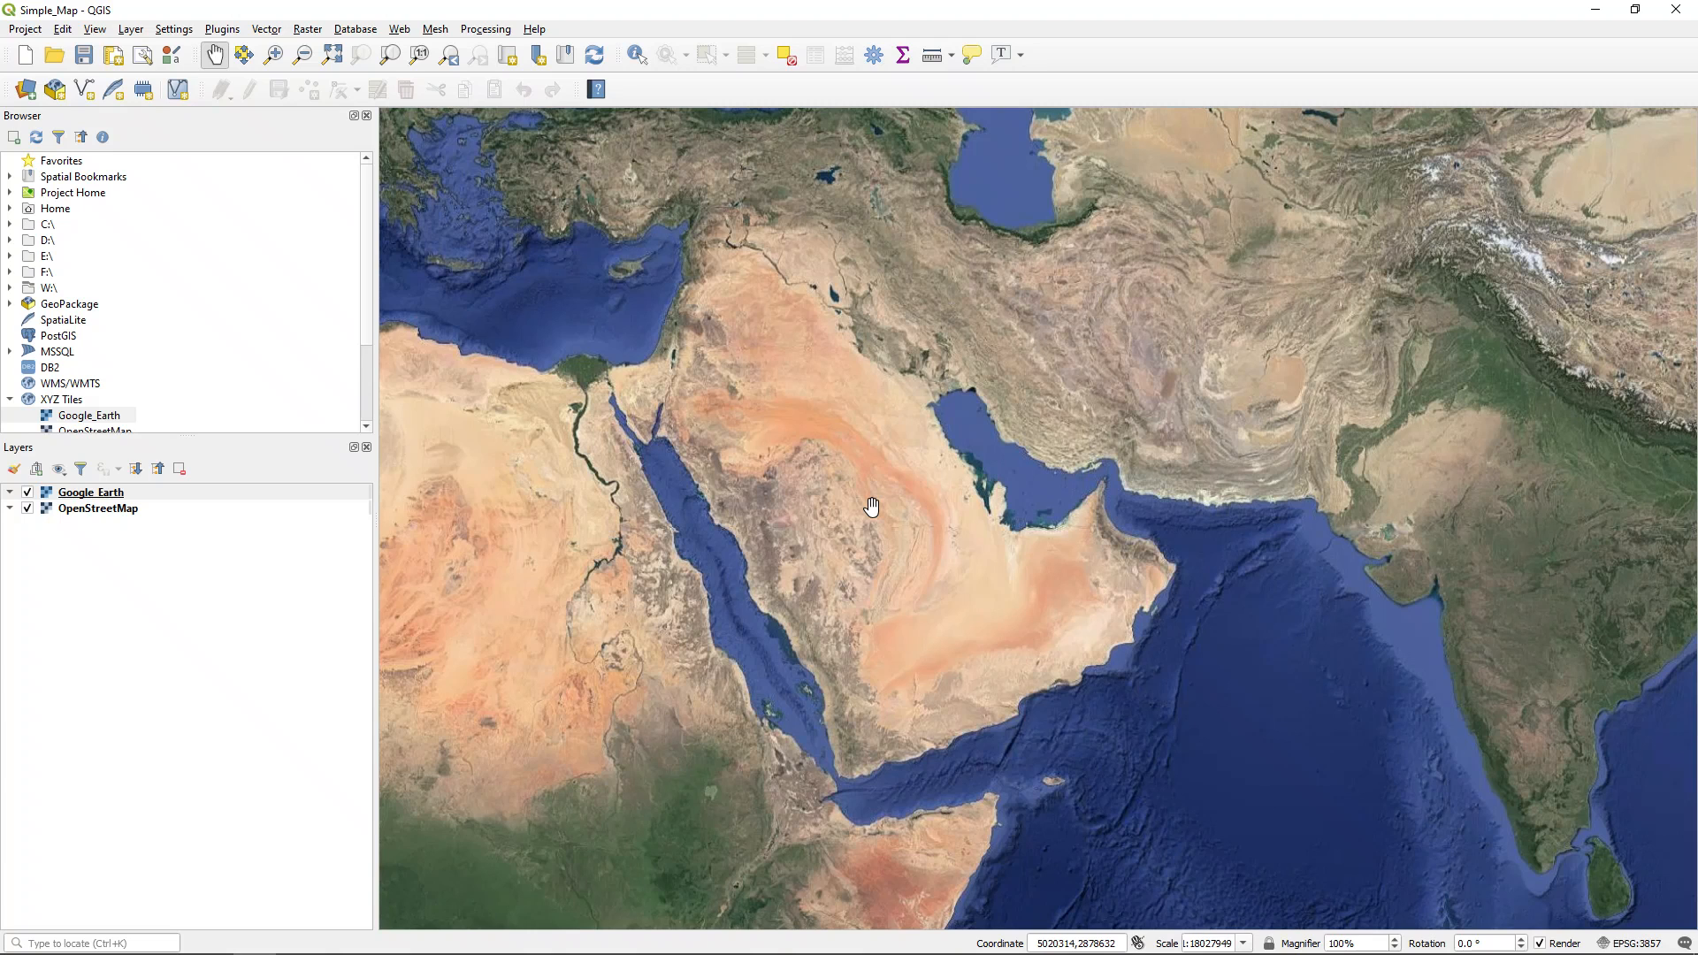
Switch from QGIS to Firefox and bring up the naturalearthdata.com home page
{"action": "left_click", "coordinate": [252, 939]}
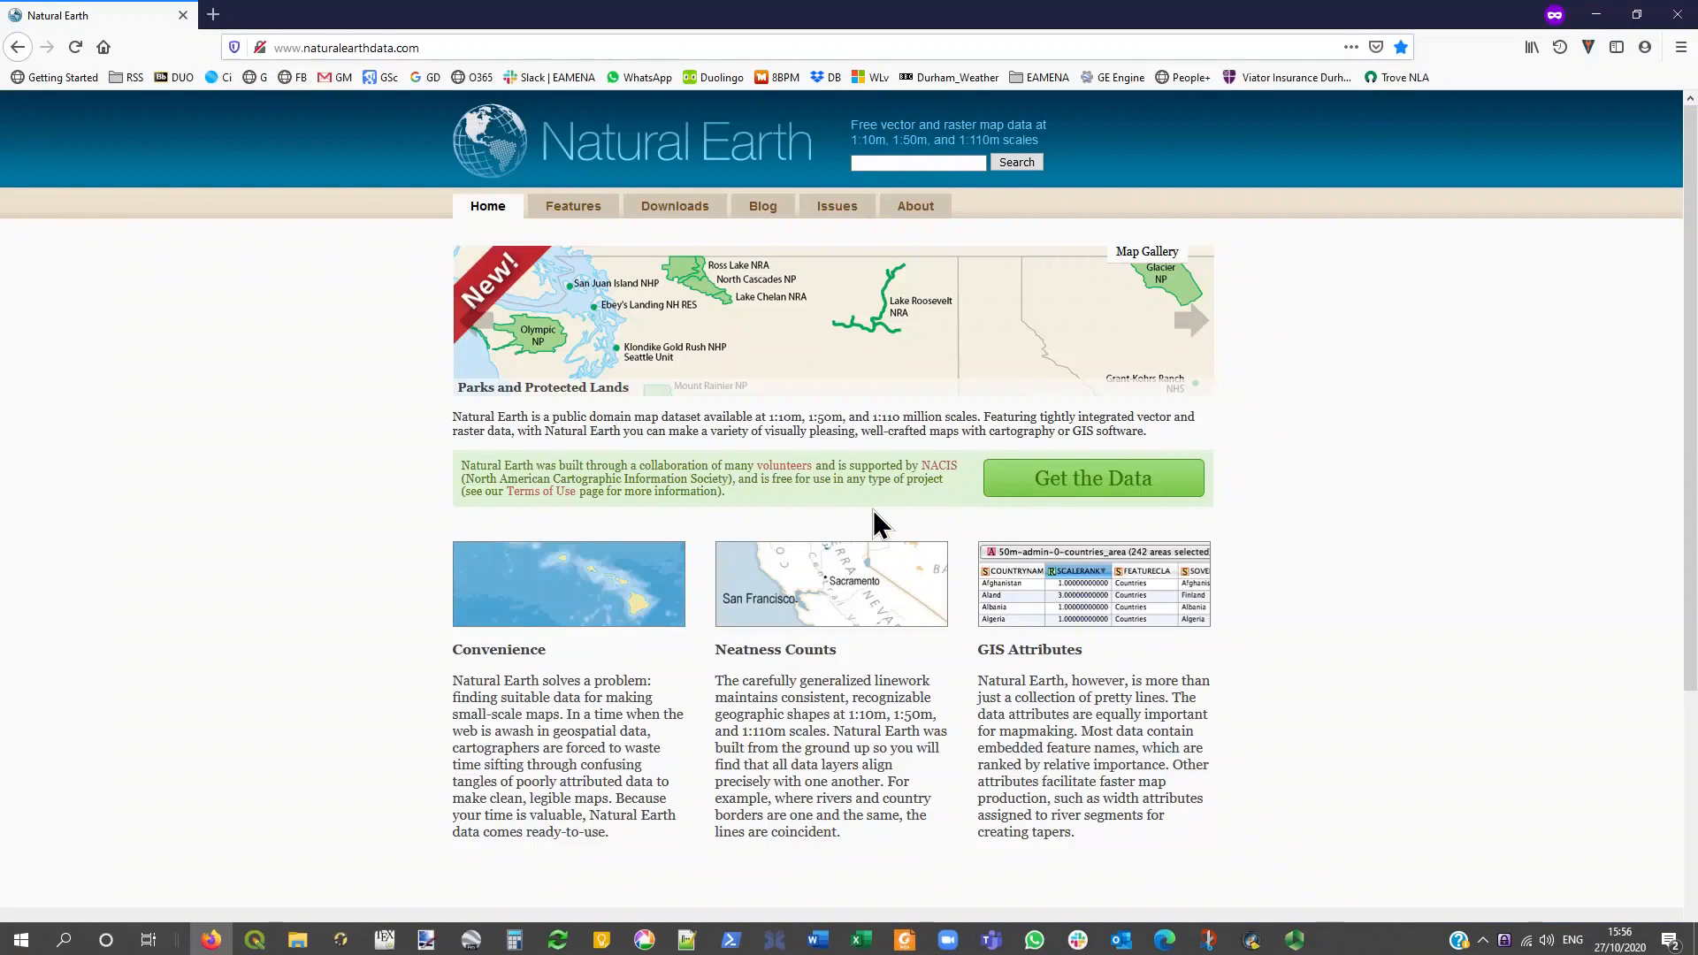
{"action": "scroll", "scroll_direction": "down", "scroll_amount": 3}
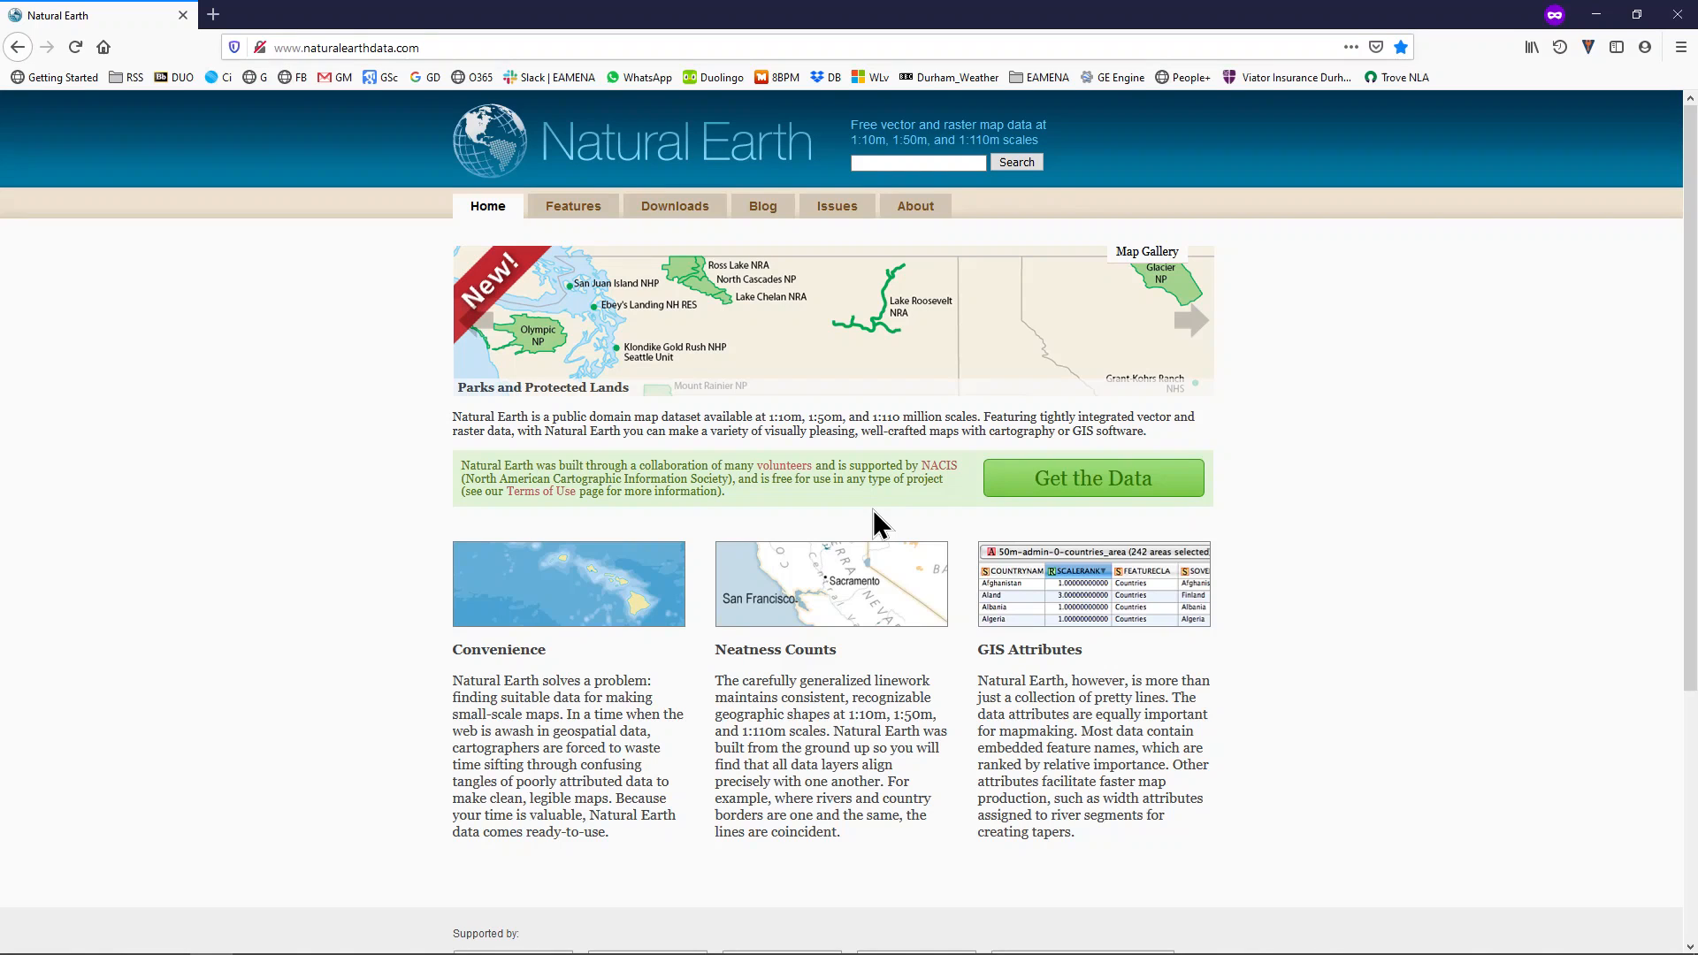
{"action": "left_click", "coordinate": [1190, 320]}
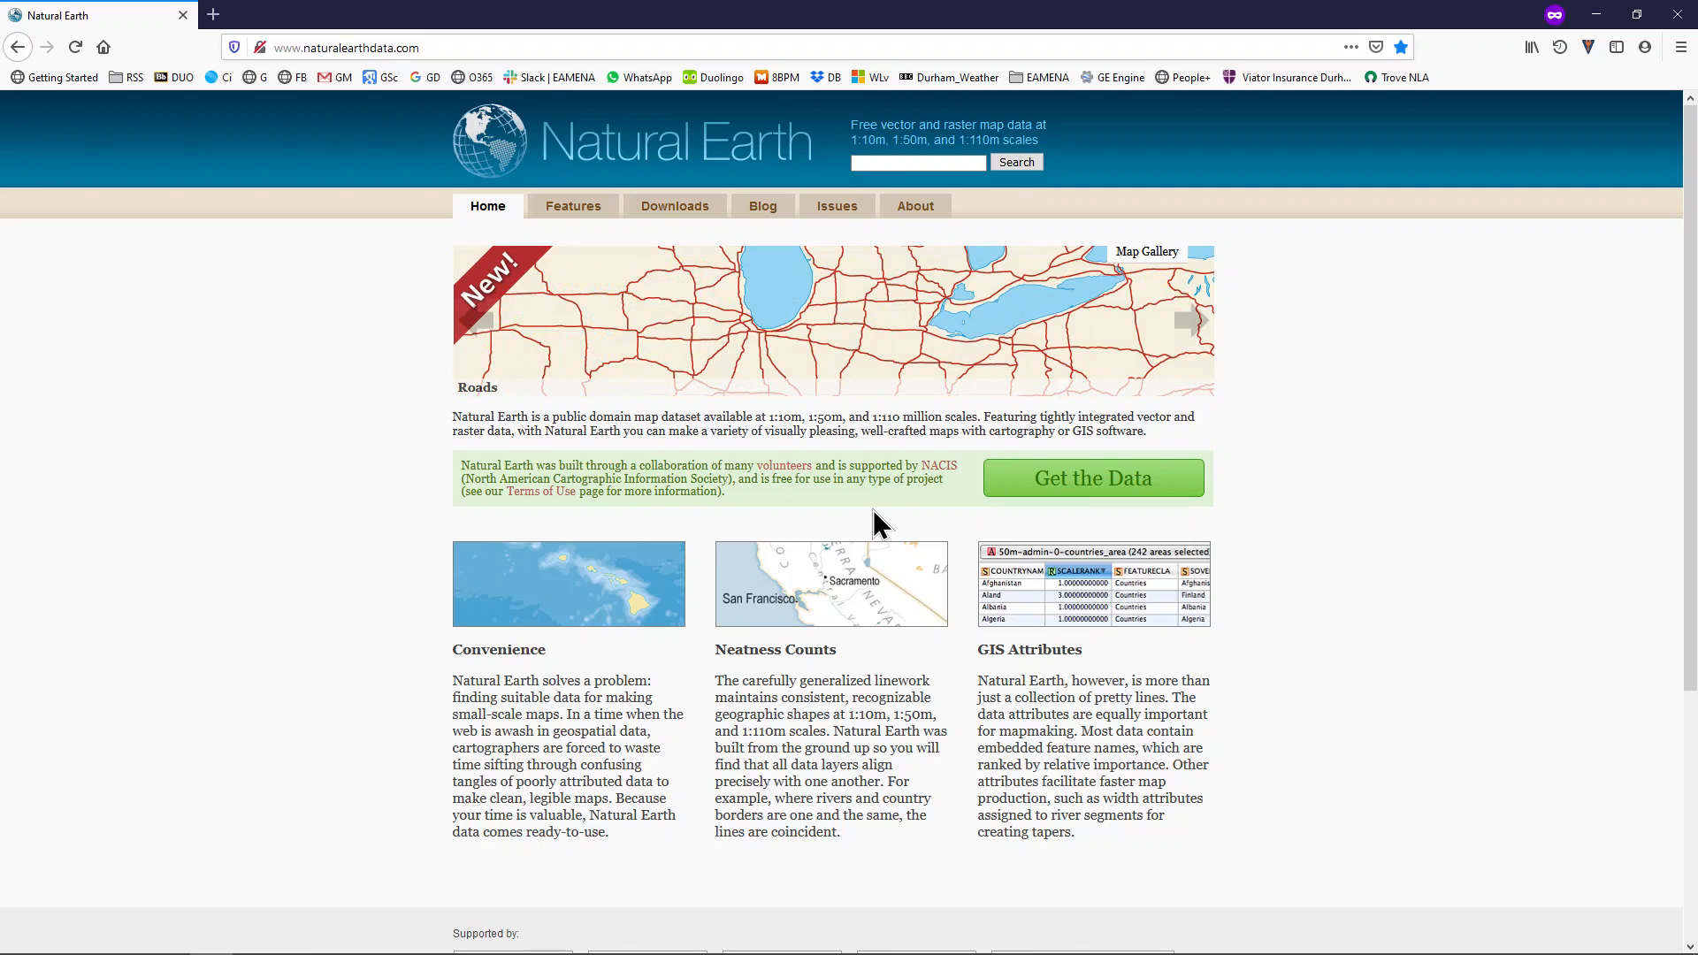
{"action": "mouse_move", "coordinate": [716, 304]}
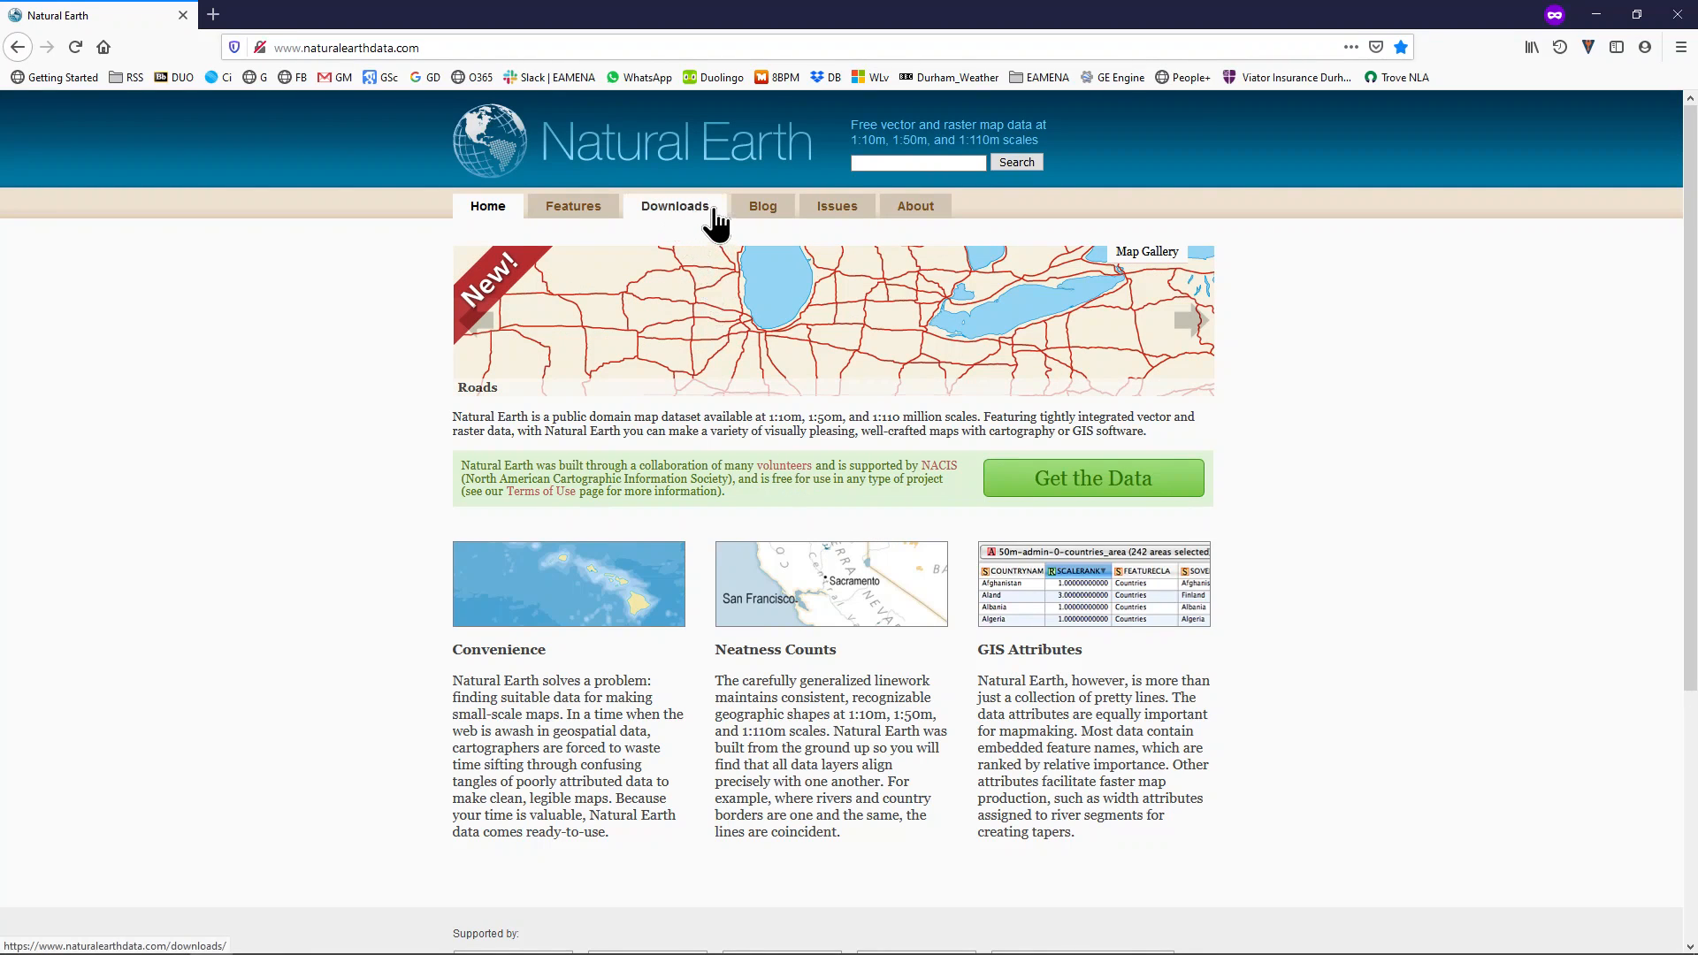
Go to the Natural Earth Downloads page and pick large-scale 1:10m Cultural vectors
{"action": "left_click", "coordinate": [674, 206]}
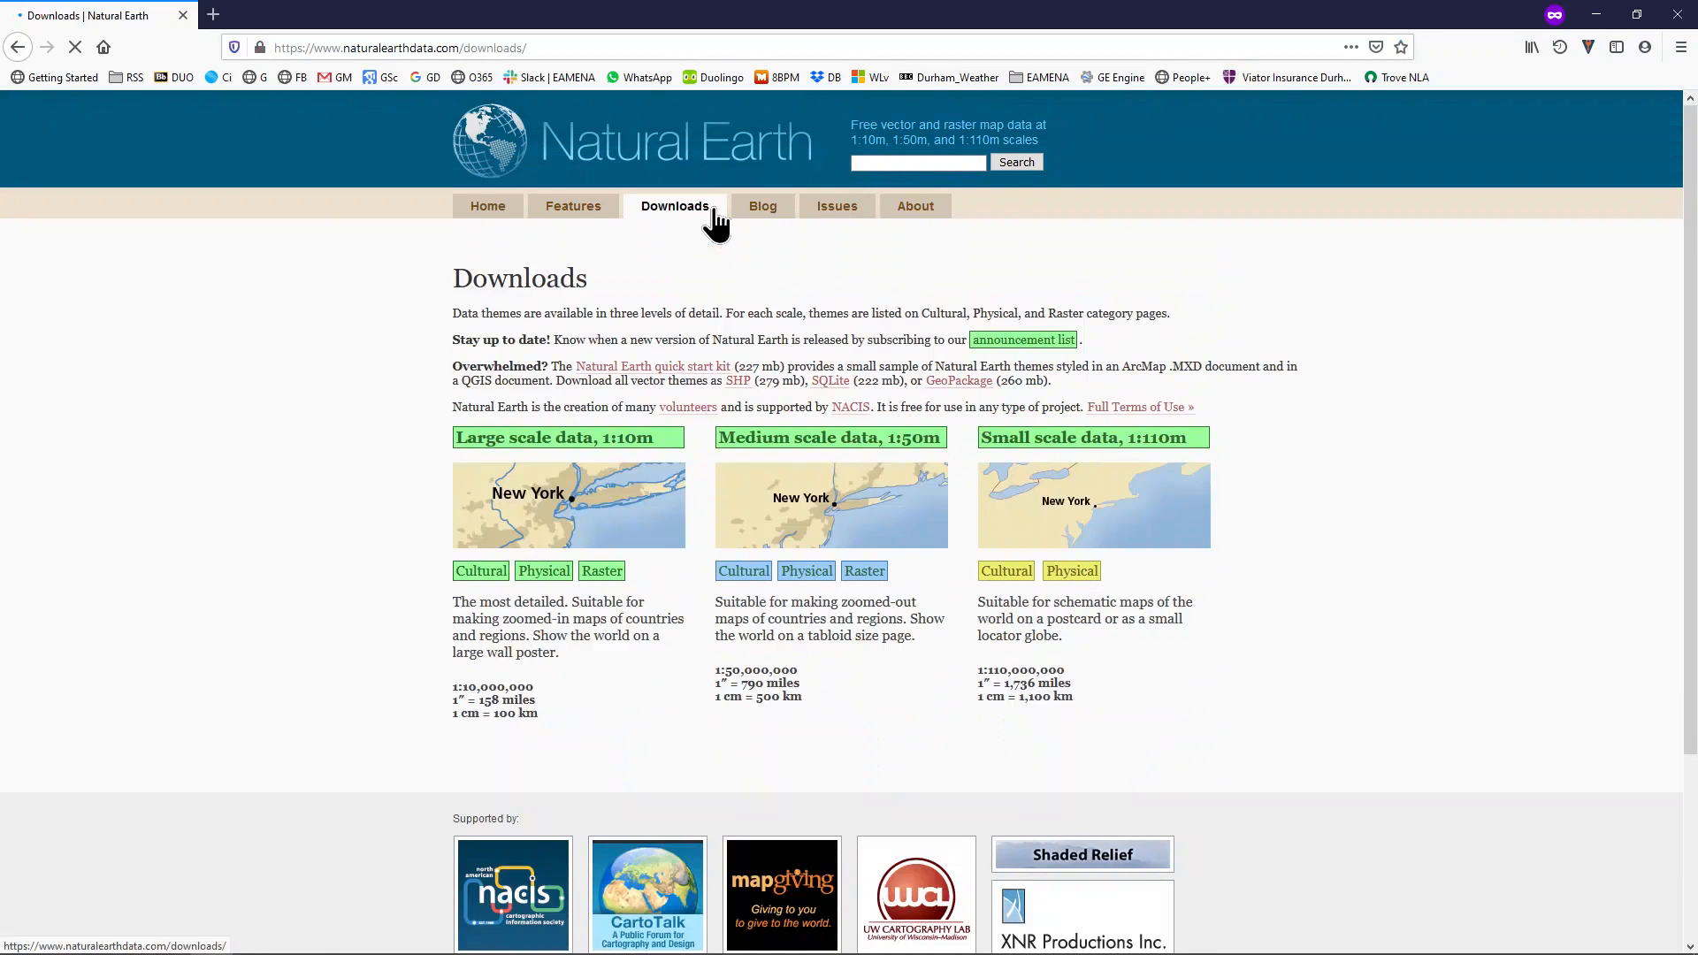
{"action": "mouse_move", "coordinate": [392, 414]}
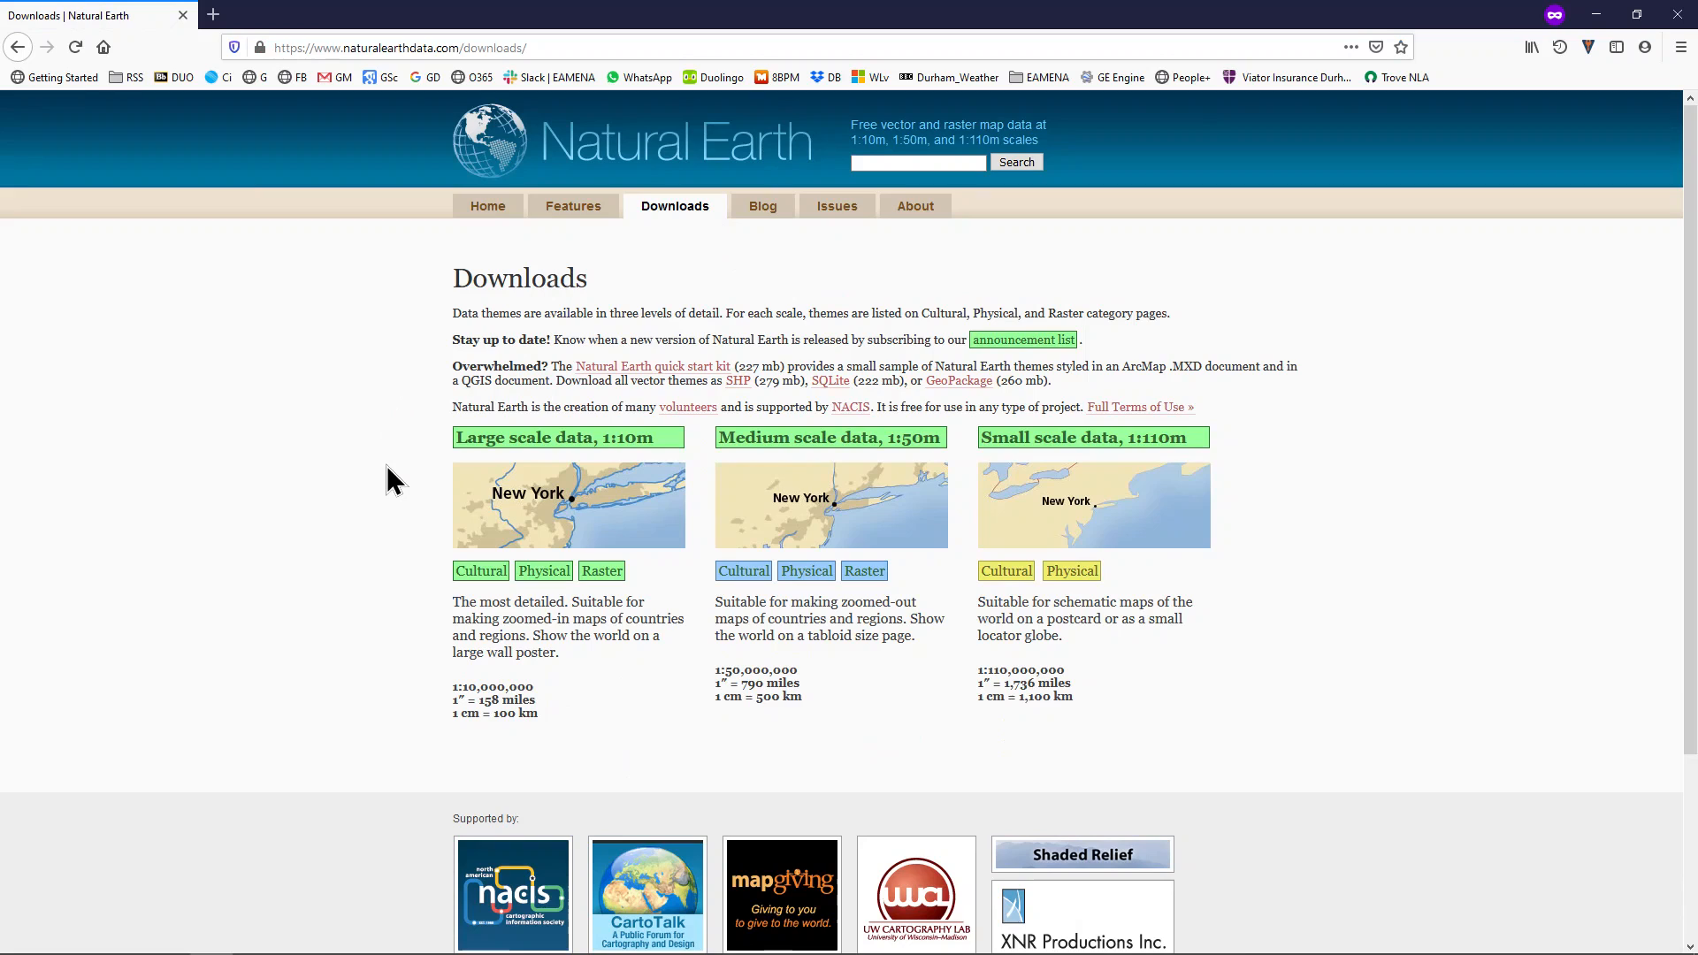
{"action": "mouse_move", "coordinate": [650, 438]}
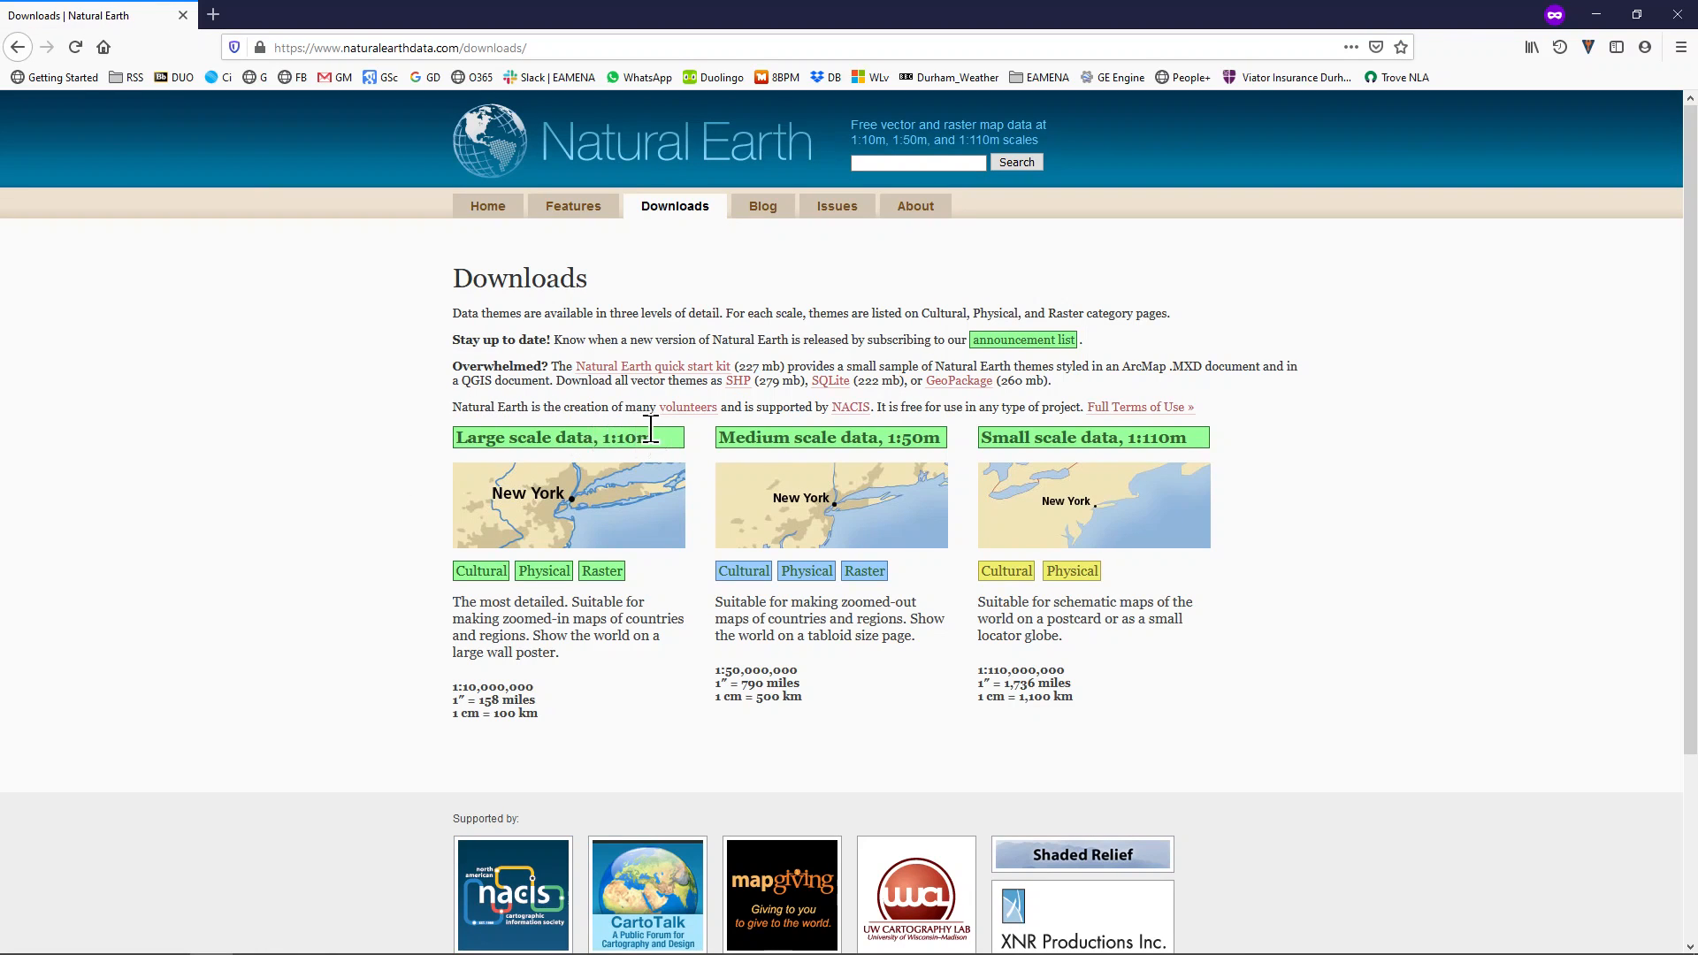
{"action": "mouse_move", "coordinate": [1100, 433]}
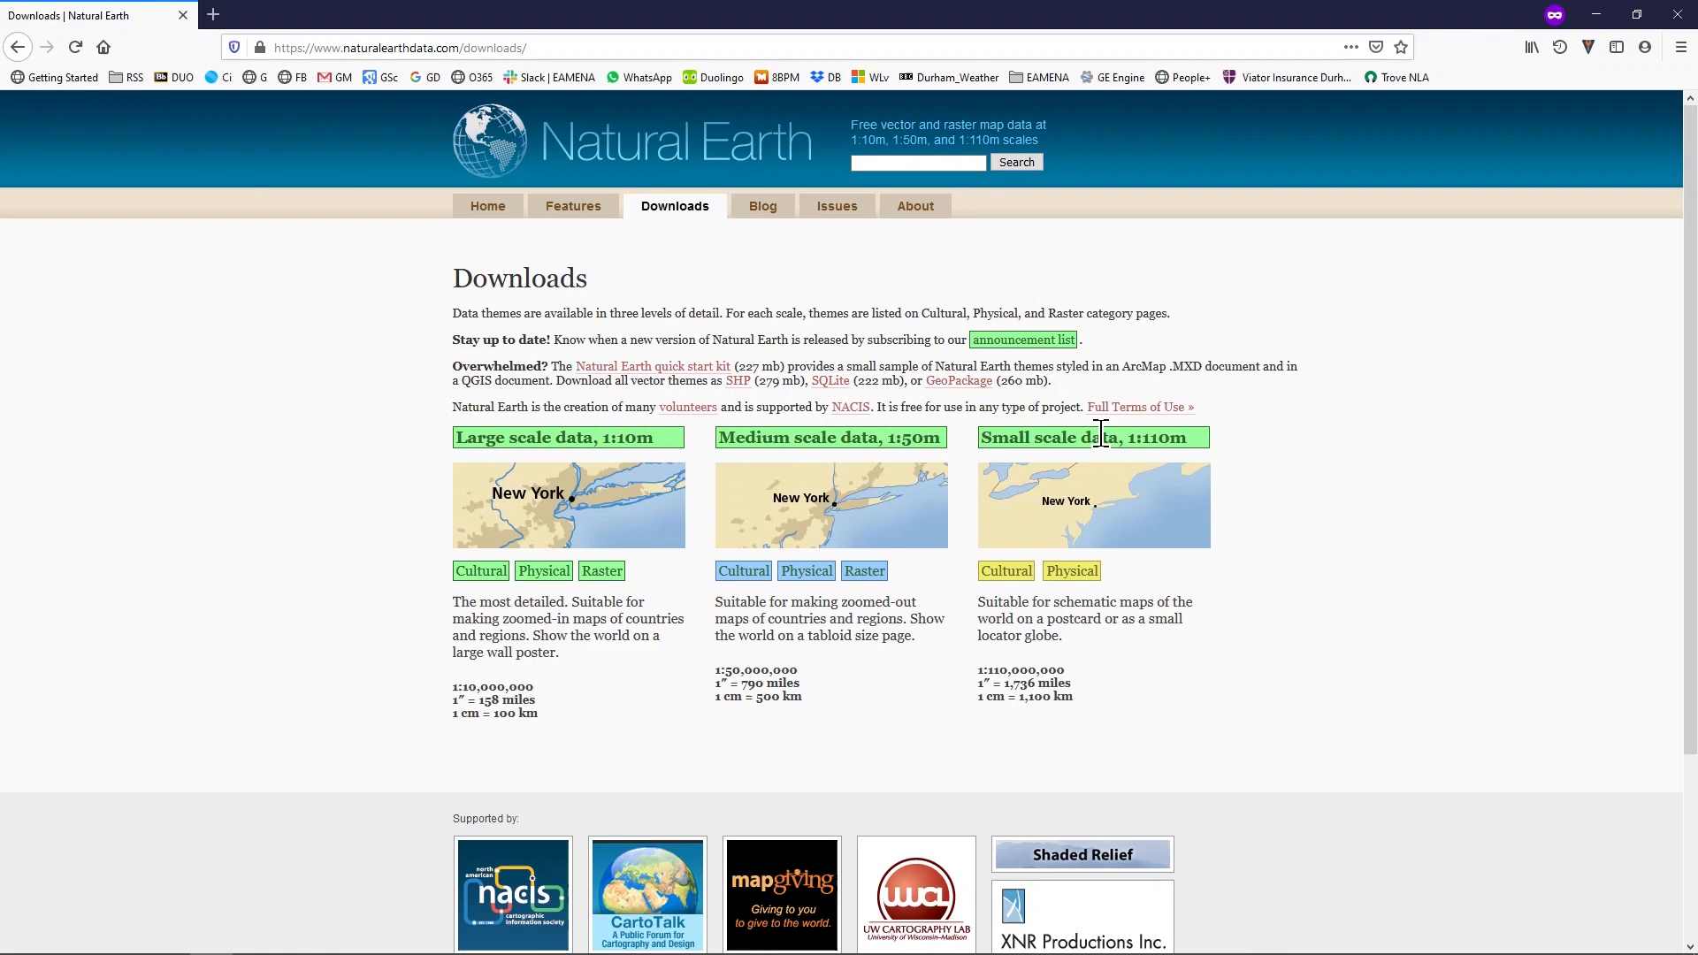
{"action": "mouse_move", "coordinate": [298, 564]}
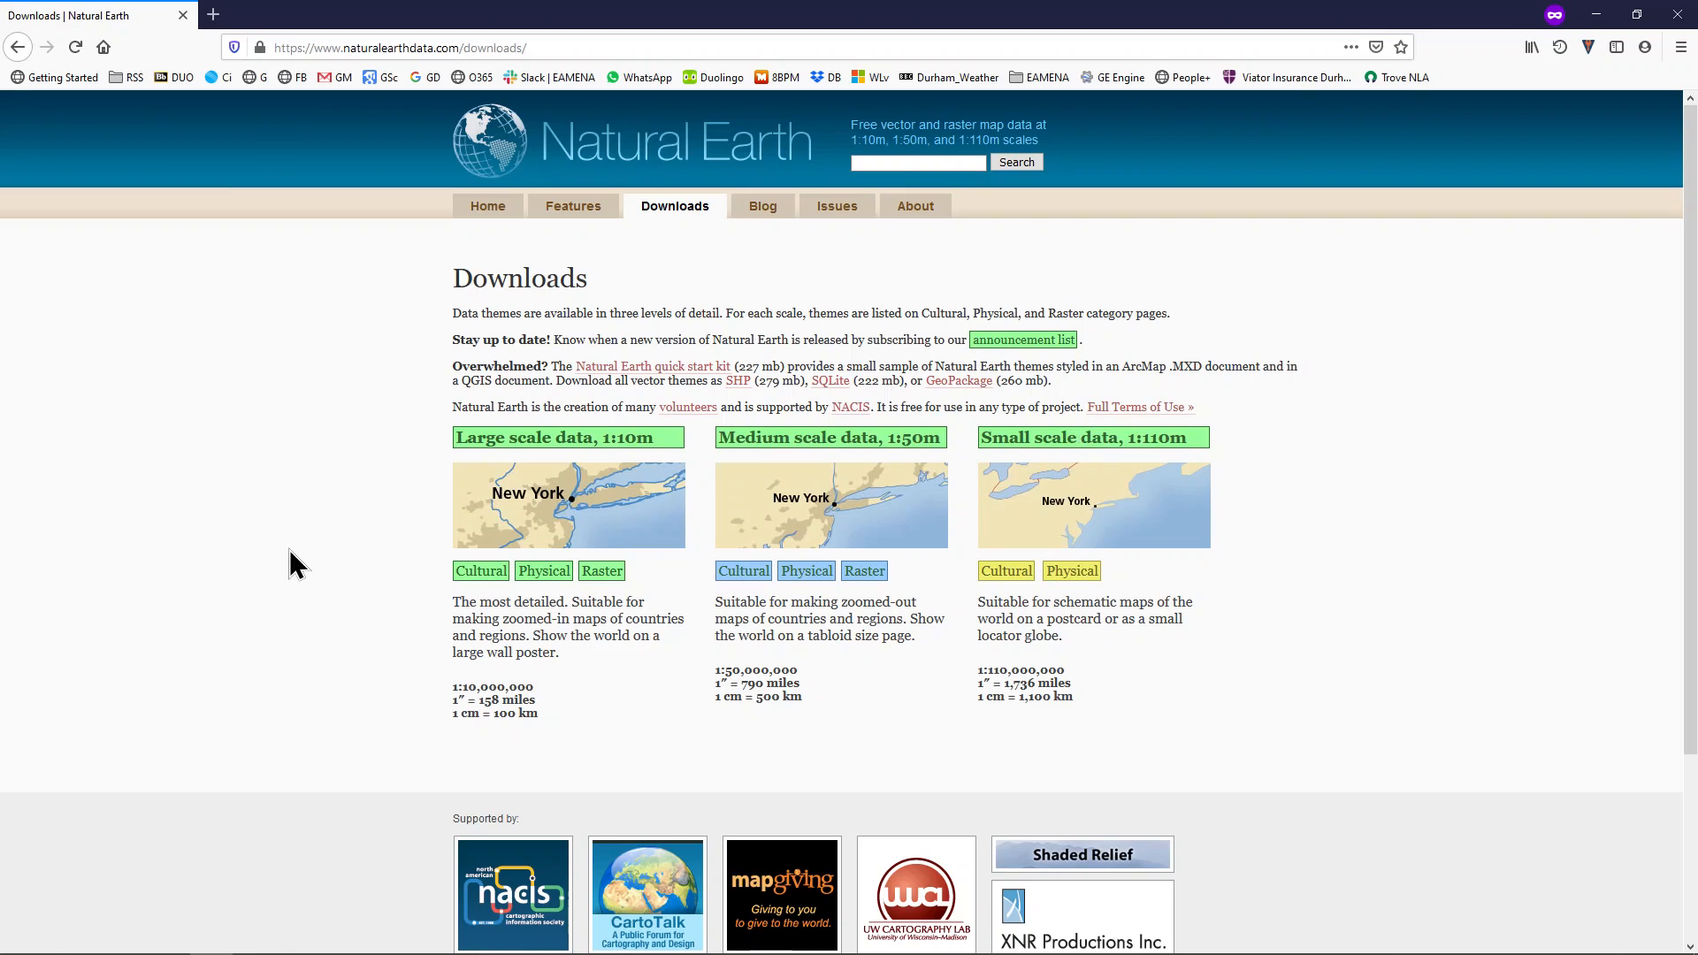
{"action": "mouse_move", "coordinate": [544, 570]}
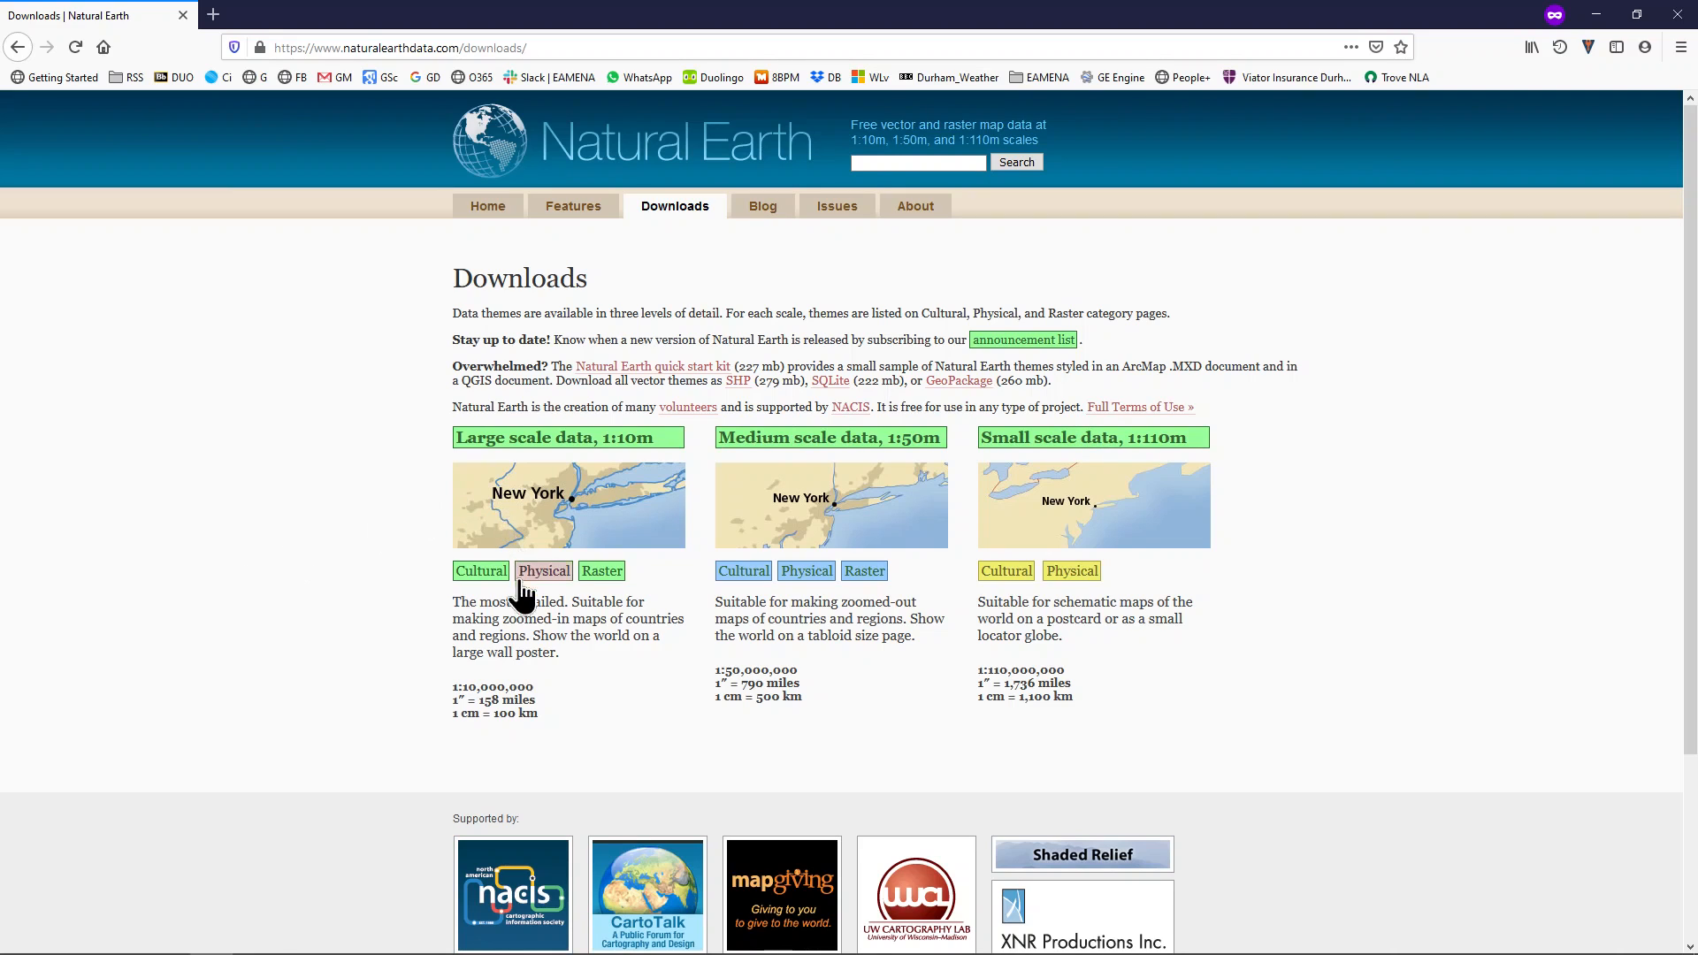
{"action": "mouse_move", "coordinate": [478, 571]}
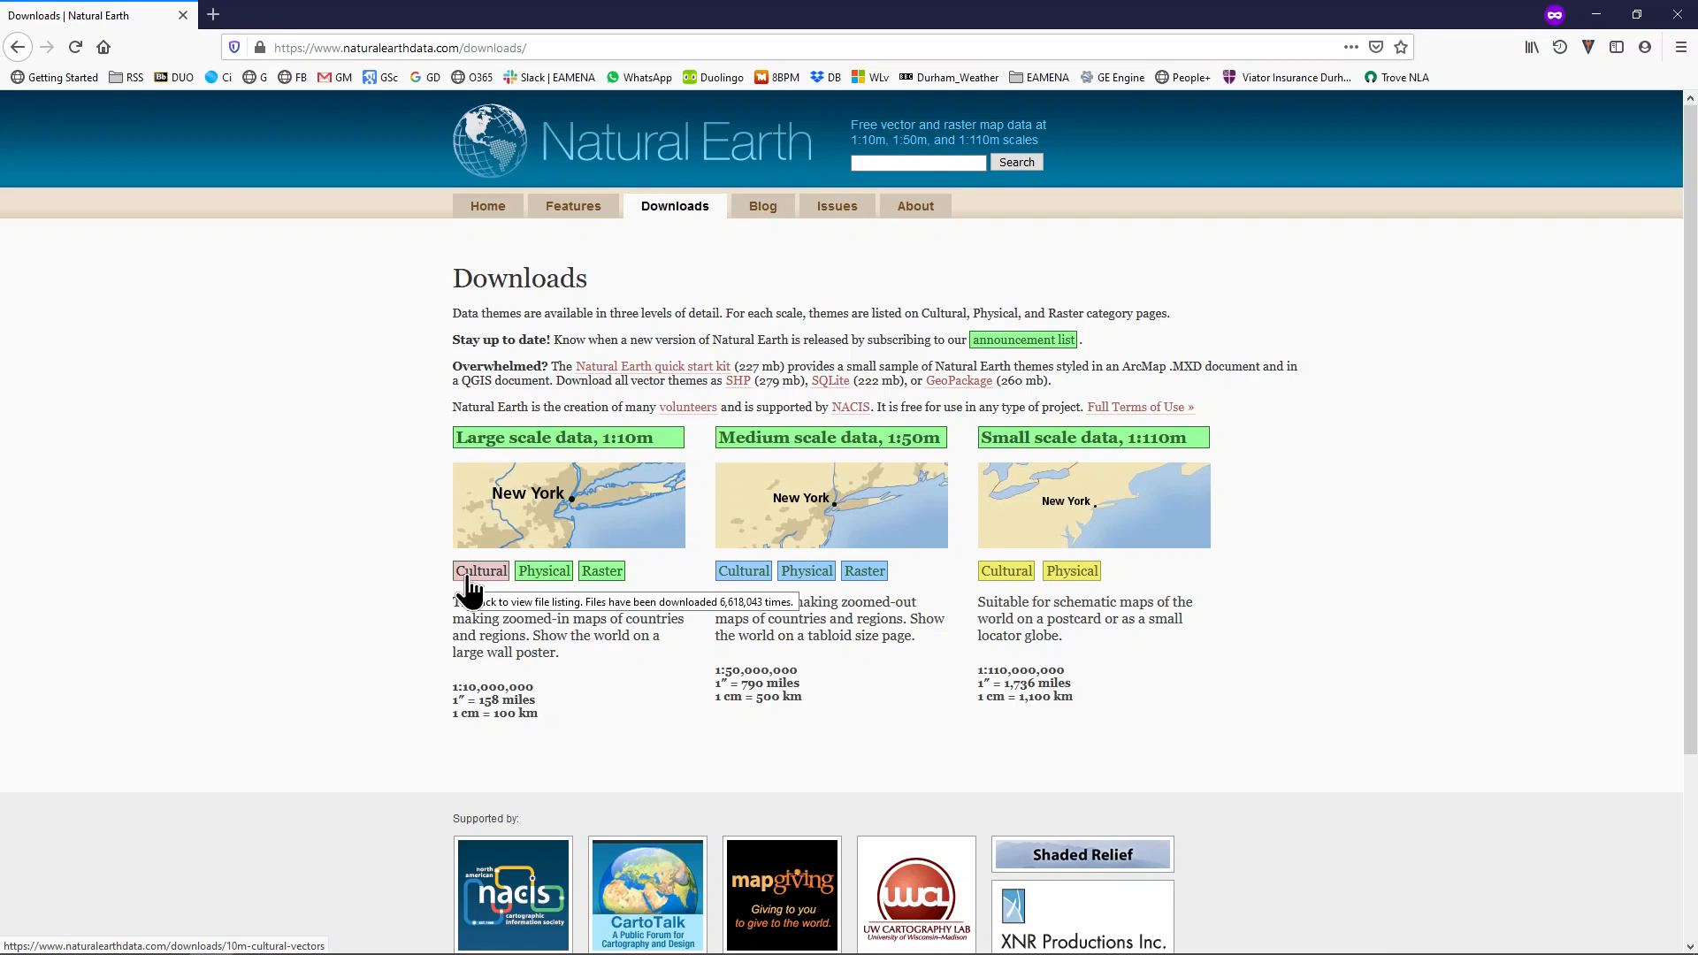
{"action": "mouse_move", "coordinate": [544, 571]}
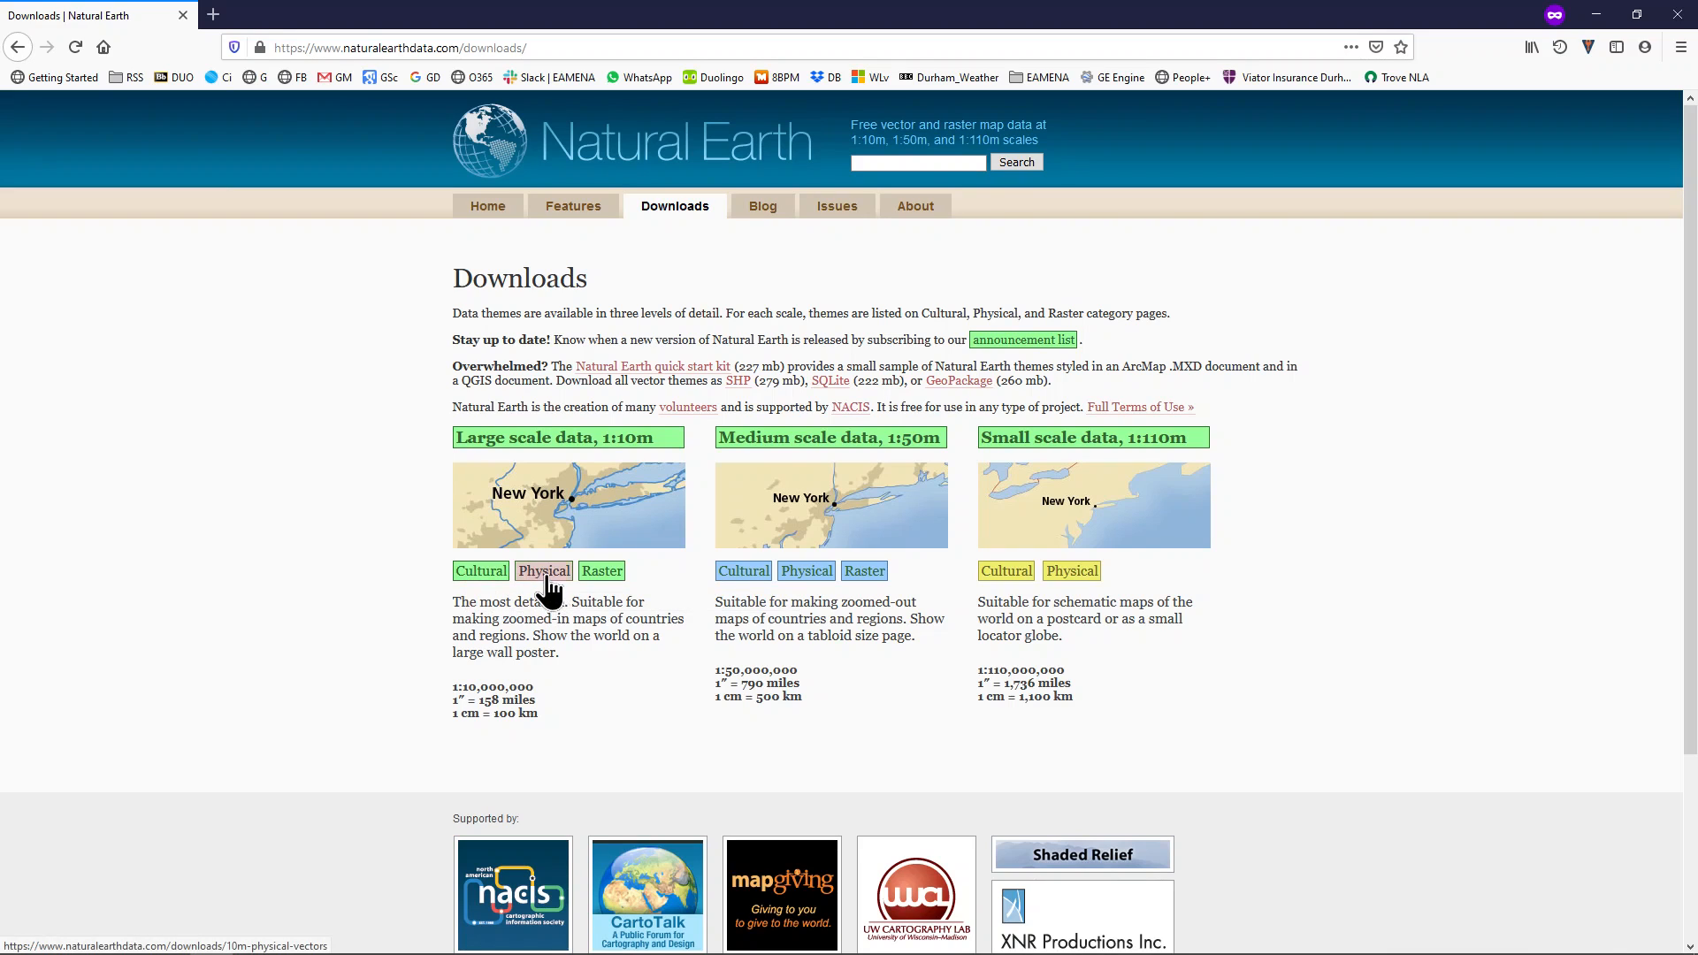
{"action": "mouse_move", "coordinate": [544, 570]}
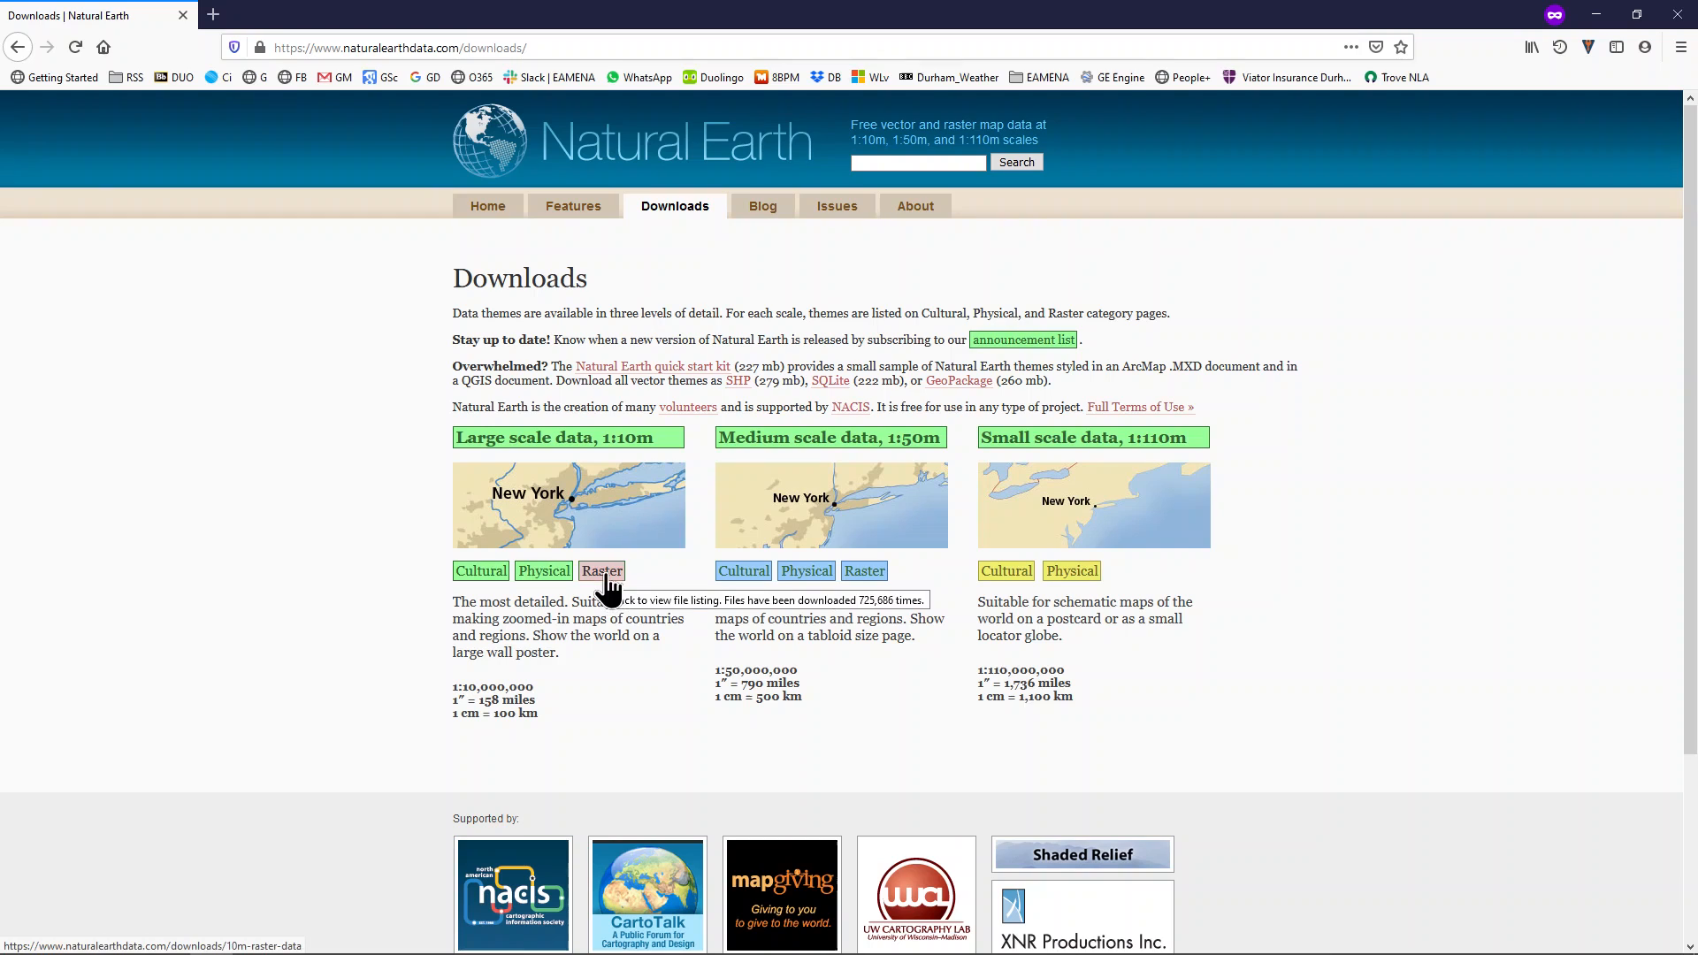
{"action": "mouse_move", "coordinate": [596, 633]}
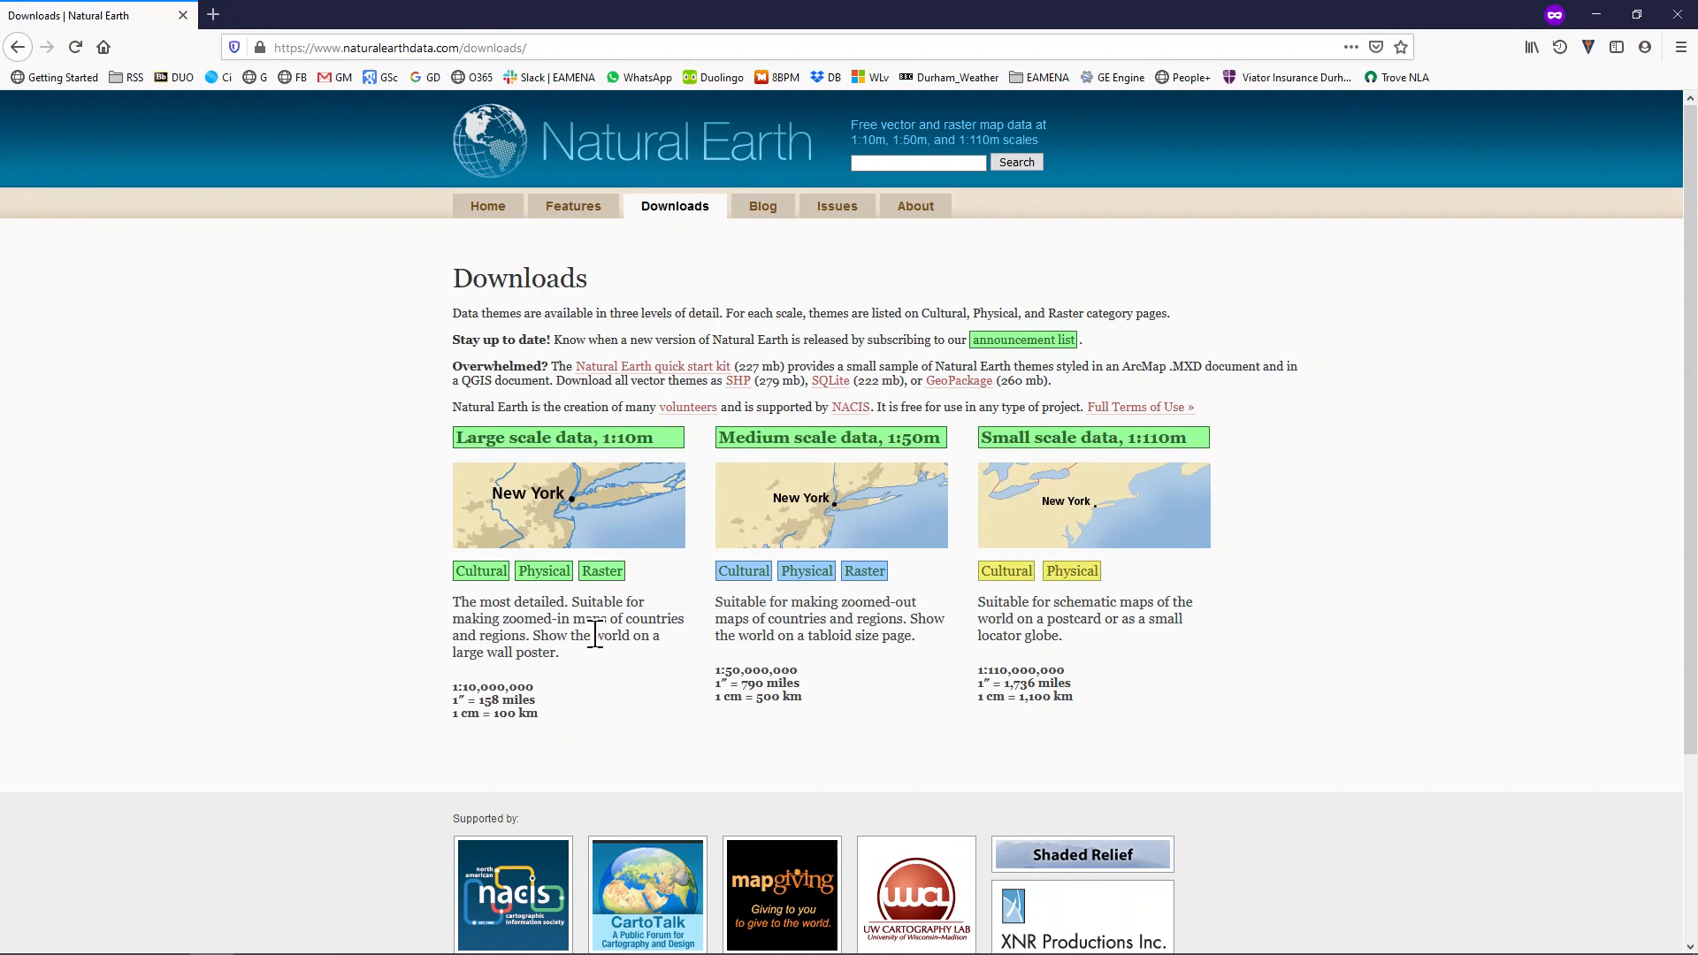
{"action": "mouse_move", "coordinate": [390, 638]}
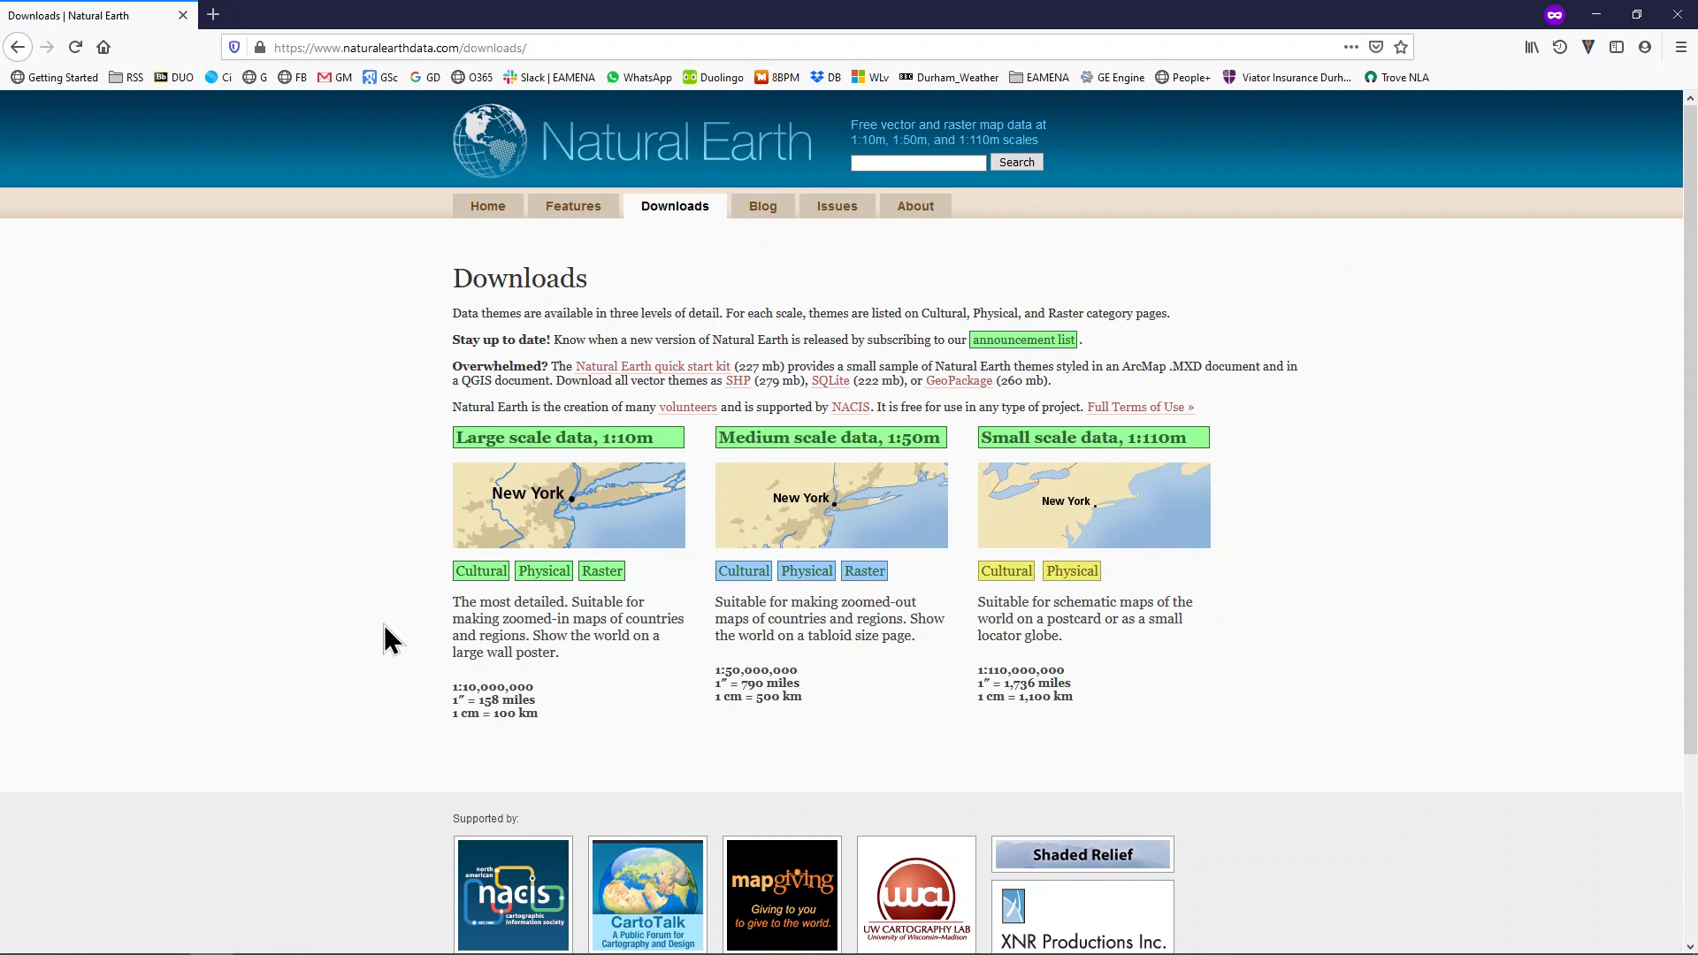
{"action": "mouse_move", "coordinate": [362, 522]}
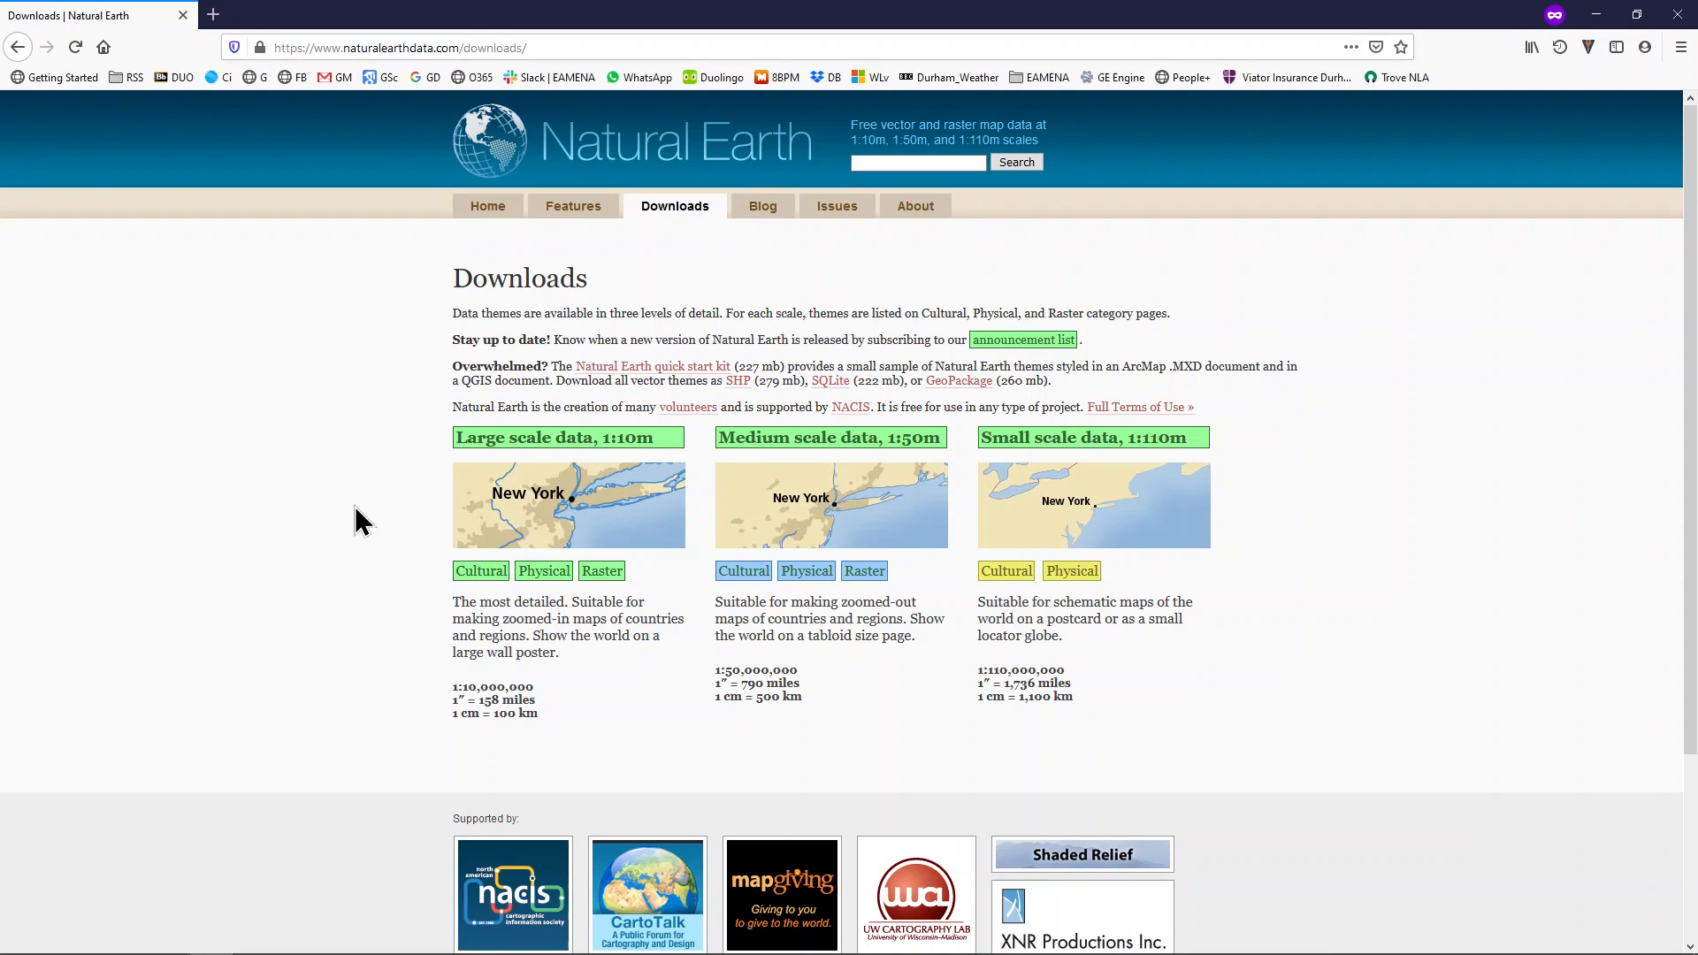
{"action": "mouse_move", "coordinate": [459, 598]}
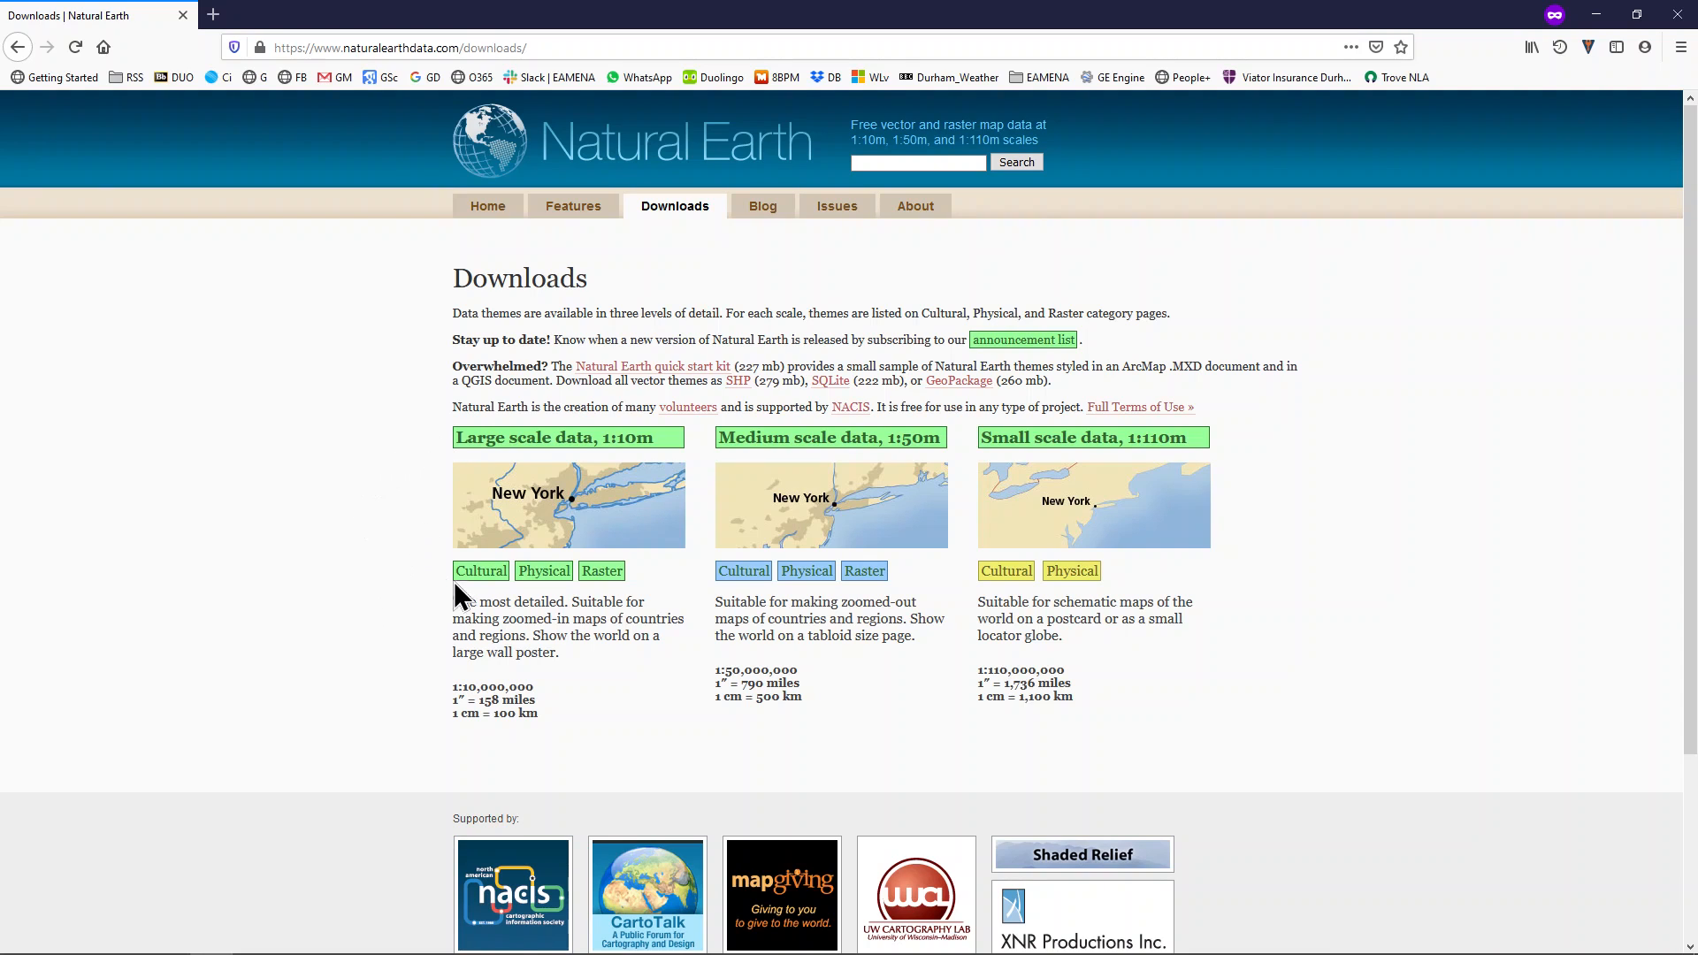
{"action": "mouse_move", "coordinate": [373, 515]}
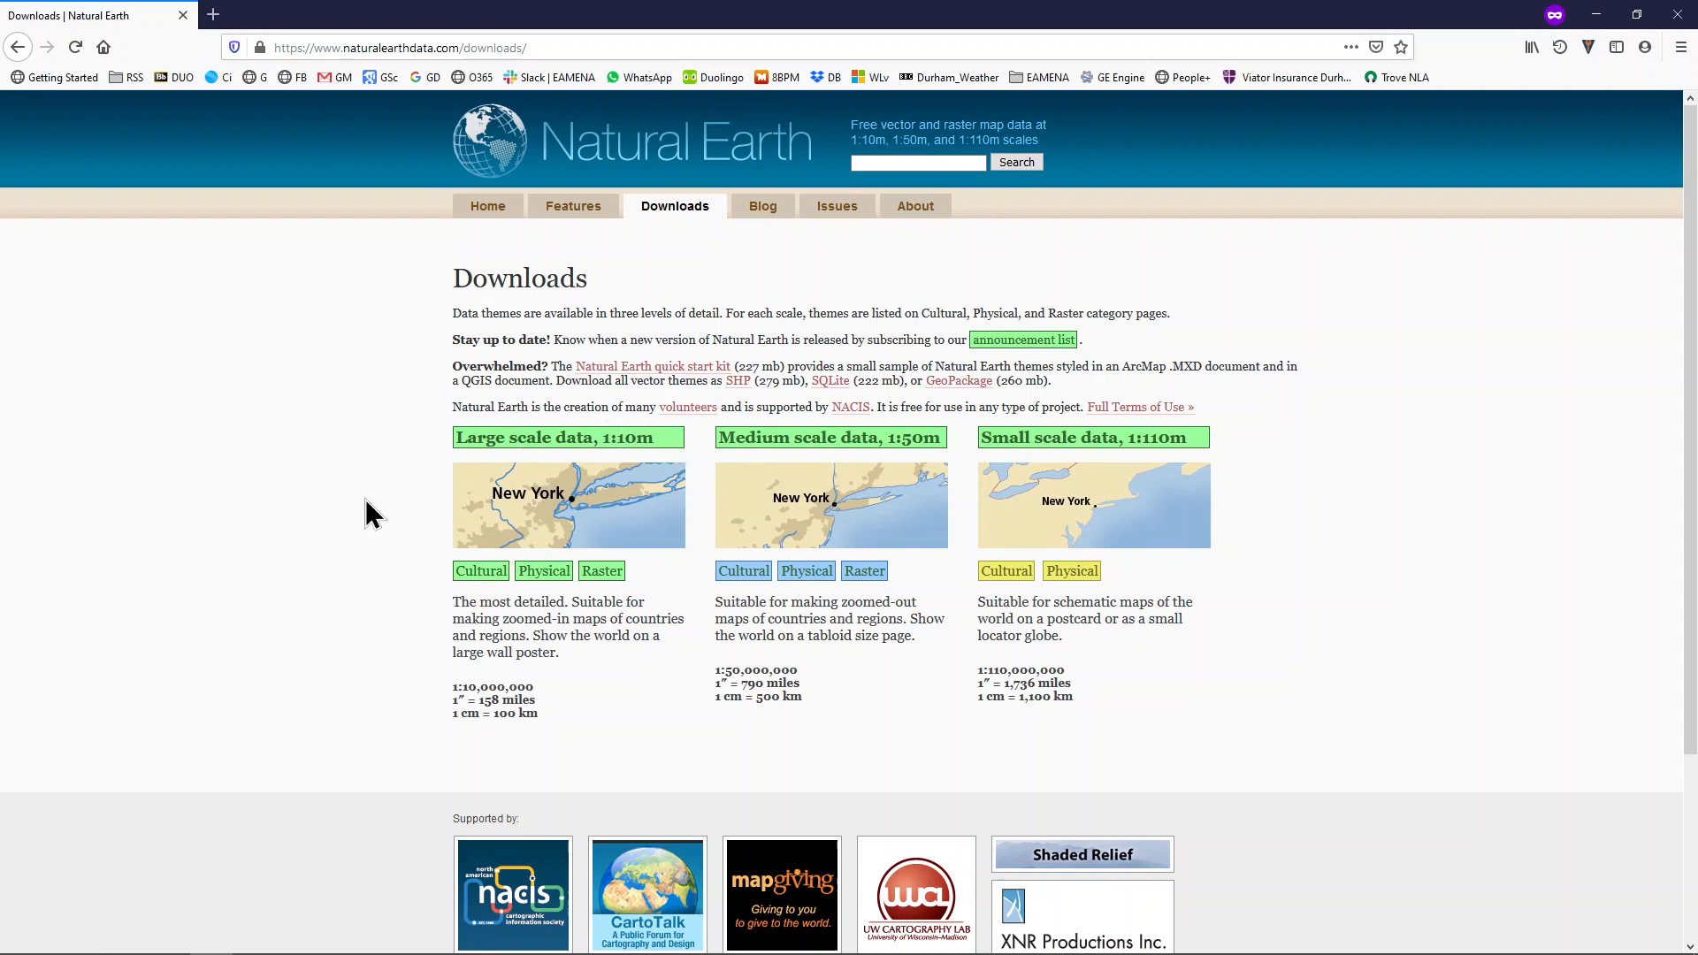
{"action": "left_click", "coordinate": [479, 570]}
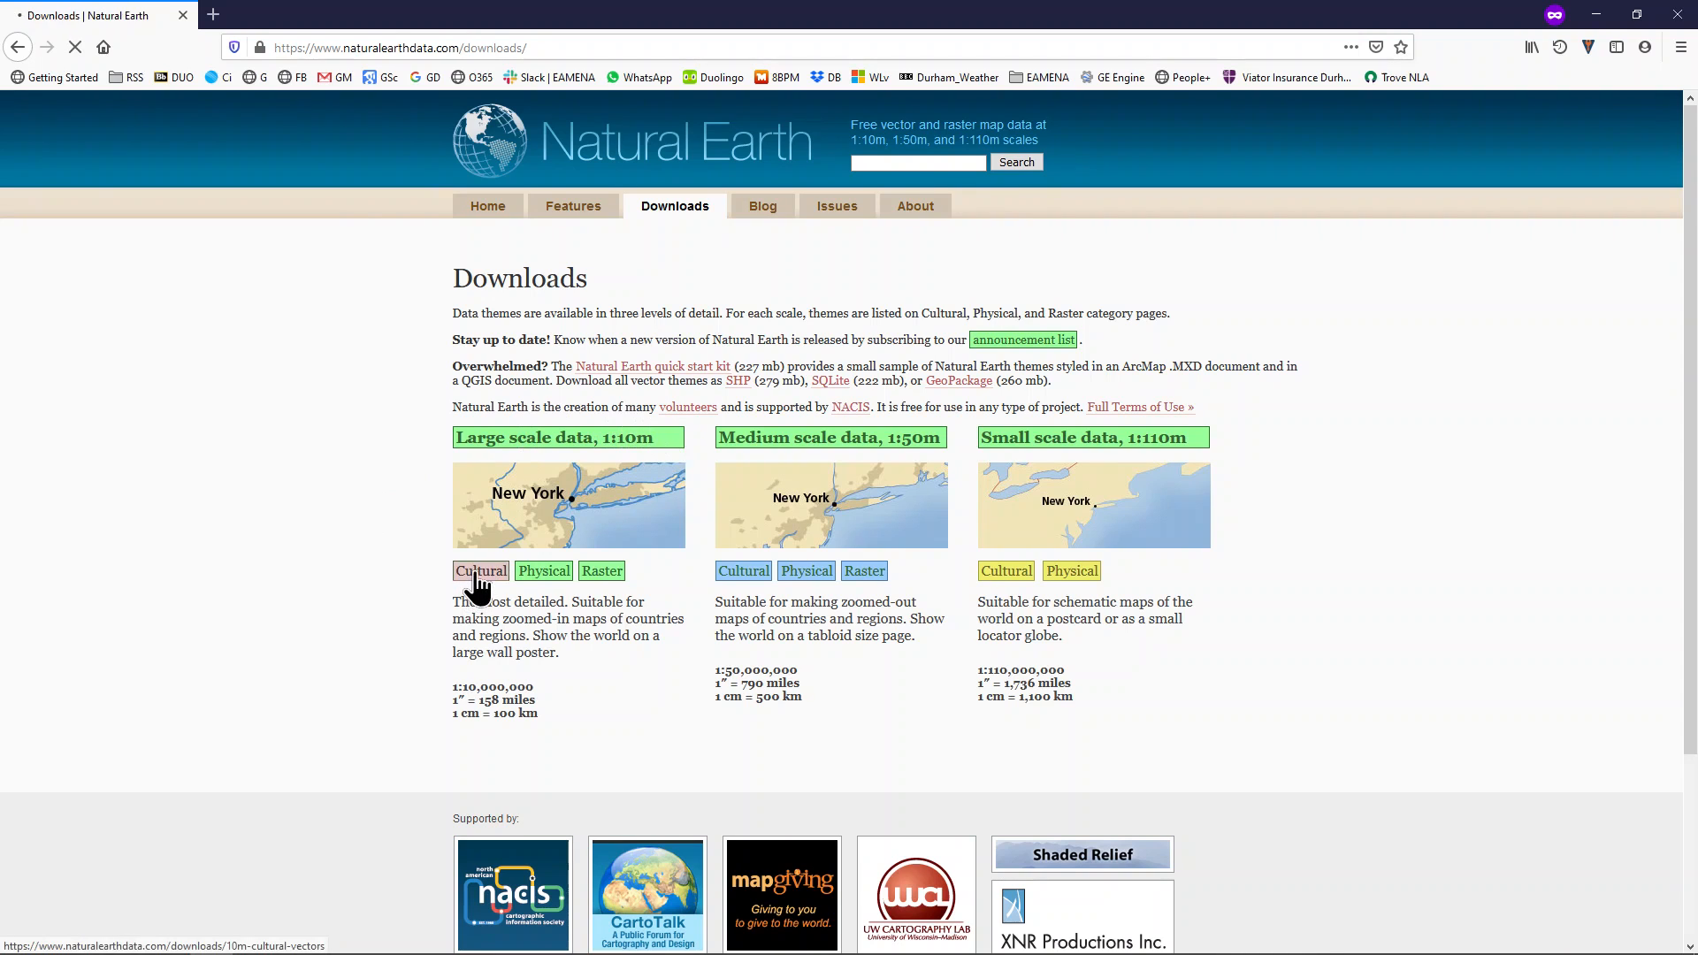
Load the 1:10m Cultural Vectors page and scroll through its theme list and back
{"action": "left_click", "coordinate": [479, 571]}
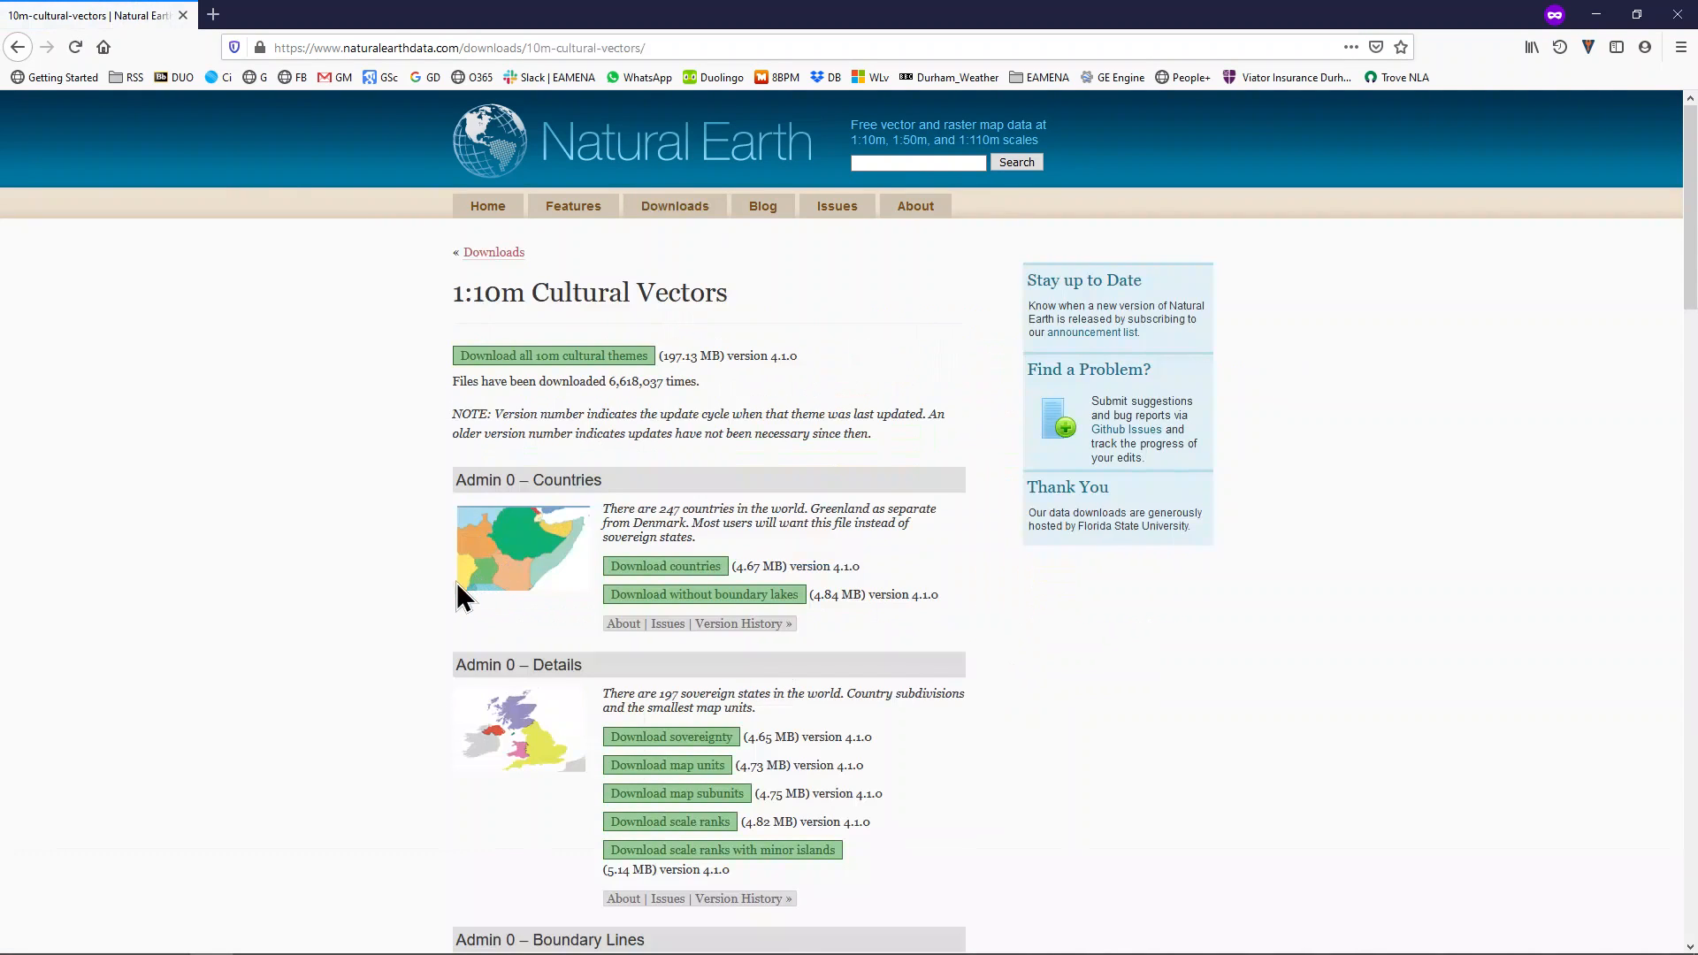
{"action": "mouse_move", "coordinate": [372, 582]}
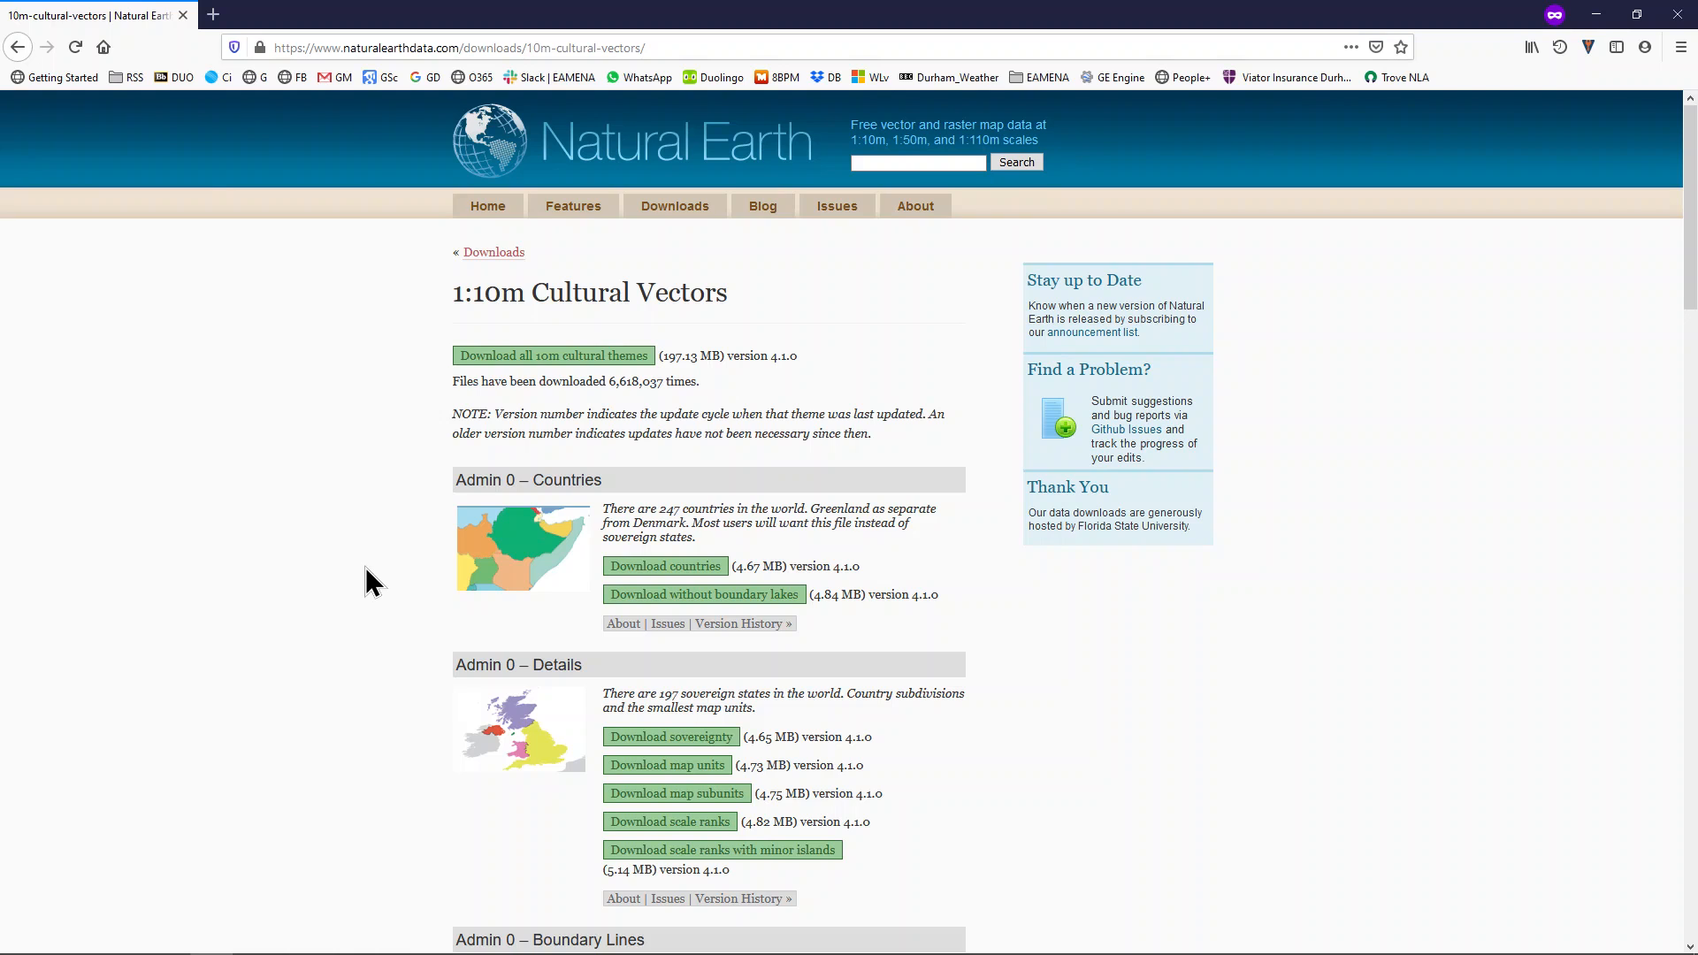
{"action": "scroll", "scroll_direction": "down", "scroll_amount": 3}
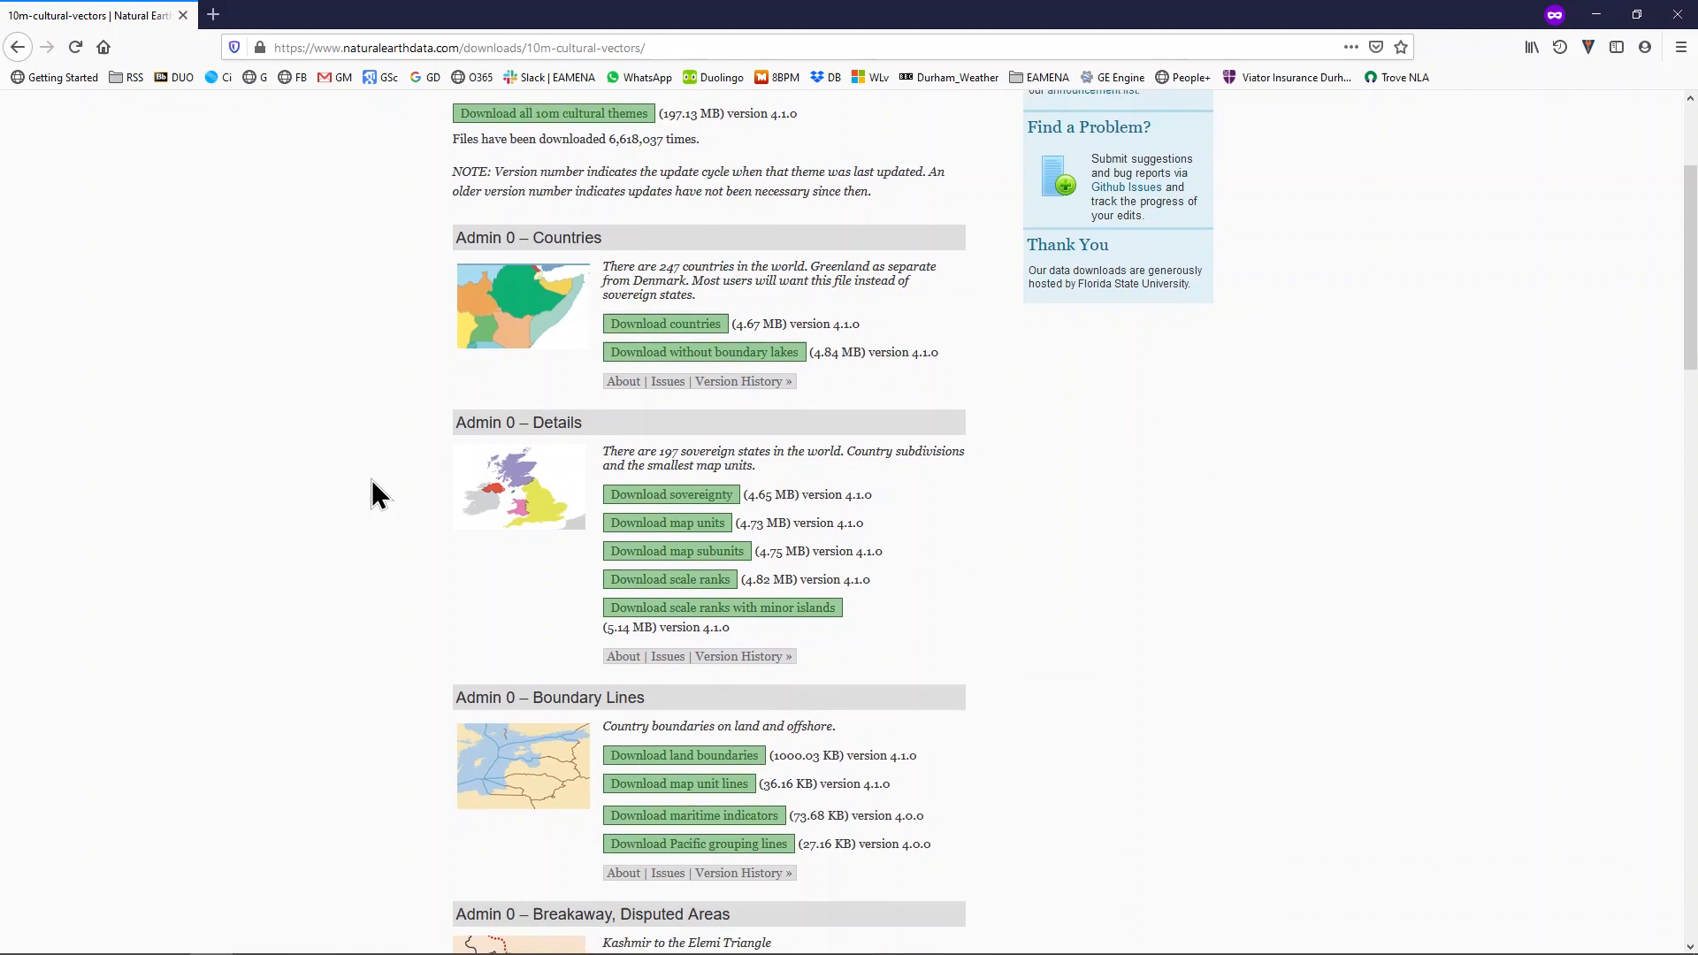
{"action": "scroll", "scroll_direction": "down", "scroll_amount": 3}
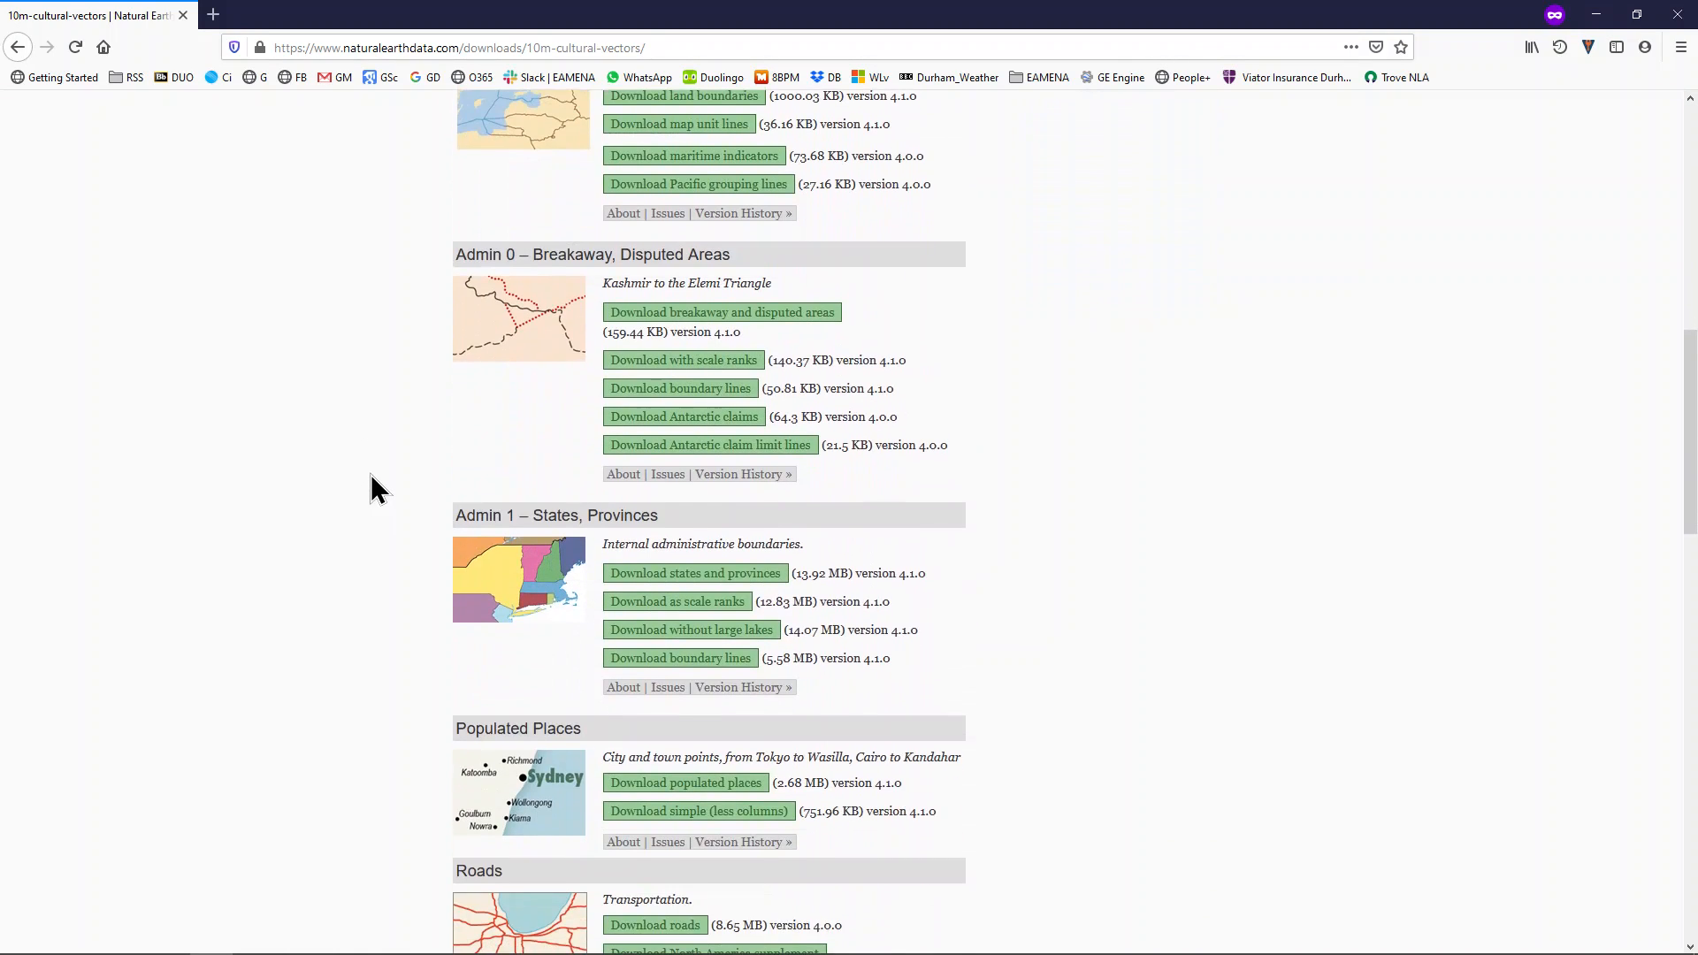
{"action": "scroll", "scroll_direction": "up", "scroll_amount": 3}
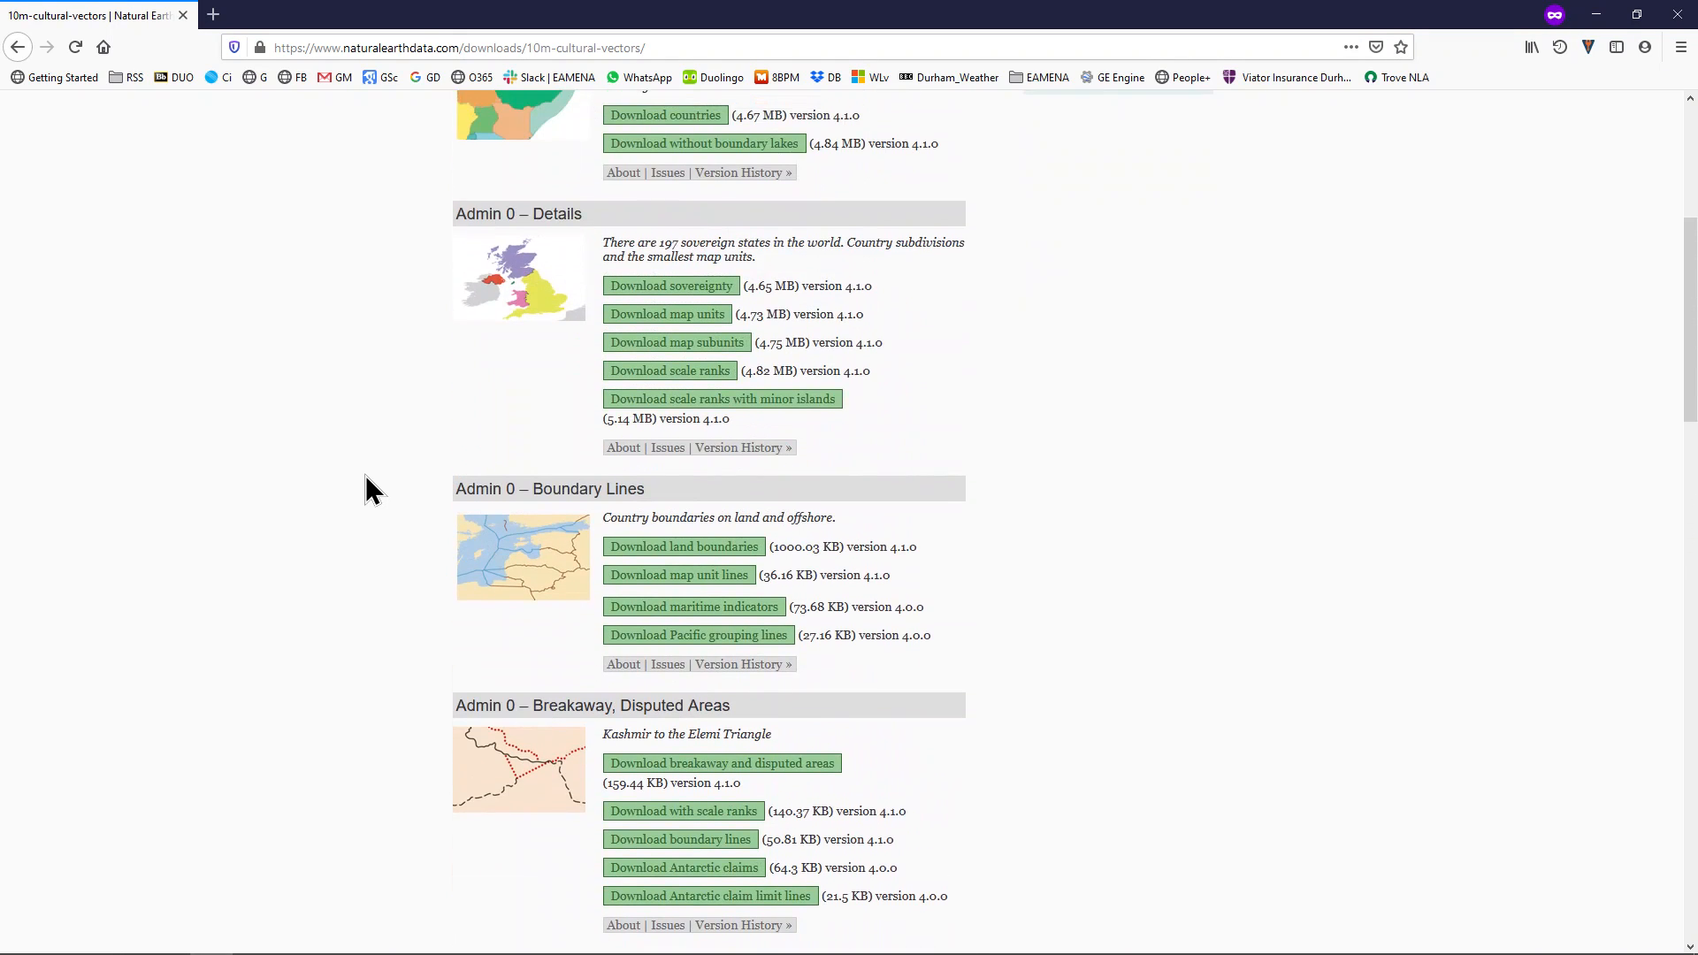
{"action": "scroll", "scroll_direction": "up", "scroll_amount": 3}
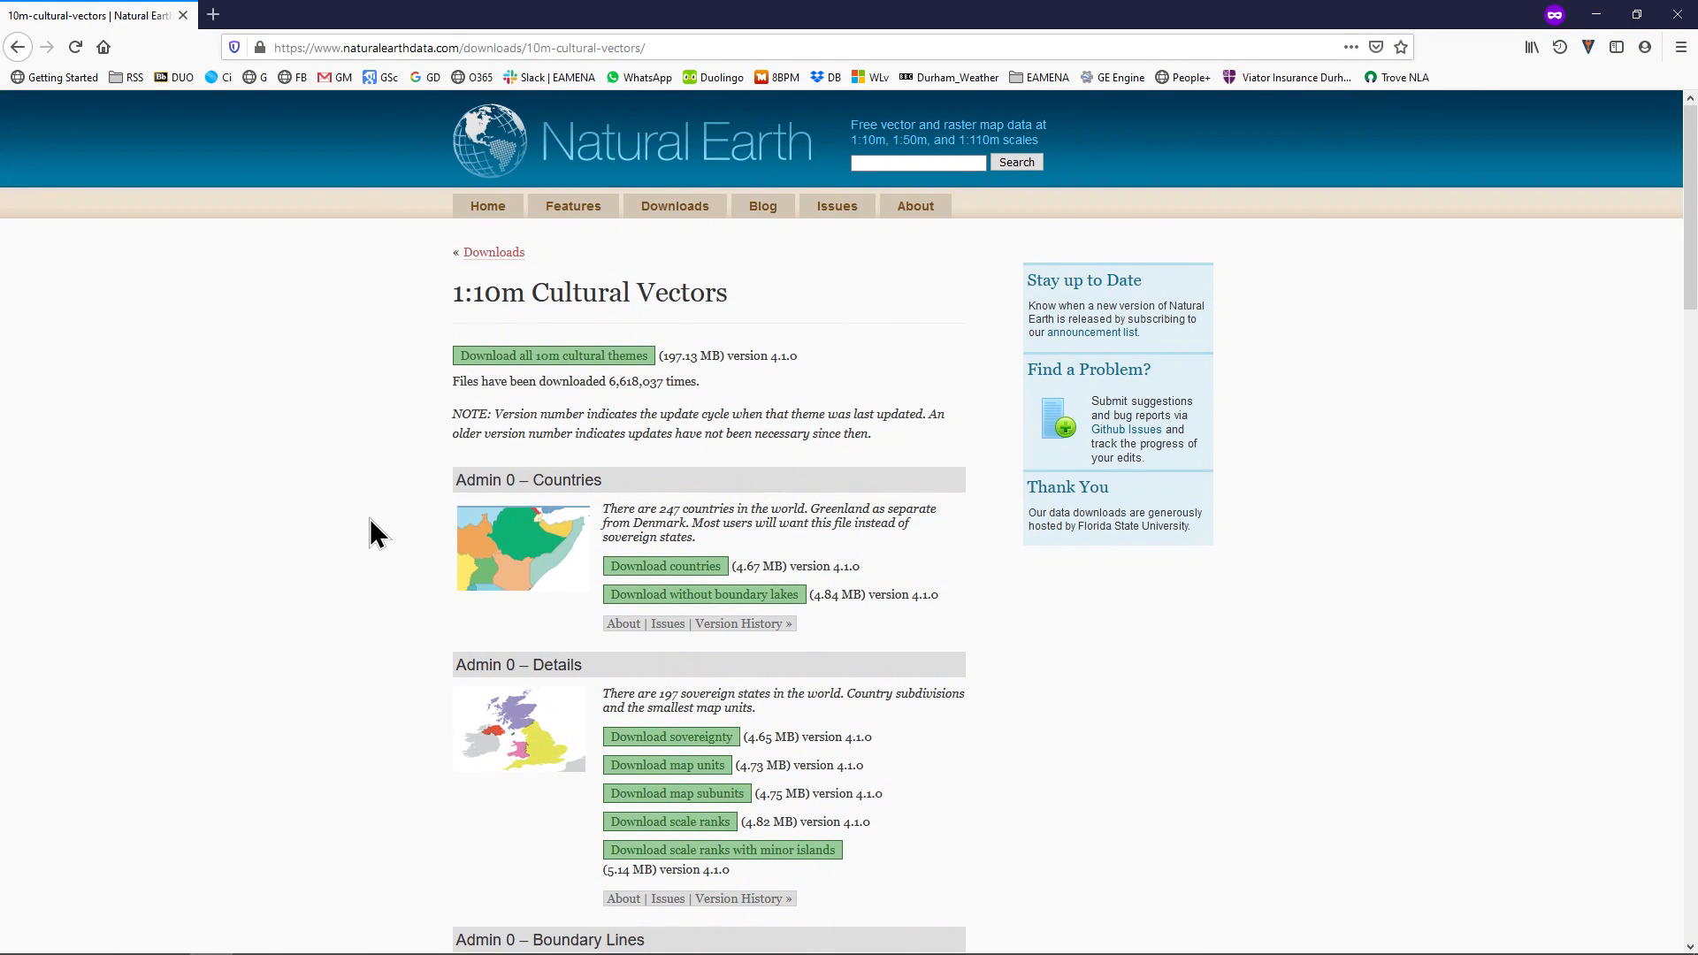
{"action": "mouse_move", "coordinate": [539, 479]}
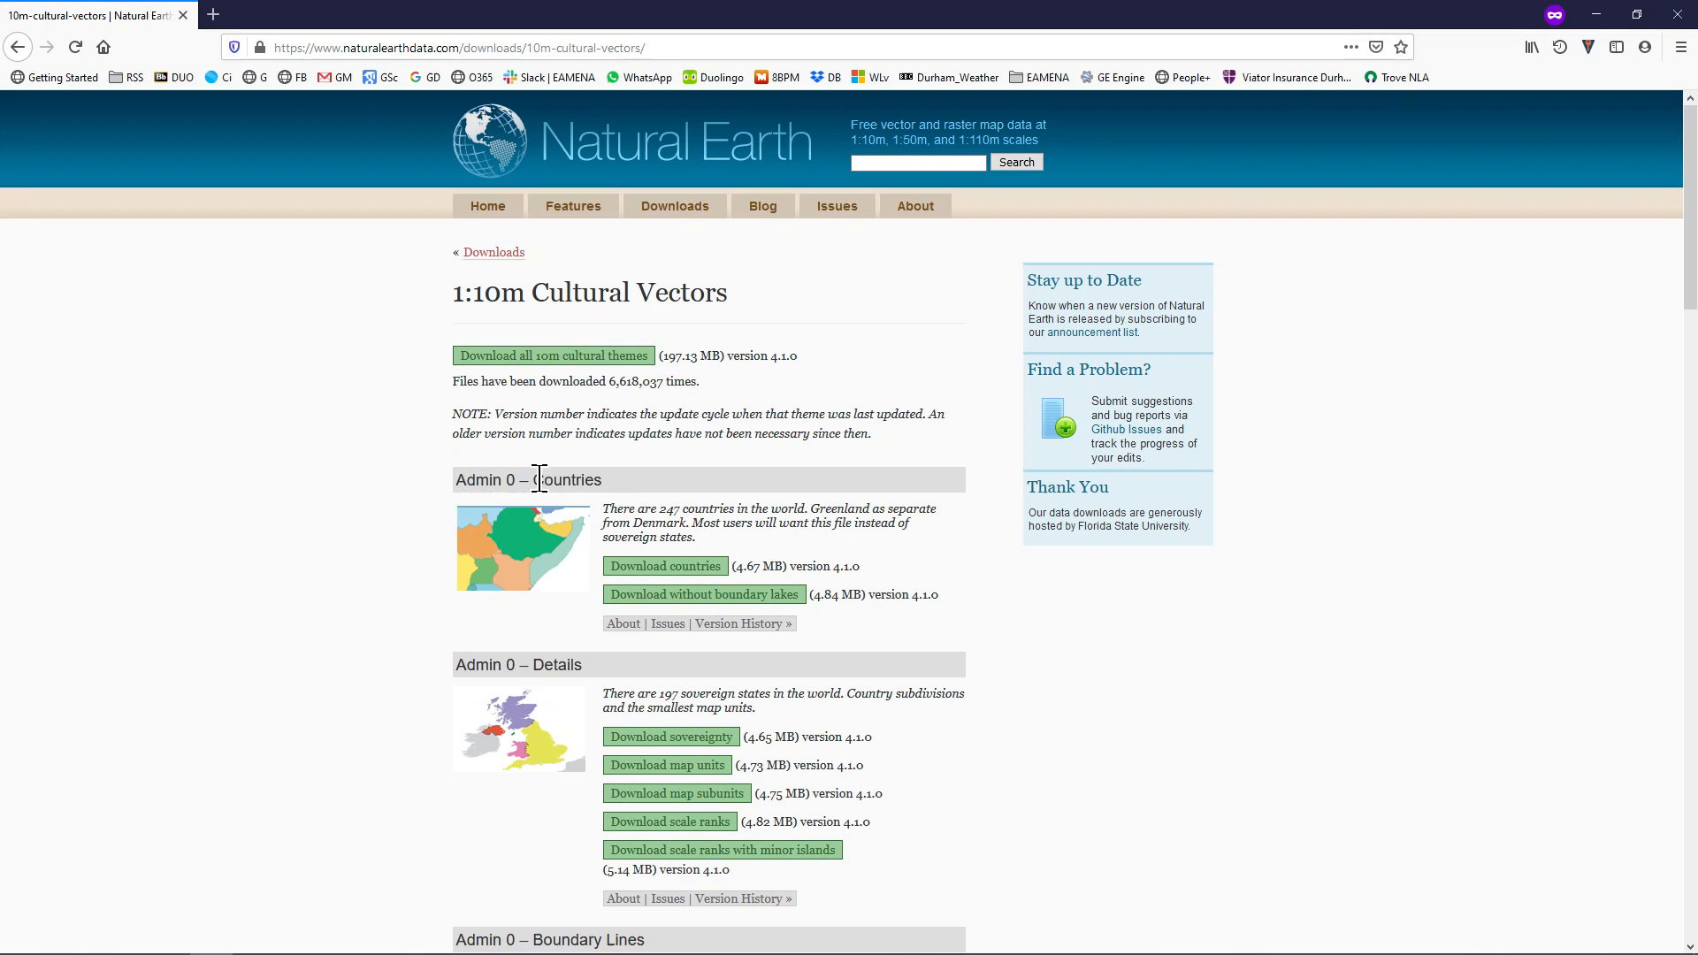
{"action": "mouse_move", "coordinate": [653, 564]}
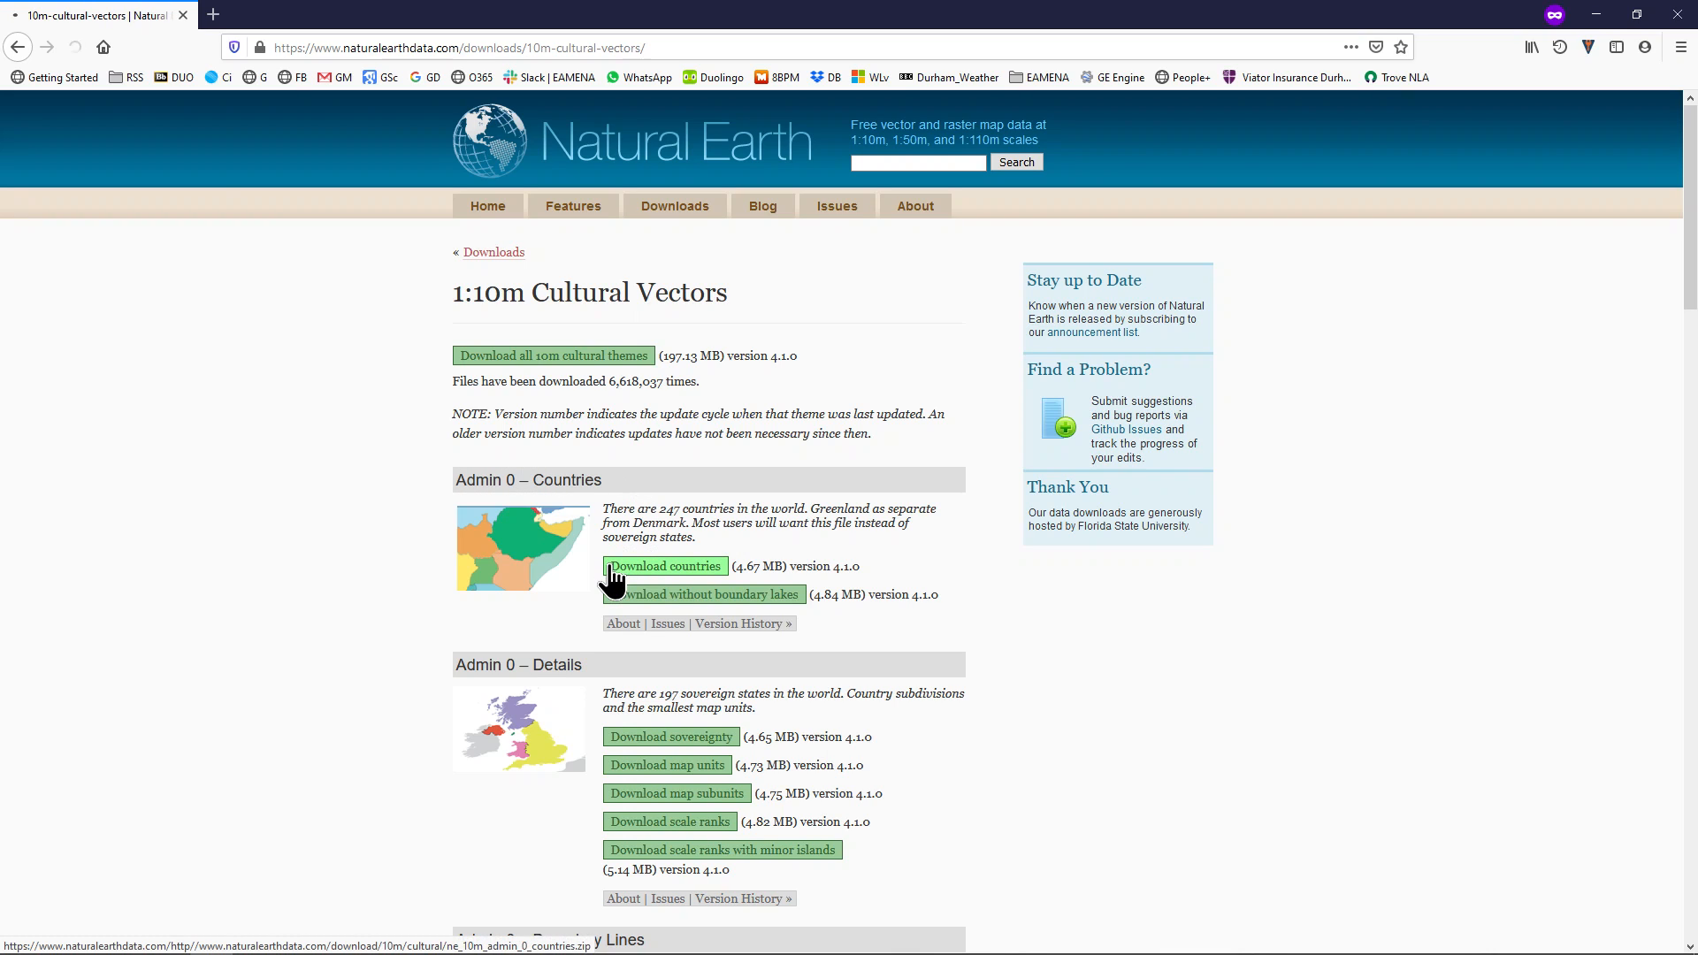
Download the Admin 0 countries data, saving ne_10m_admin_0_countries.zip into the GIS folder
{"action": "left_click", "coordinate": [662, 565]}
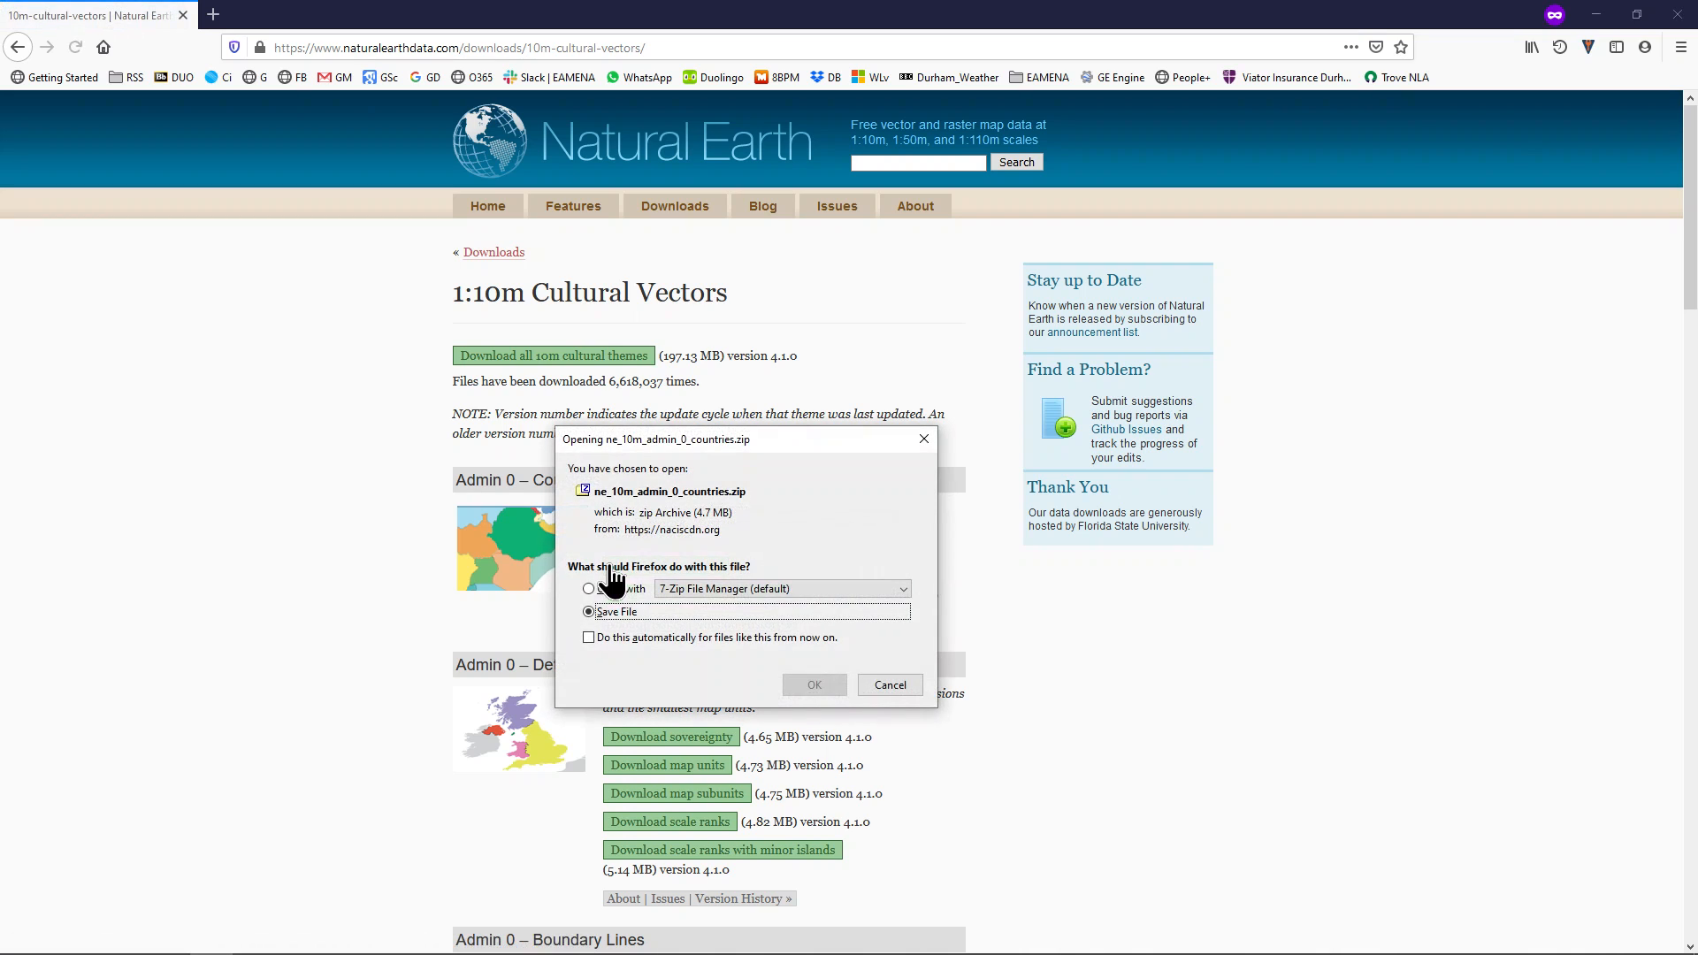
{"action": "left_click", "coordinate": [814, 685]}
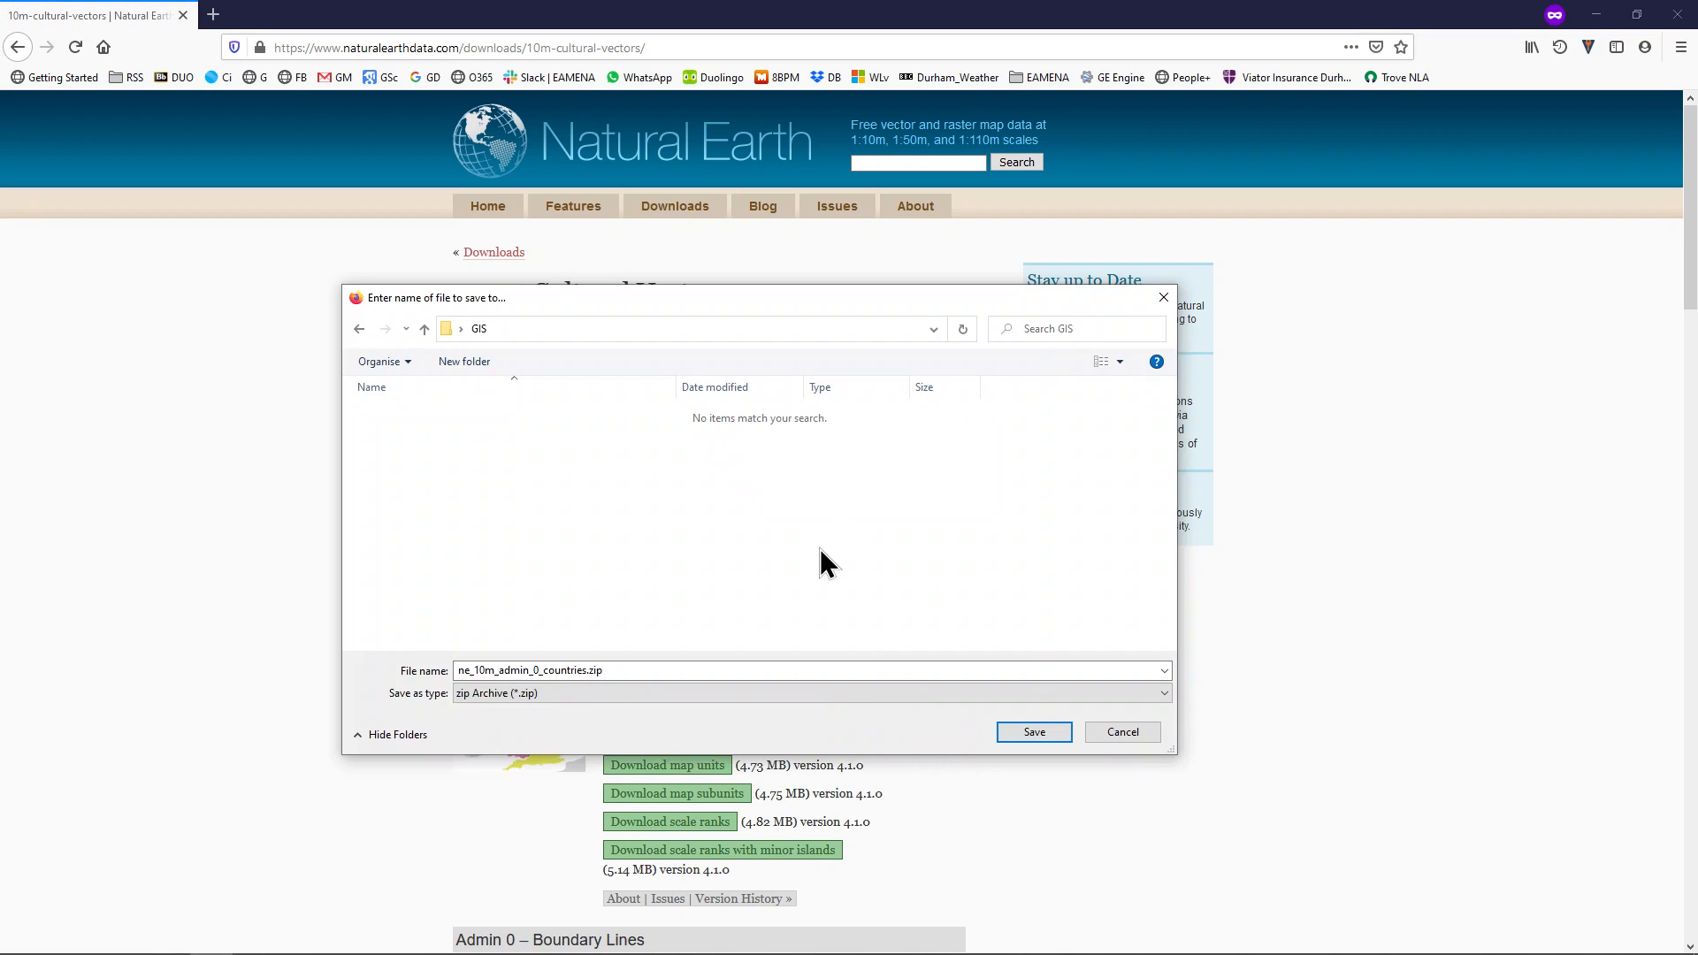
{"action": "mouse_move", "coordinate": [889, 607]}
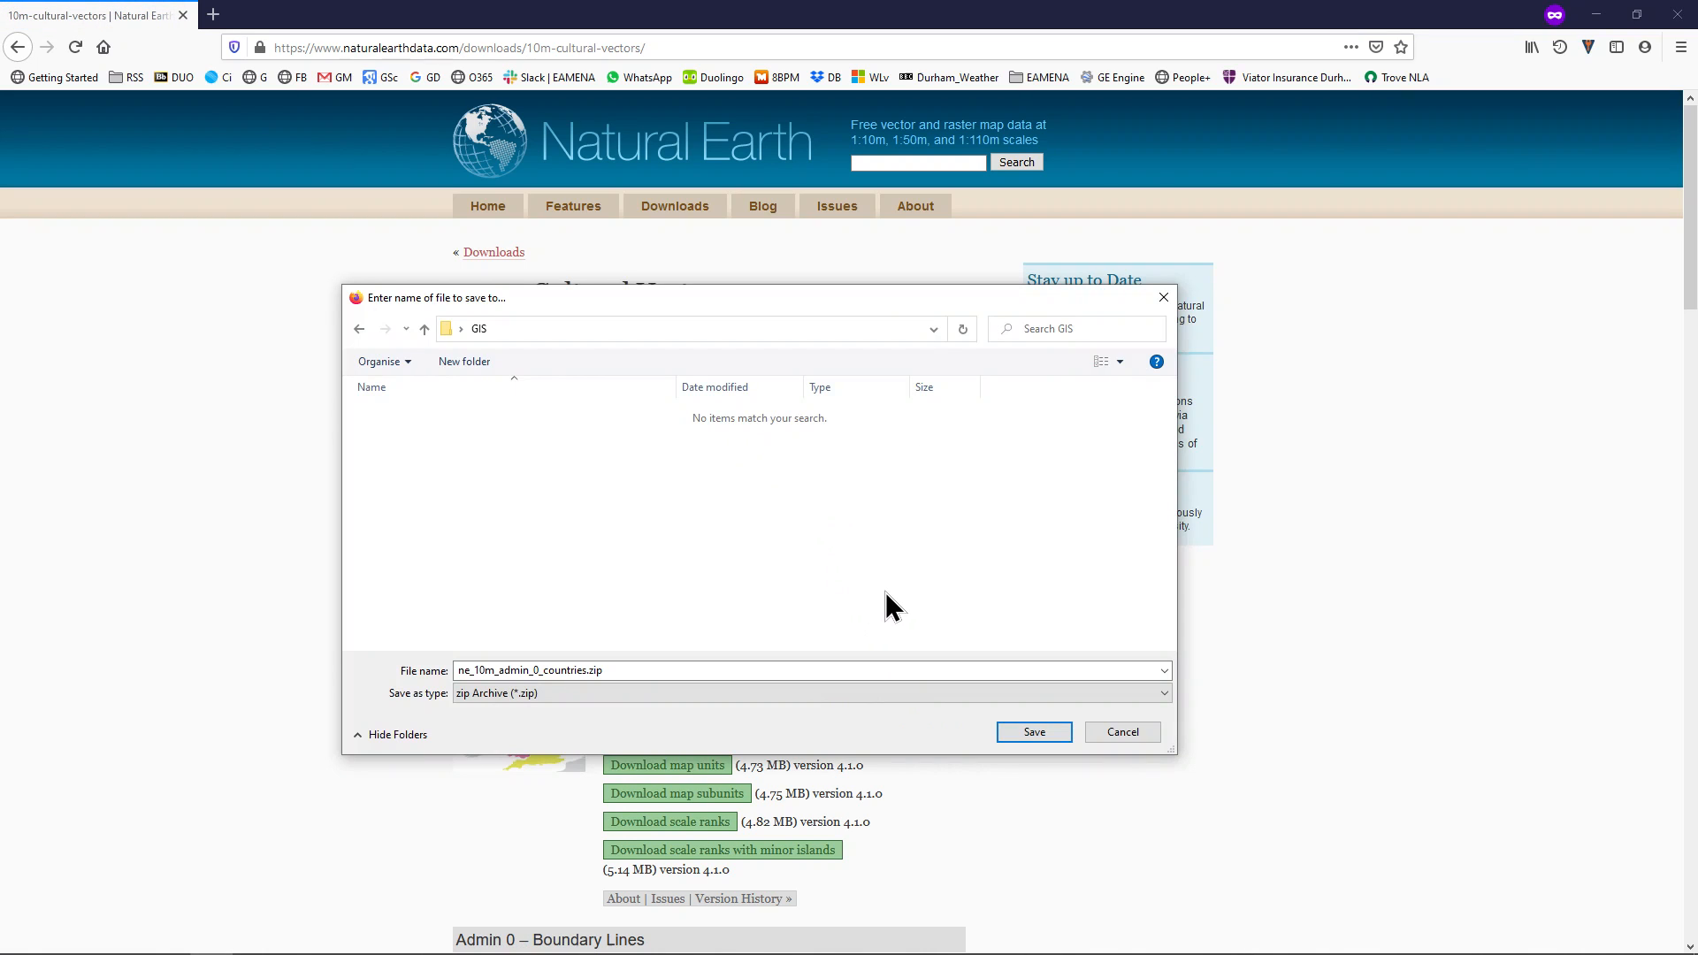
{"action": "mouse_move", "coordinate": [829, 607]}
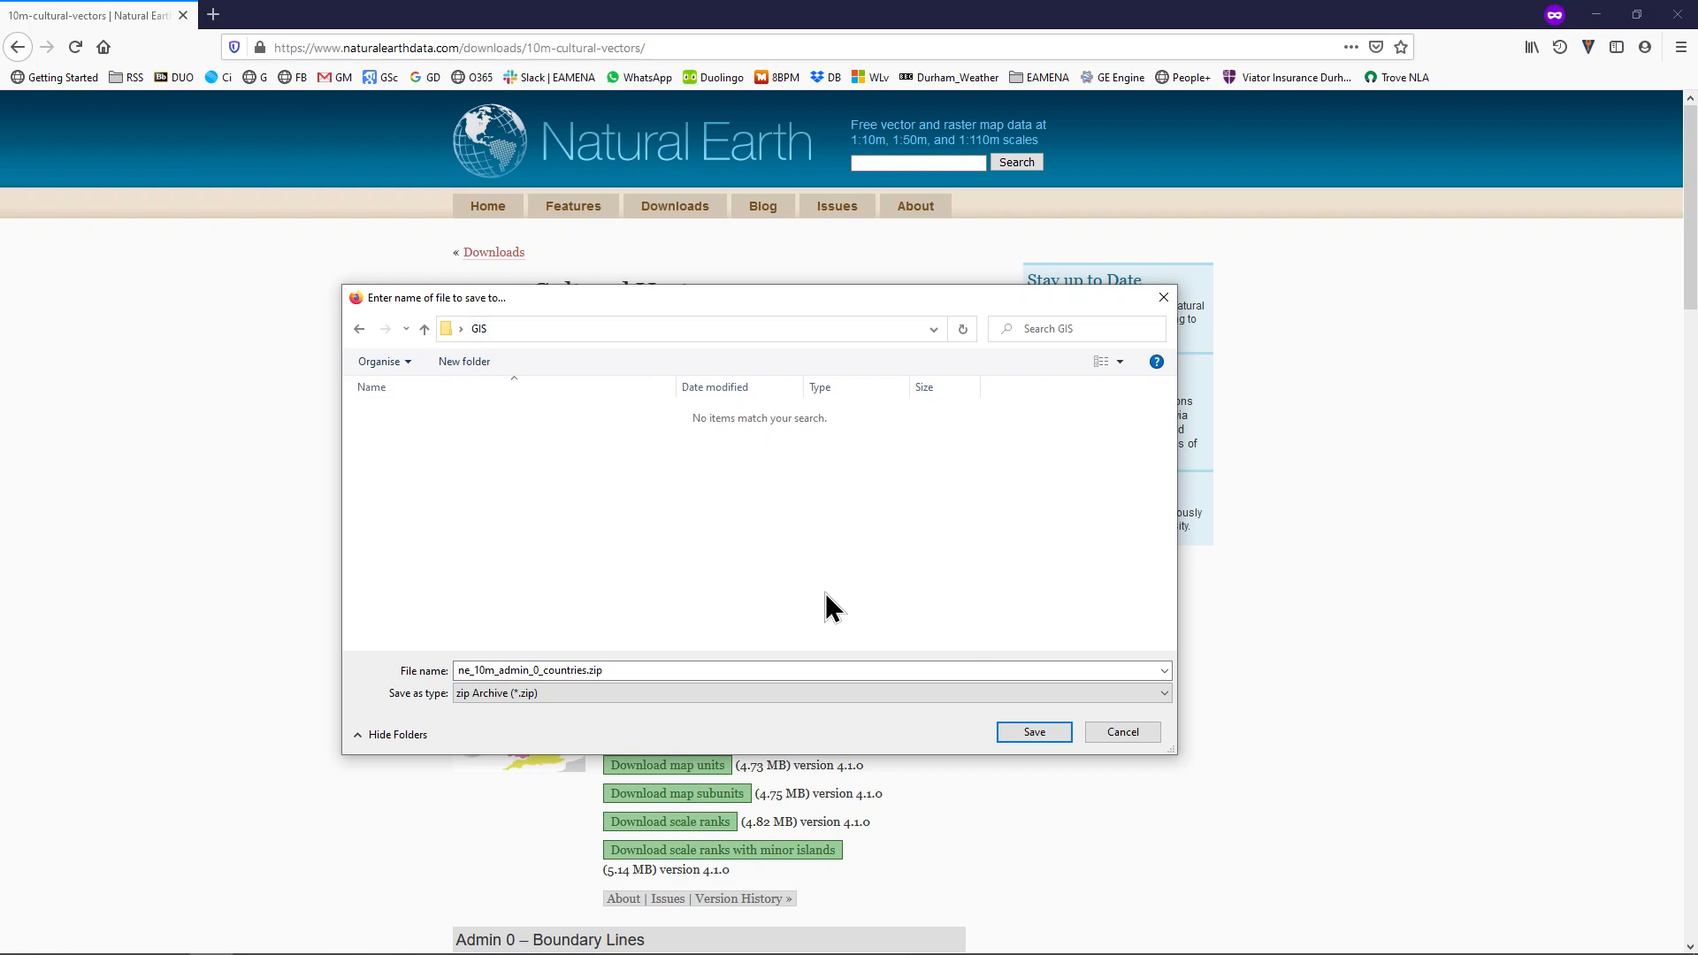
{"action": "mouse_move", "coordinate": [969, 650]}
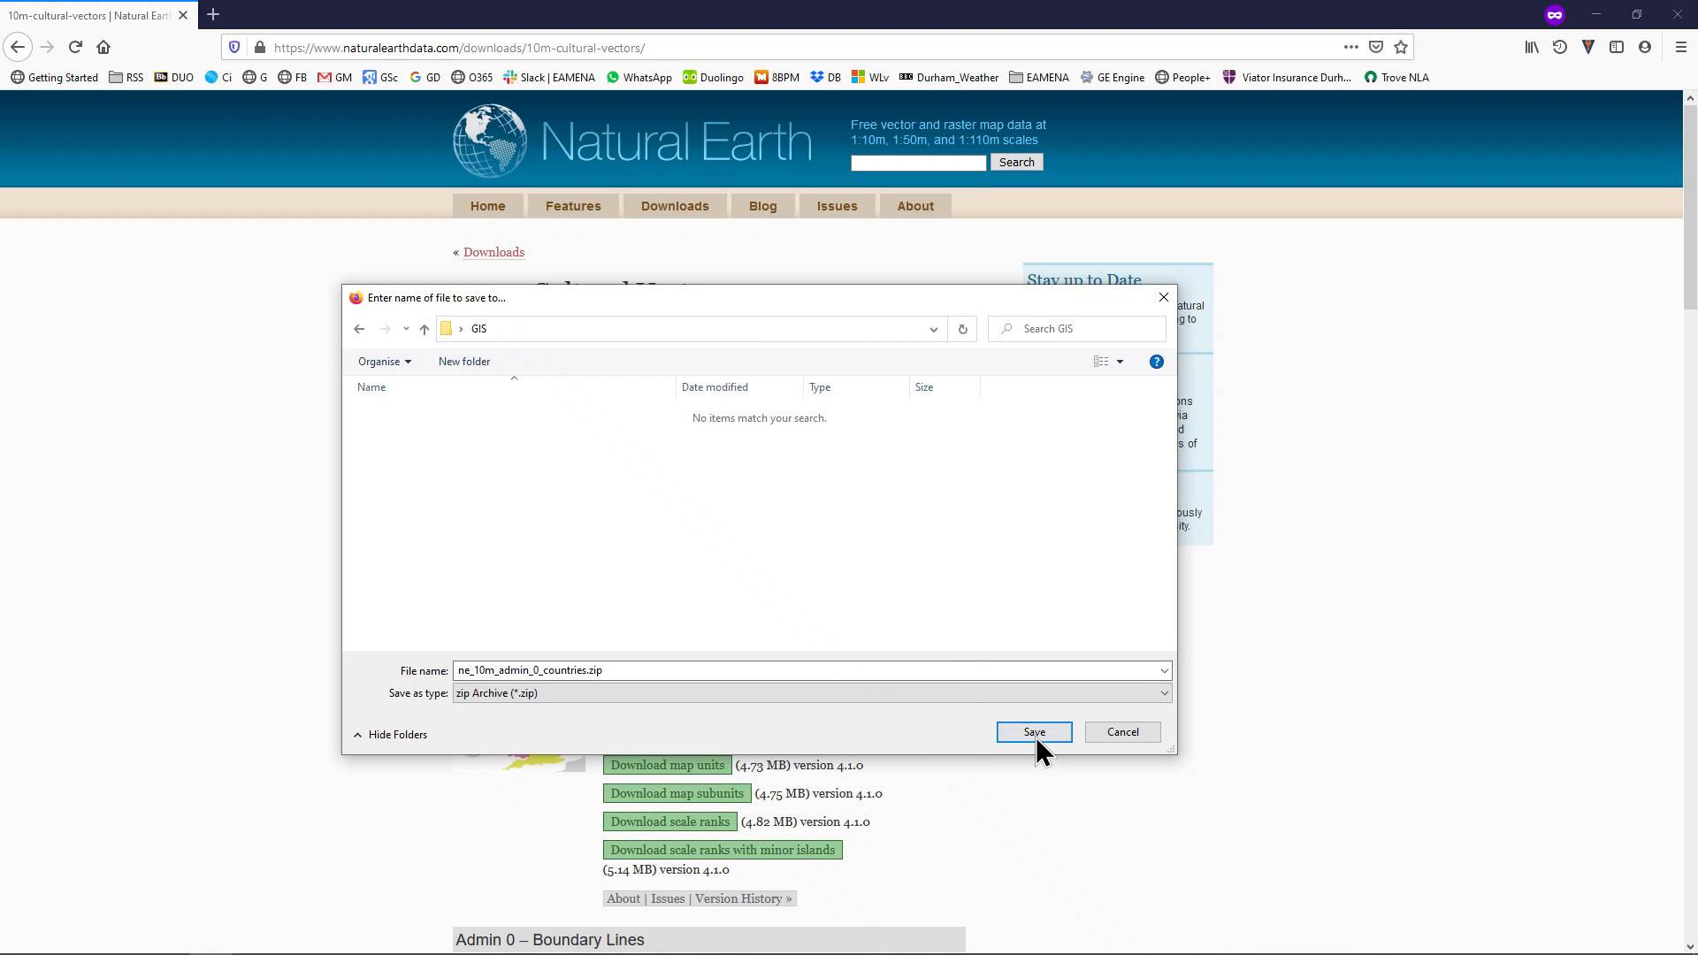
{"action": "left_click", "coordinate": [1031, 732]}
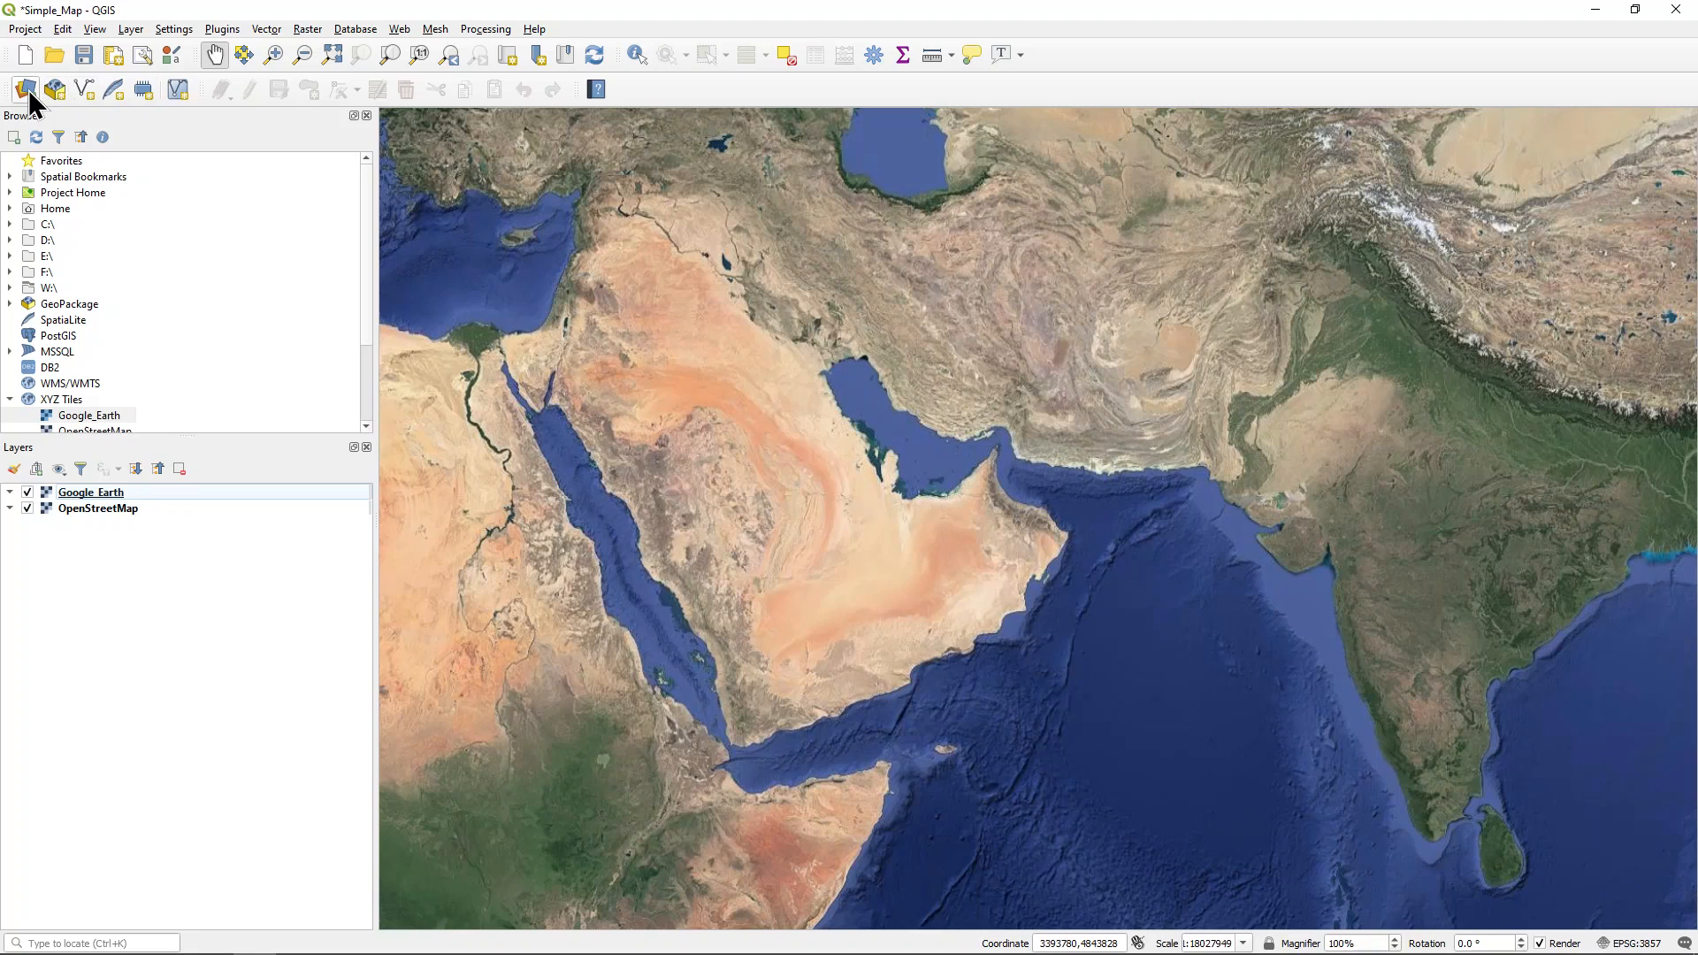
Open the QGIS Data Source Manager on its Vector page
{"action": "left_click", "coordinate": [24, 90]}
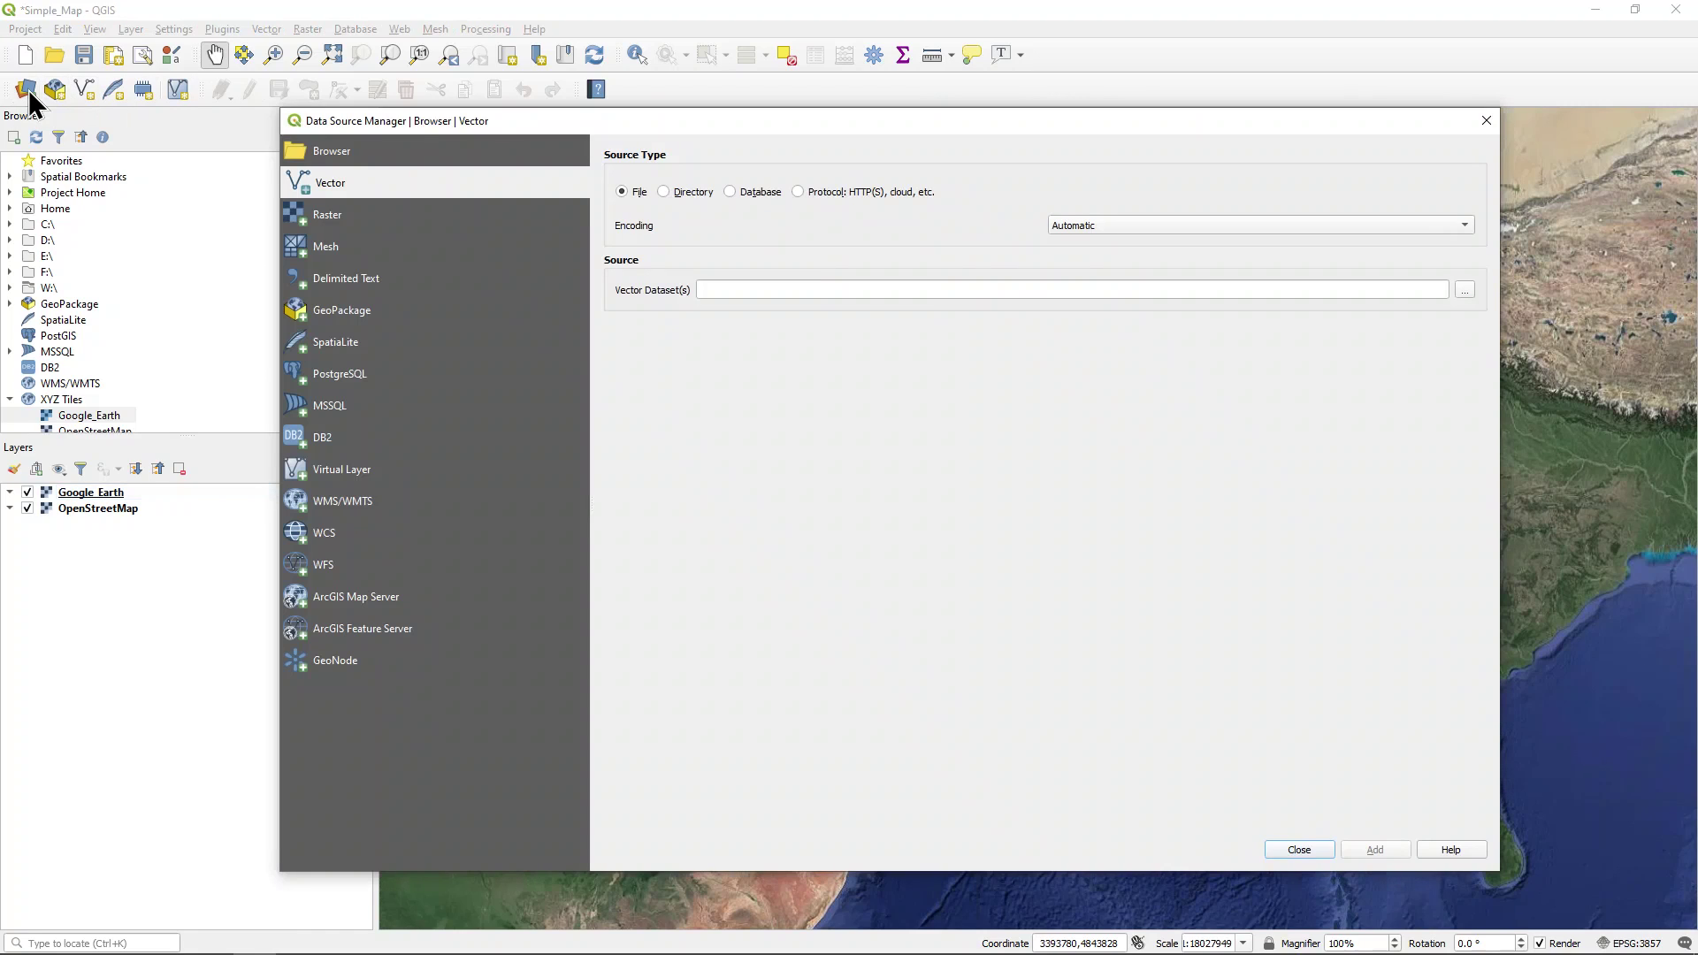
{"action": "mouse_move", "coordinate": [376, 192]}
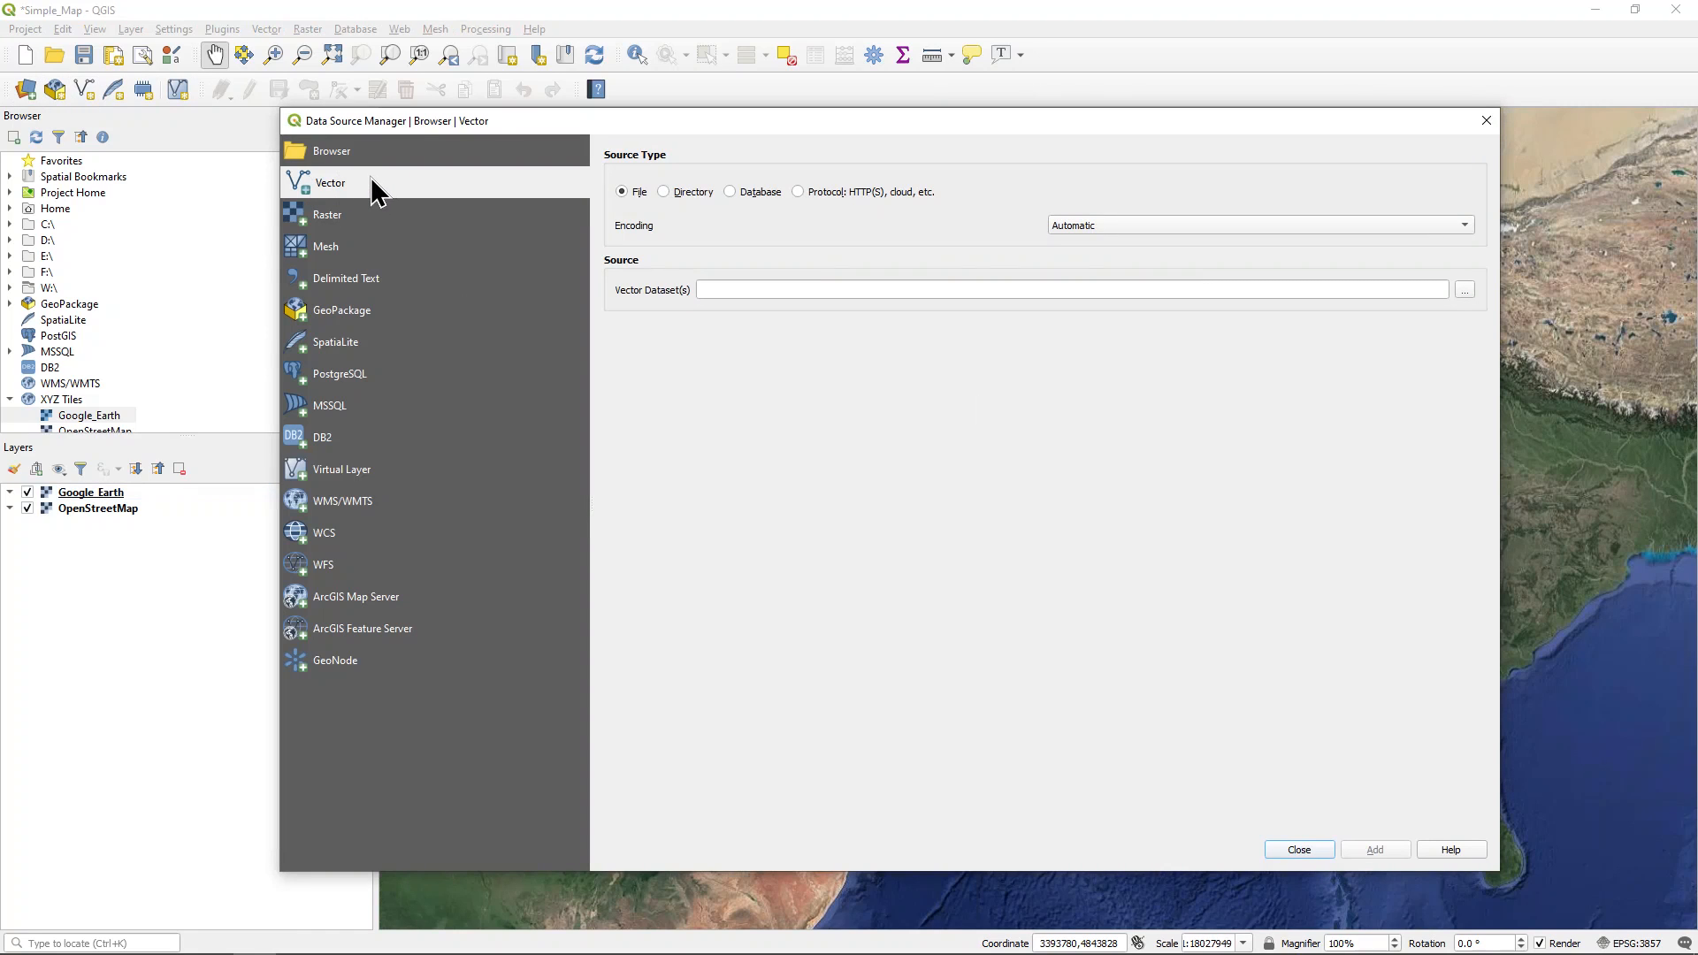
{"action": "mouse_move", "coordinate": [1478, 314]}
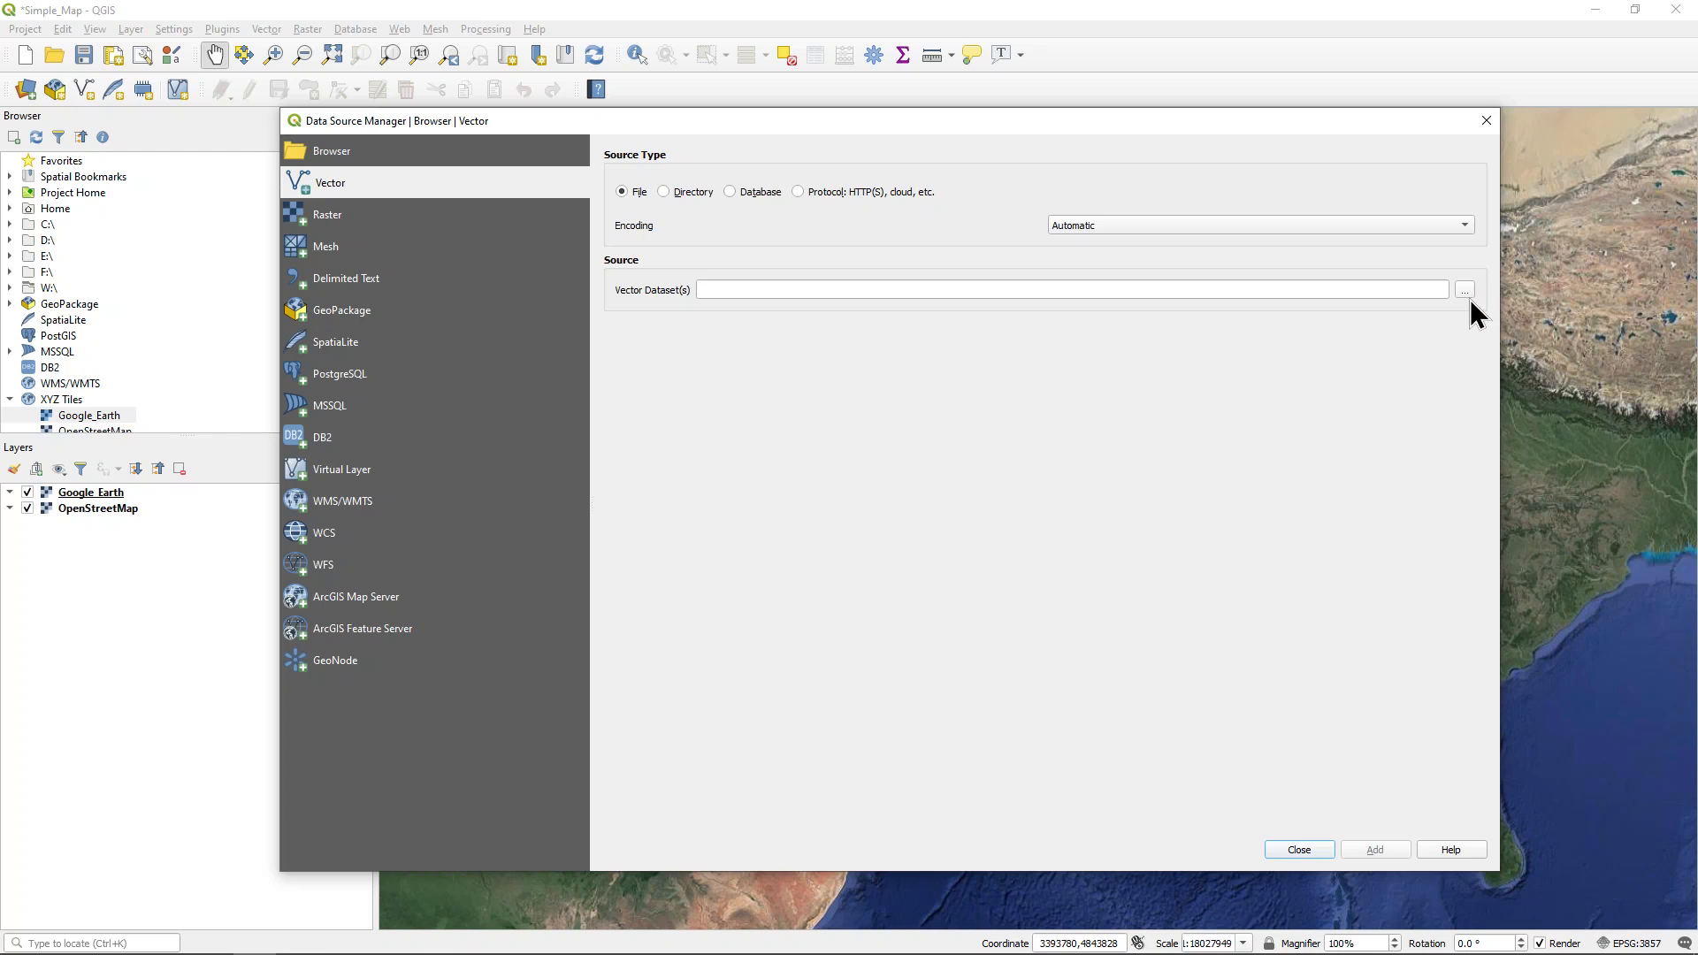
{"action": "mouse_move", "coordinate": [1465, 289]}
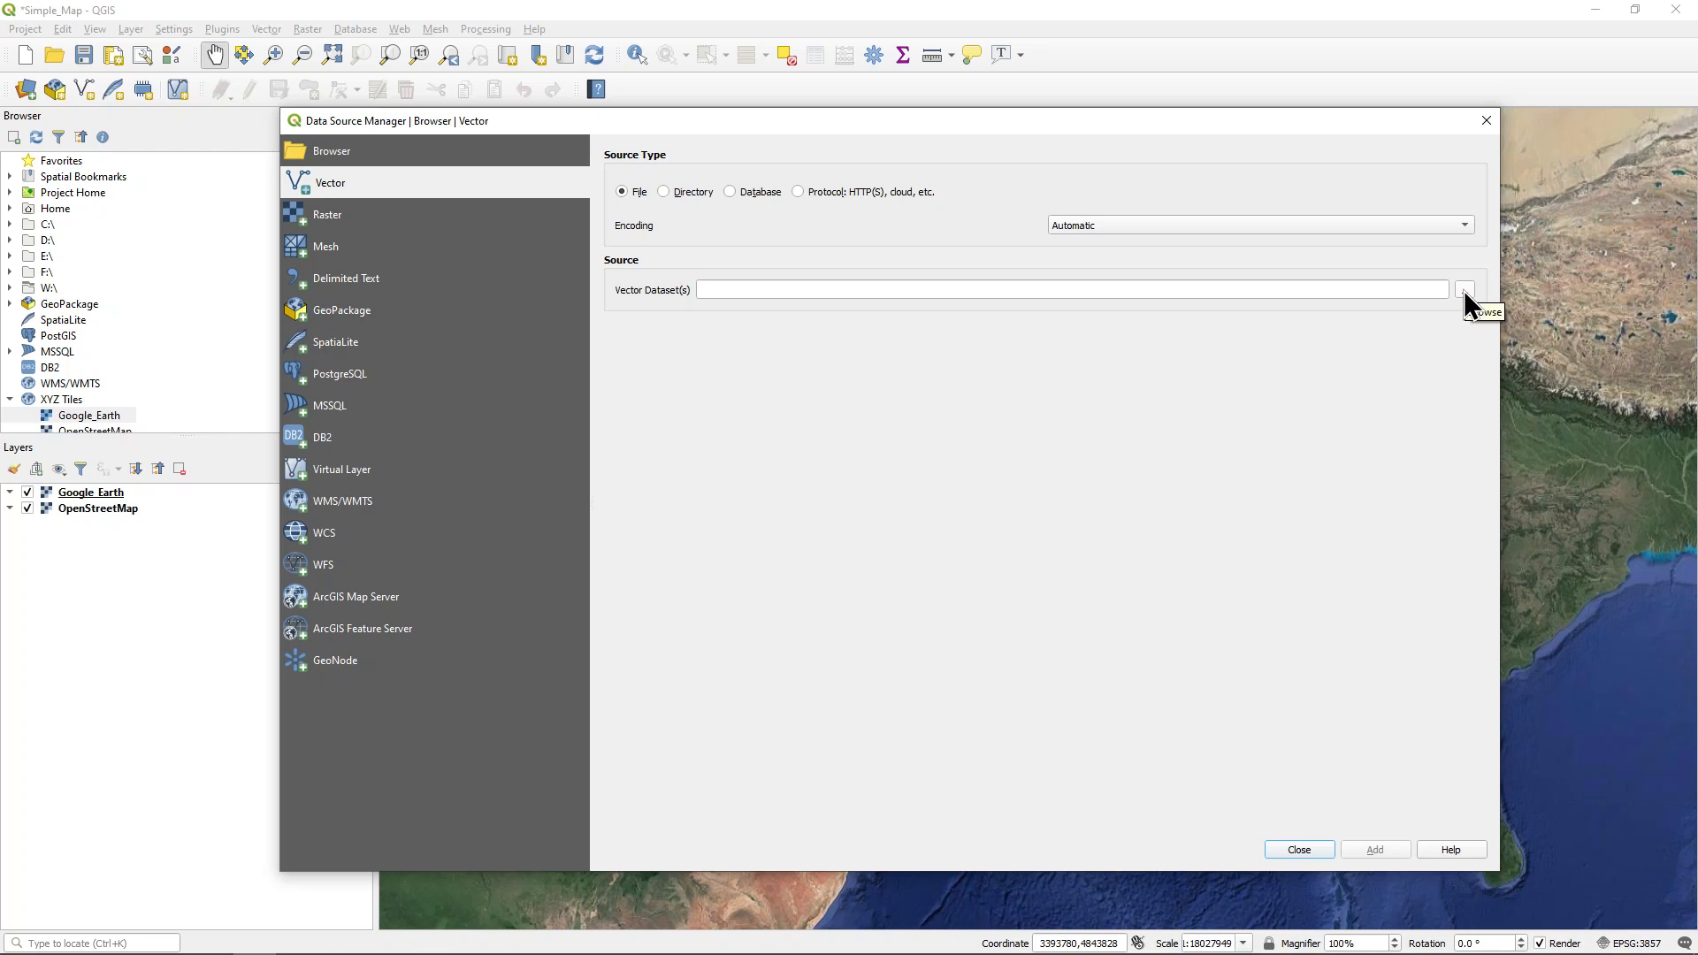
From the dataset file browser, create a new folder named NaturalEarth inside GIS
{"action": "left_click", "coordinate": [1464, 290]}
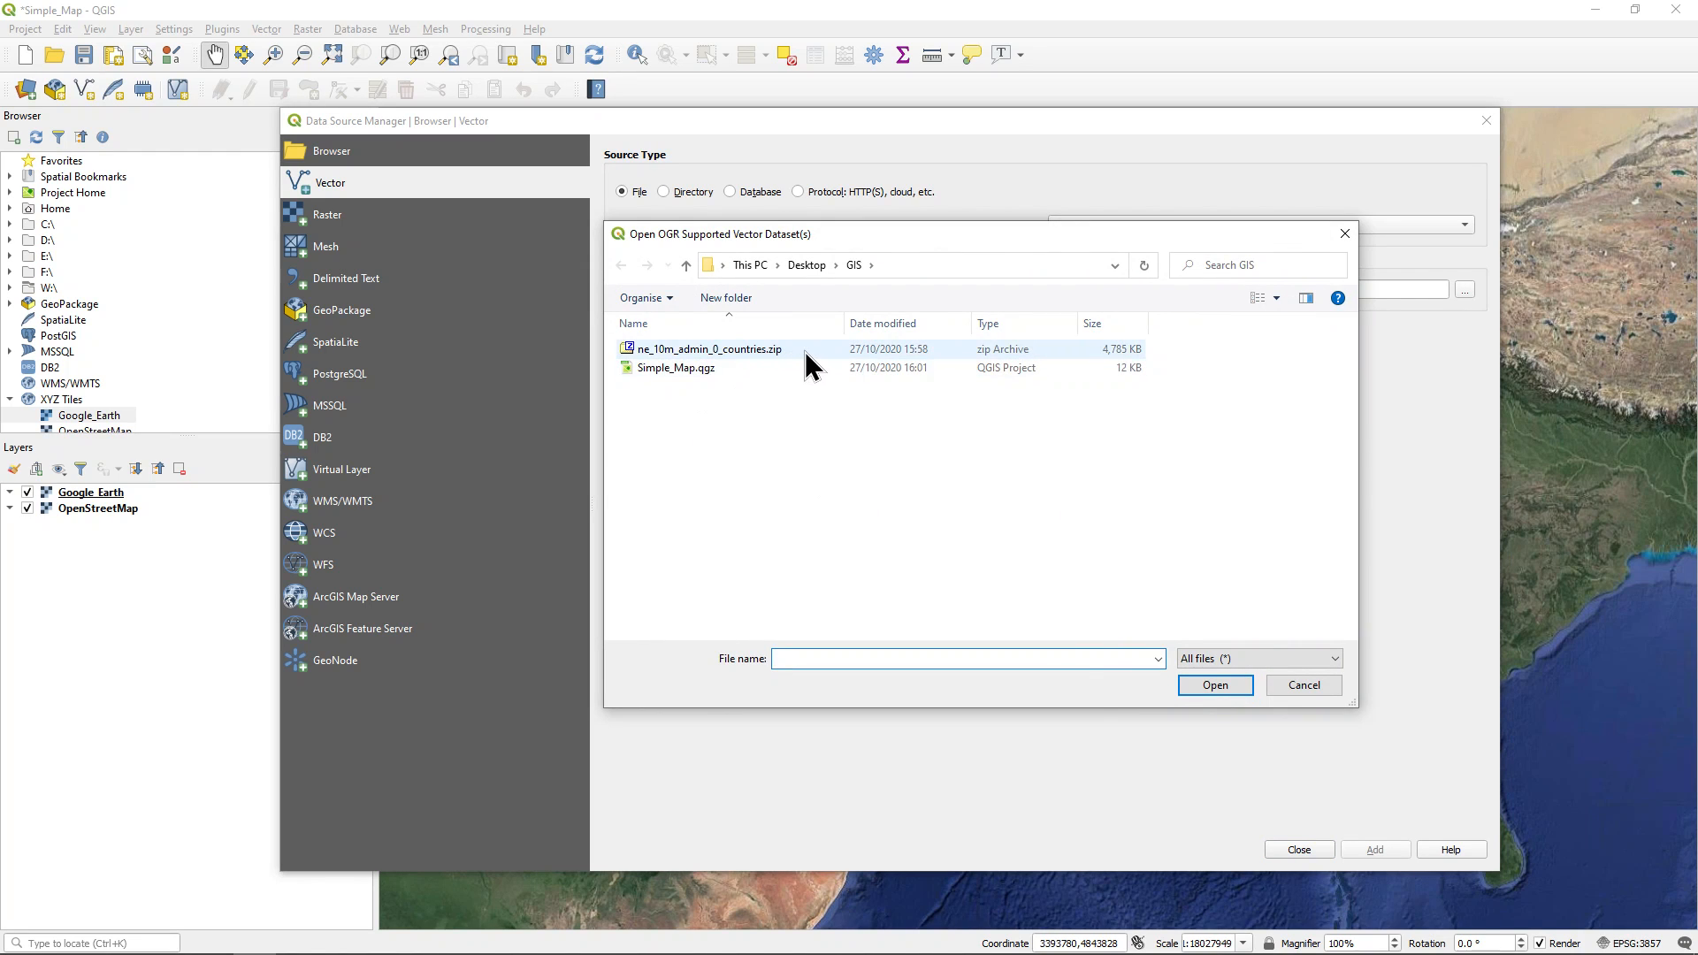
{"action": "mouse_move", "coordinate": [806, 363]}
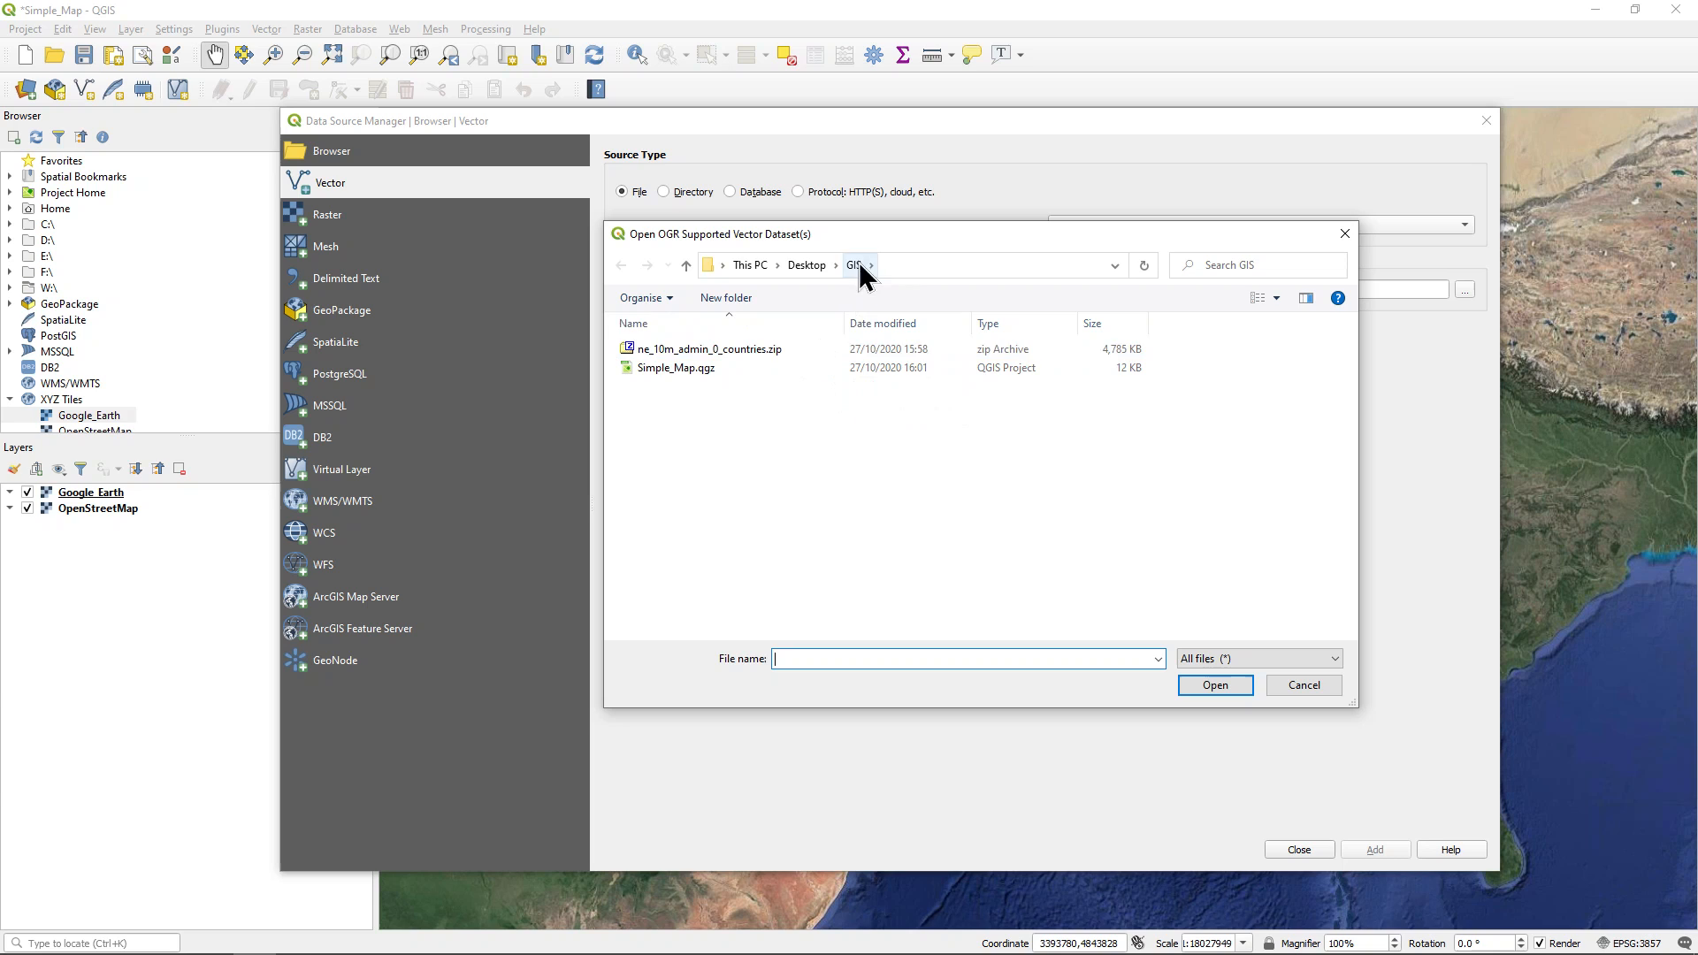
{"action": "mouse_move", "coordinate": [755, 473]}
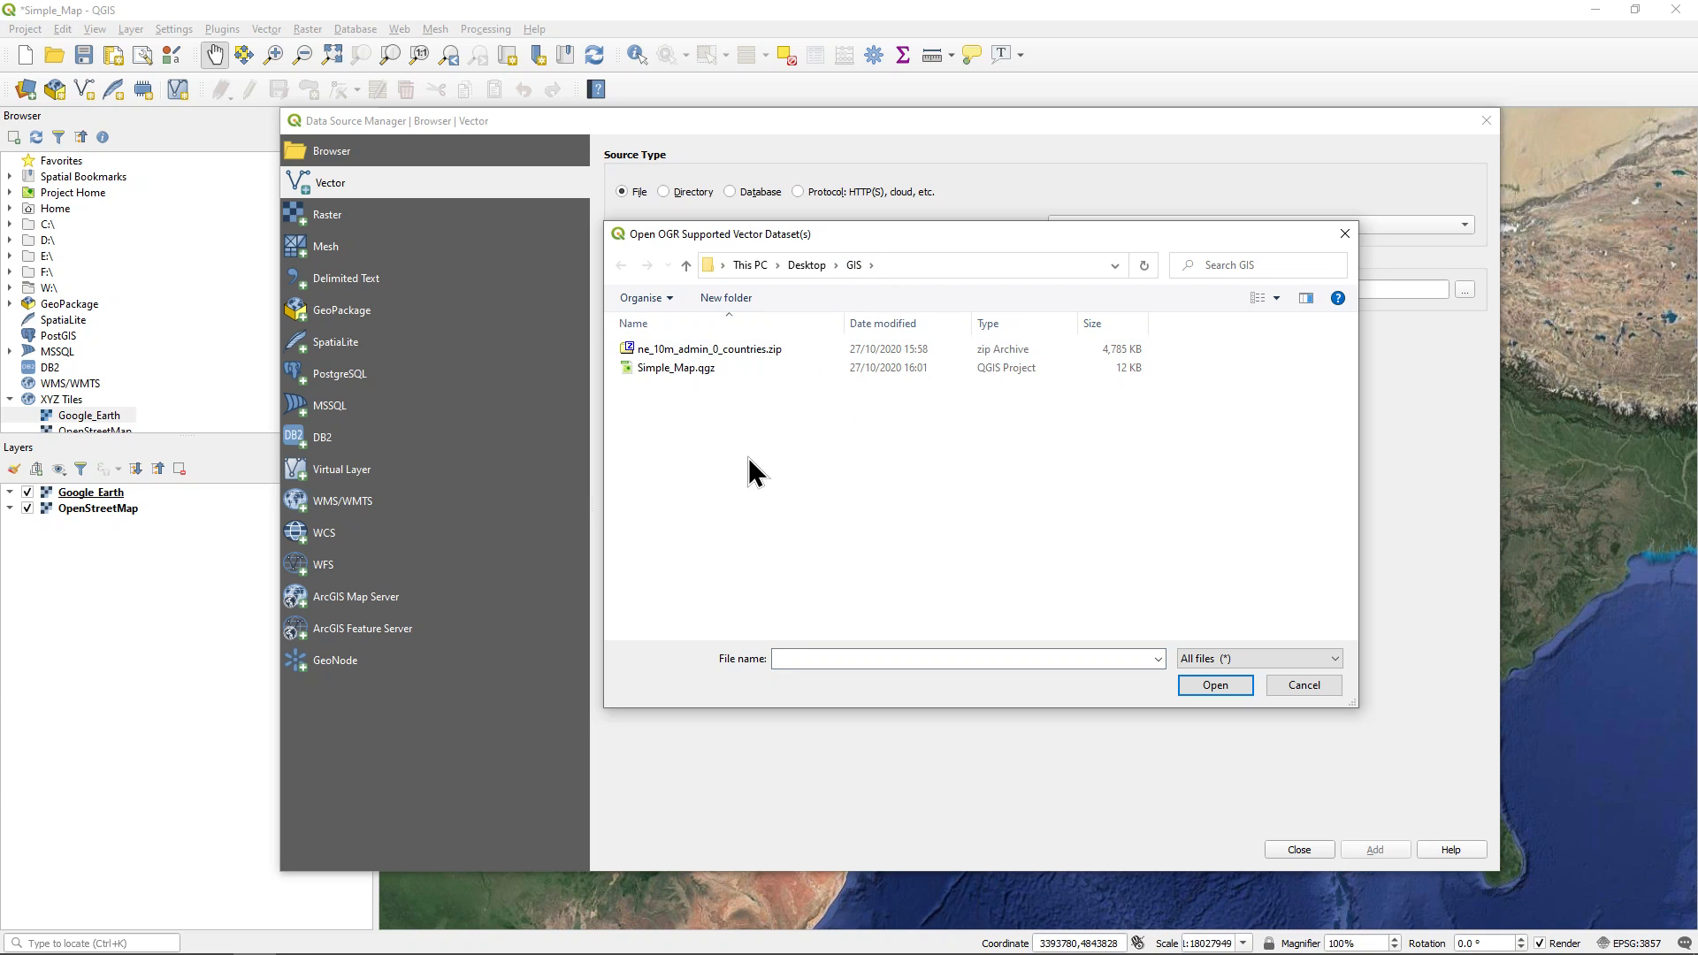
{"action": "mouse_move", "coordinate": [756, 460]}
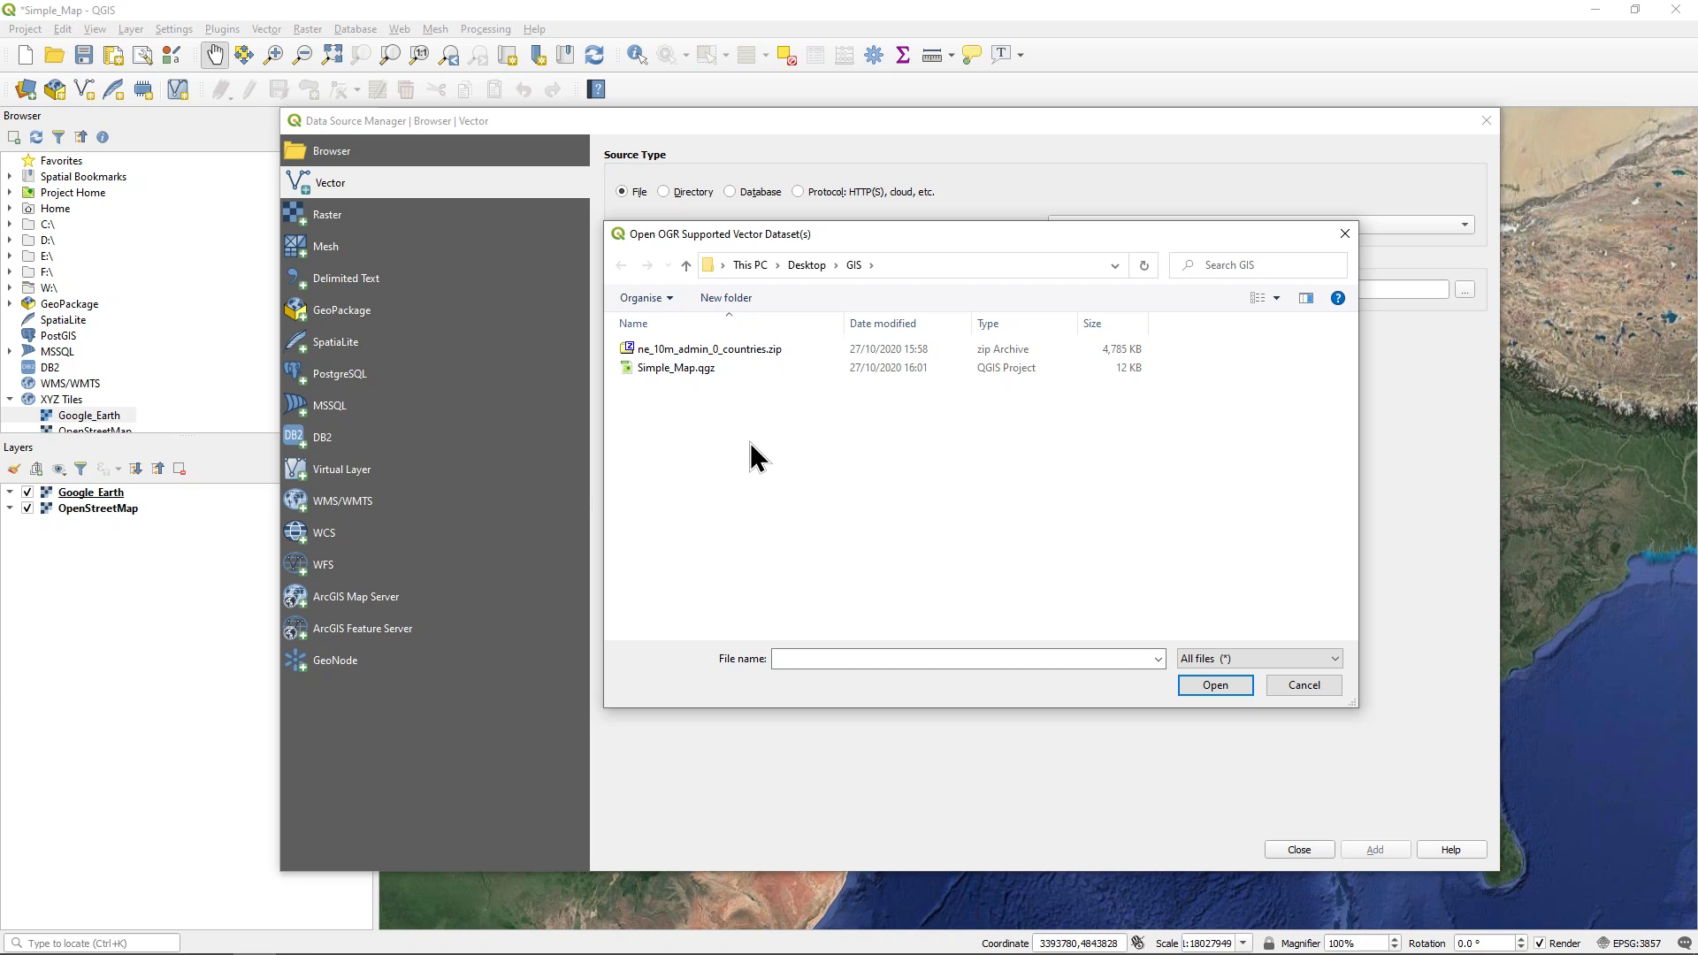
{"action": "mouse_move", "coordinate": [776, 320]}
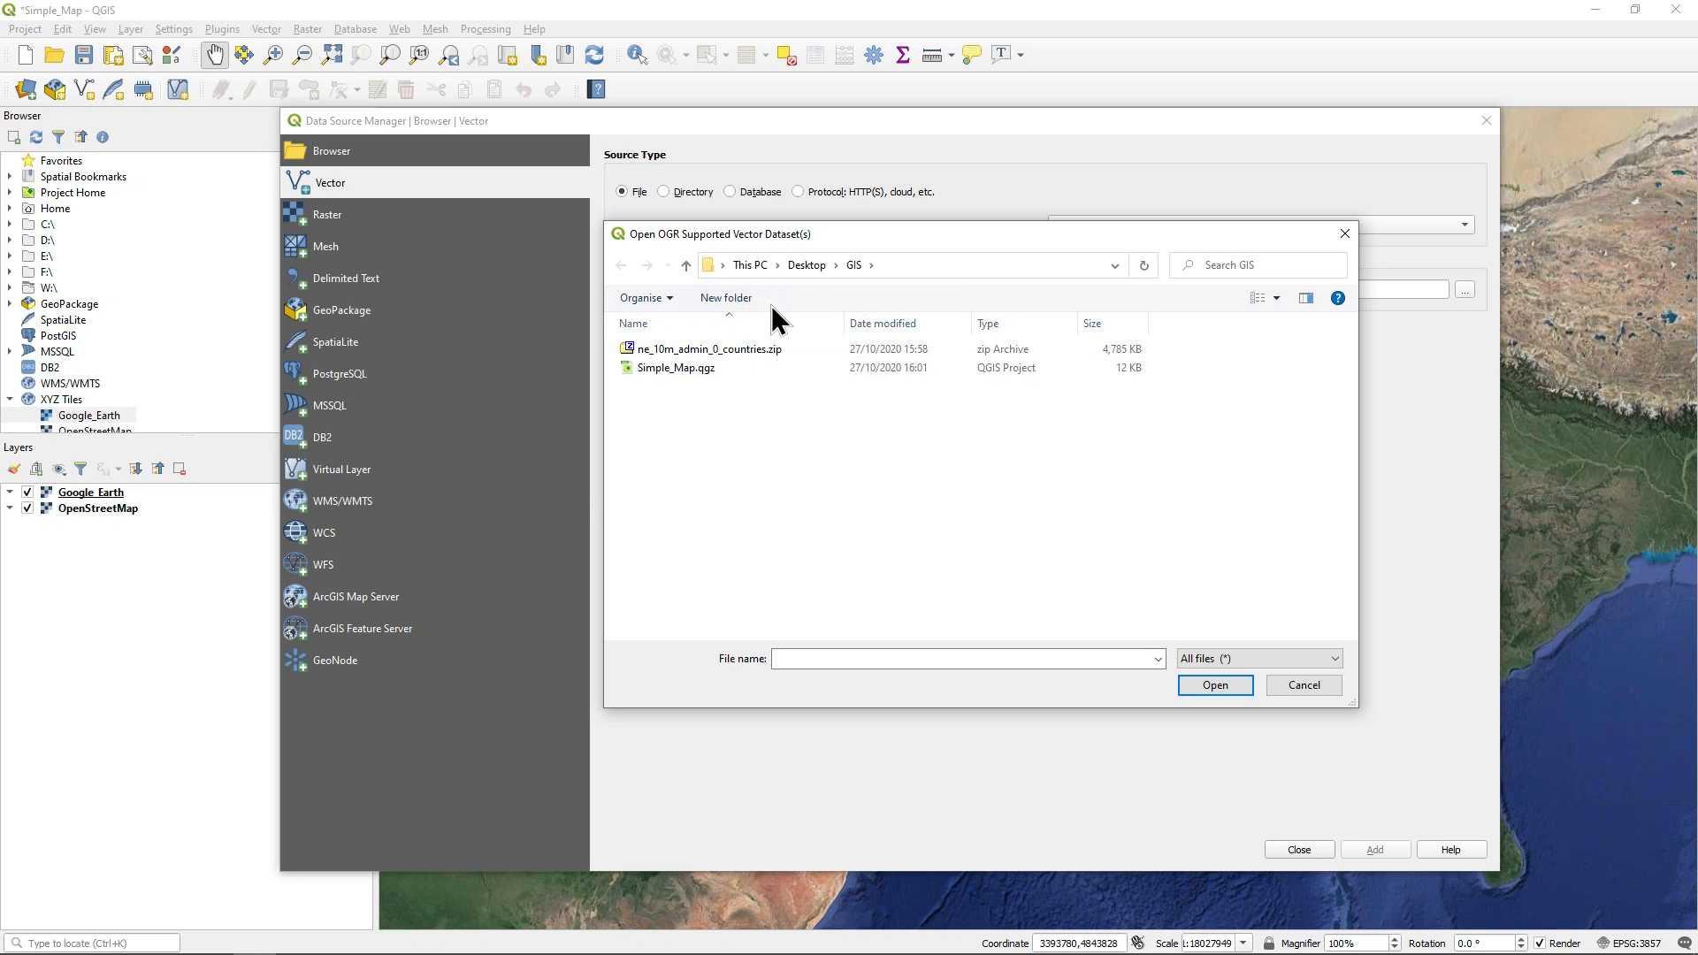
{"action": "mouse_move", "coordinate": [742, 312]}
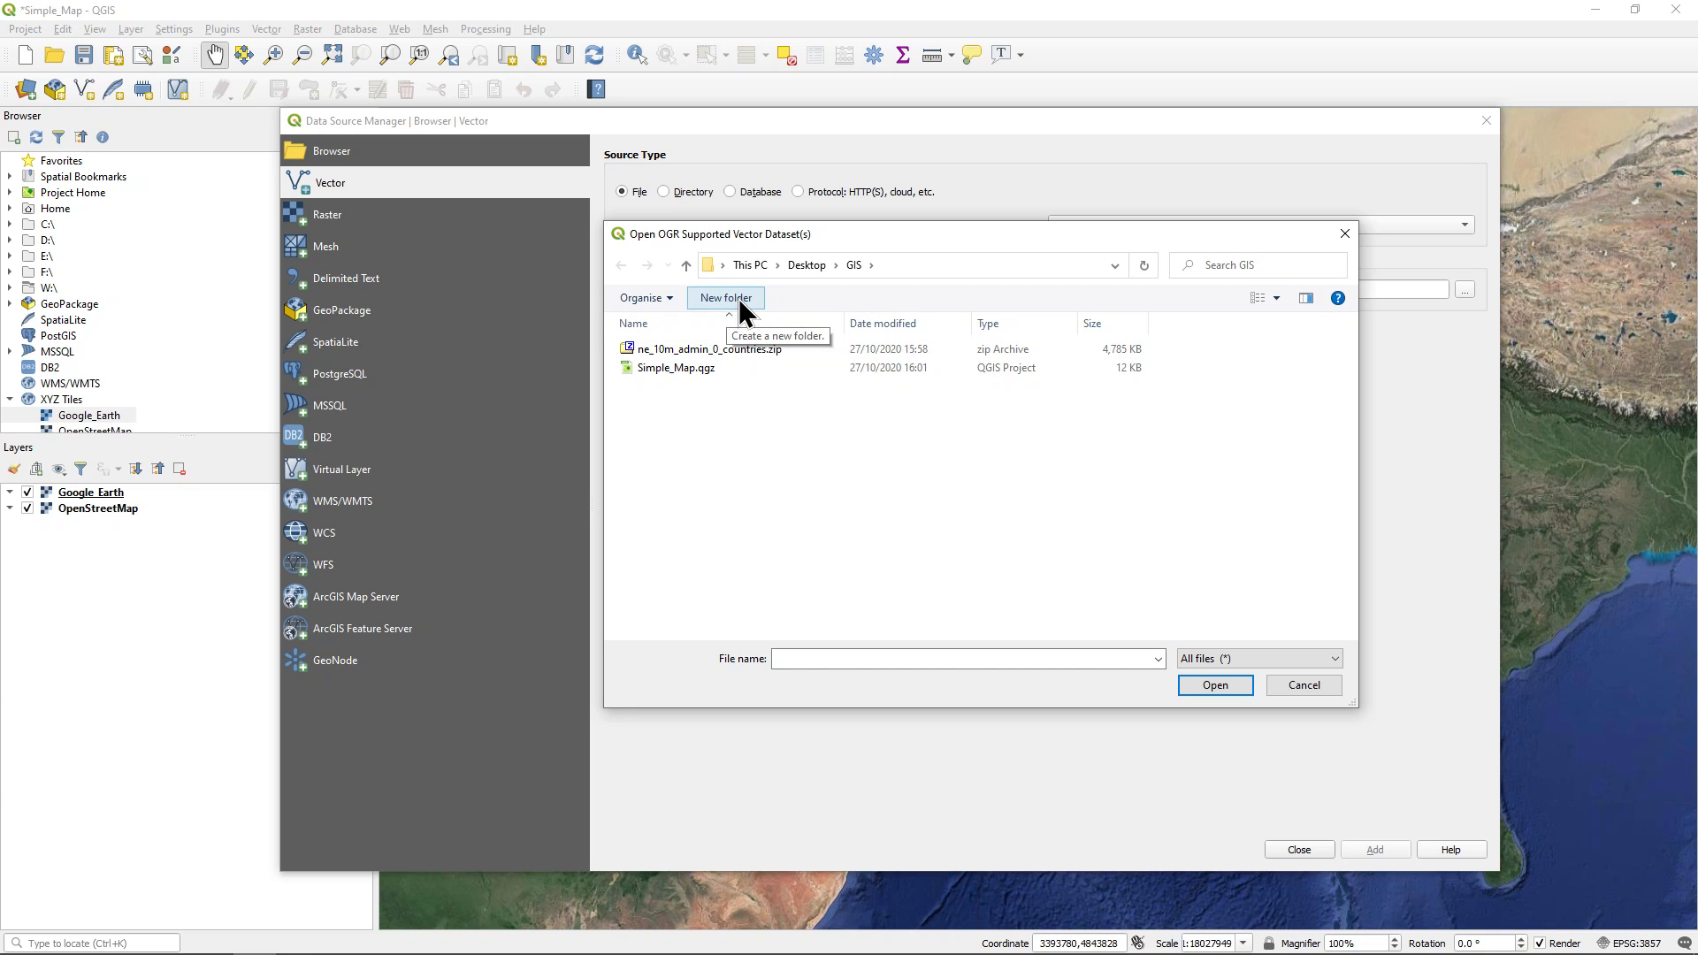
{"action": "left_click", "coordinate": [725, 298]}
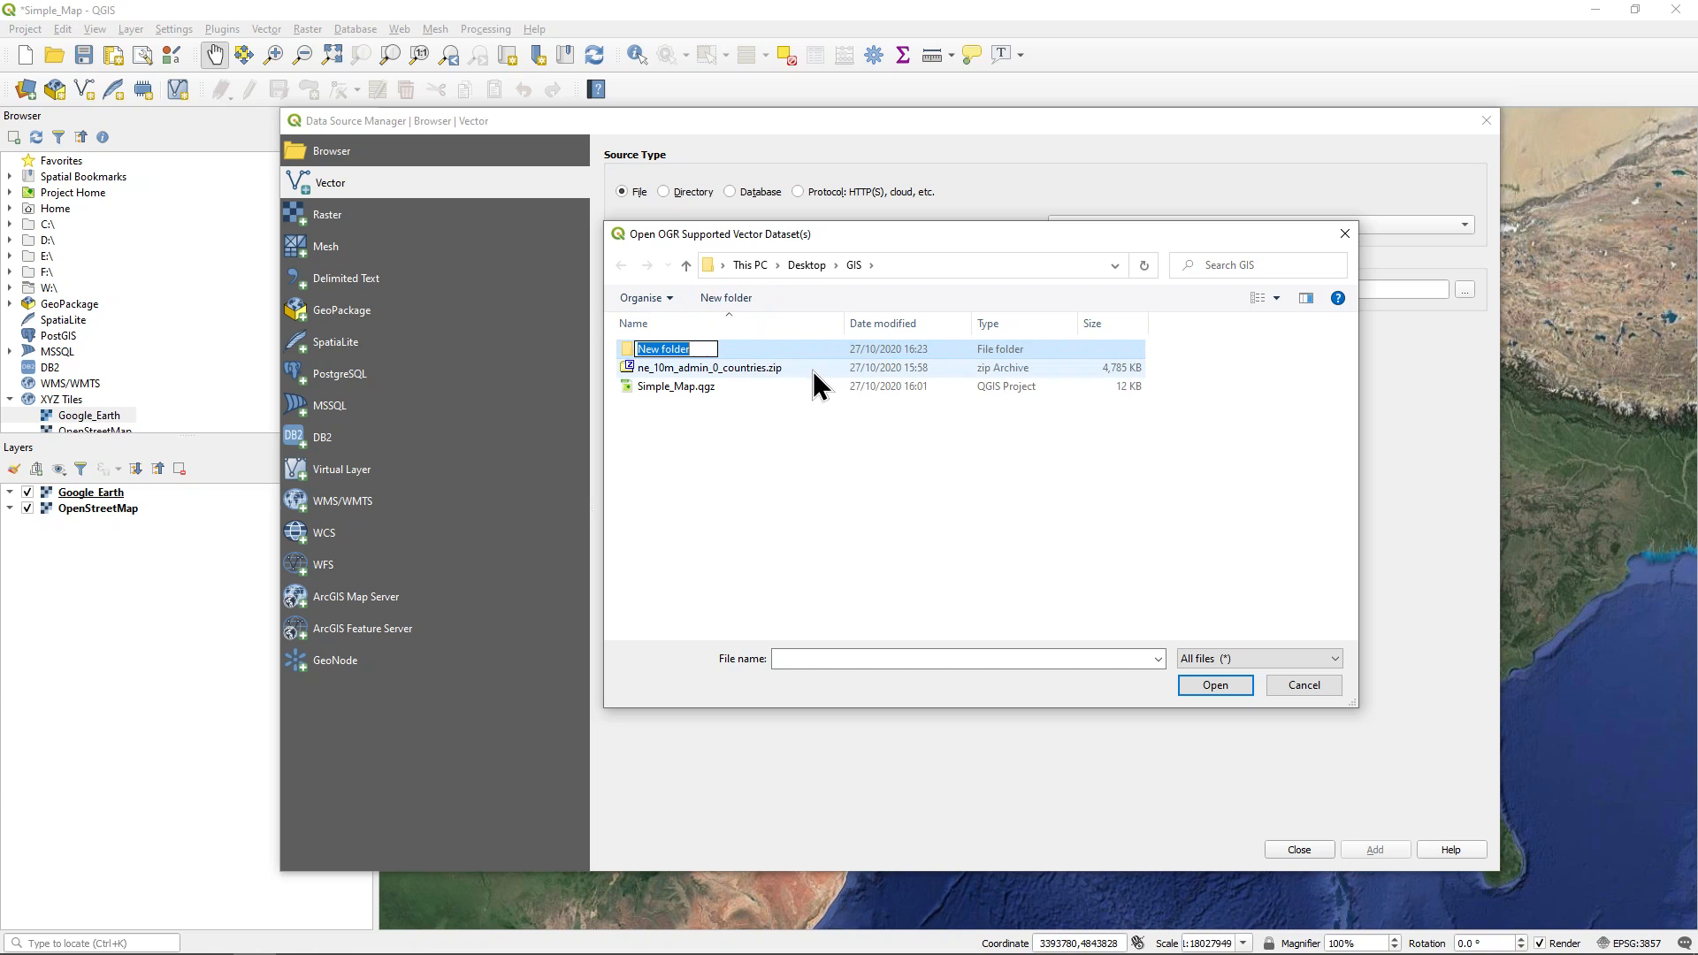
{"action": "type", "text": "Natural"}
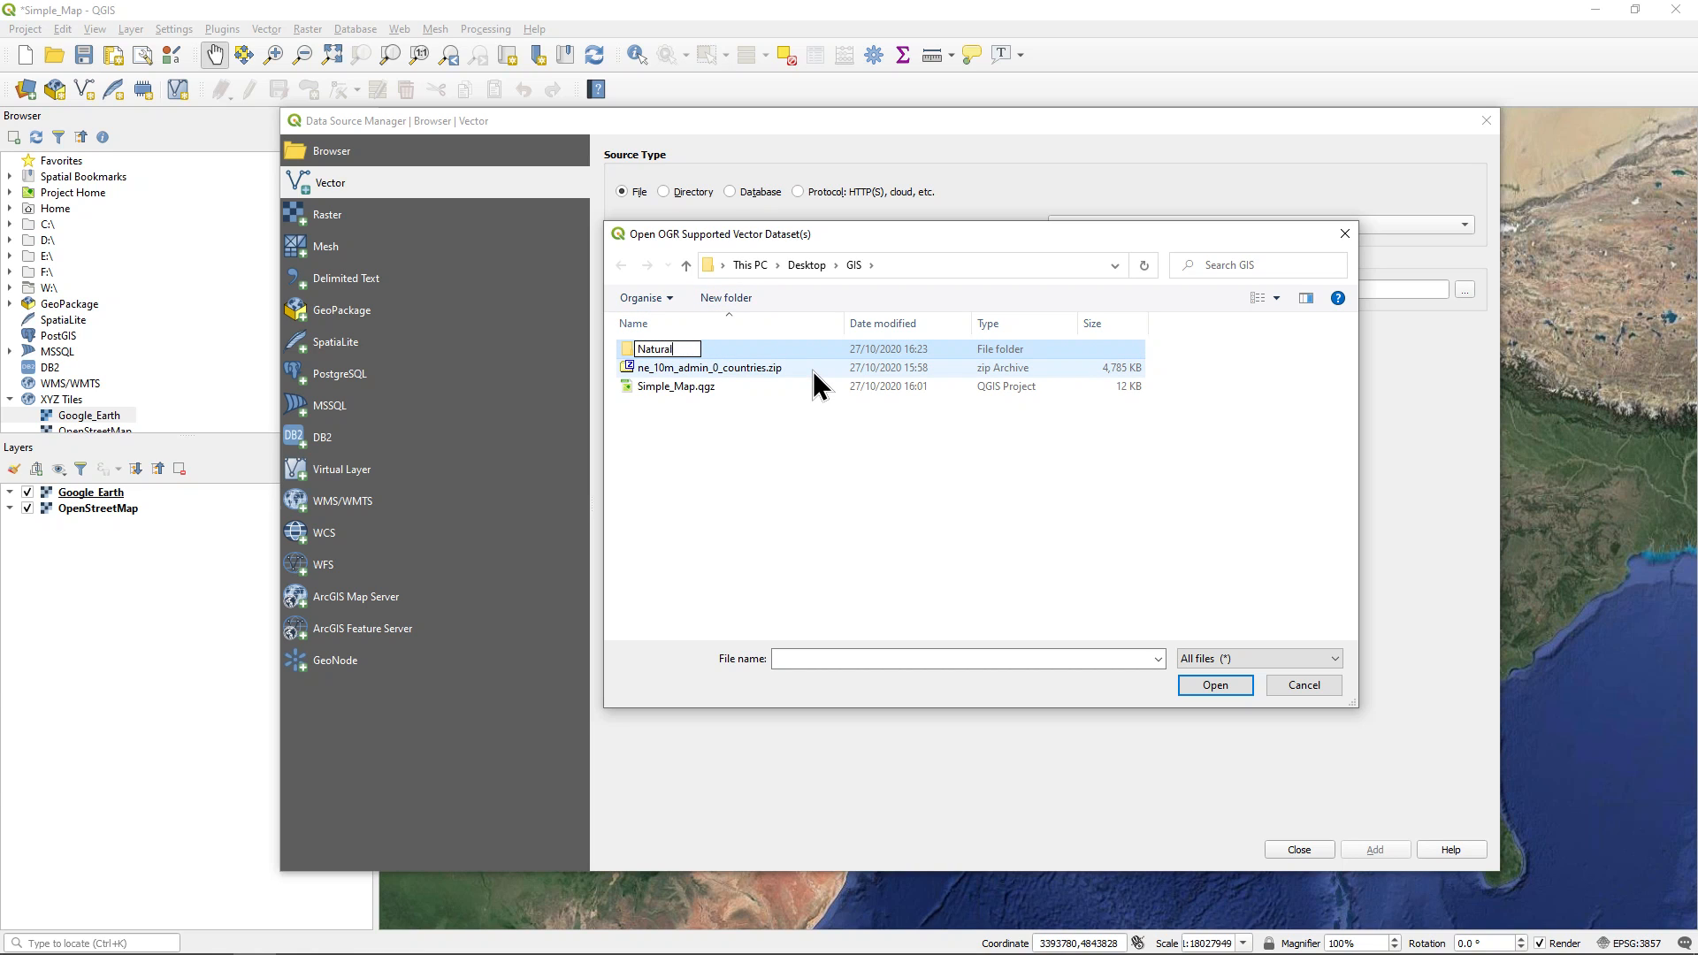
{"action": "type", "text": "Earth"}
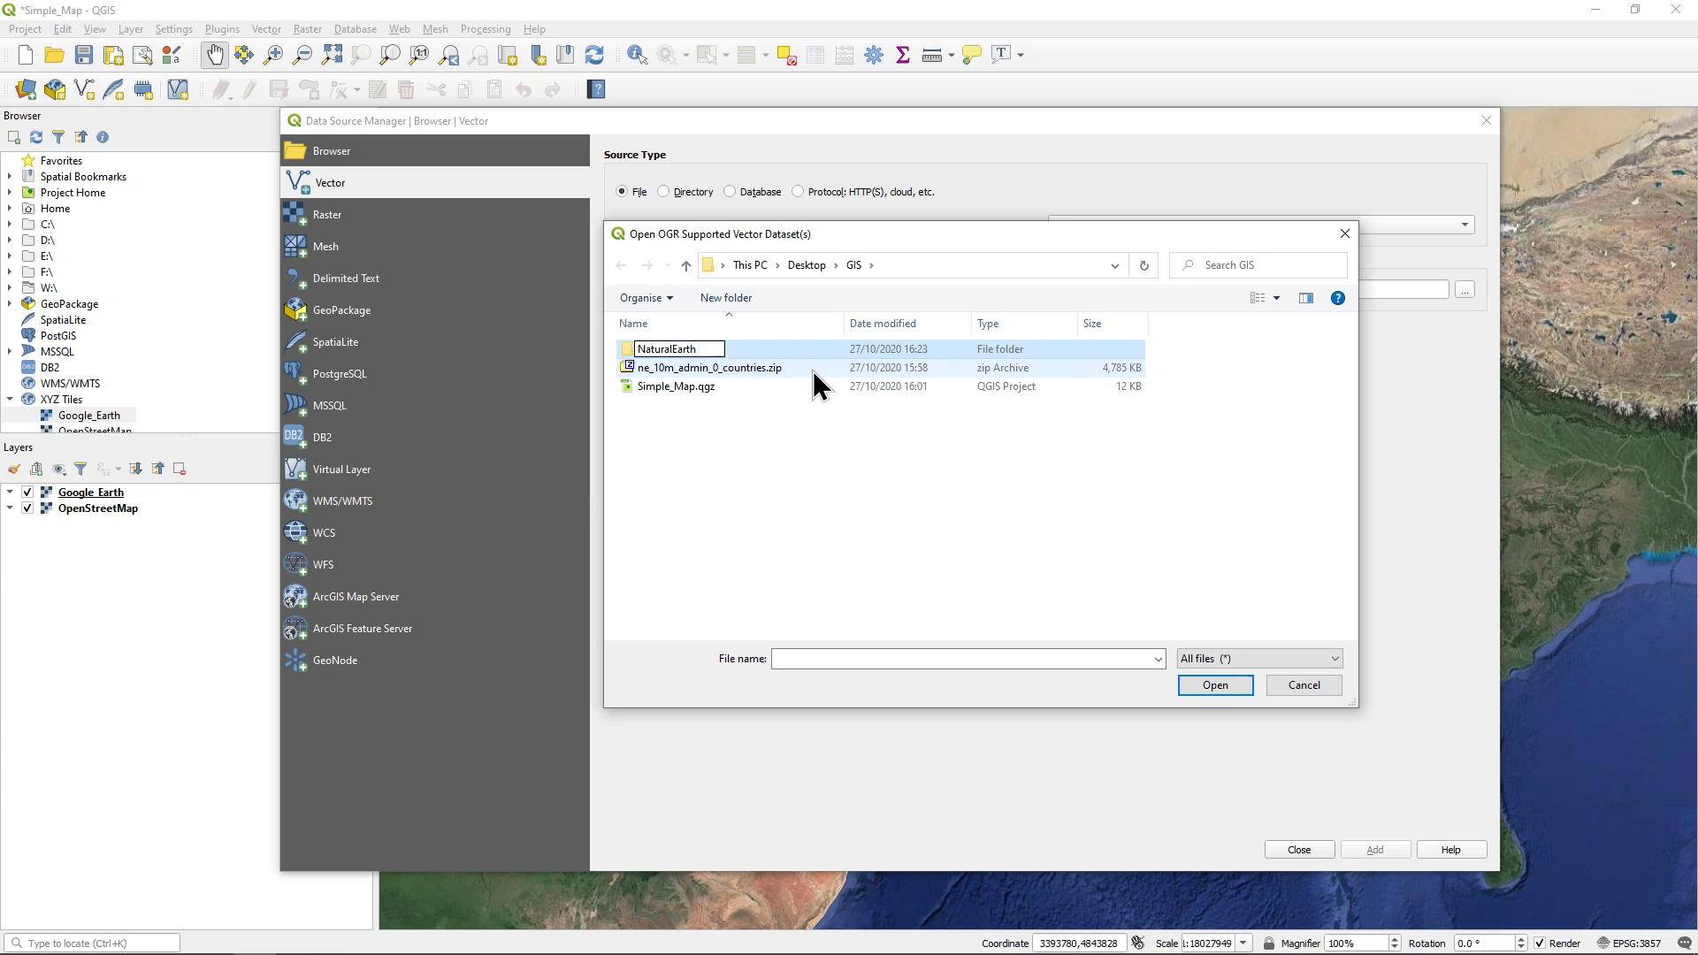
{"action": "left_click", "coordinate": [747, 466]}
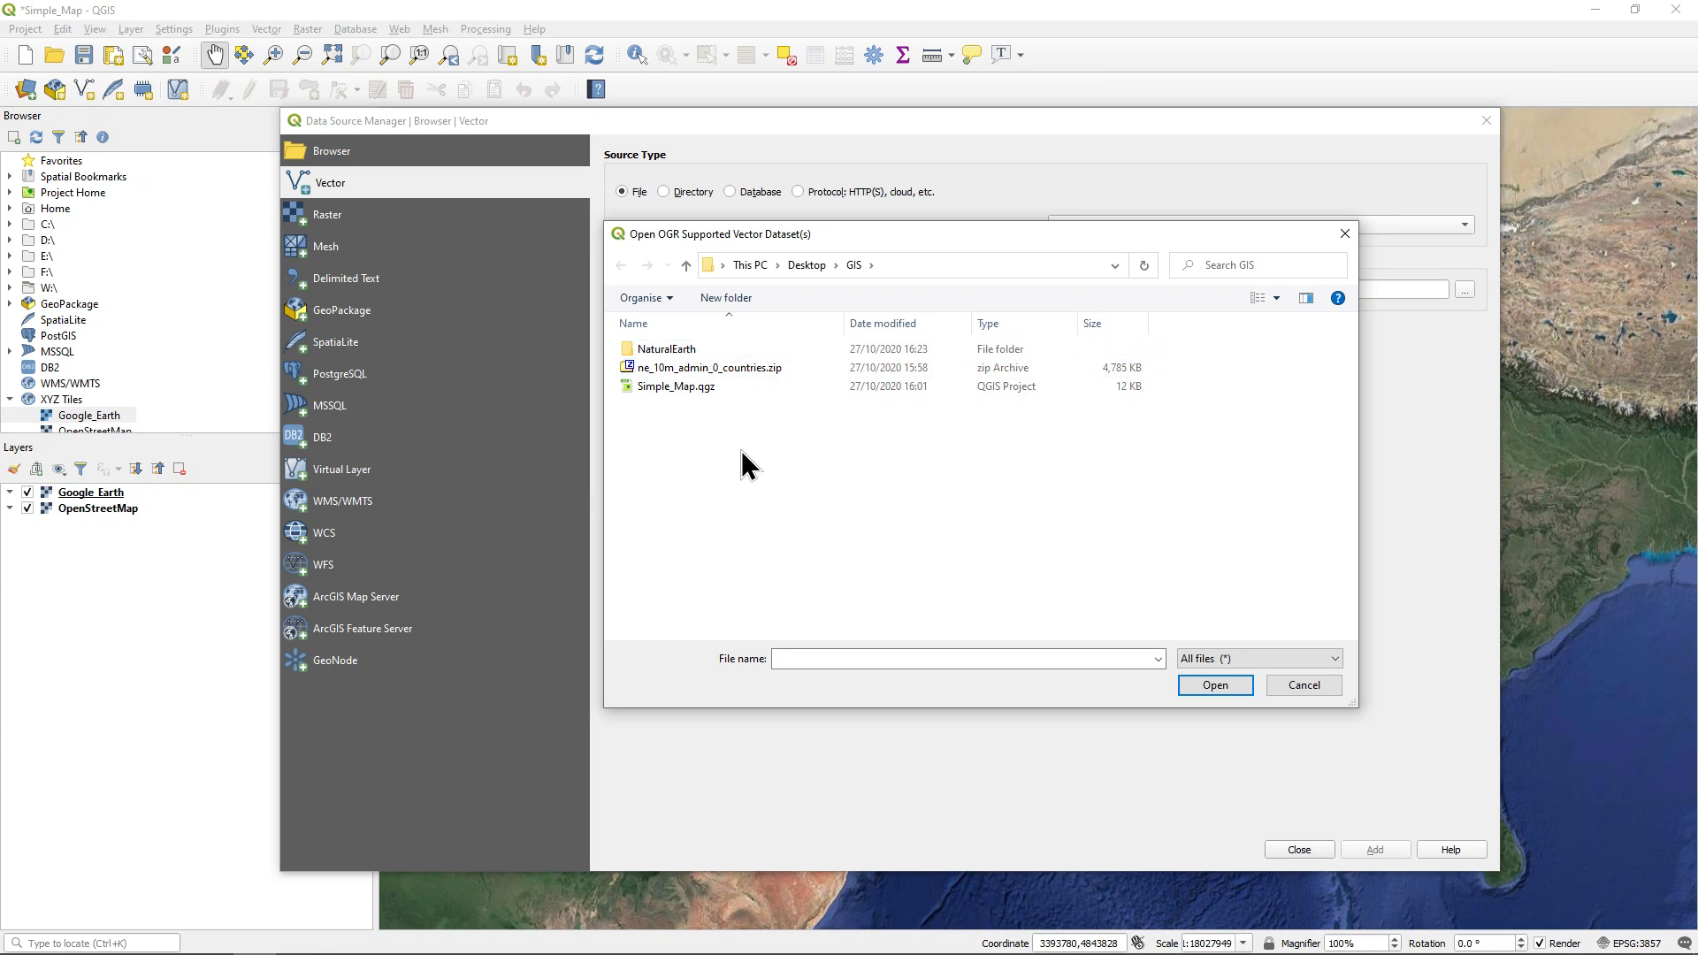
{"action": "mouse_move", "coordinate": [748, 373]}
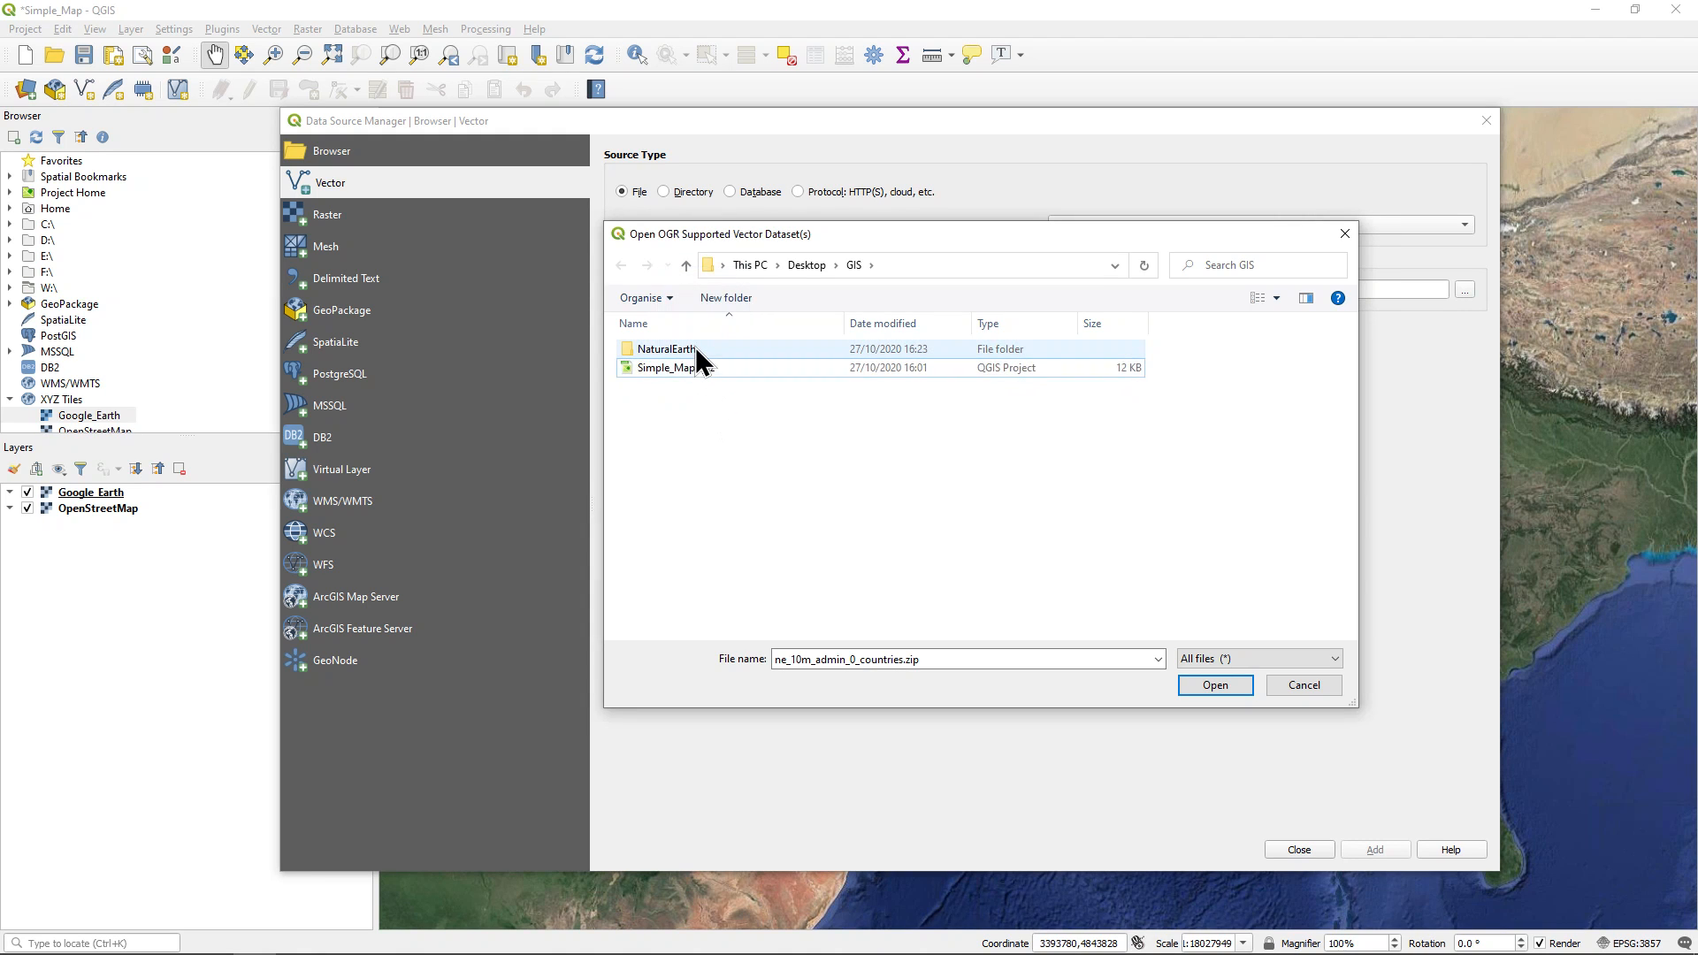
Open the NaturalEarth folder and bring up file actions on the countries zip
{"action": "double_click", "coordinate": [666, 348]}
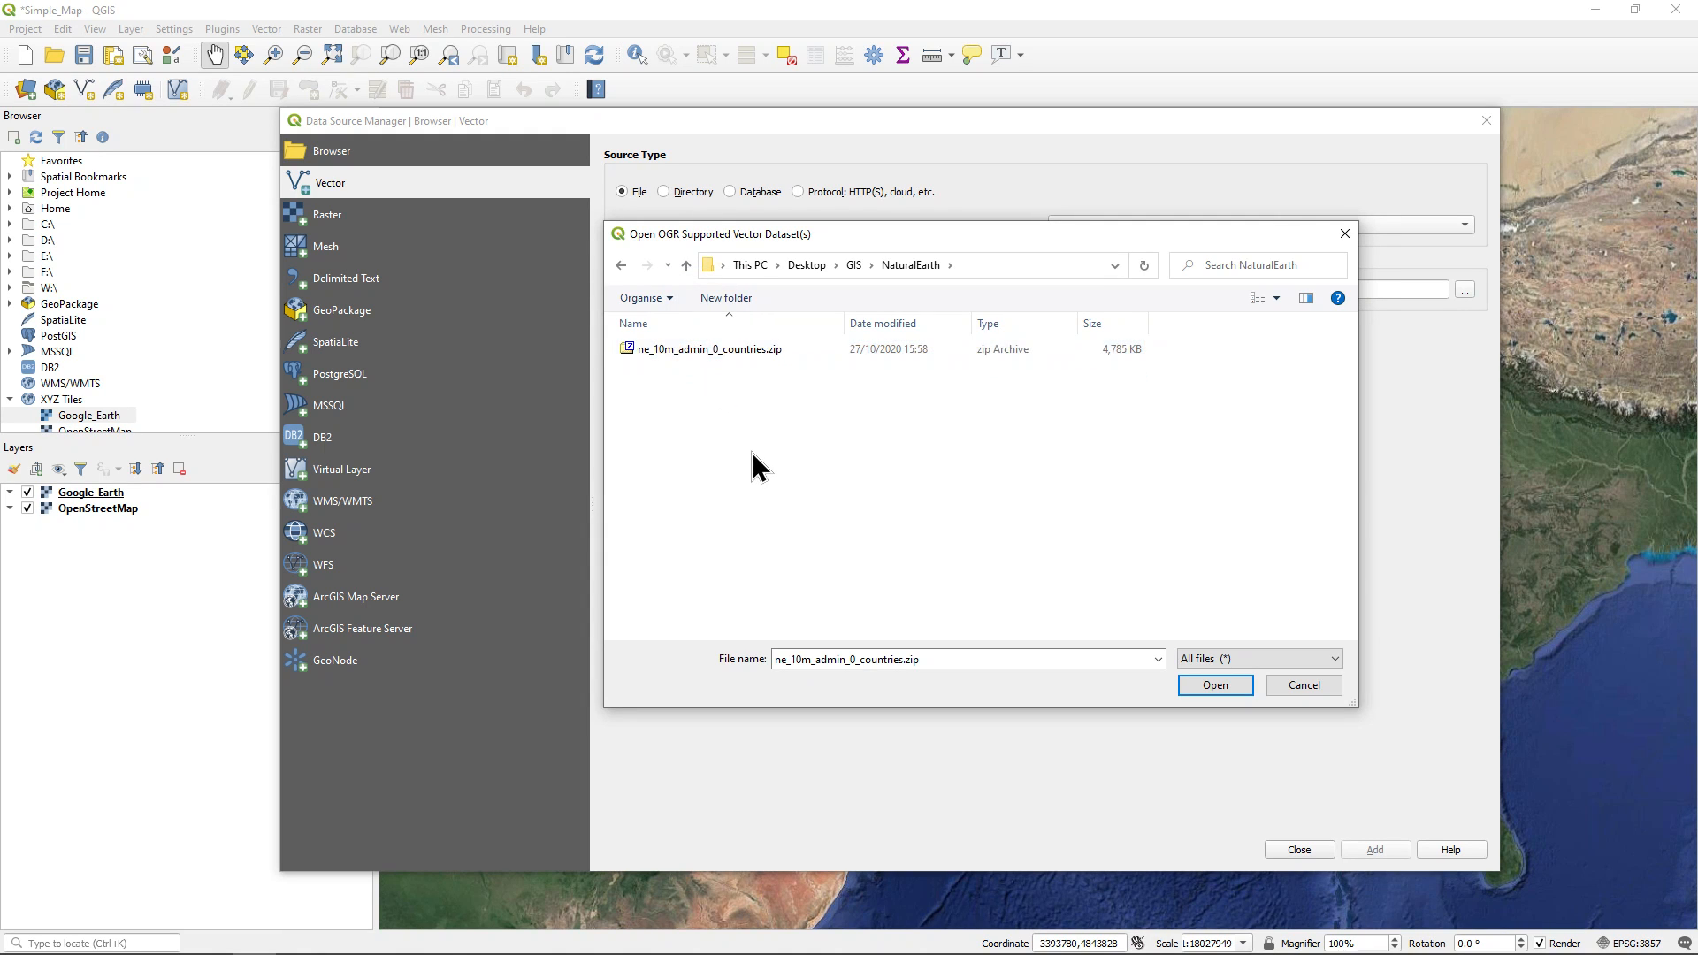
{"action": "left_click", "coordinate": [710, 348]}
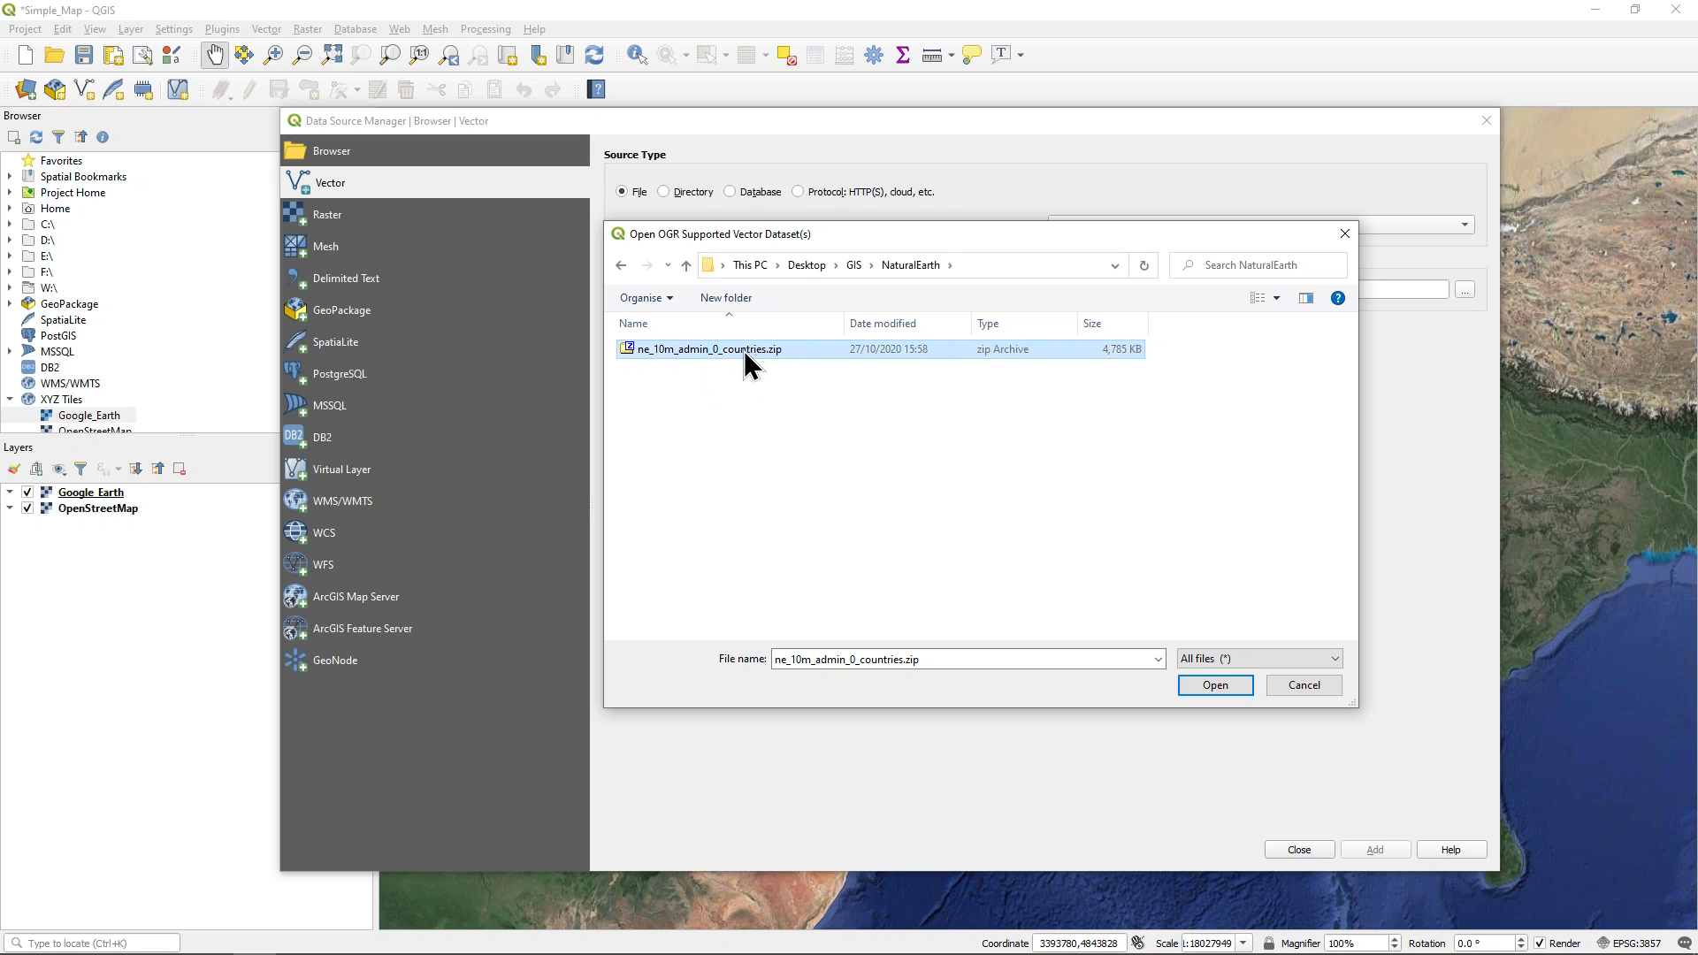
{"action": "right_click", "coordinate": [708, 349]}
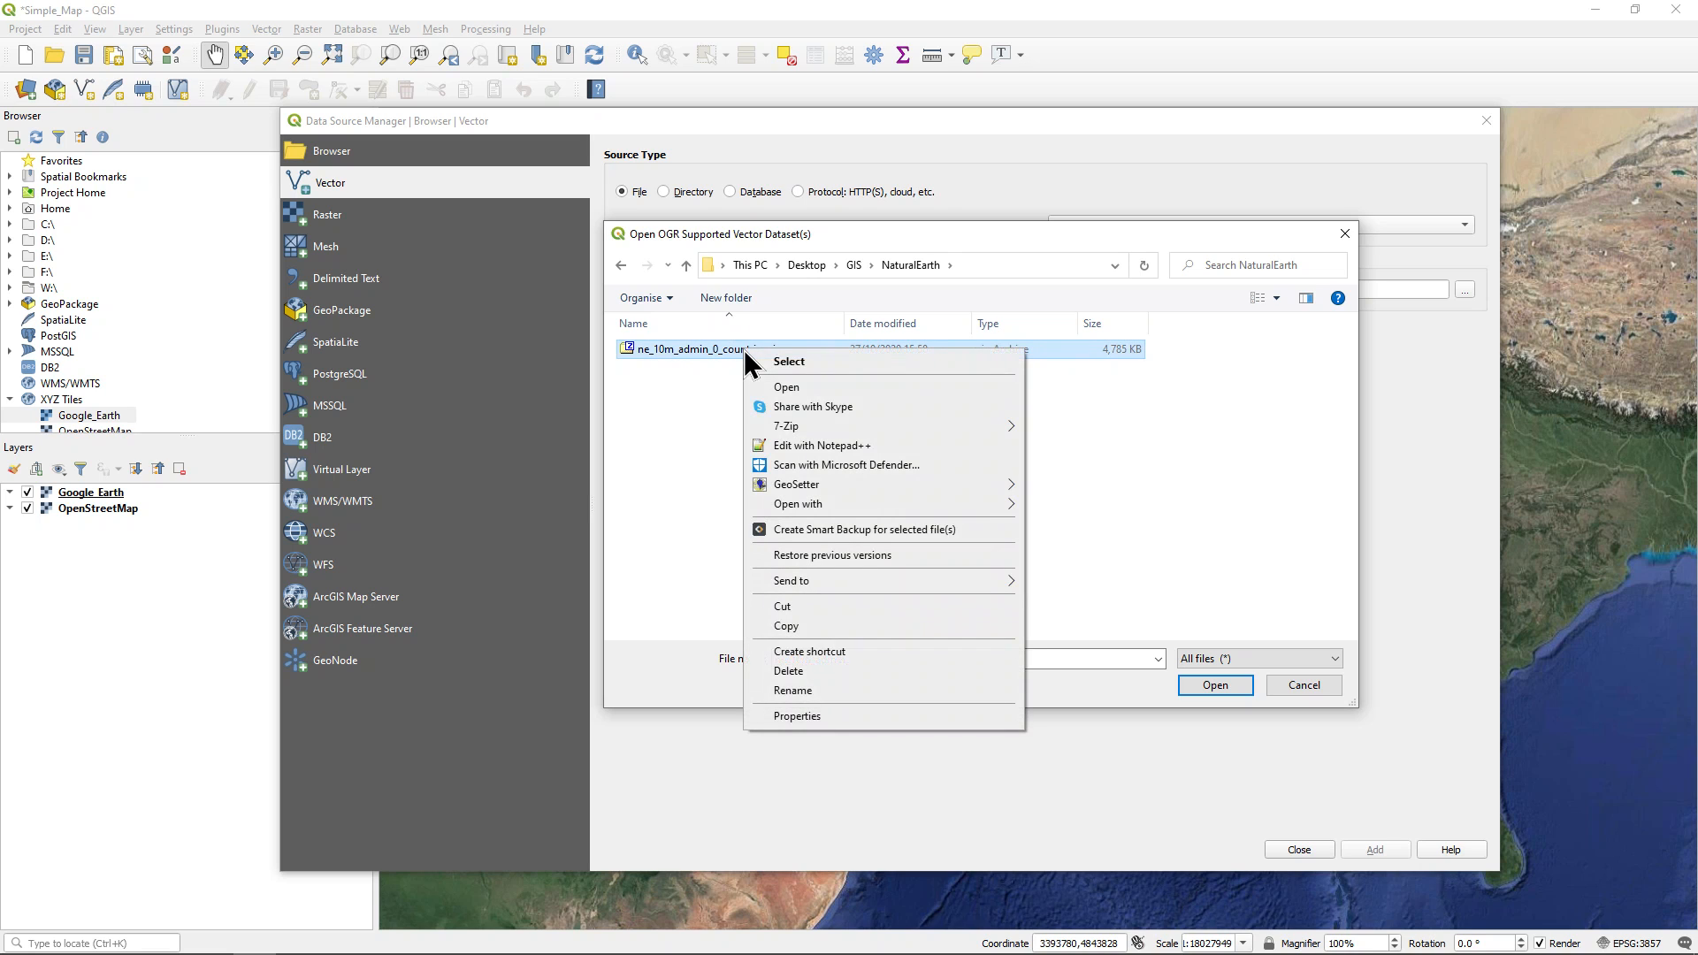
{"action": "mouse_move", "coordinate": [784, 425]}
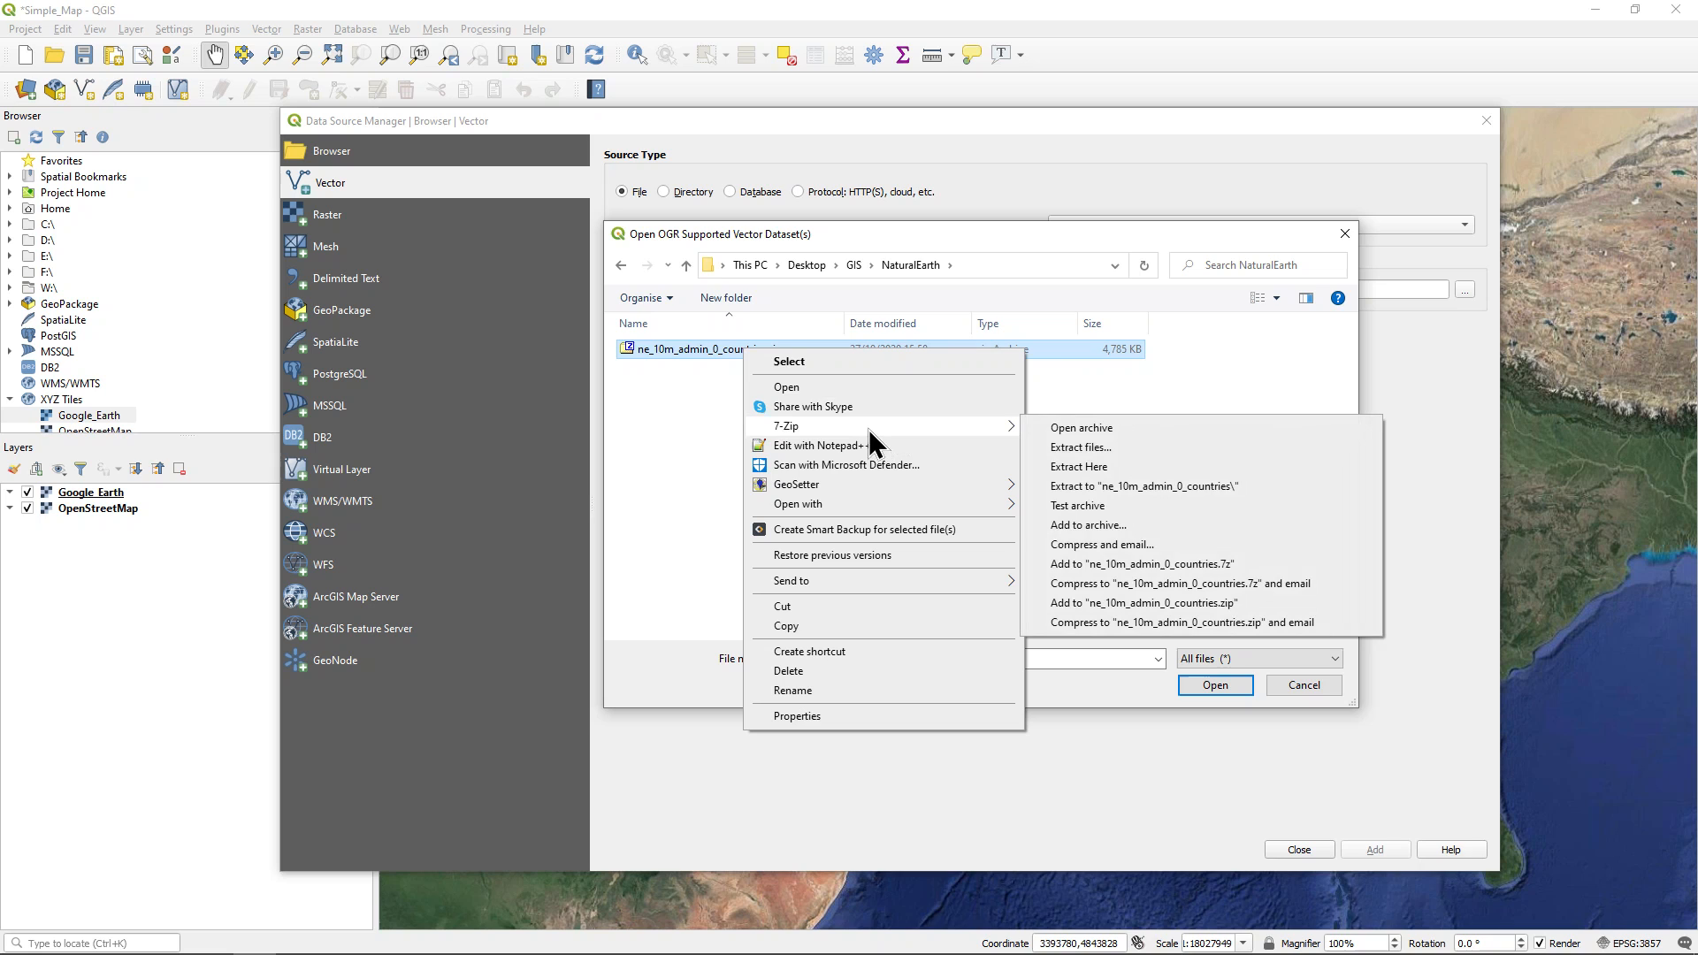
{"action": "mouse_move", "coordinate": [1067, 440]}
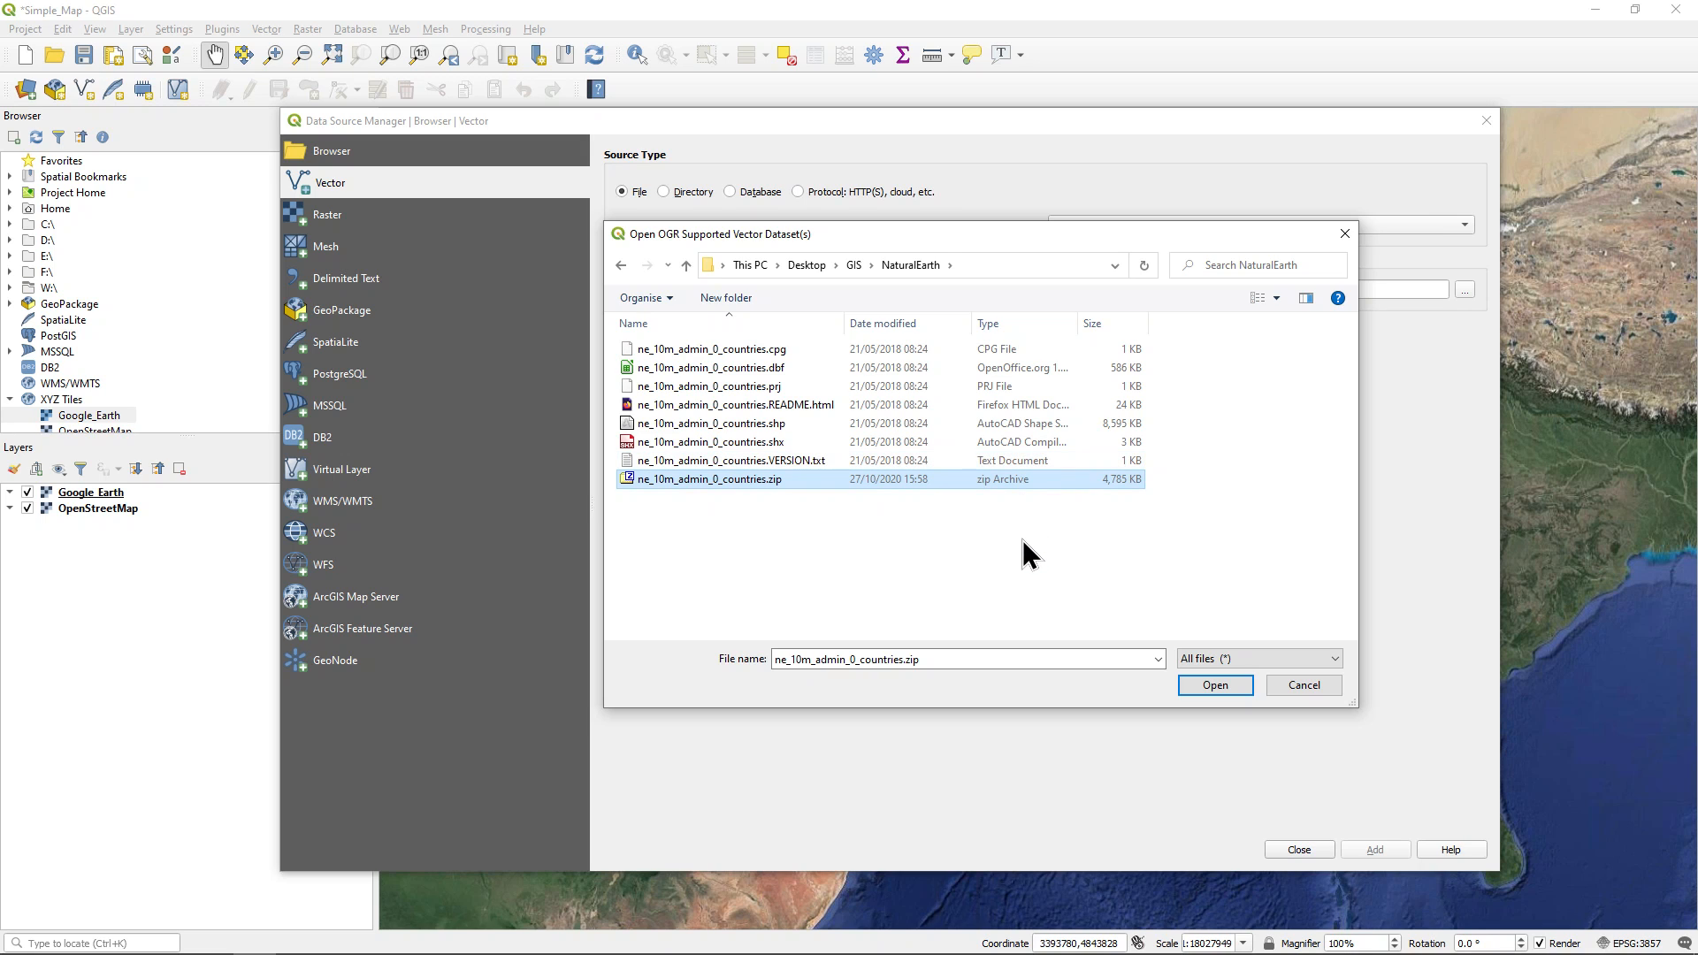
{"action": "mouse_move", "coordinate": [1036, 578]}
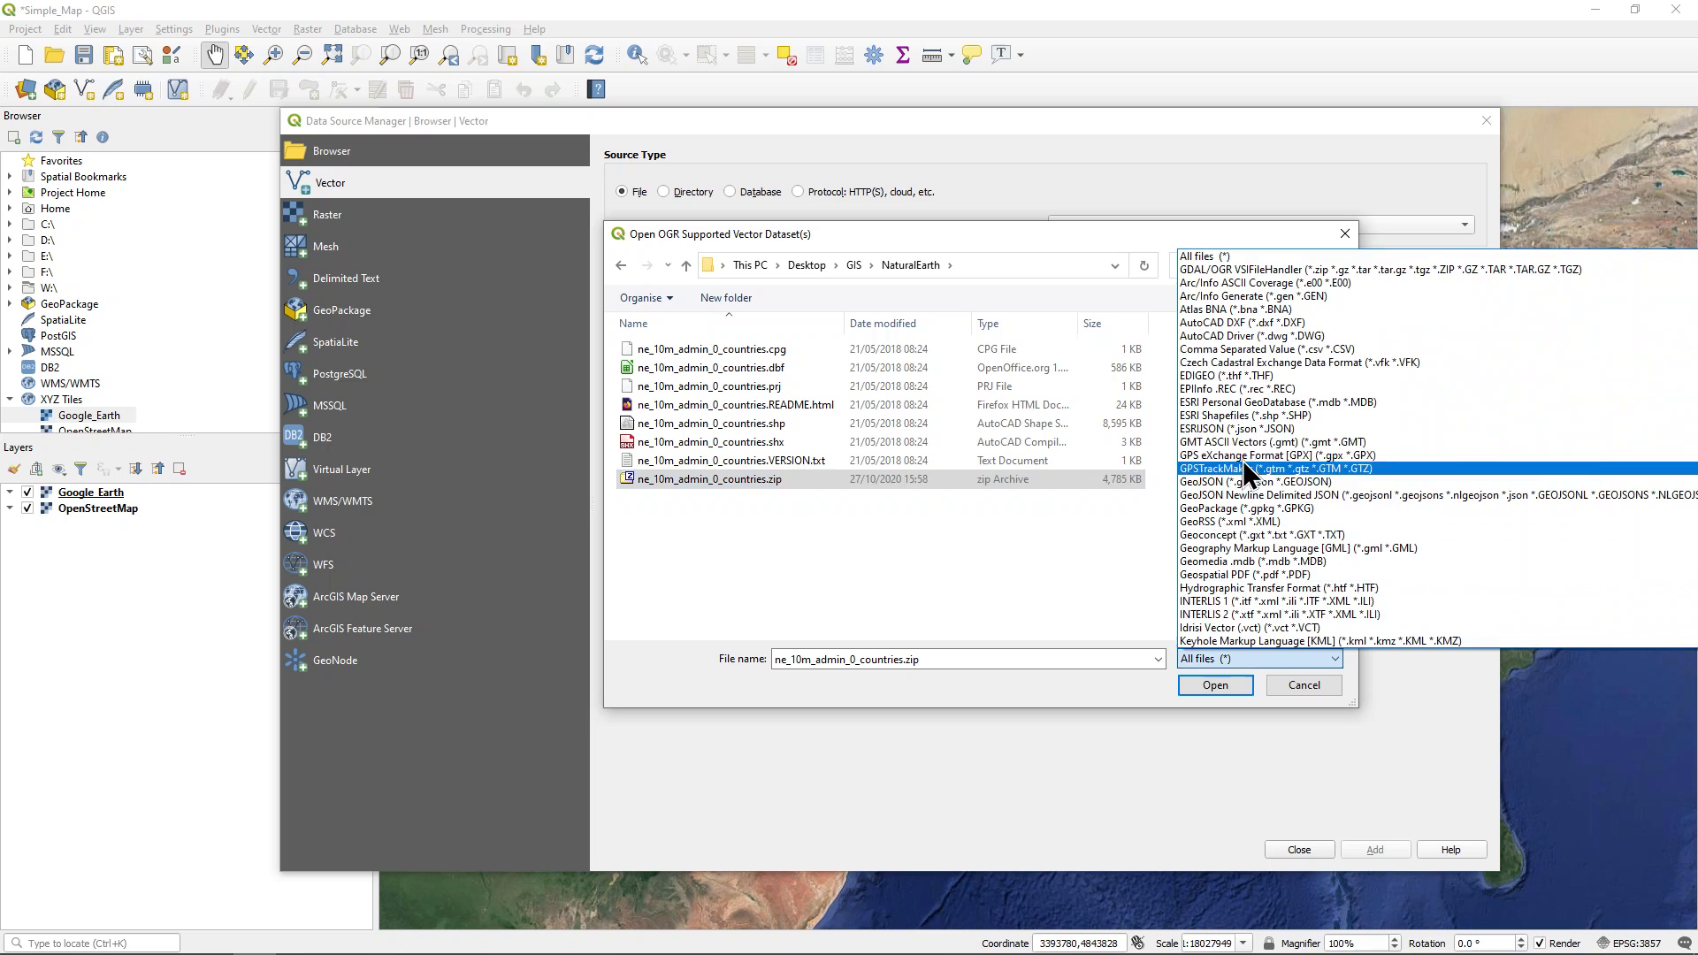
Filter to ESRI Shapefiles and add ne_10m_admin_0_countries.shp as a map layer
{"action": "left_click", "coordinate": [1250, 401]}
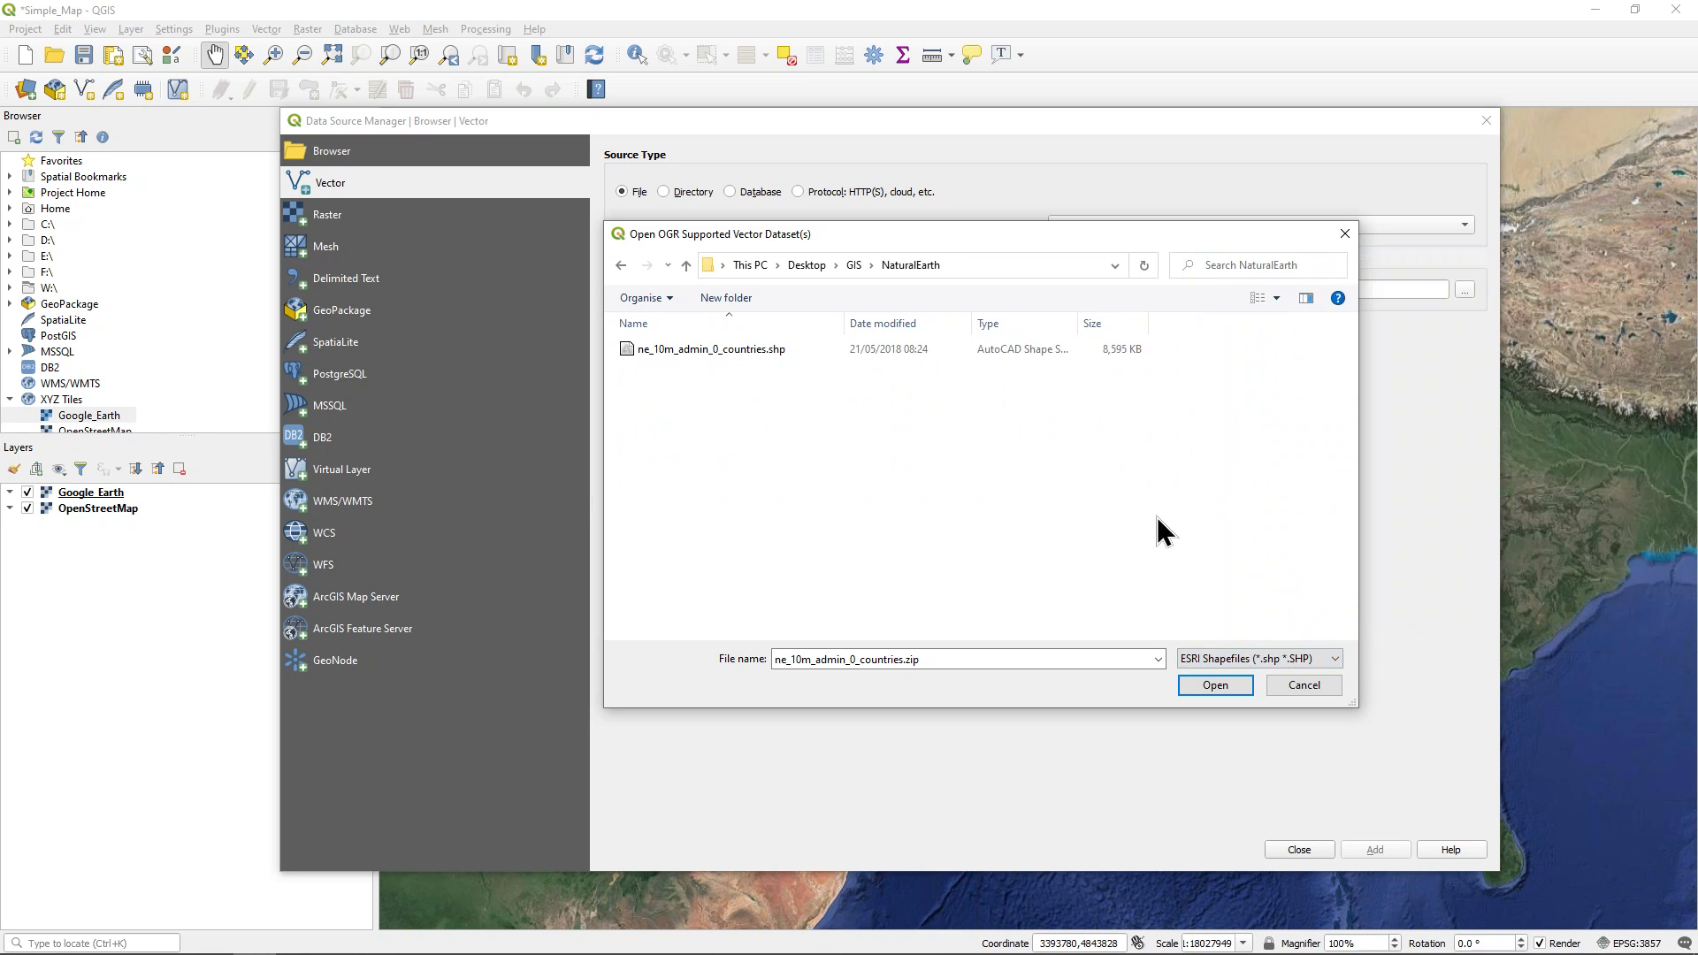
{"action": "left_click", "coordinate": [709, 348]}
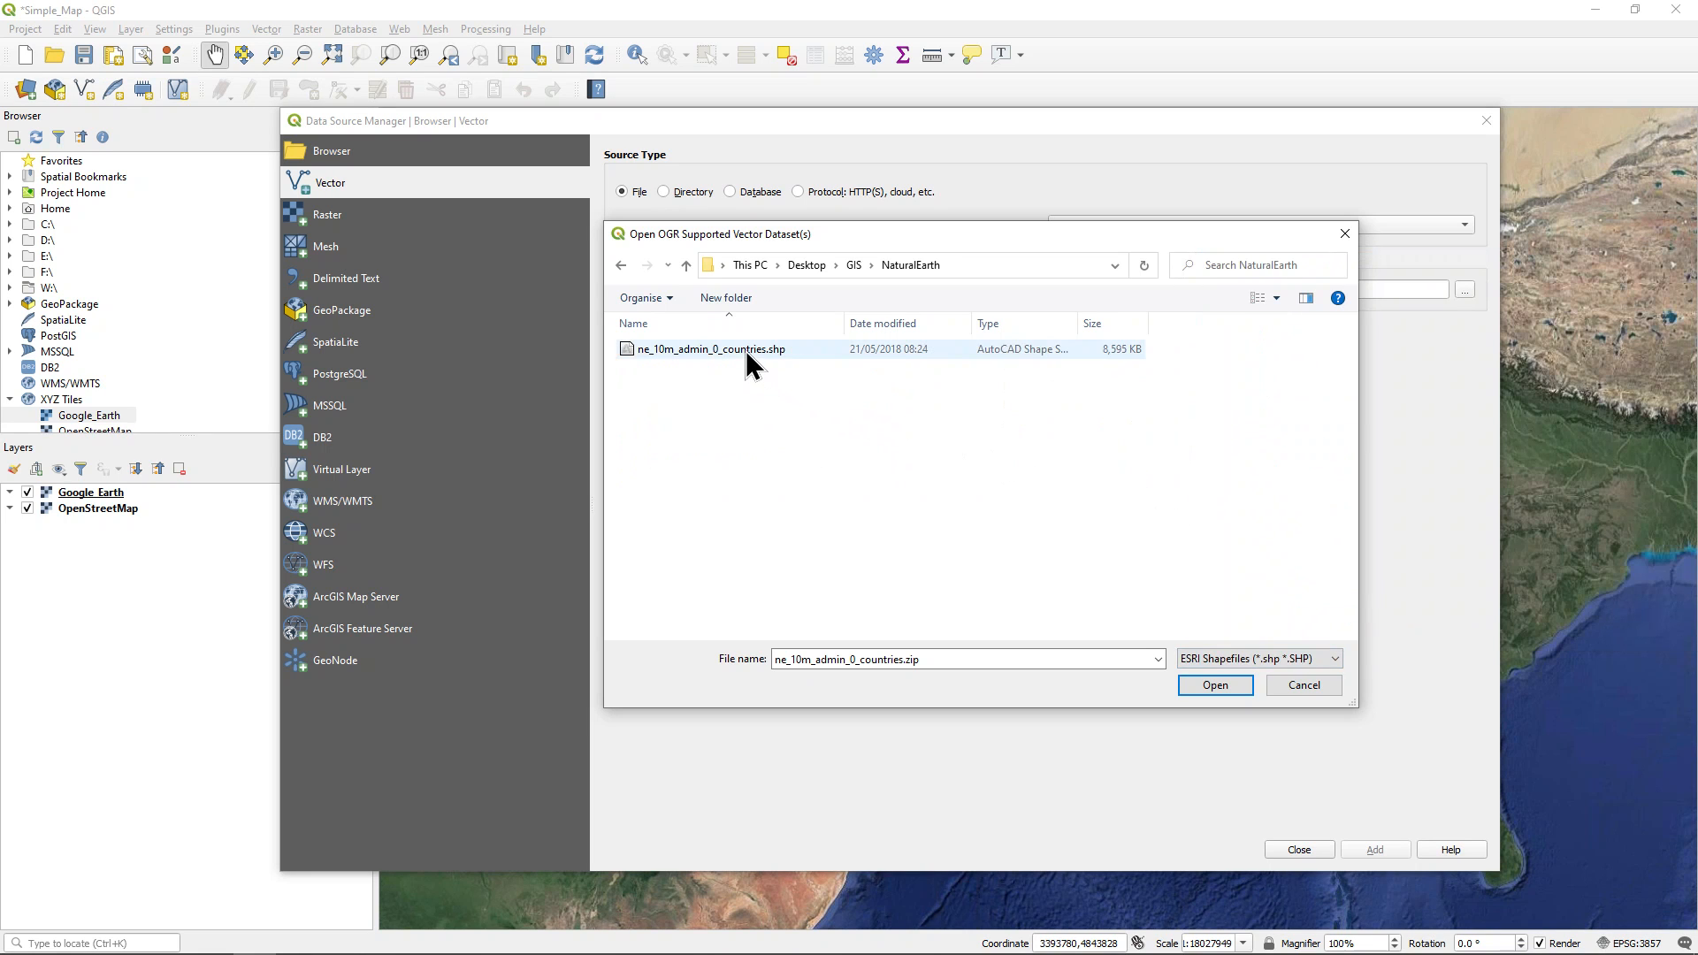
{"action": "left_click", "coordinate": [709, 348]}
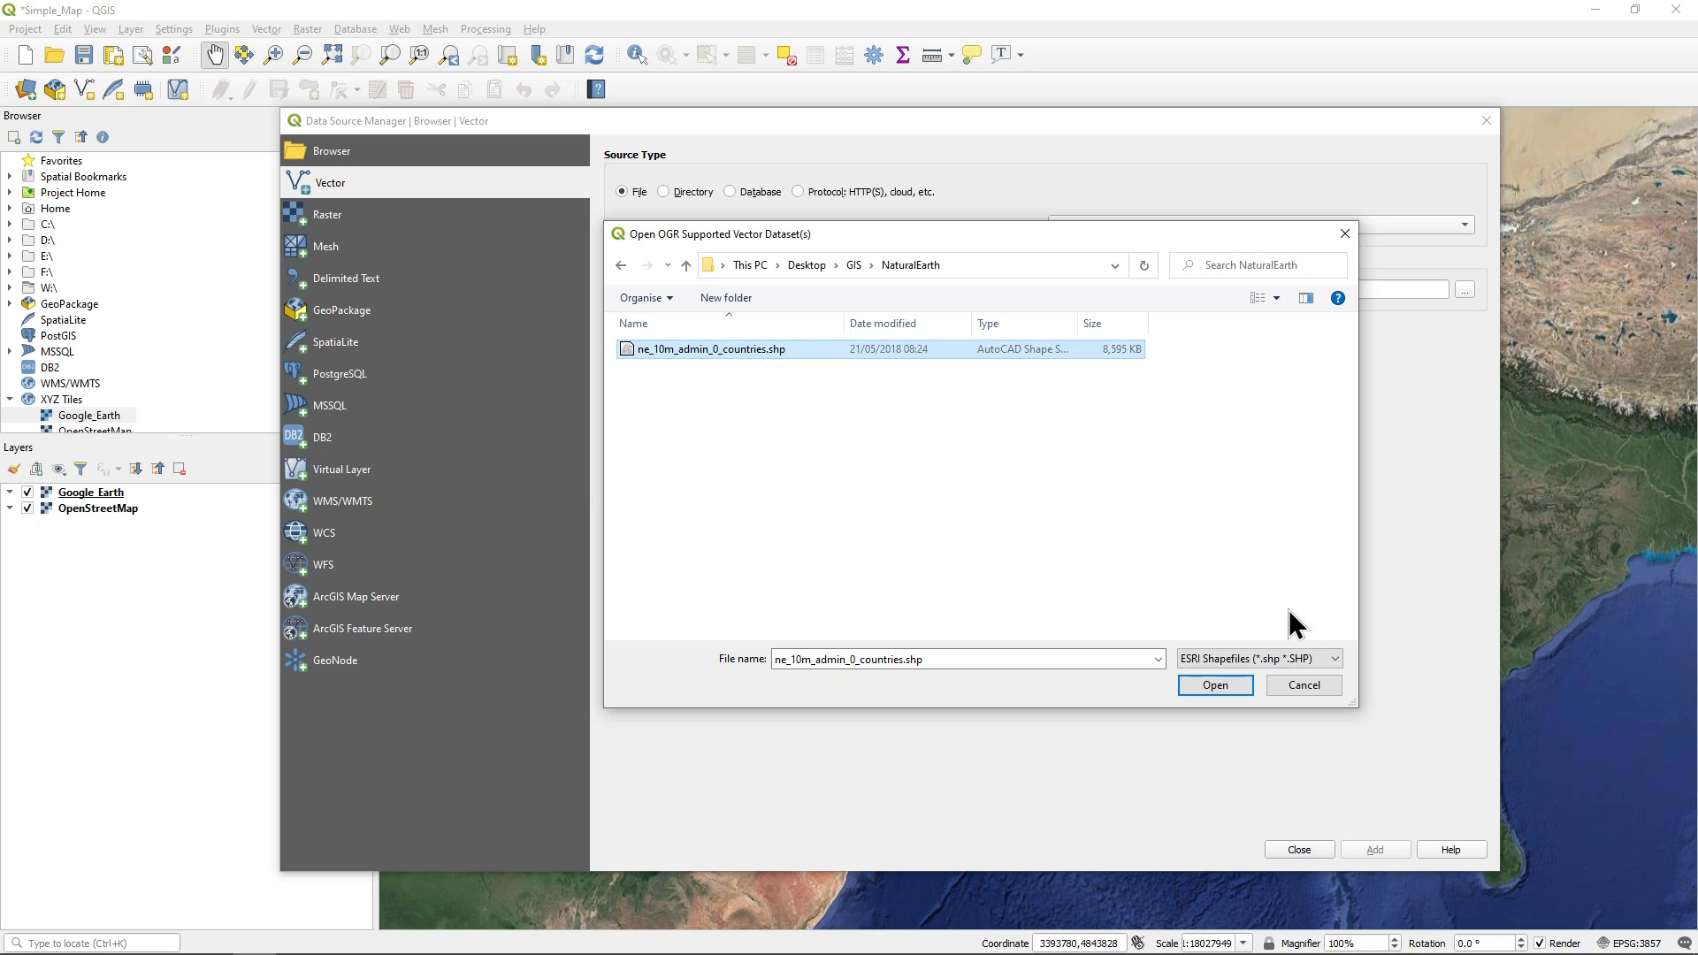
{"action": "left_click", "coordinate": [1214, 685]}
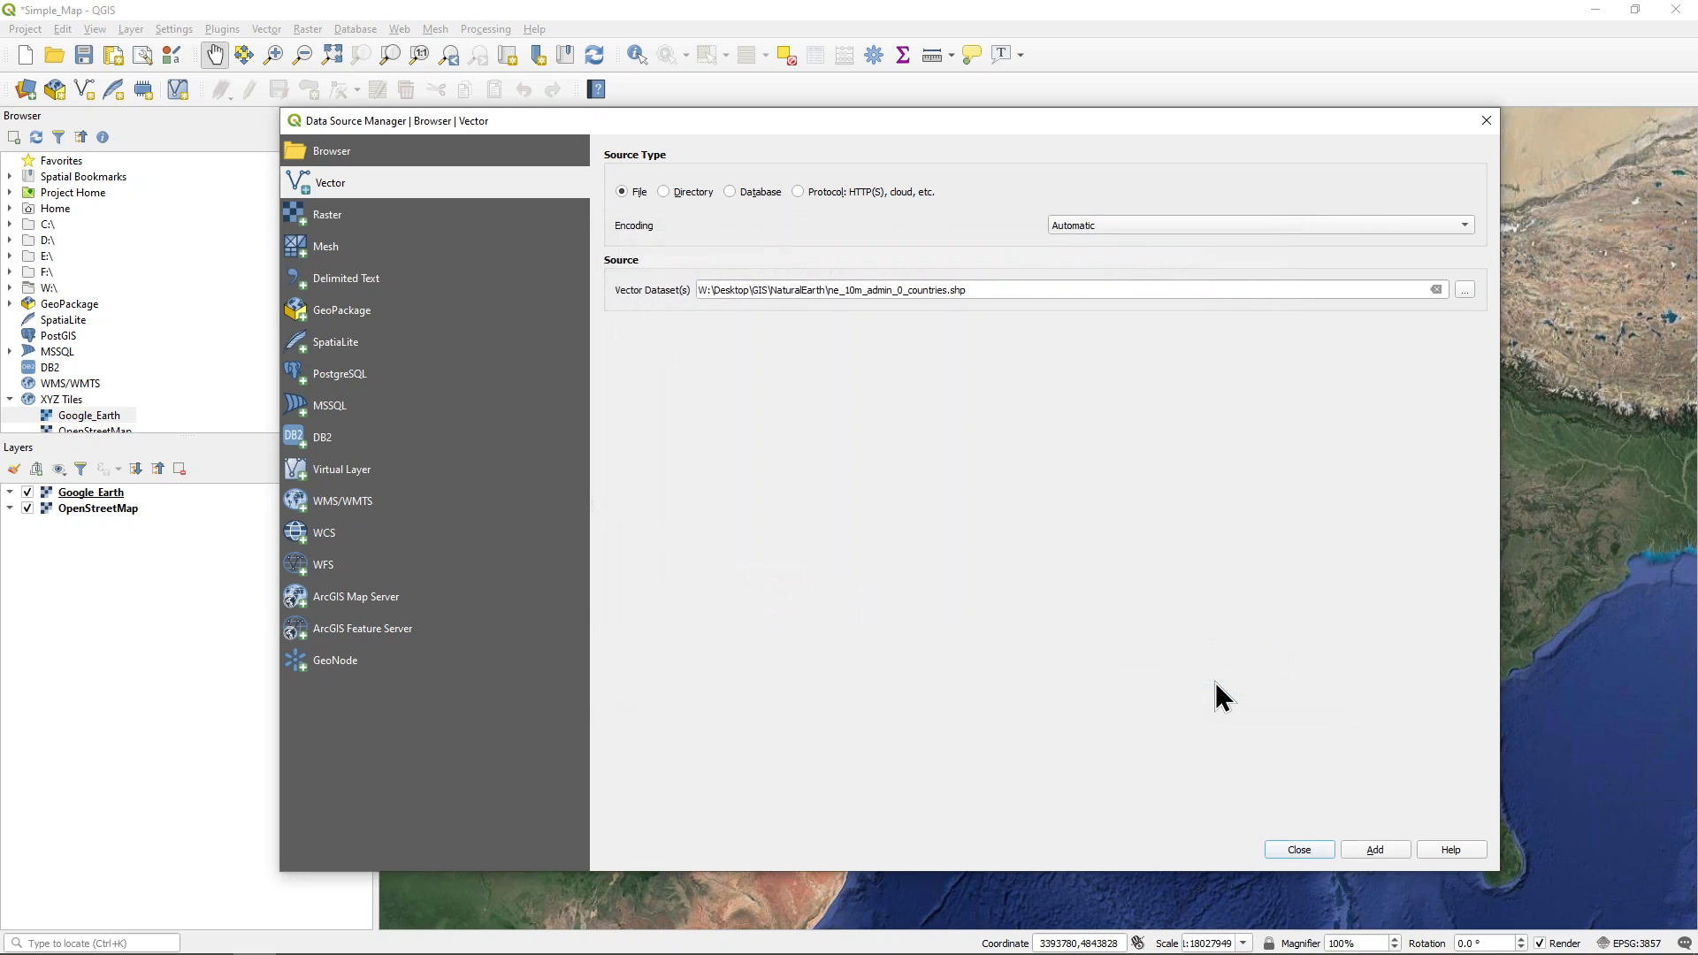
{"action": "left_click", "coordinate": [1374, 849]}
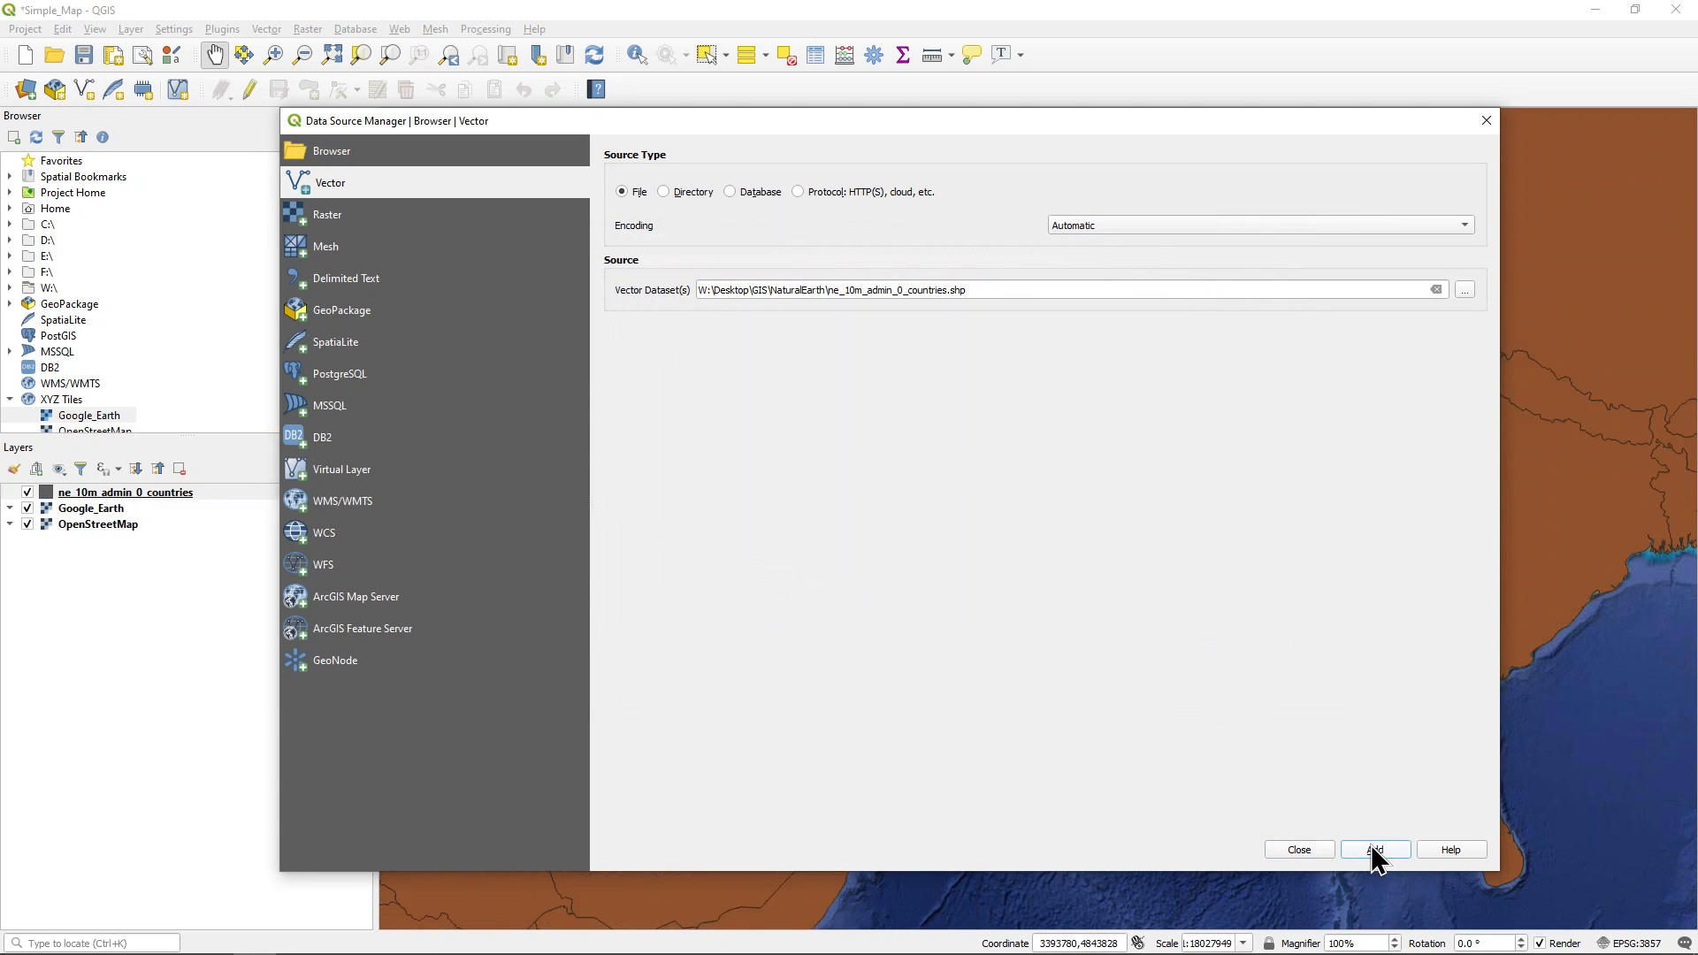
{"action": "left_click", "coordinate": [1375, 849]}
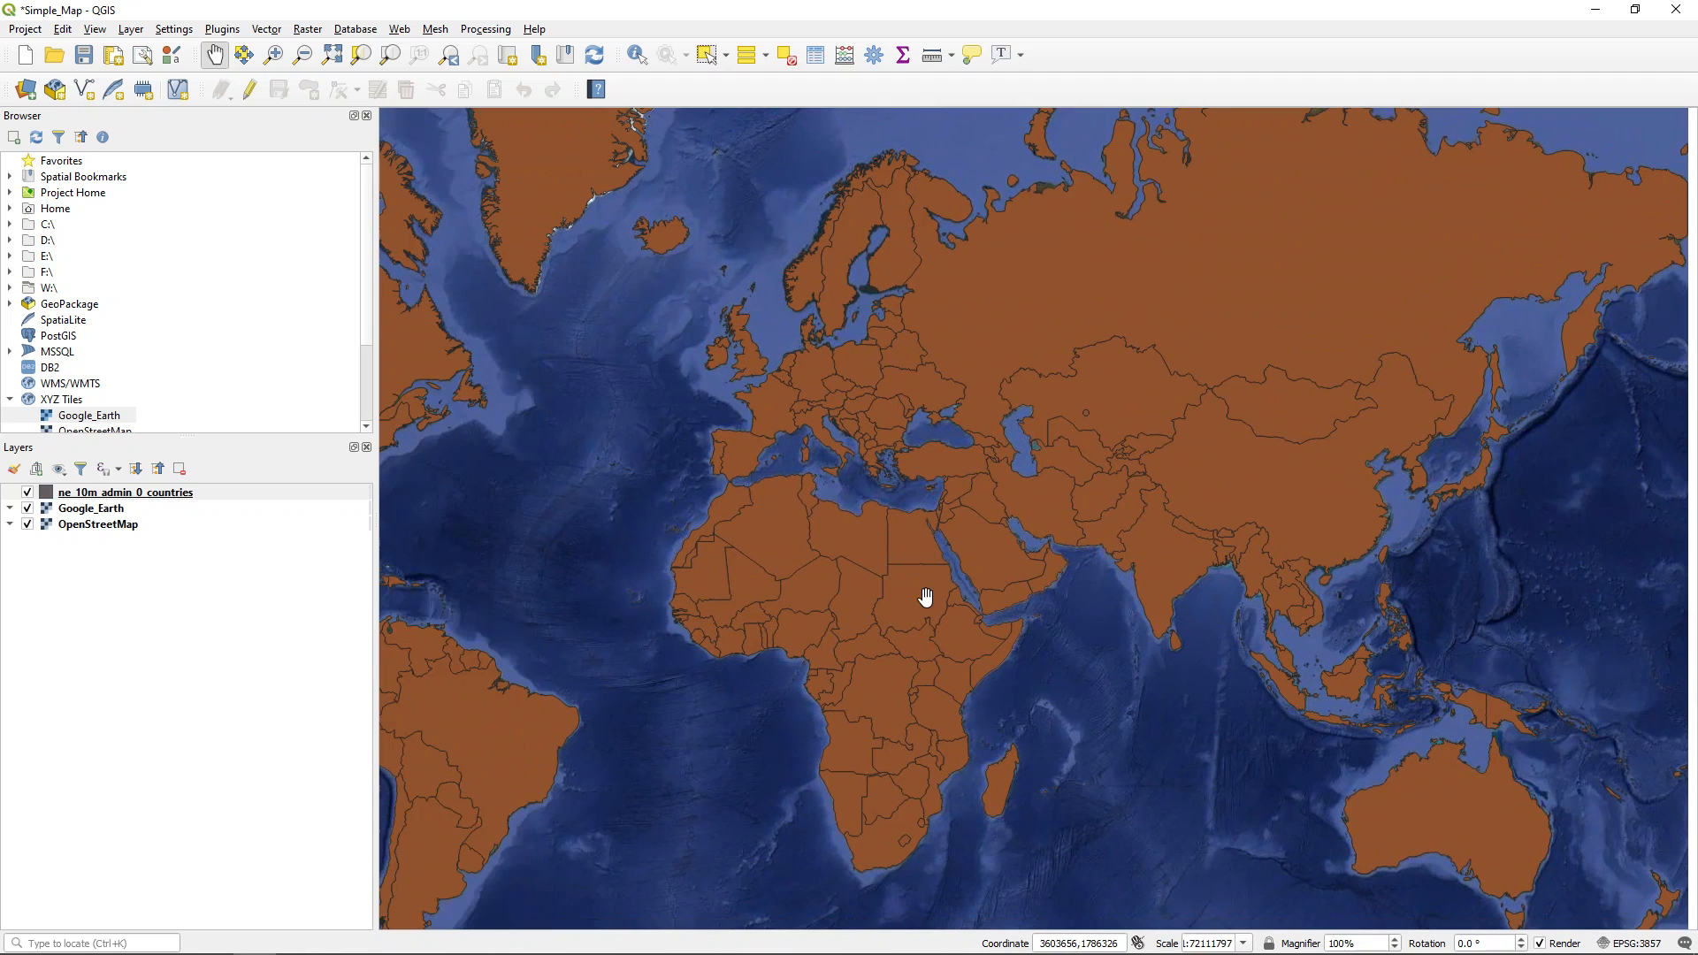
Move ne_10m_admin_0_countries to the top of the Layers panel and select it
{"action": "scroll", "scroll_direction": "down", "scroll_amount": 3}
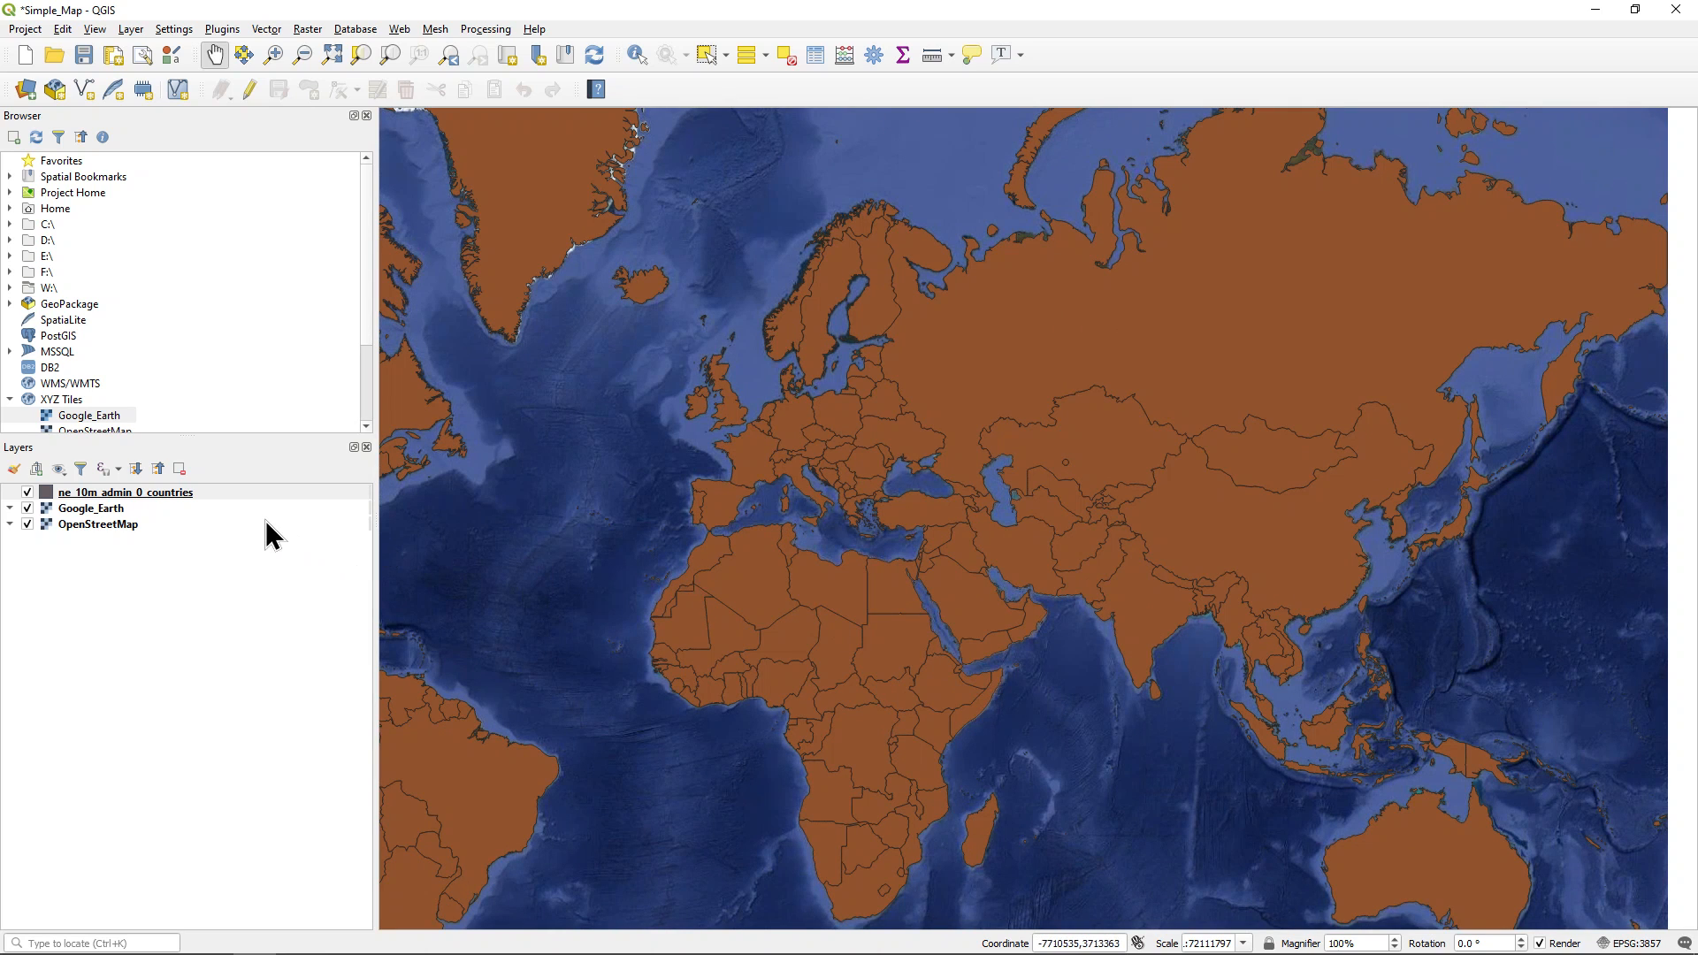
{"action": "left_click", "coordinate": [123, 492]}
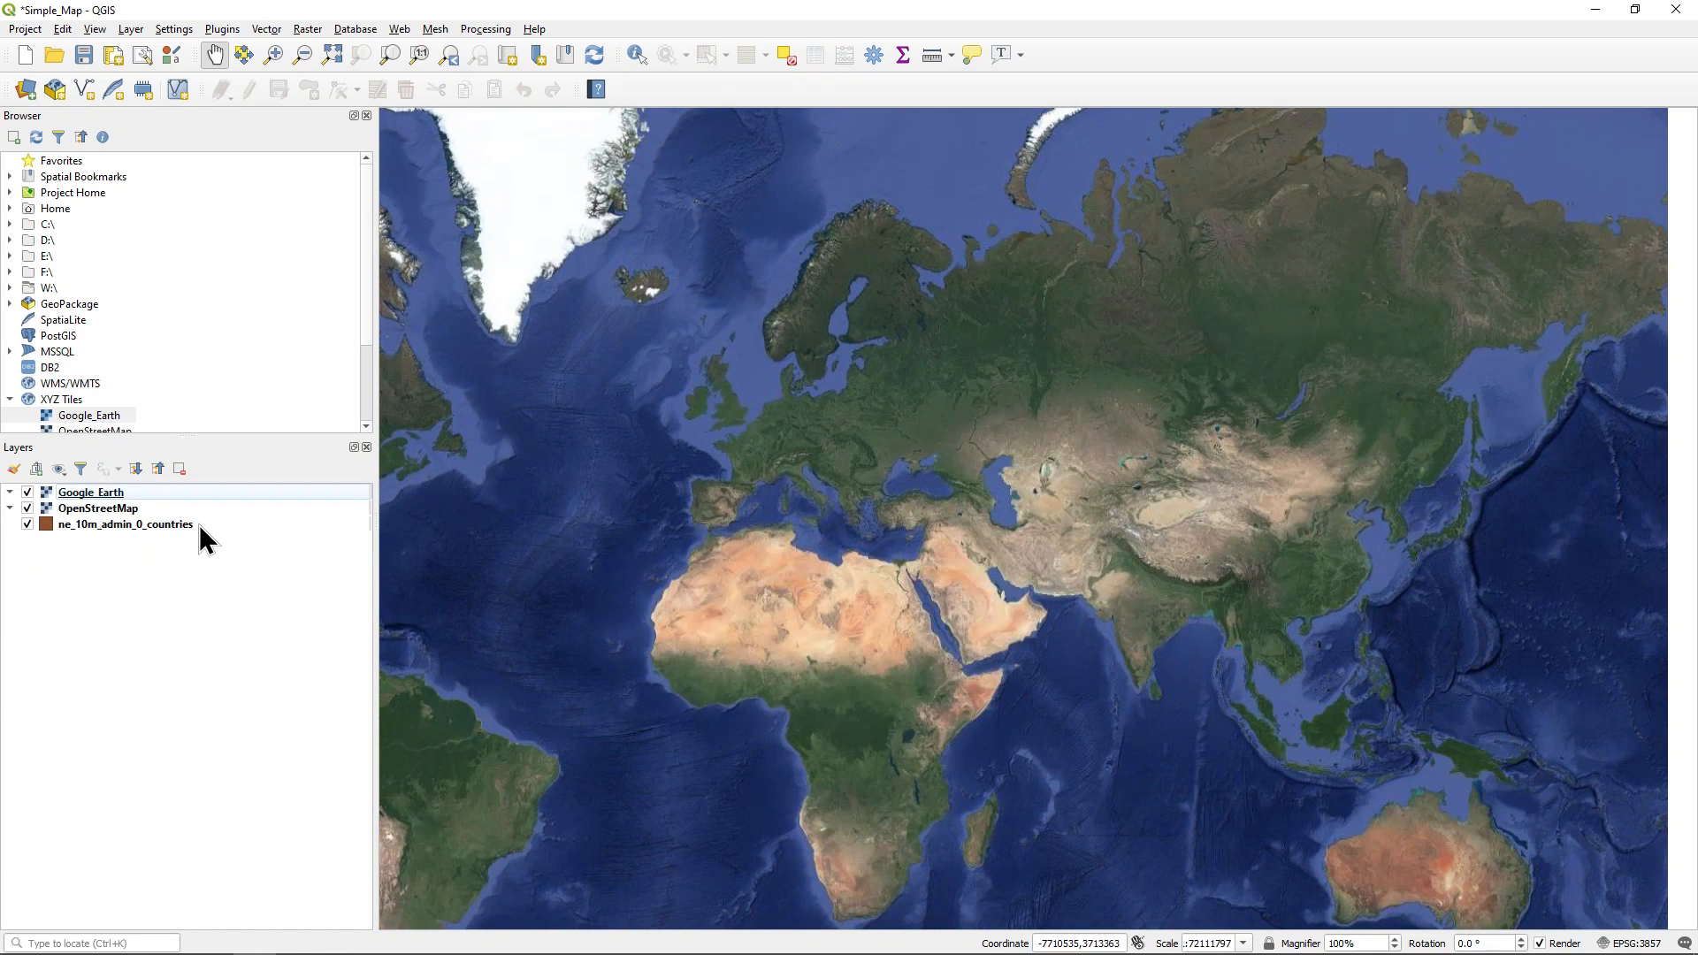
{"action": "left_click", "coordinate": [122, 524]}
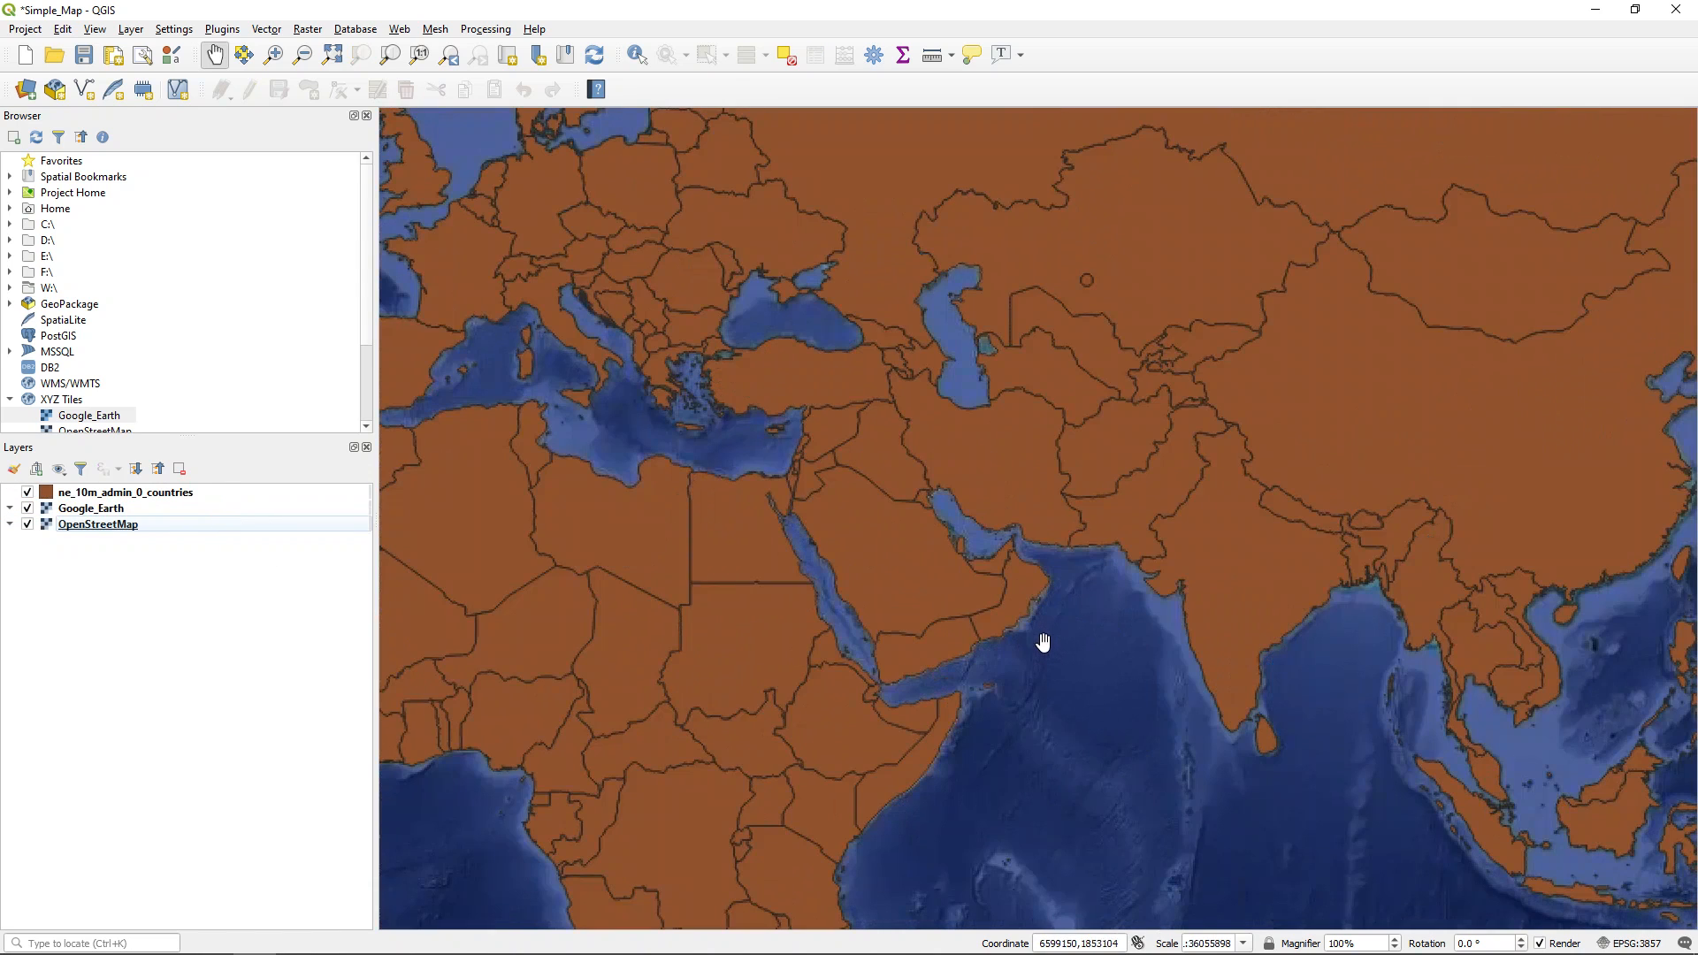
{"action": "scroll", "scroll_direction": "up", "scroll_amount": 3}
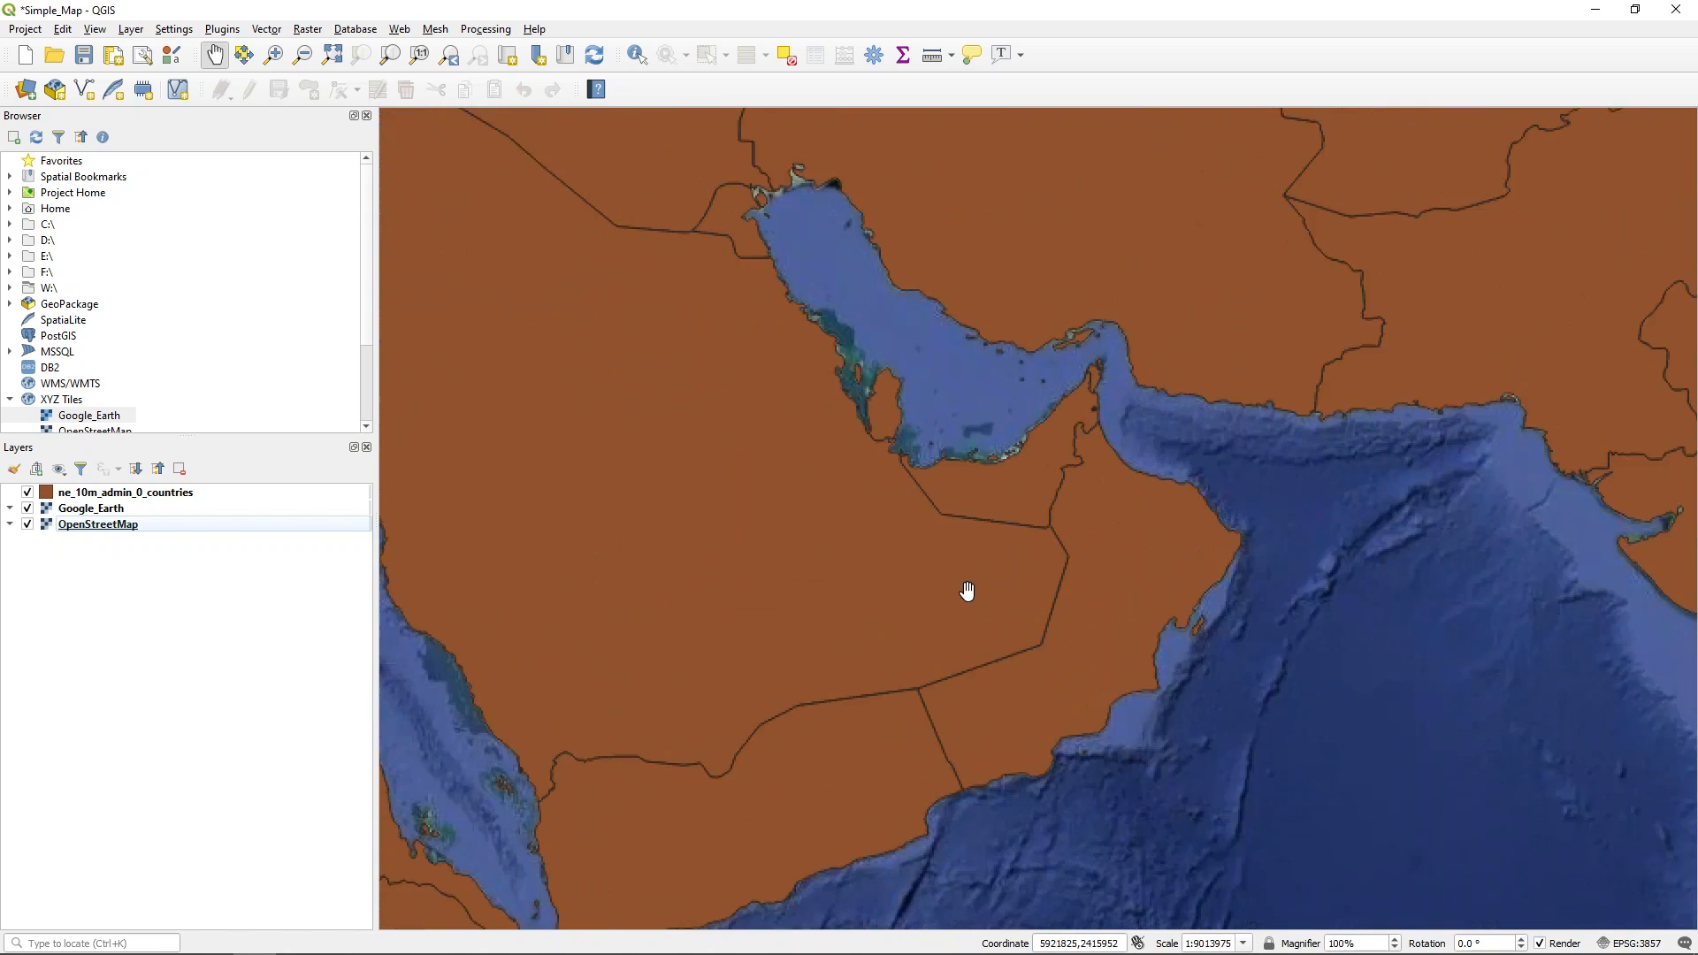
{"action": "scroll", "scroll_direction": "down", "scroll_amount": 3}
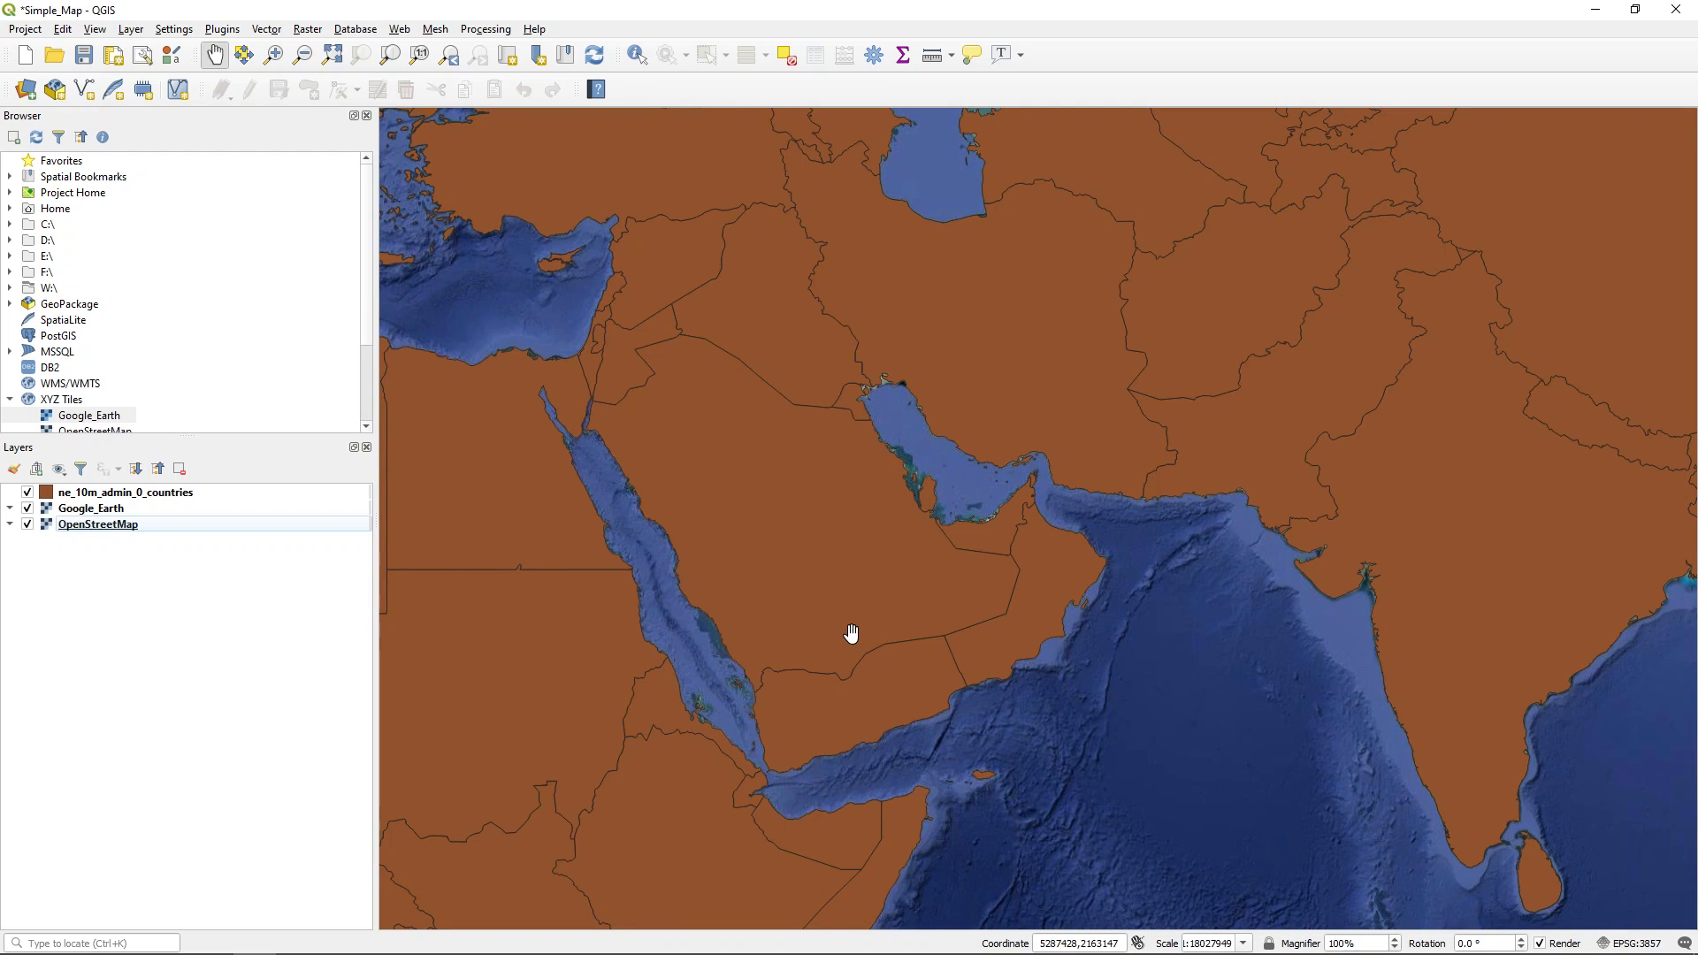
{"action": "mouse_move", "coordinate": [227, 538]}
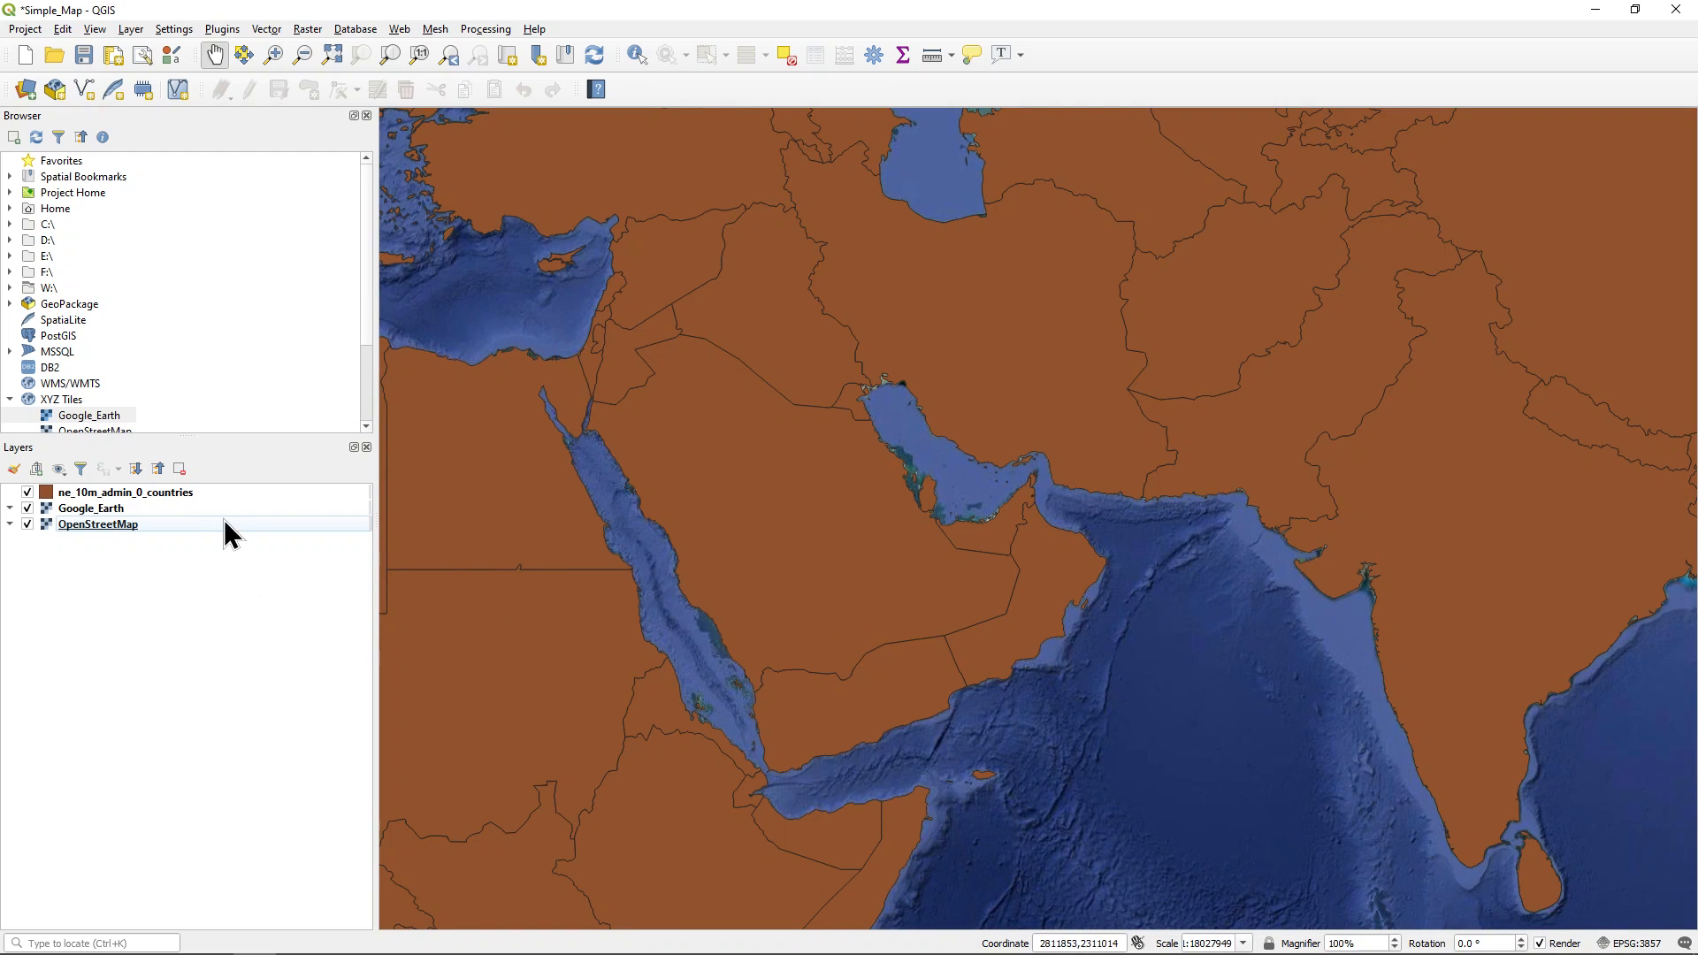
{"action": "left_click", "coordinate": [124, 492]}
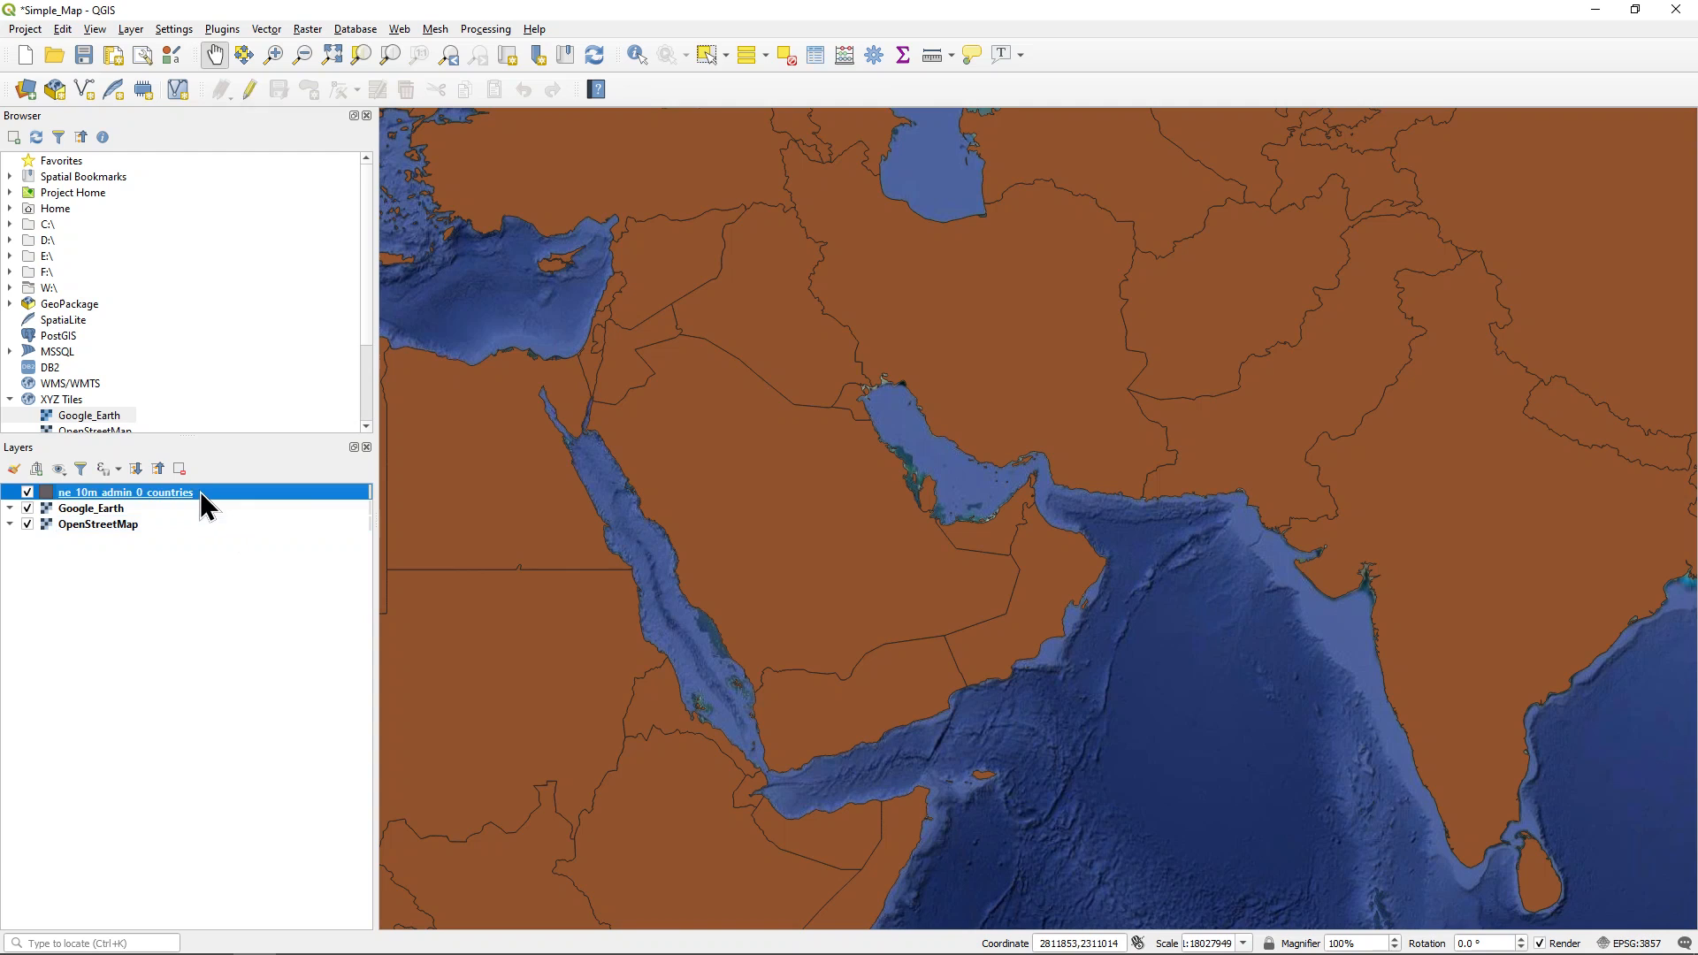
{"action": "mouse_move", "coordinate": [200, 498]}
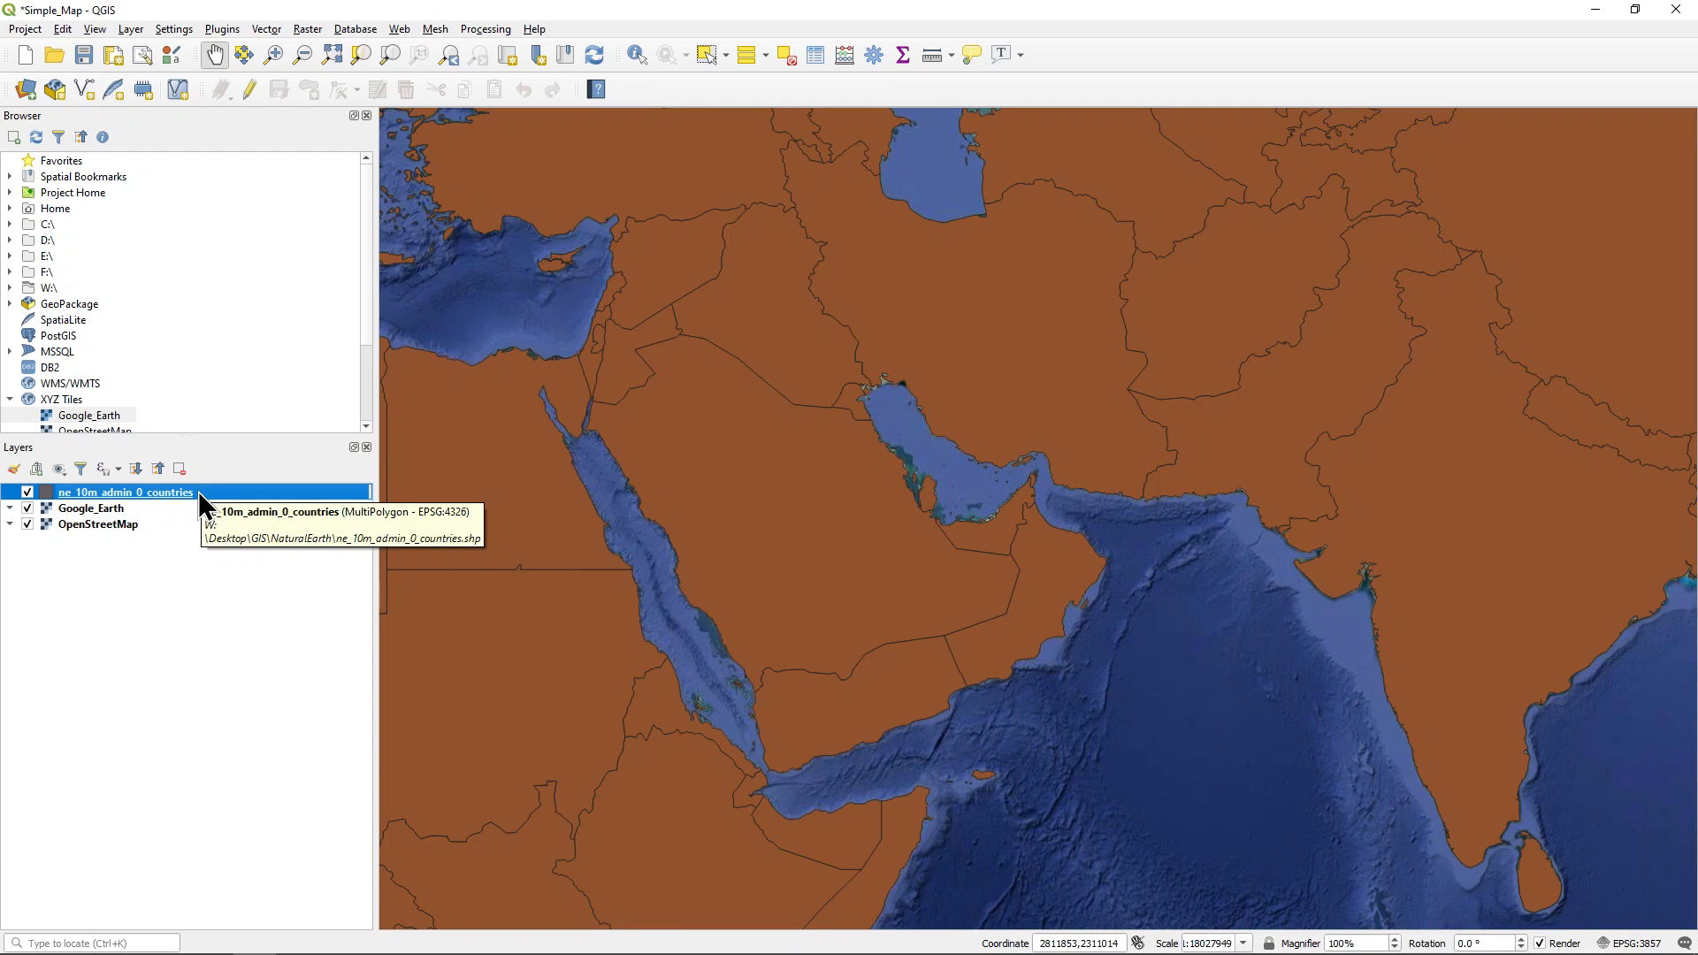
In Symbology, change the countries layer's Simple fill to an Outline: Simple line
{"action": "right_click", "coordinate": [124, 492]}
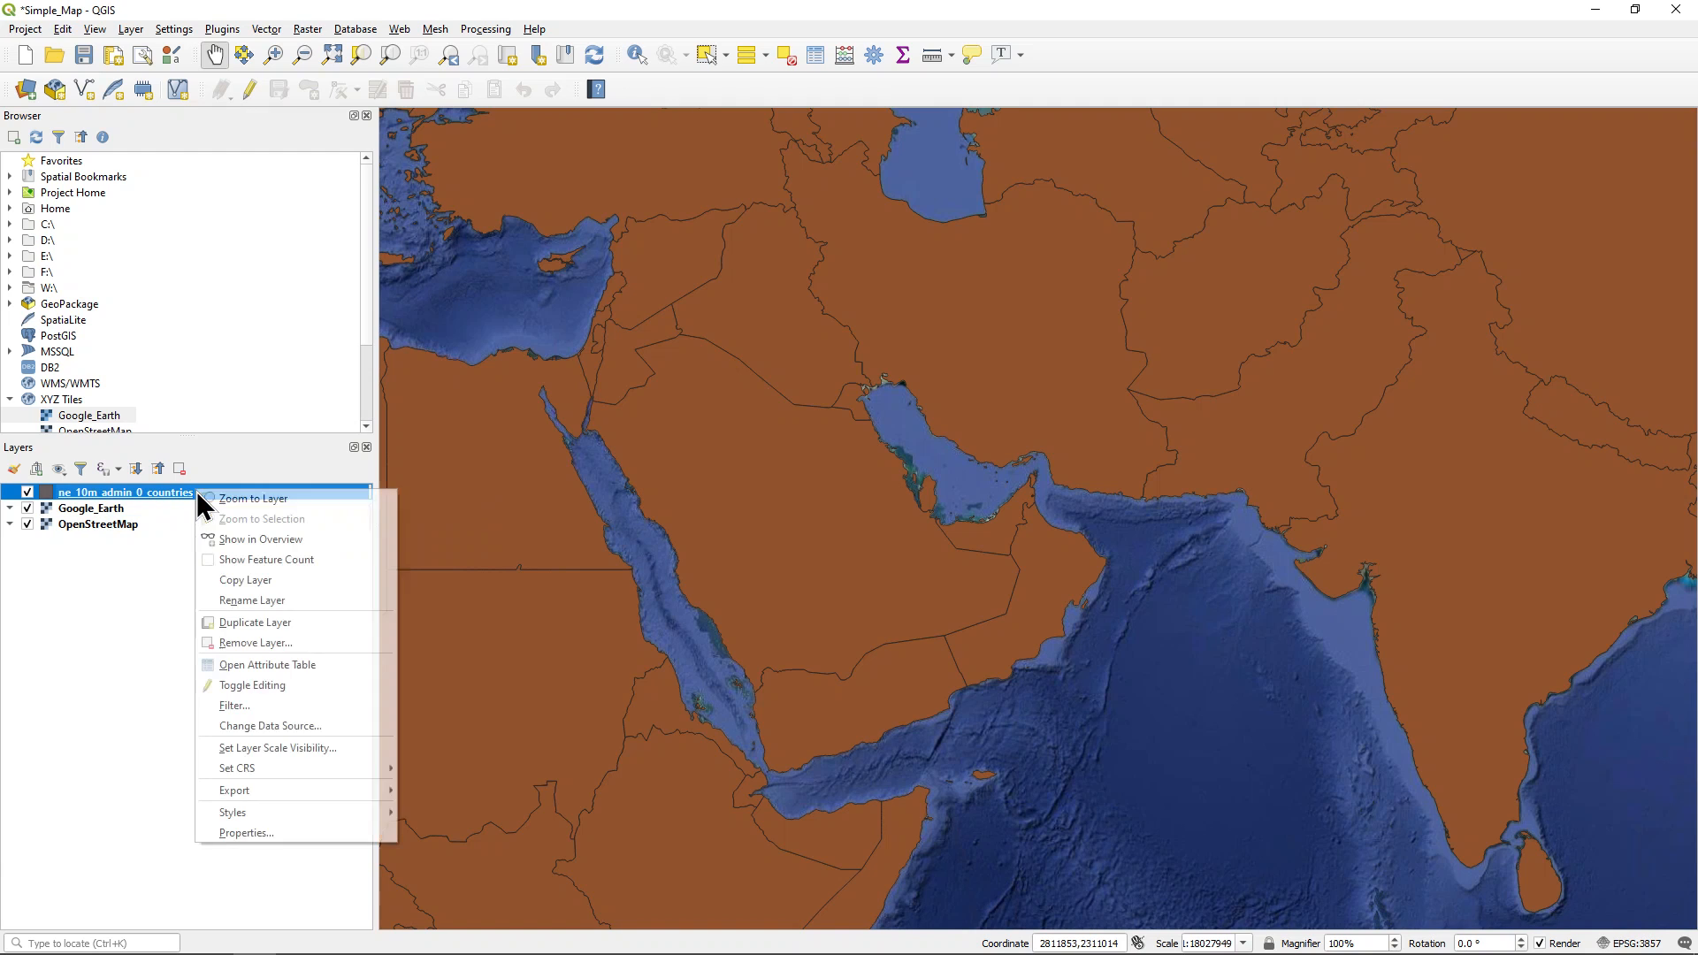
{"action": "mouse_move", "coordinate": [246, 833]}
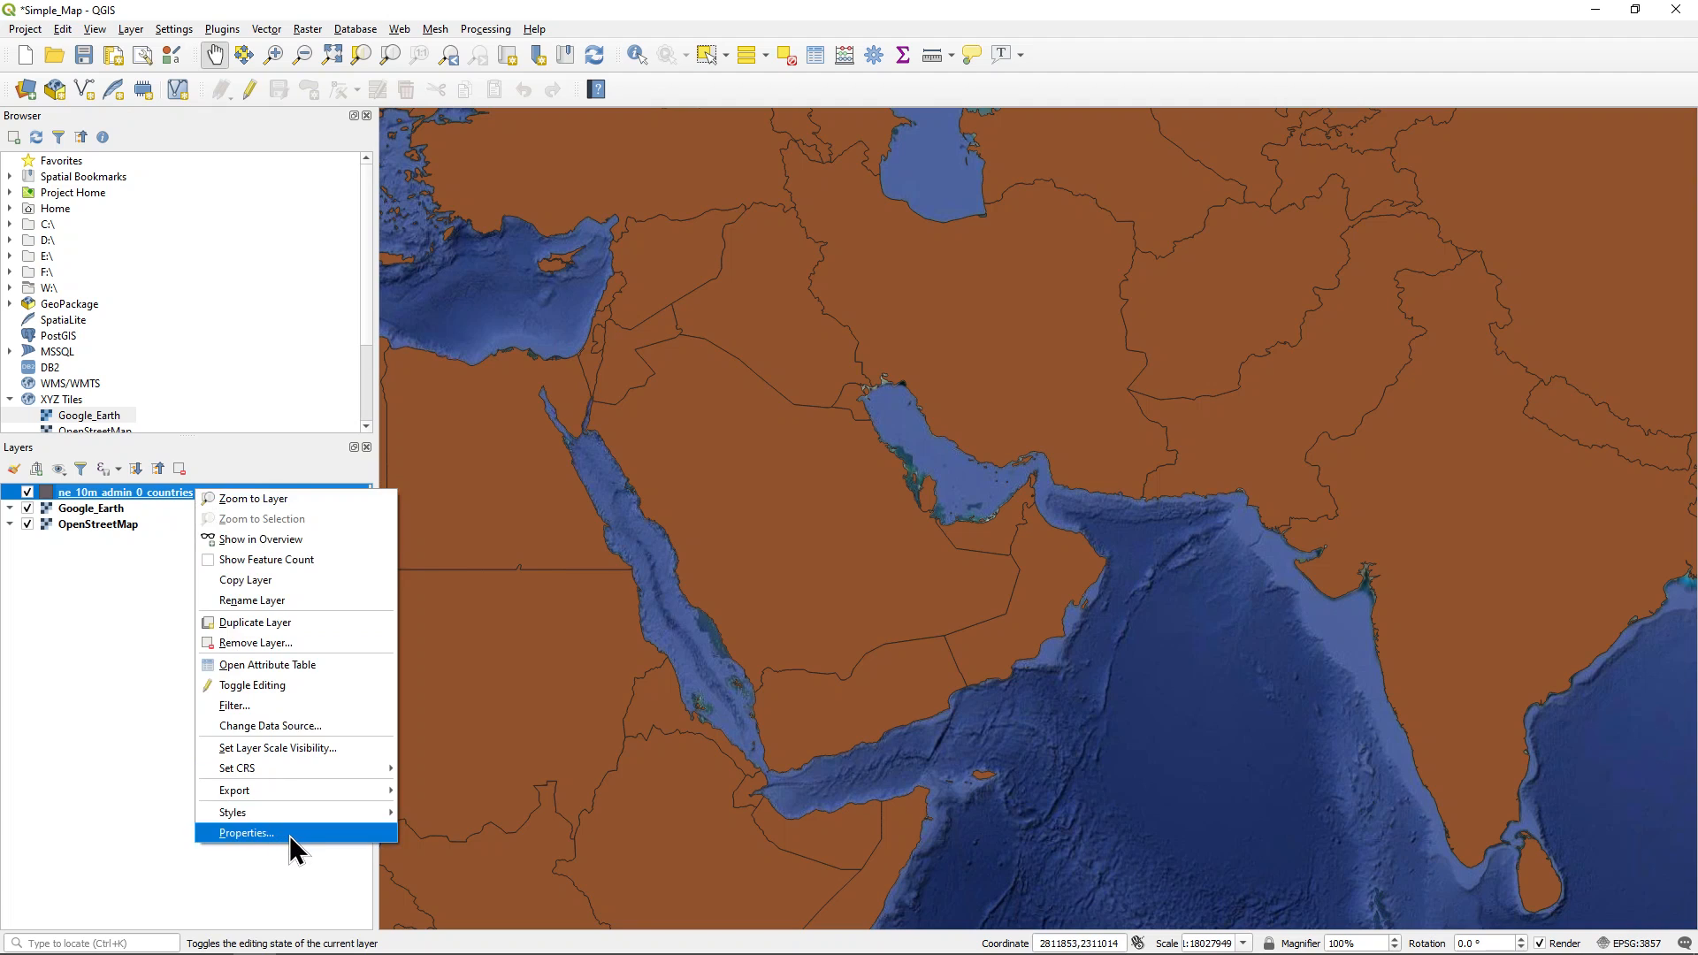
{"action": "left_click", "coordinate": [247, 833]}
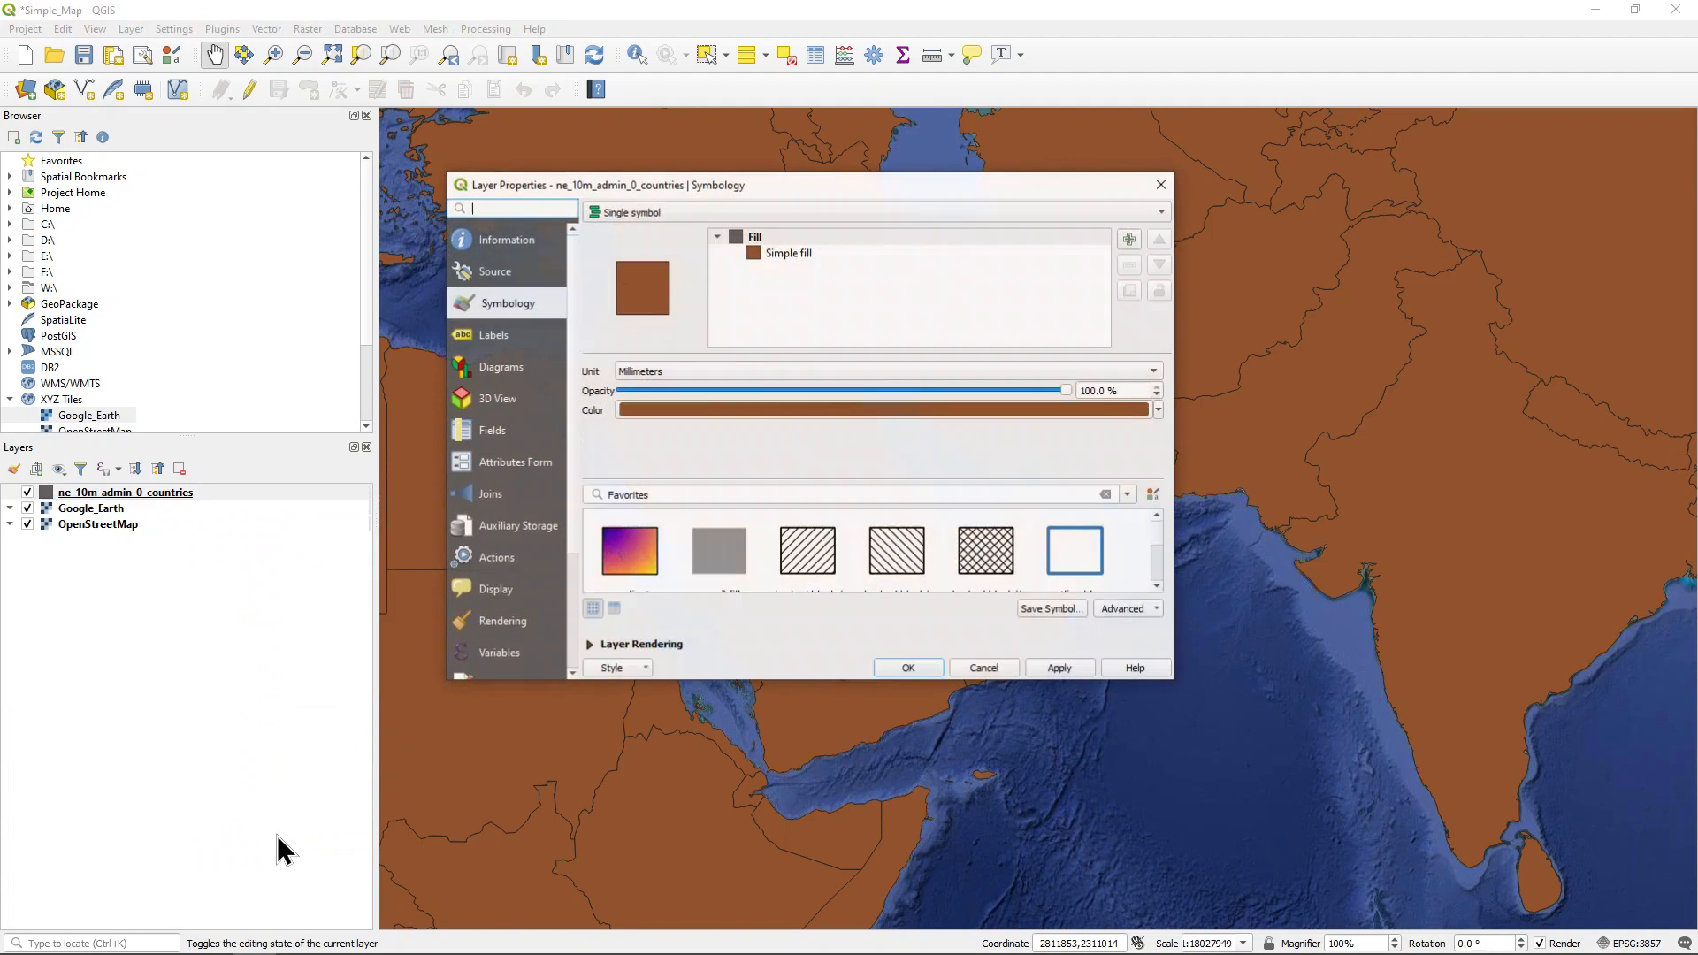
{"action": "left_click", "coordinate": [506, 240]}
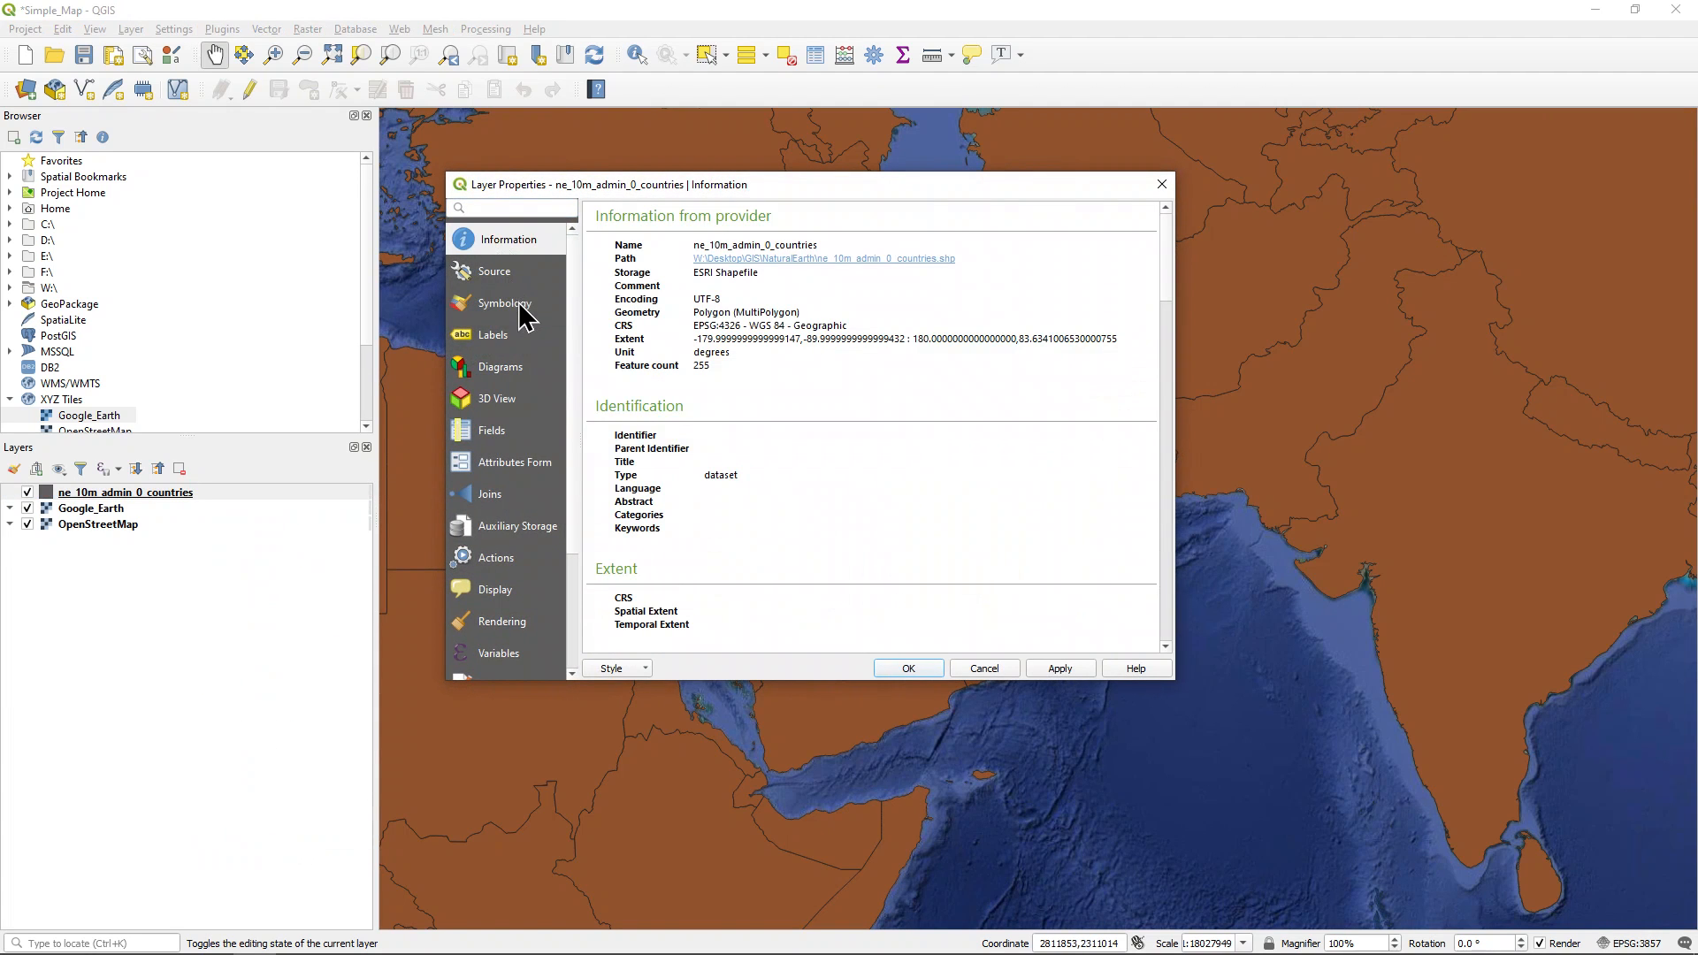
{"action": "left_click", "coordinate": [505, 303]}
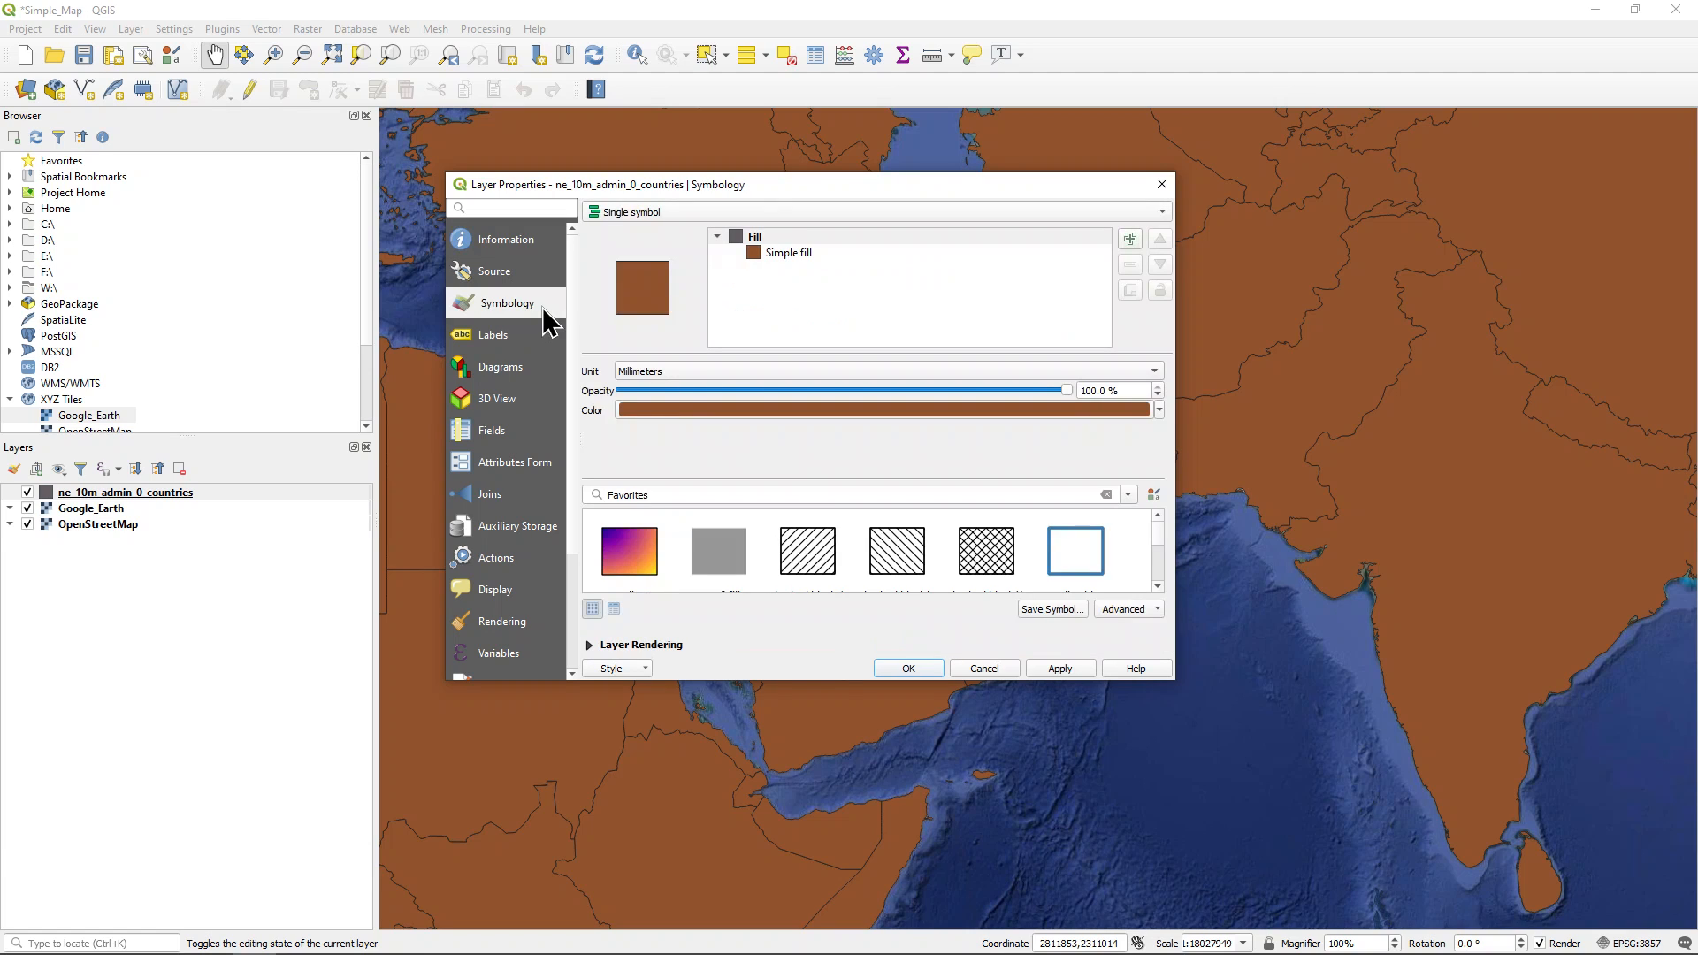
{"action": "mouse_move", "coordinate": [828, 266]}
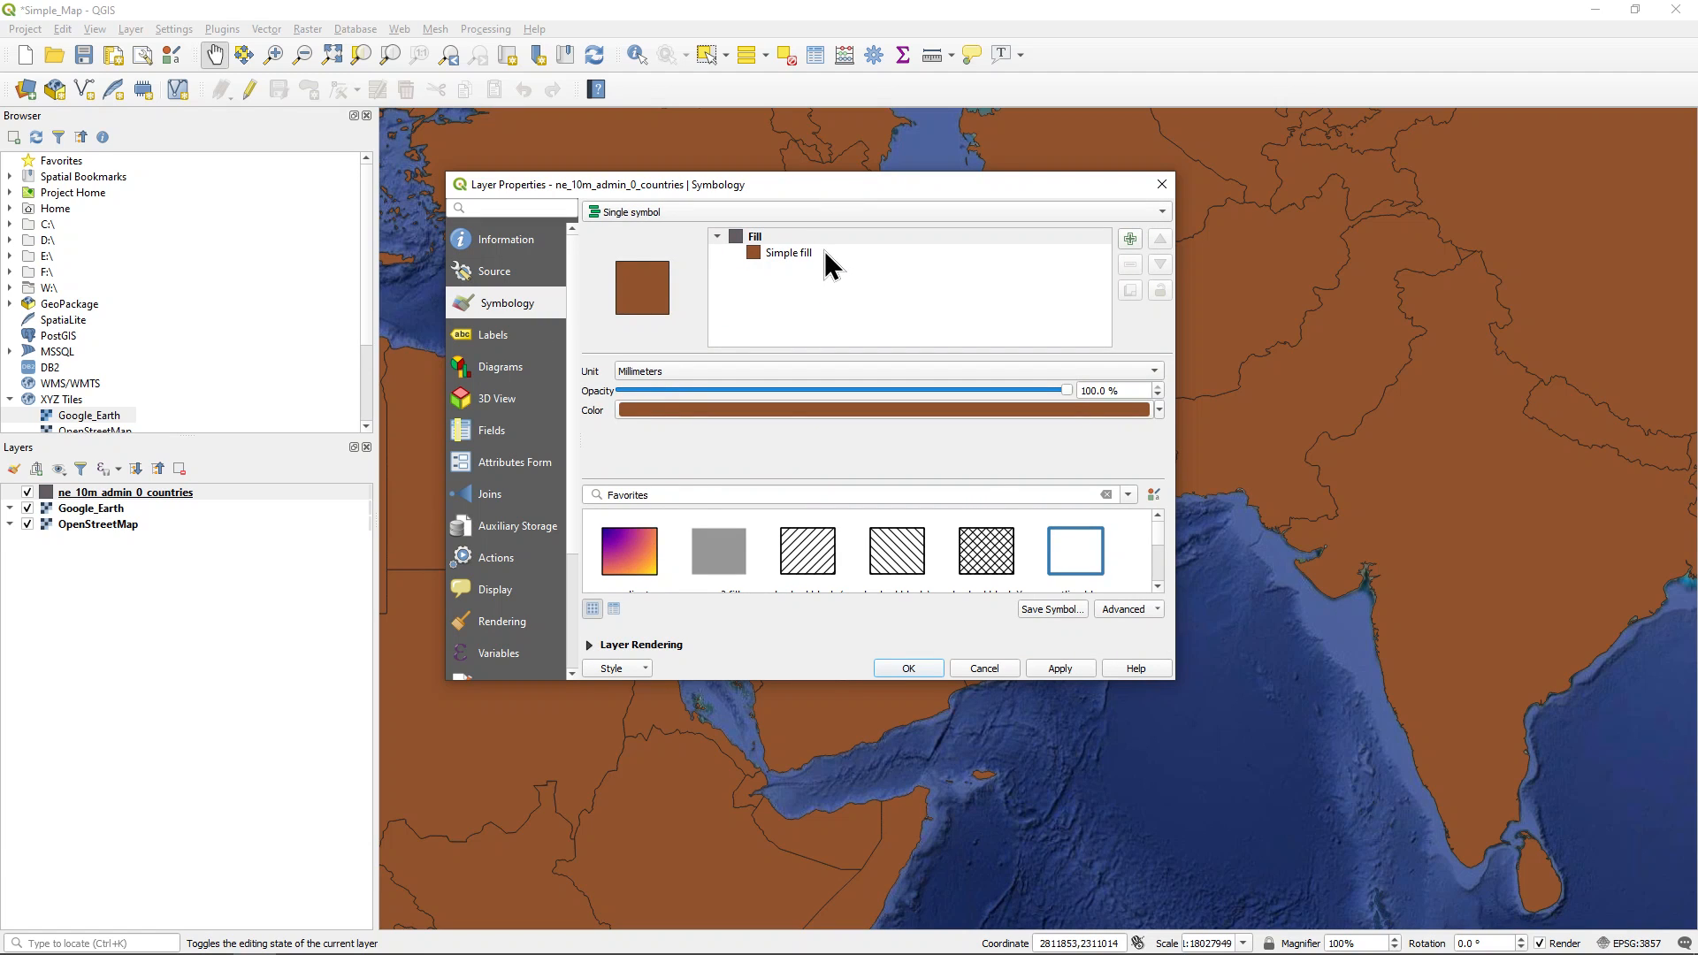
{"action": "left_click", "coordinate": [788, 252]}
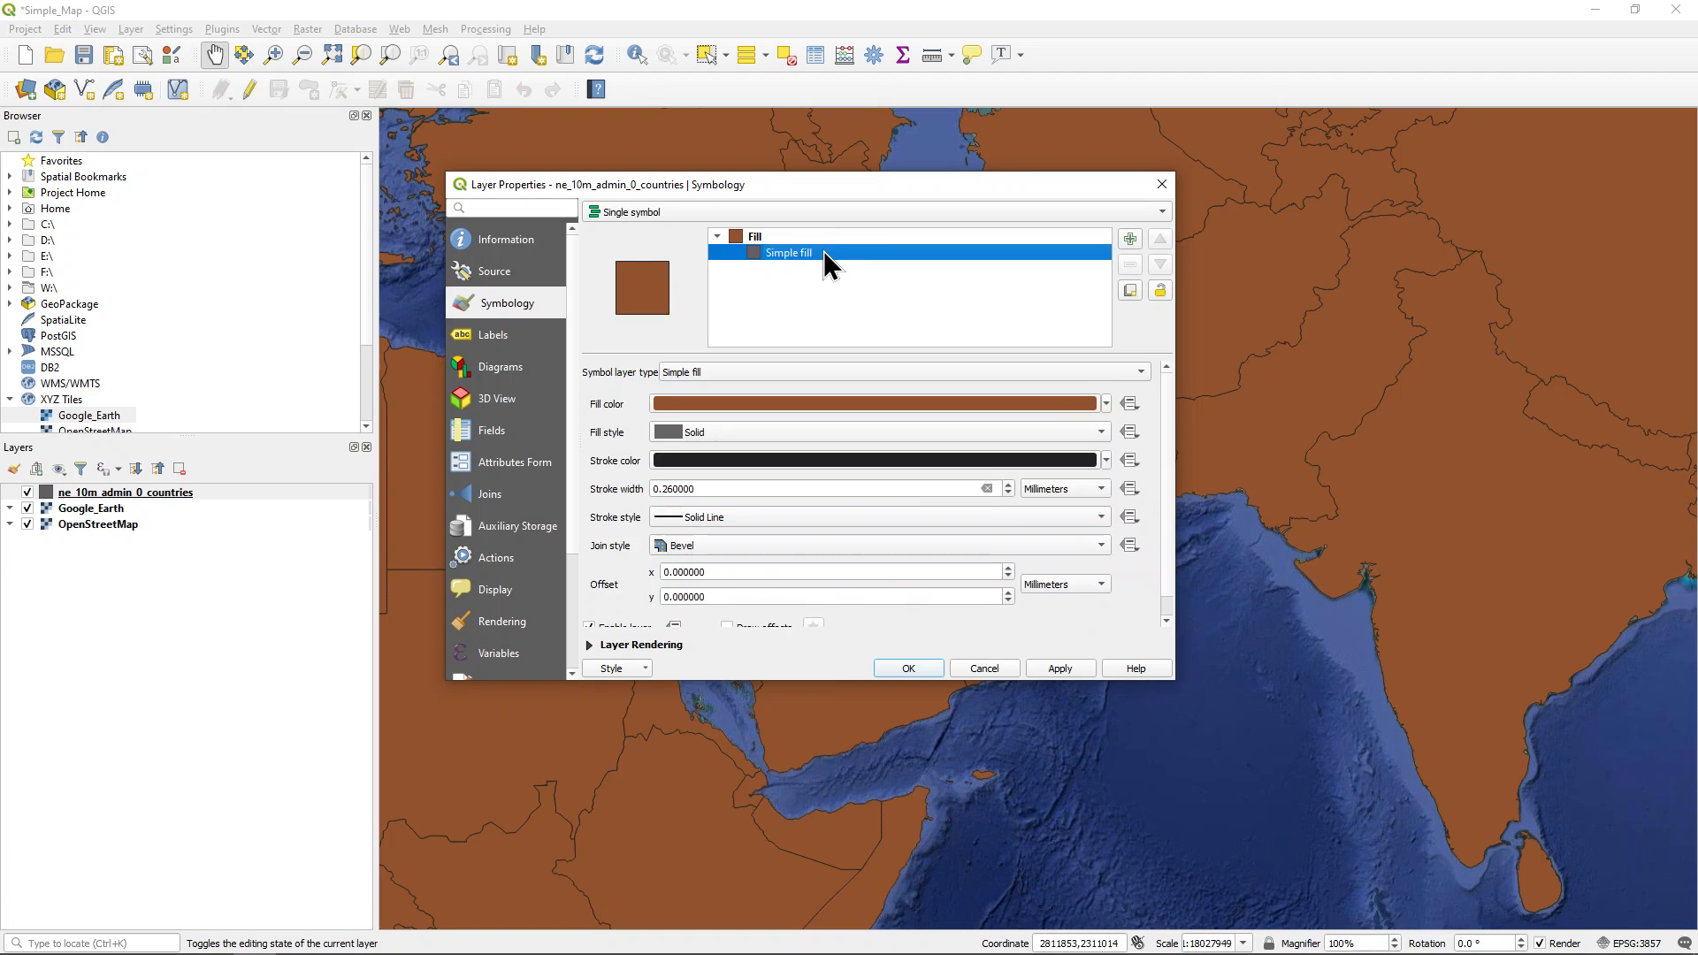
{"action": "mouse_move", "coordinate": [771, 386]}
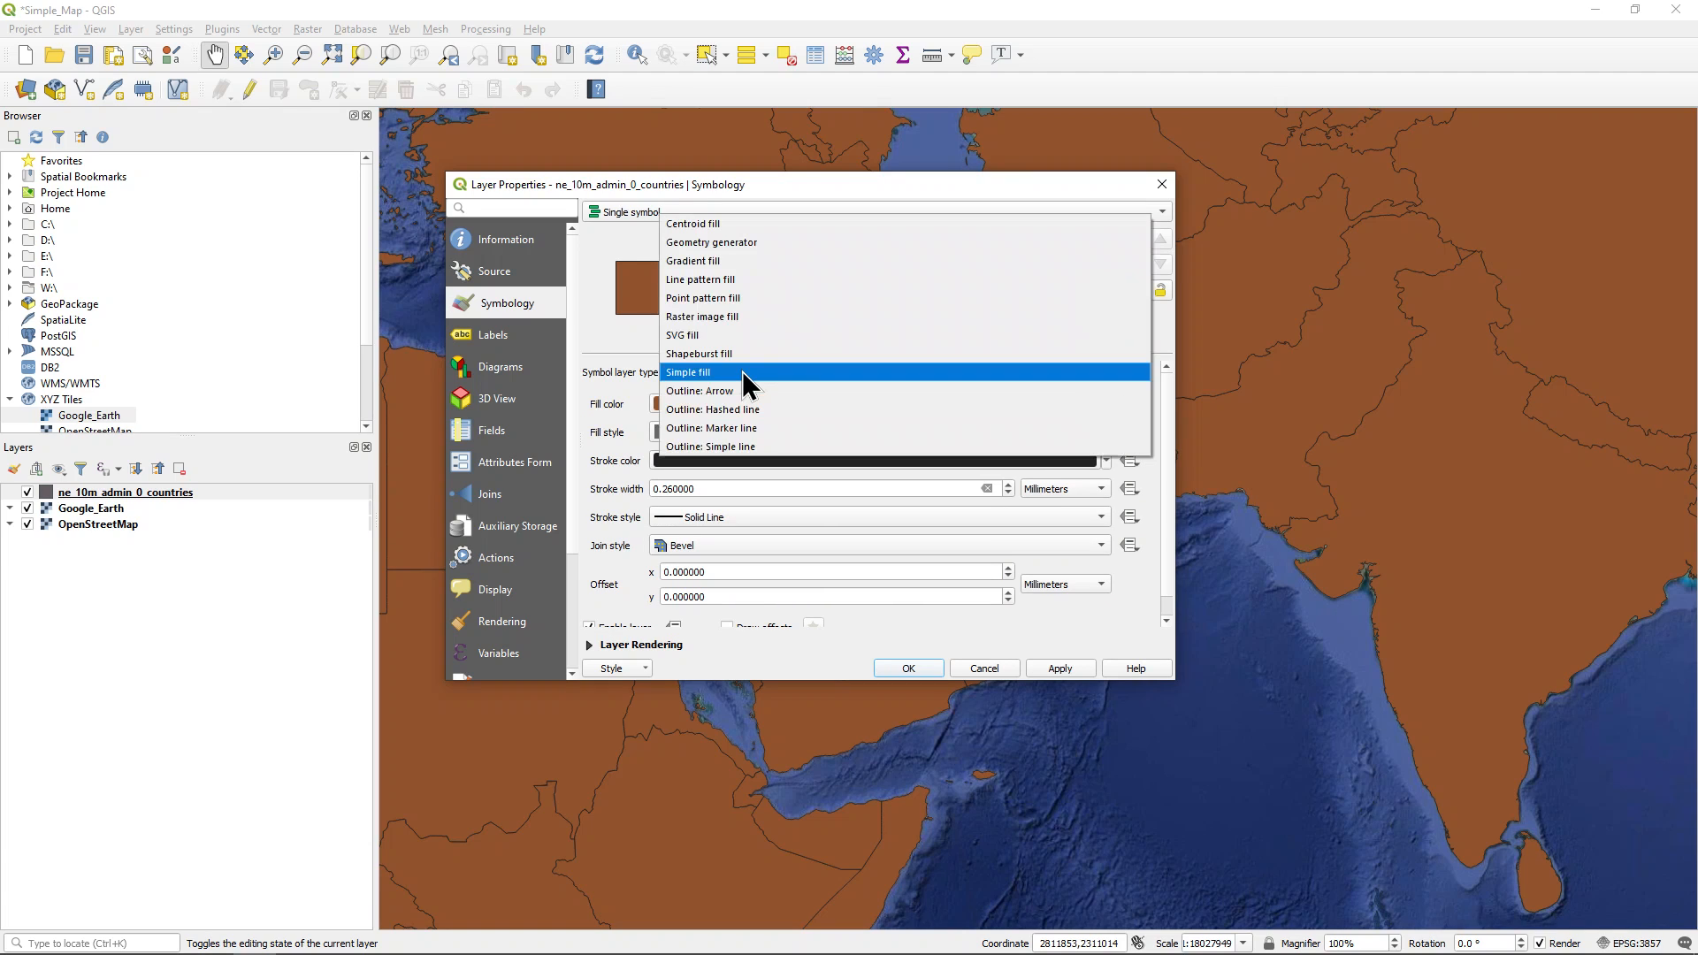
{"action": "mouse_move", "coordinate": [771, 453]}
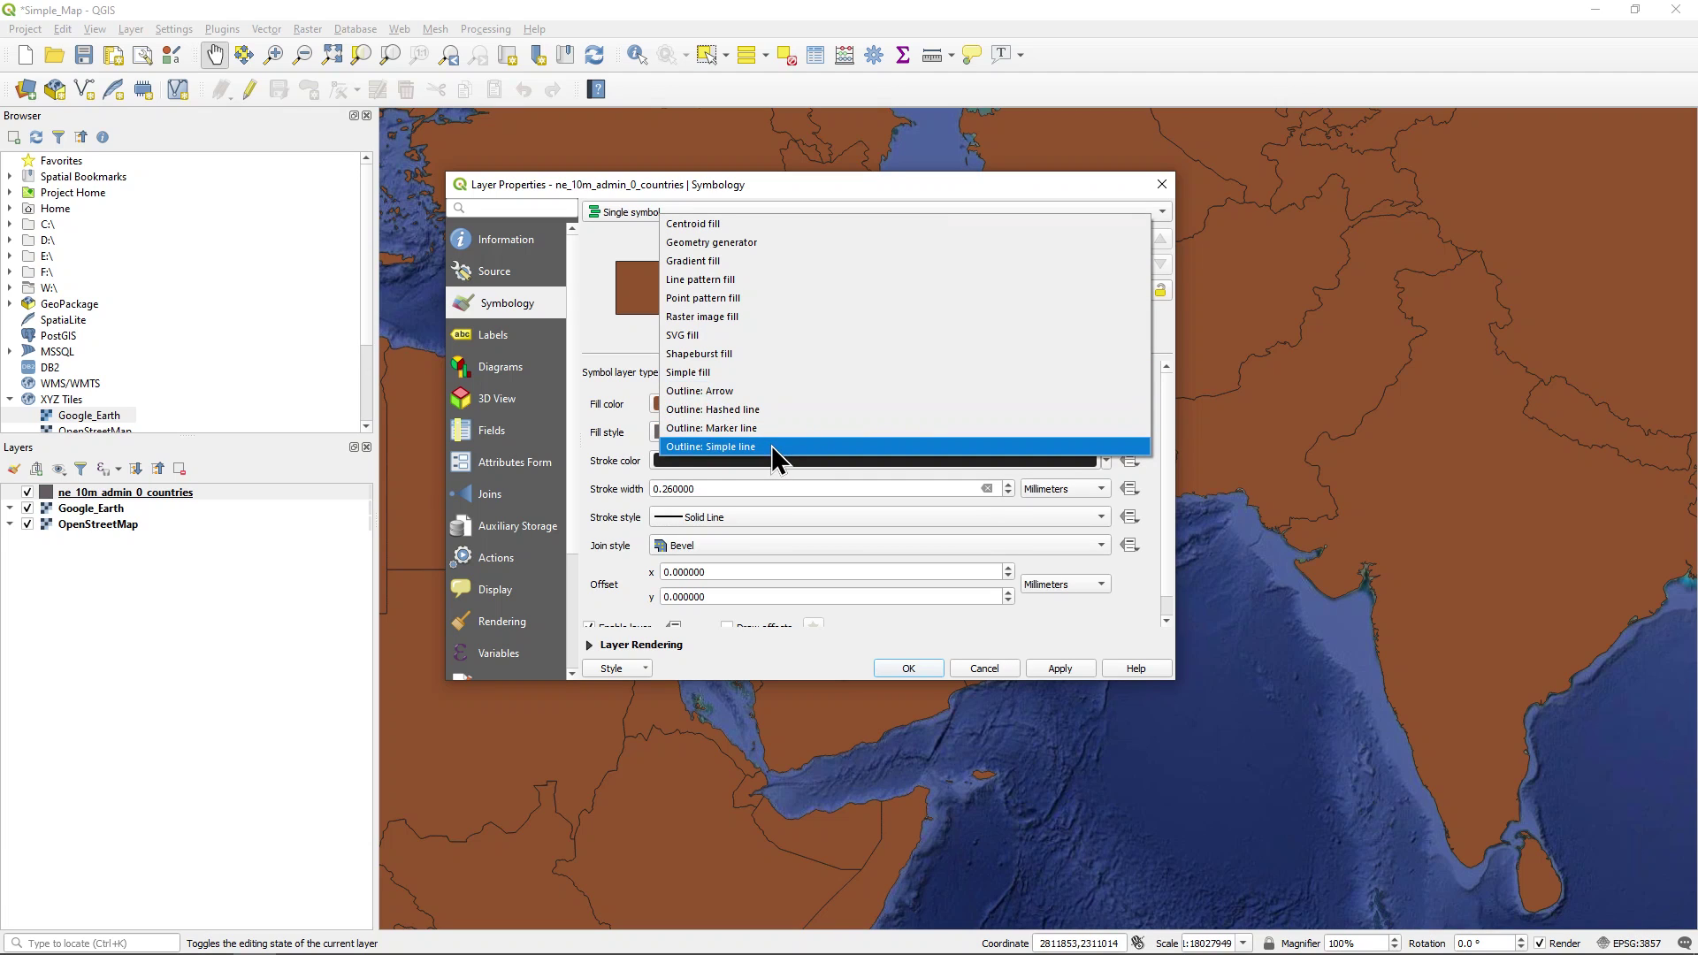
{"action": "left_click", "coordinate": [711, 446]}
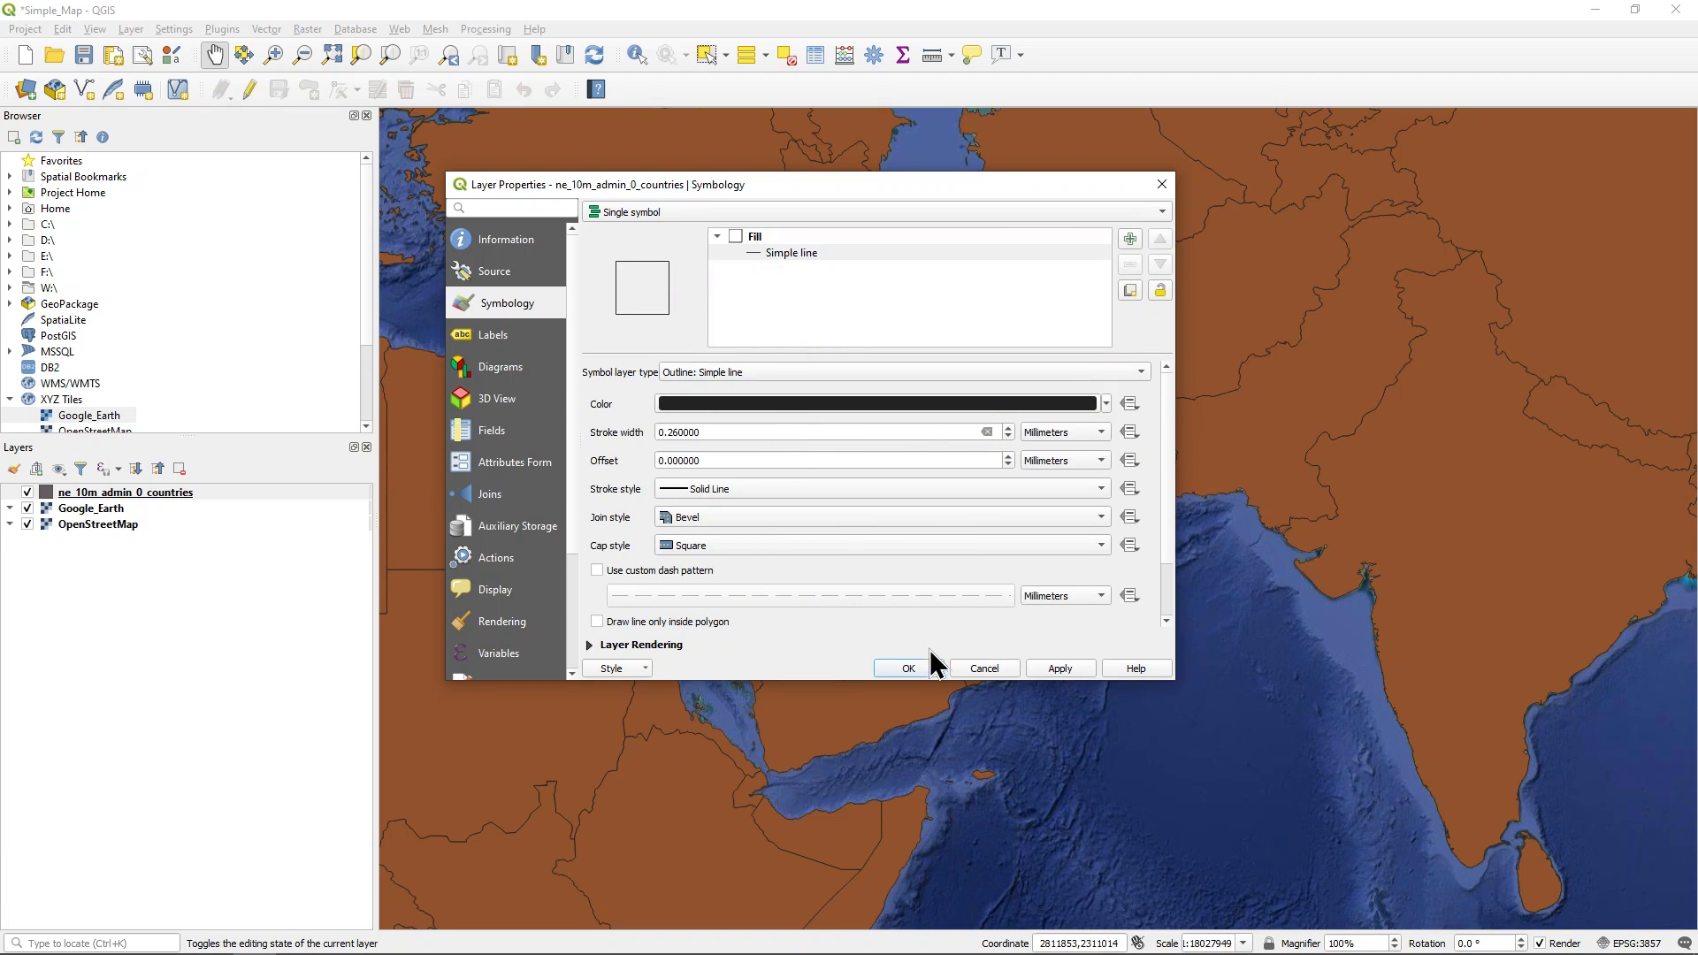
{"action": "left_click", "coordinate": [907, 667]}
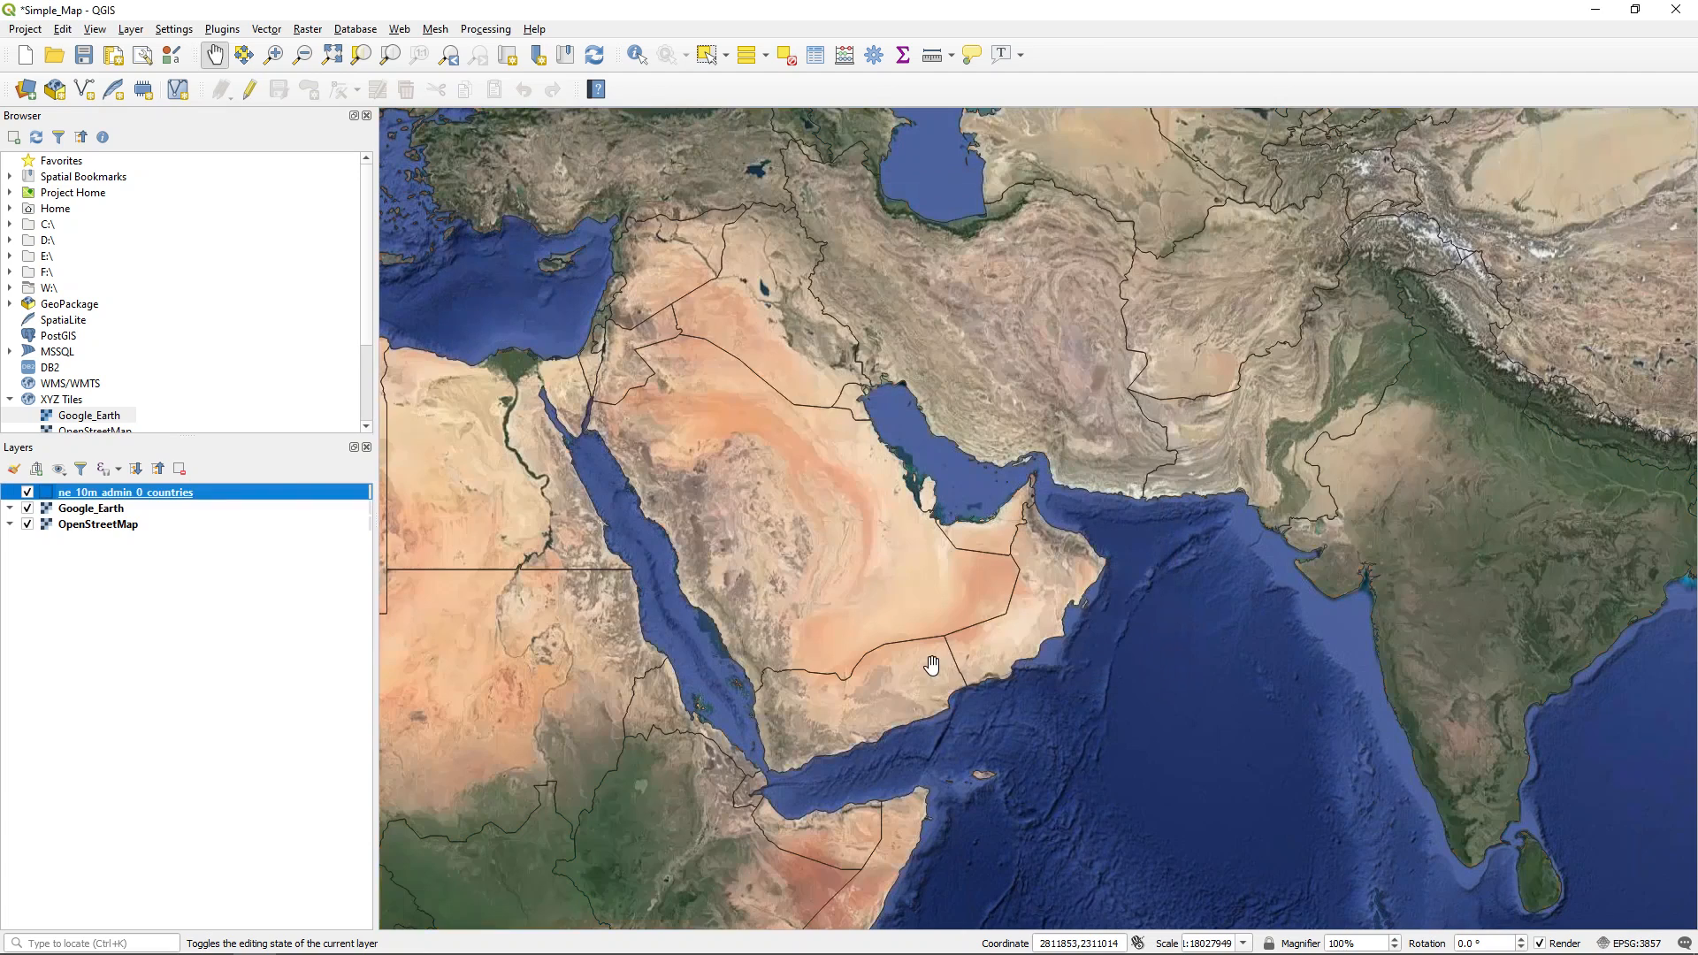
Zoom the canvas in on the Persian Gulf, Oman and Pakistan borders
{"action": "scroll", "scroll_direction": "up", "scroll_amount": 3}
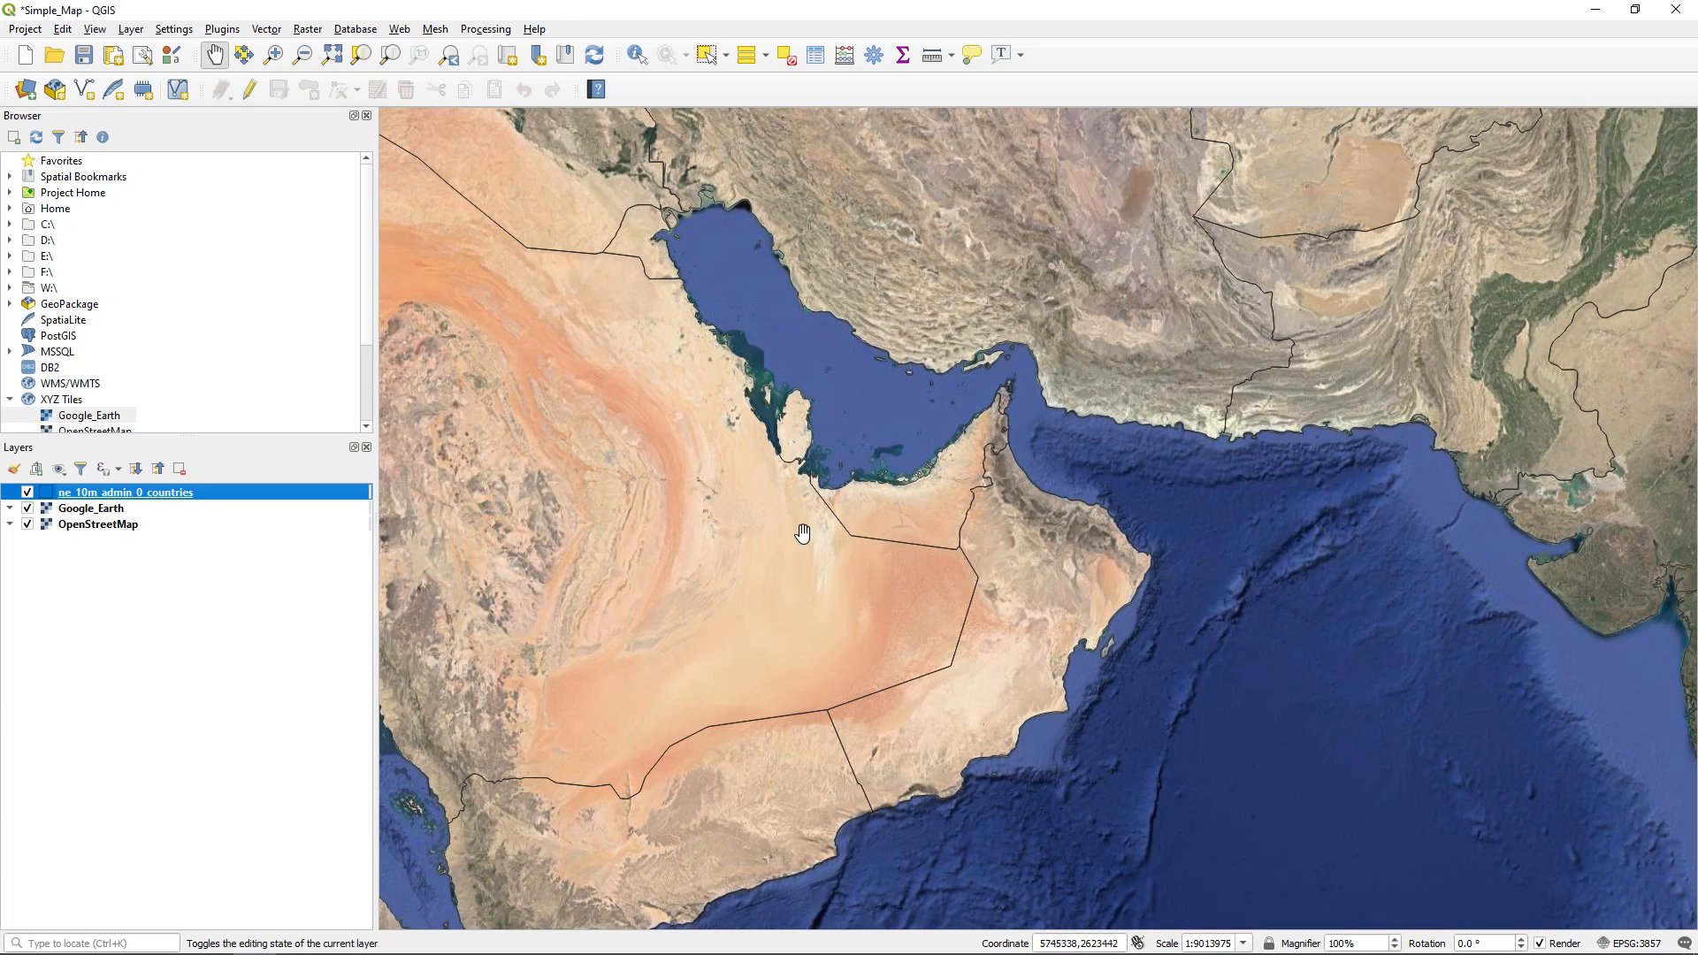
Give the countries layer's simple line symbol a 0.5 stroke width and yellow colour
{"action": "right_click", "coordinate": [124, 492]}
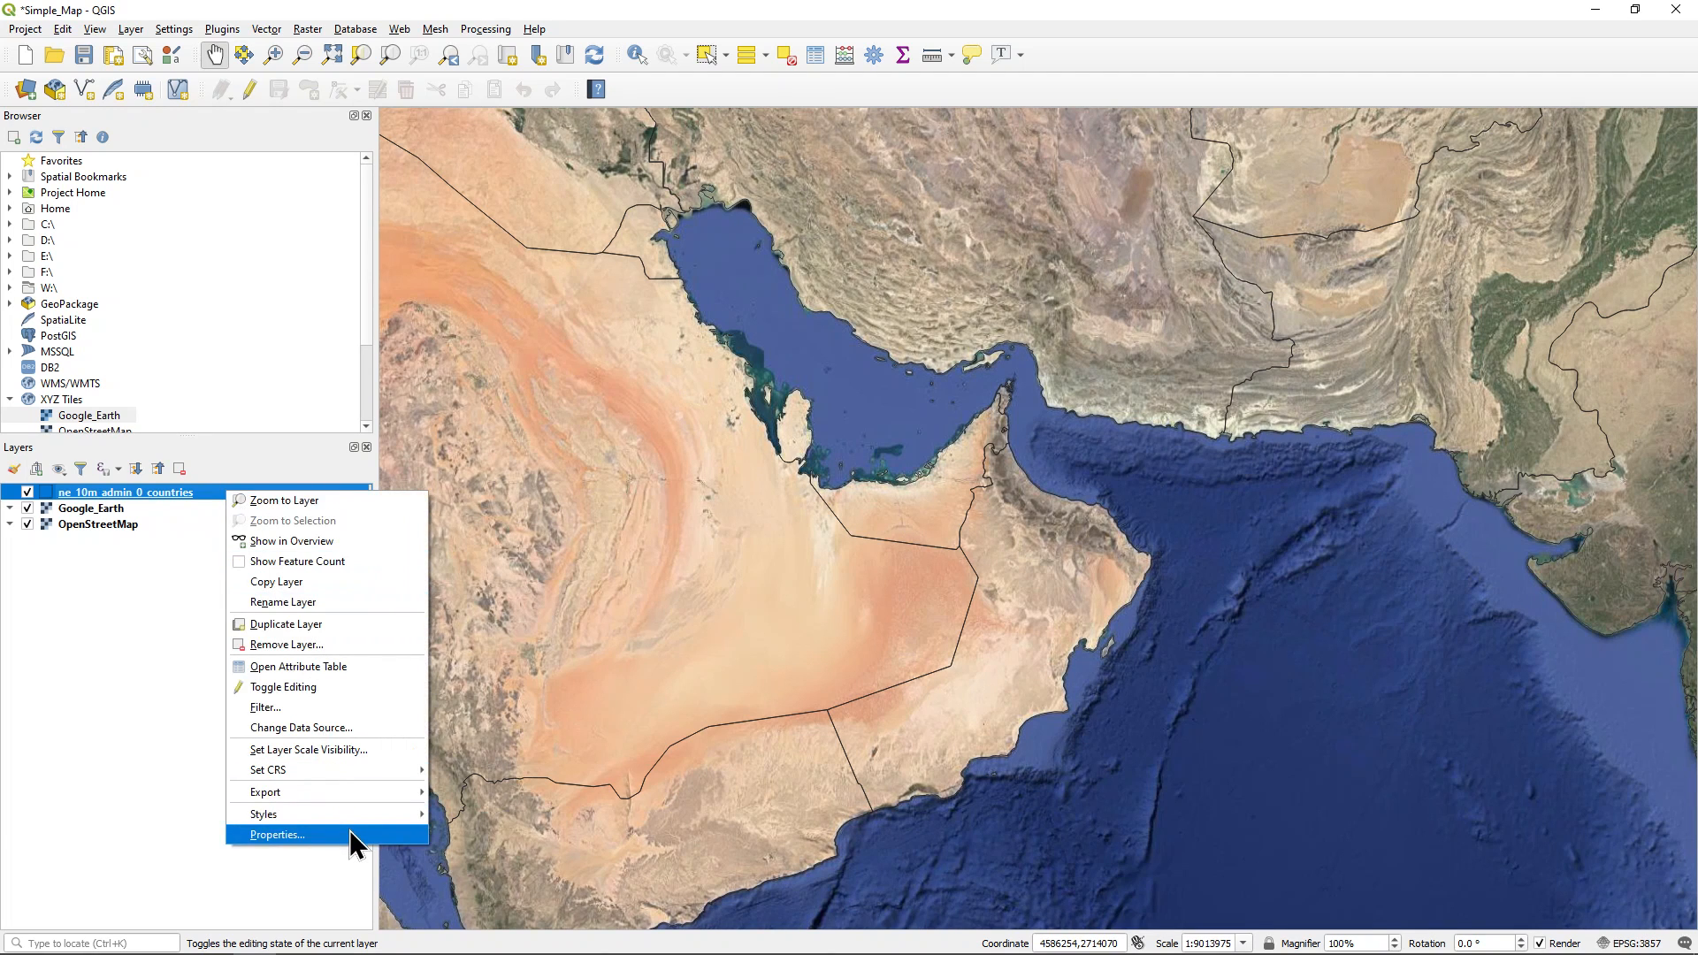
{"action": "left_click", "coordinate": [275, 834]}
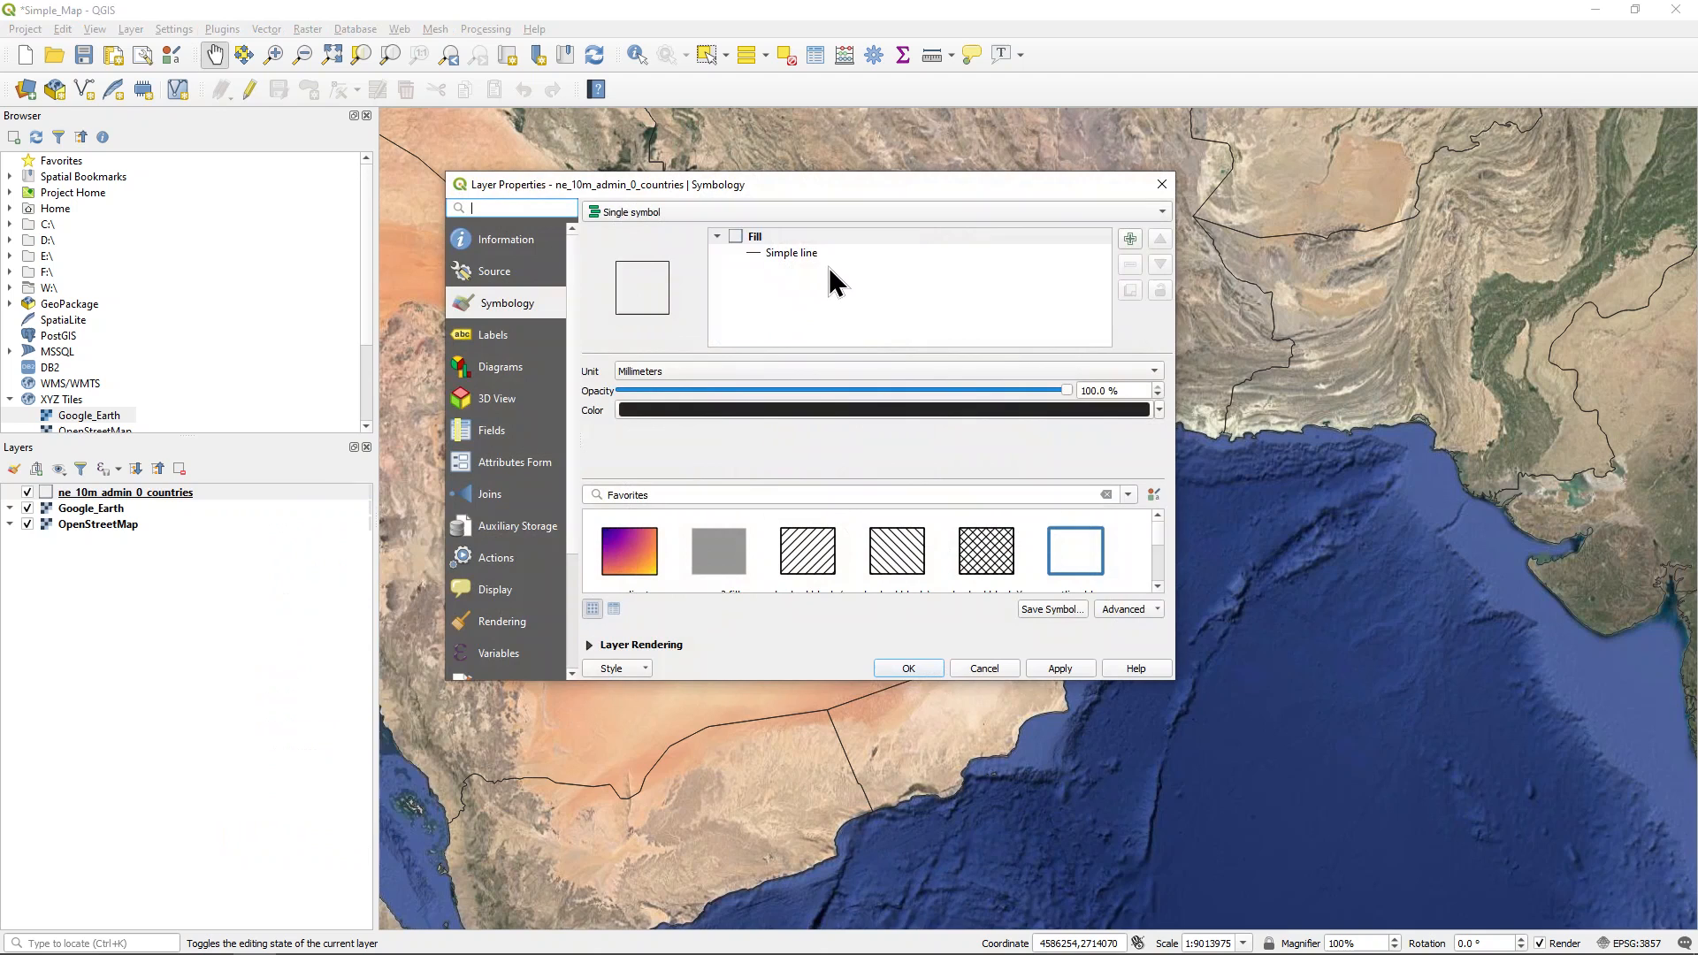
{"action": "left_click", "coordinate": [792, 252]}
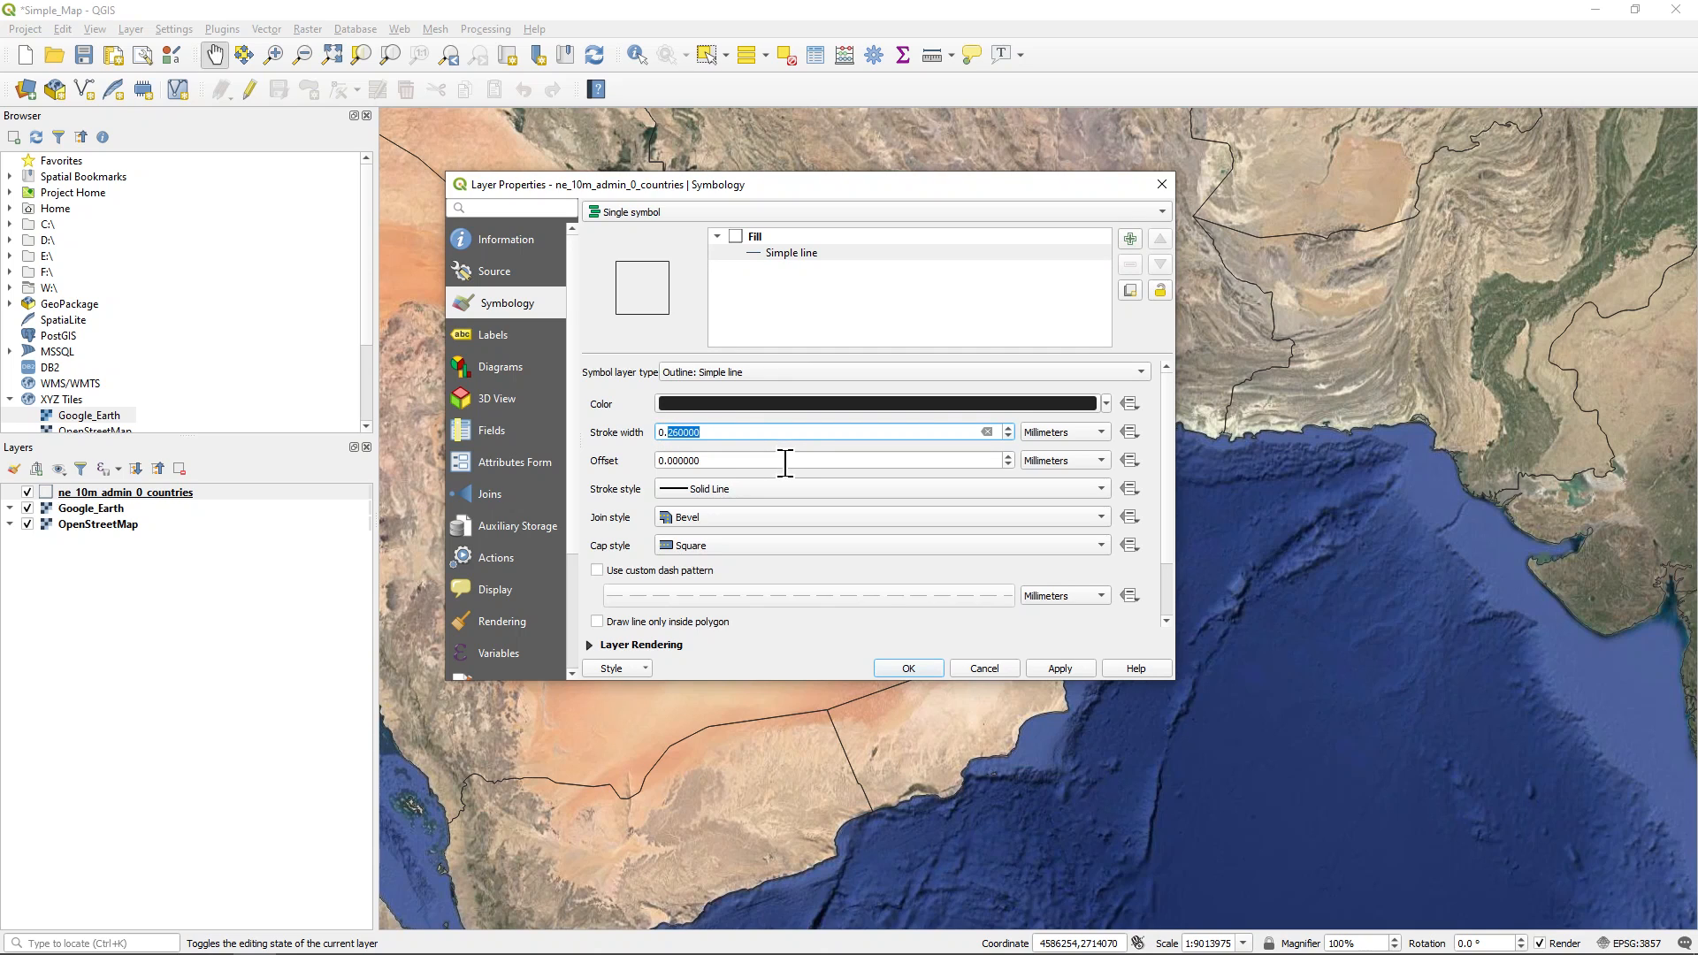
{"action": "type", "text": "0.5"}
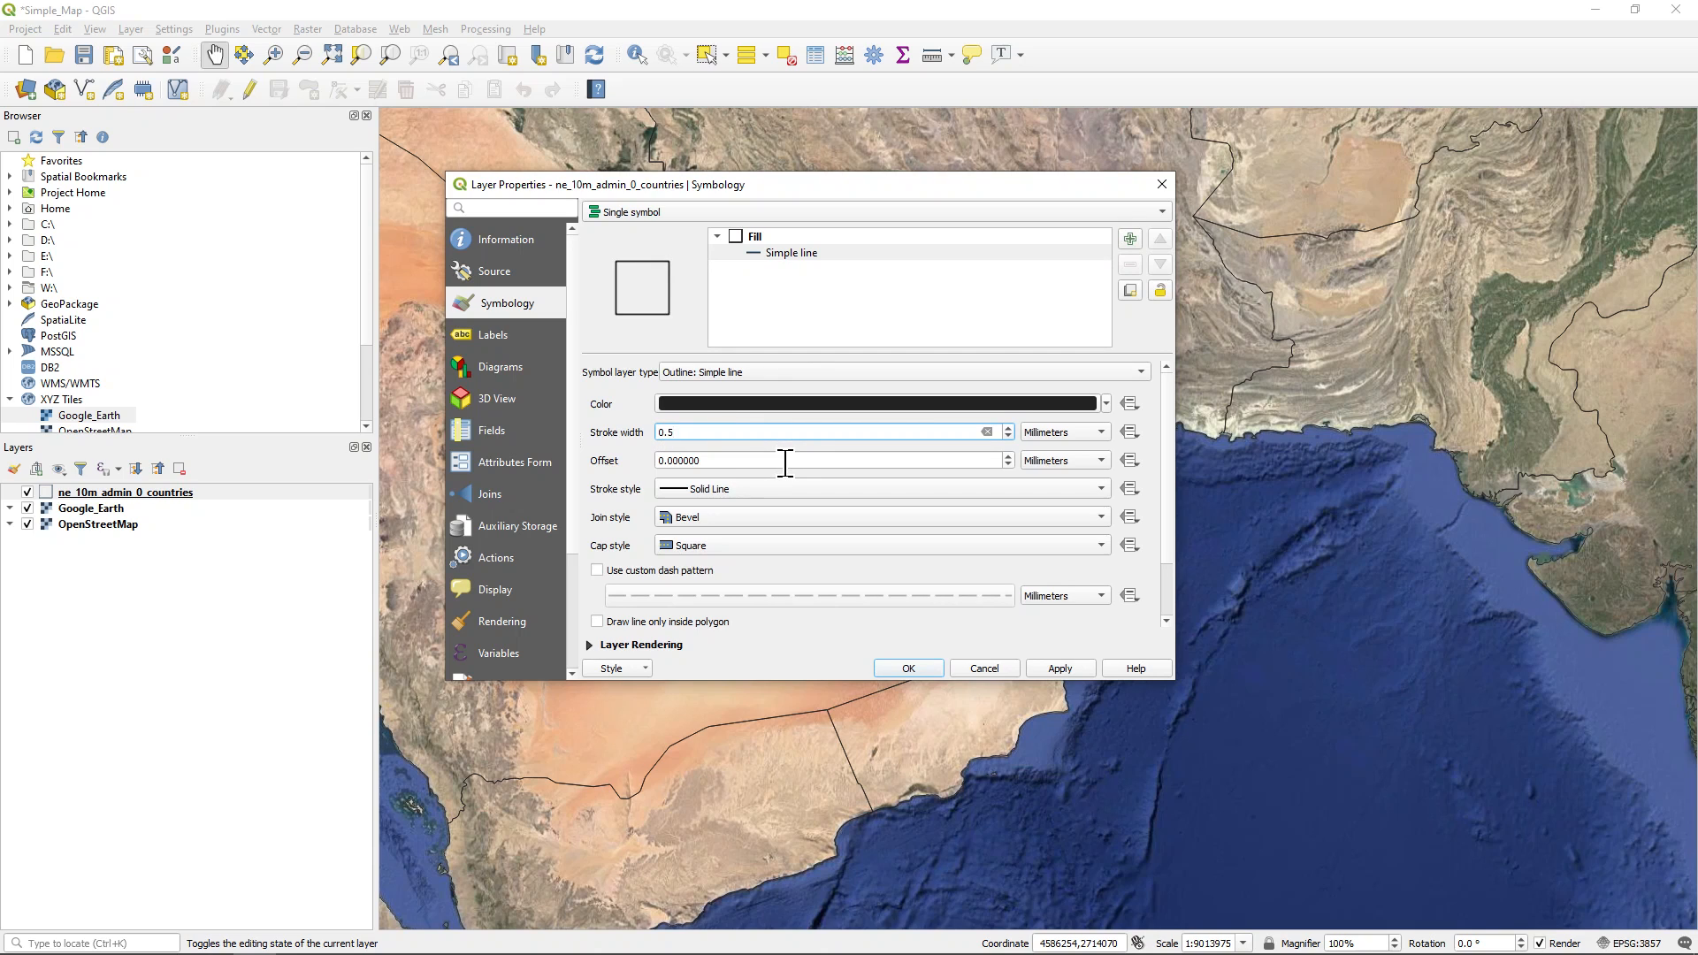
{"action": "mouse_move", "coordinate": [1114, 423]}
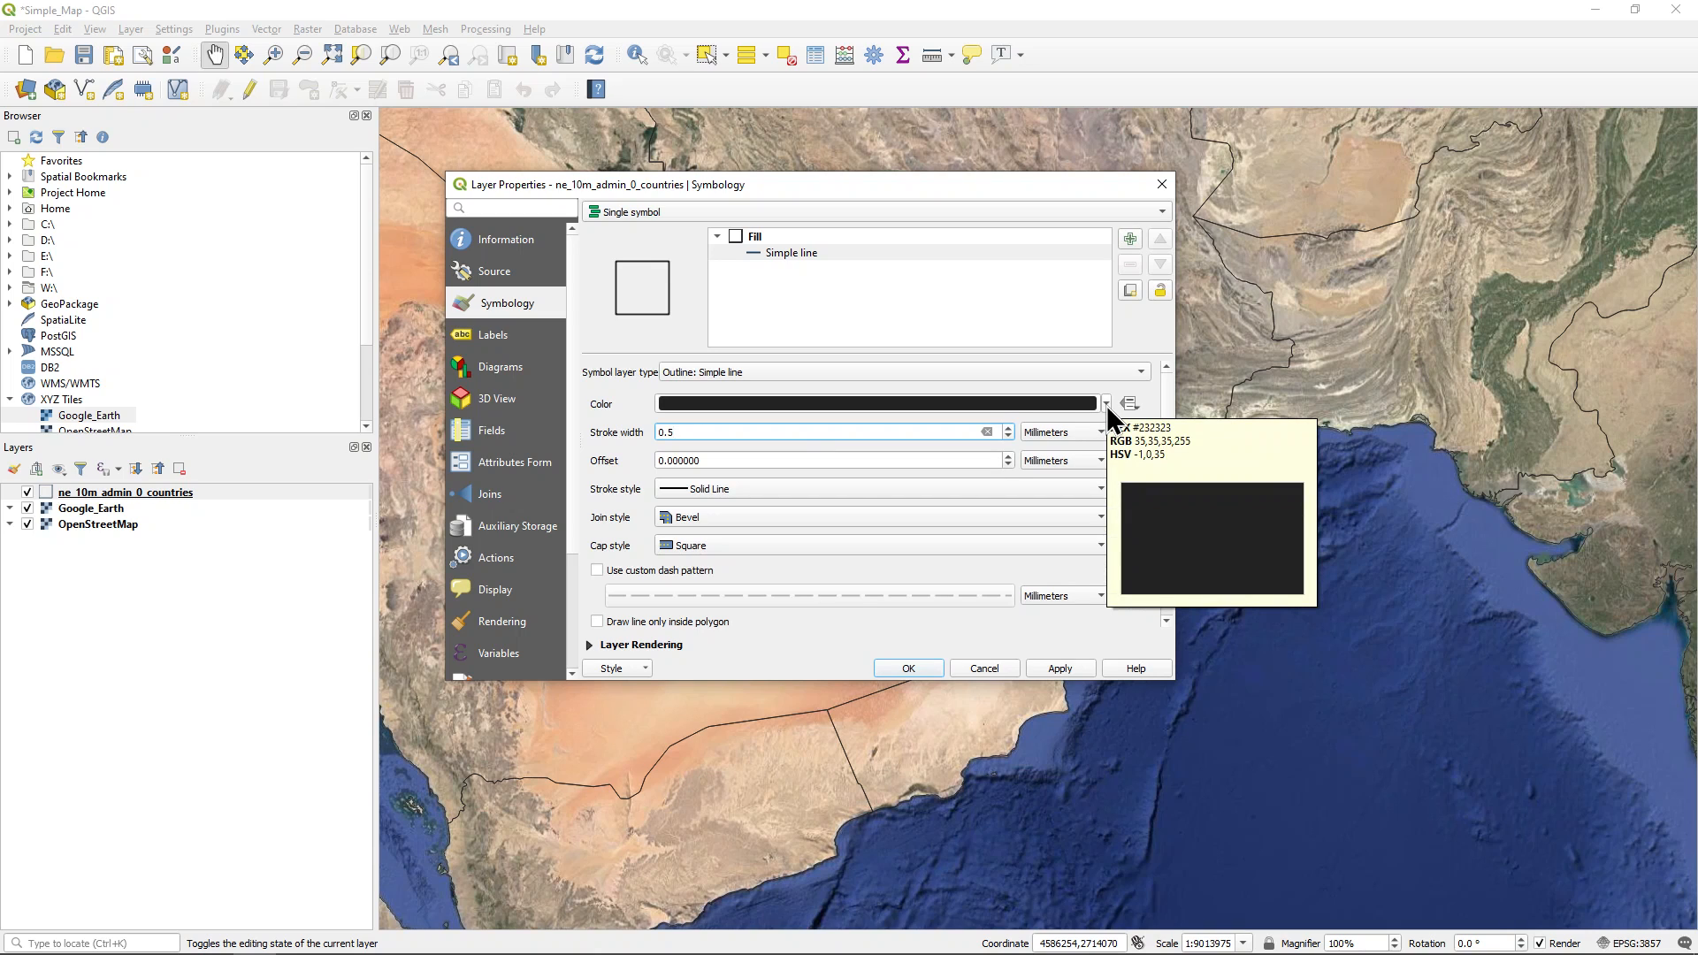
{"action": "left_click", "coordinate": [824, 431]}
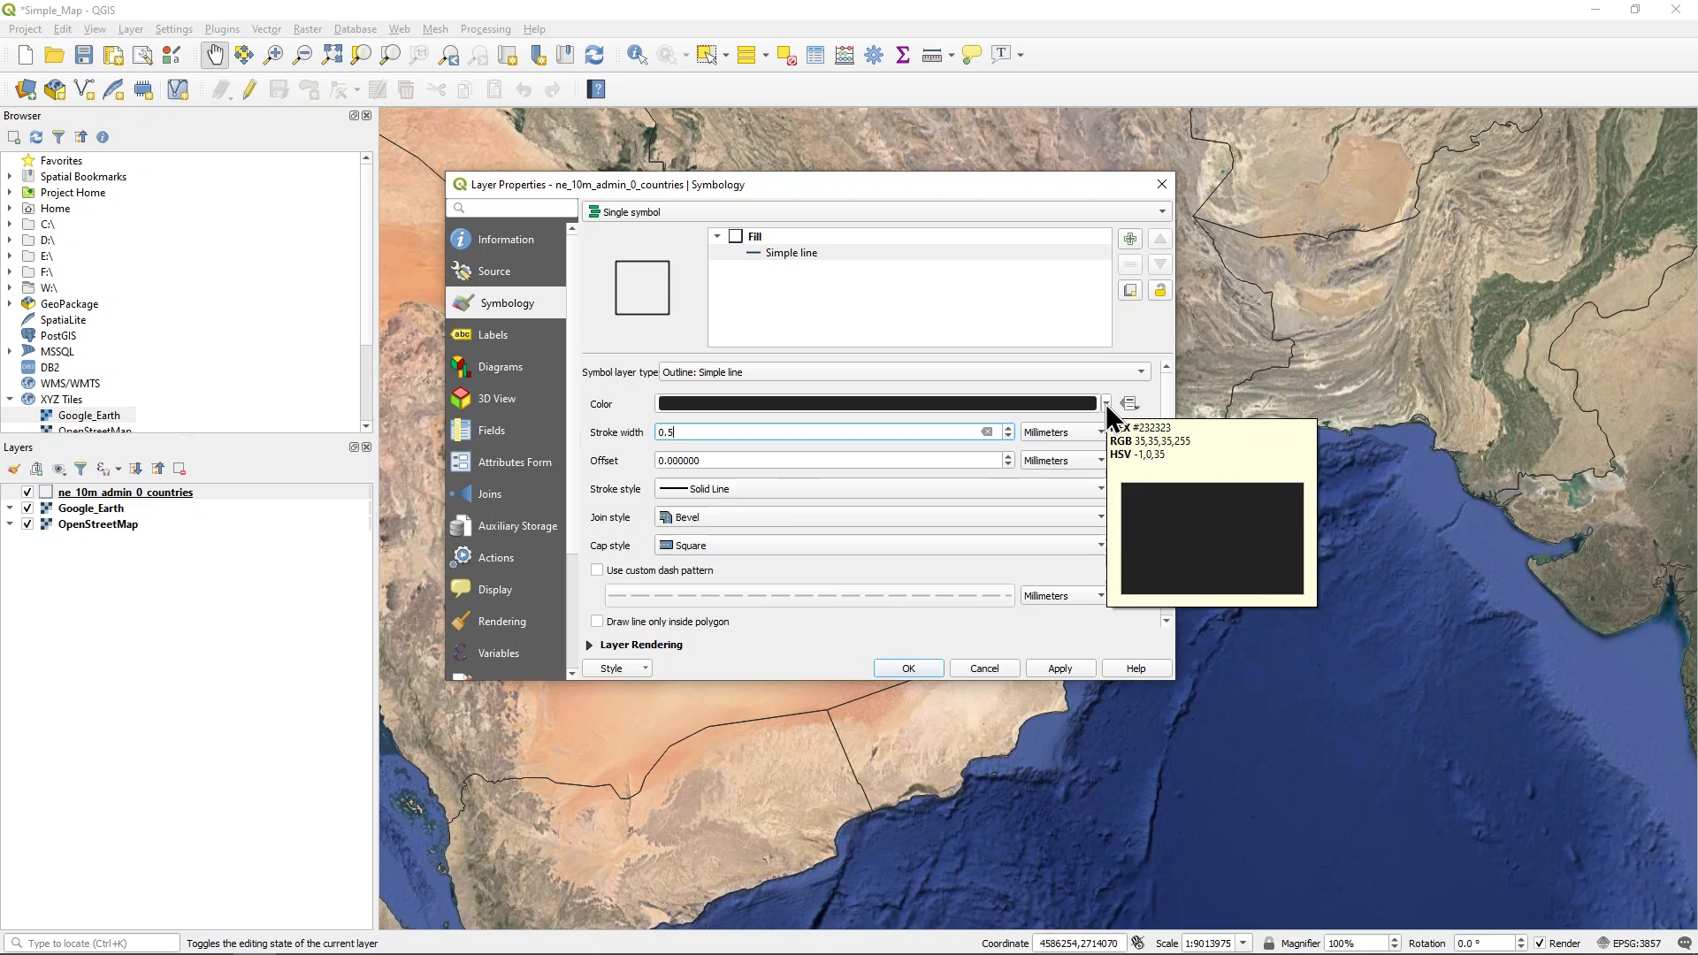
{"action": "left_click", "coordinate": [1104, 403]}
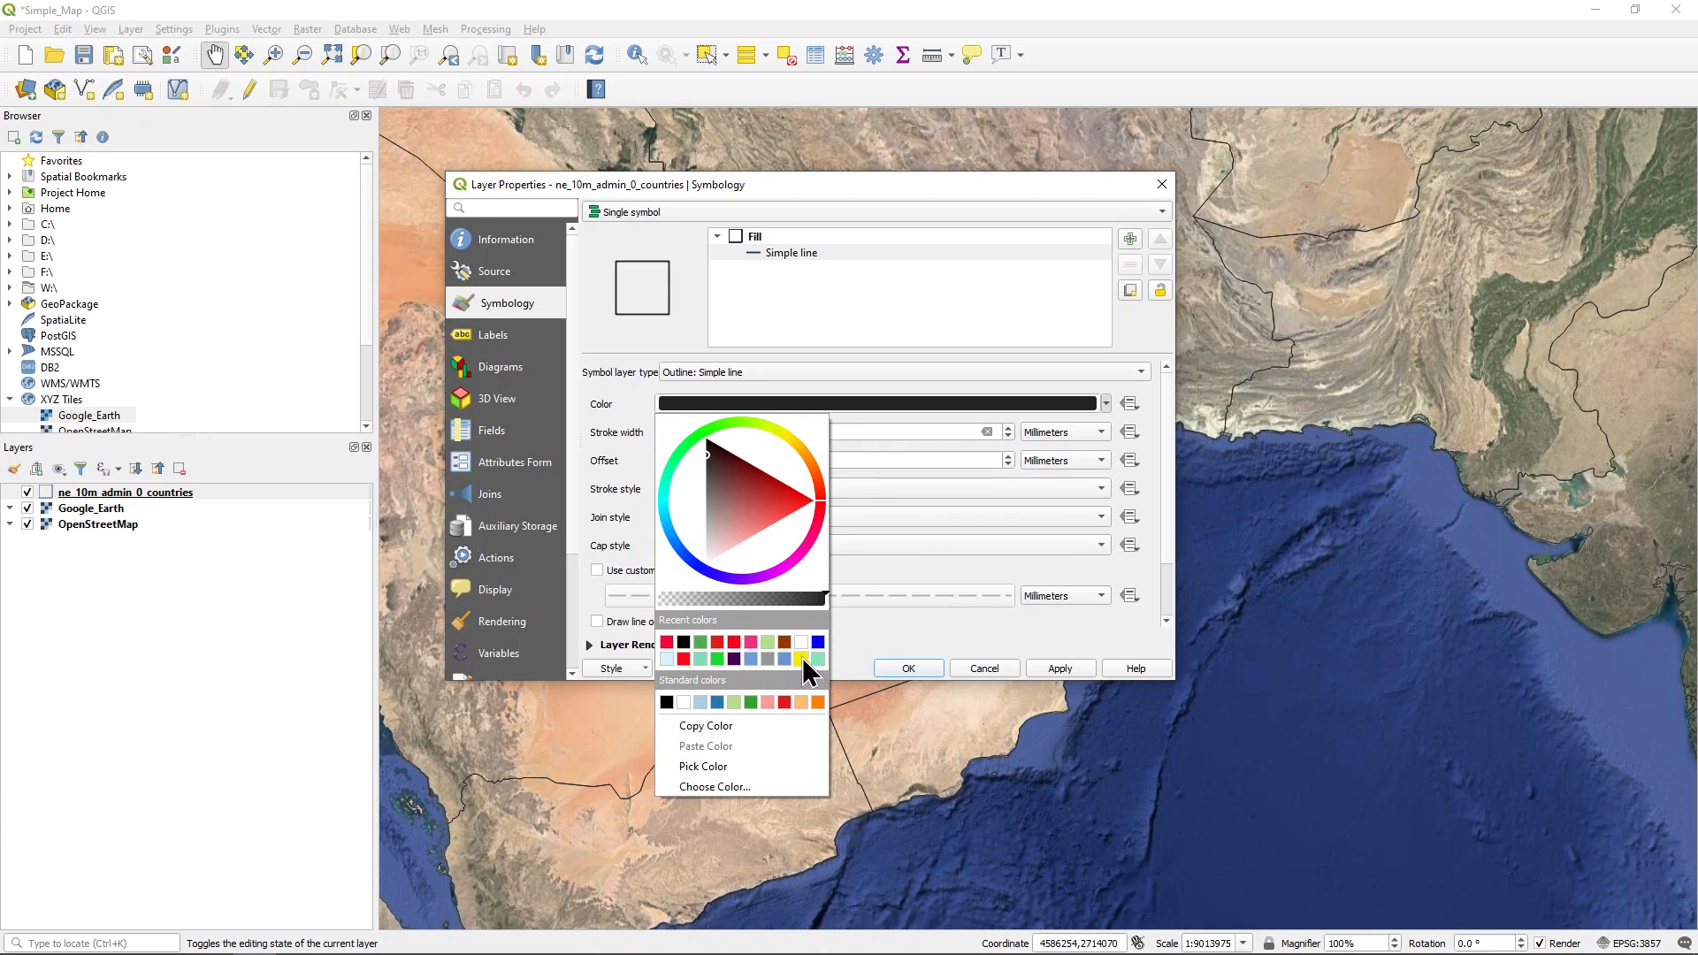
{"action": "left_click", "coordinate": [801, 657]}
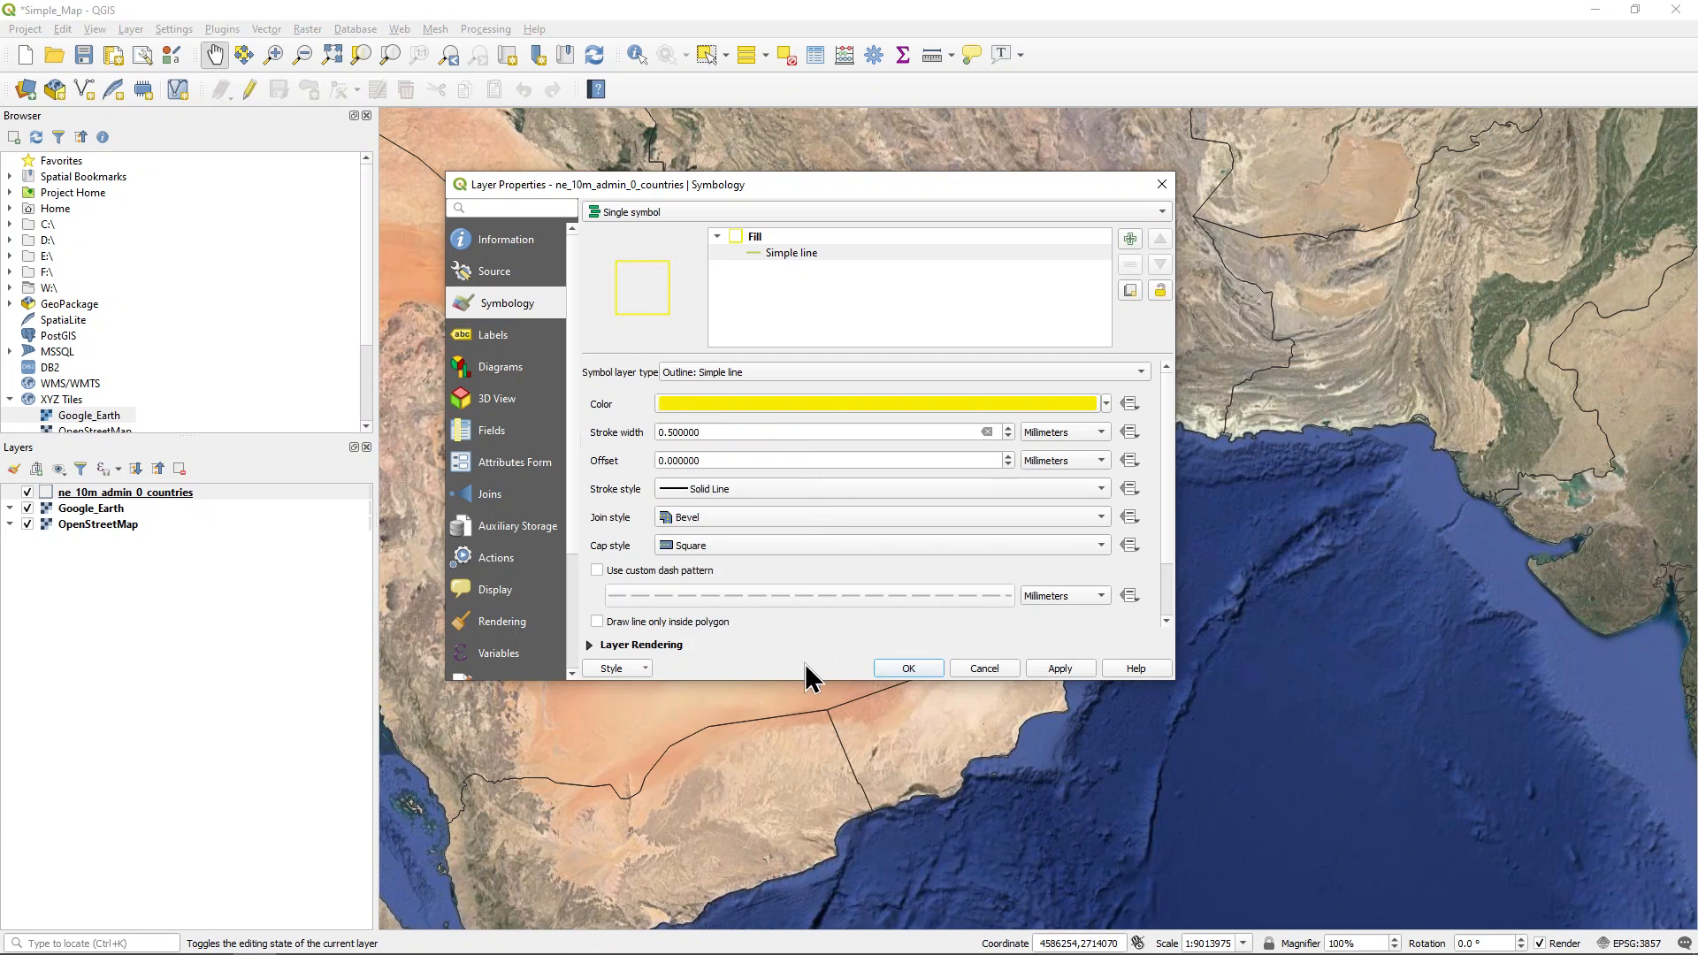
{"action": "left_click", "coordinate": [908, 669]}
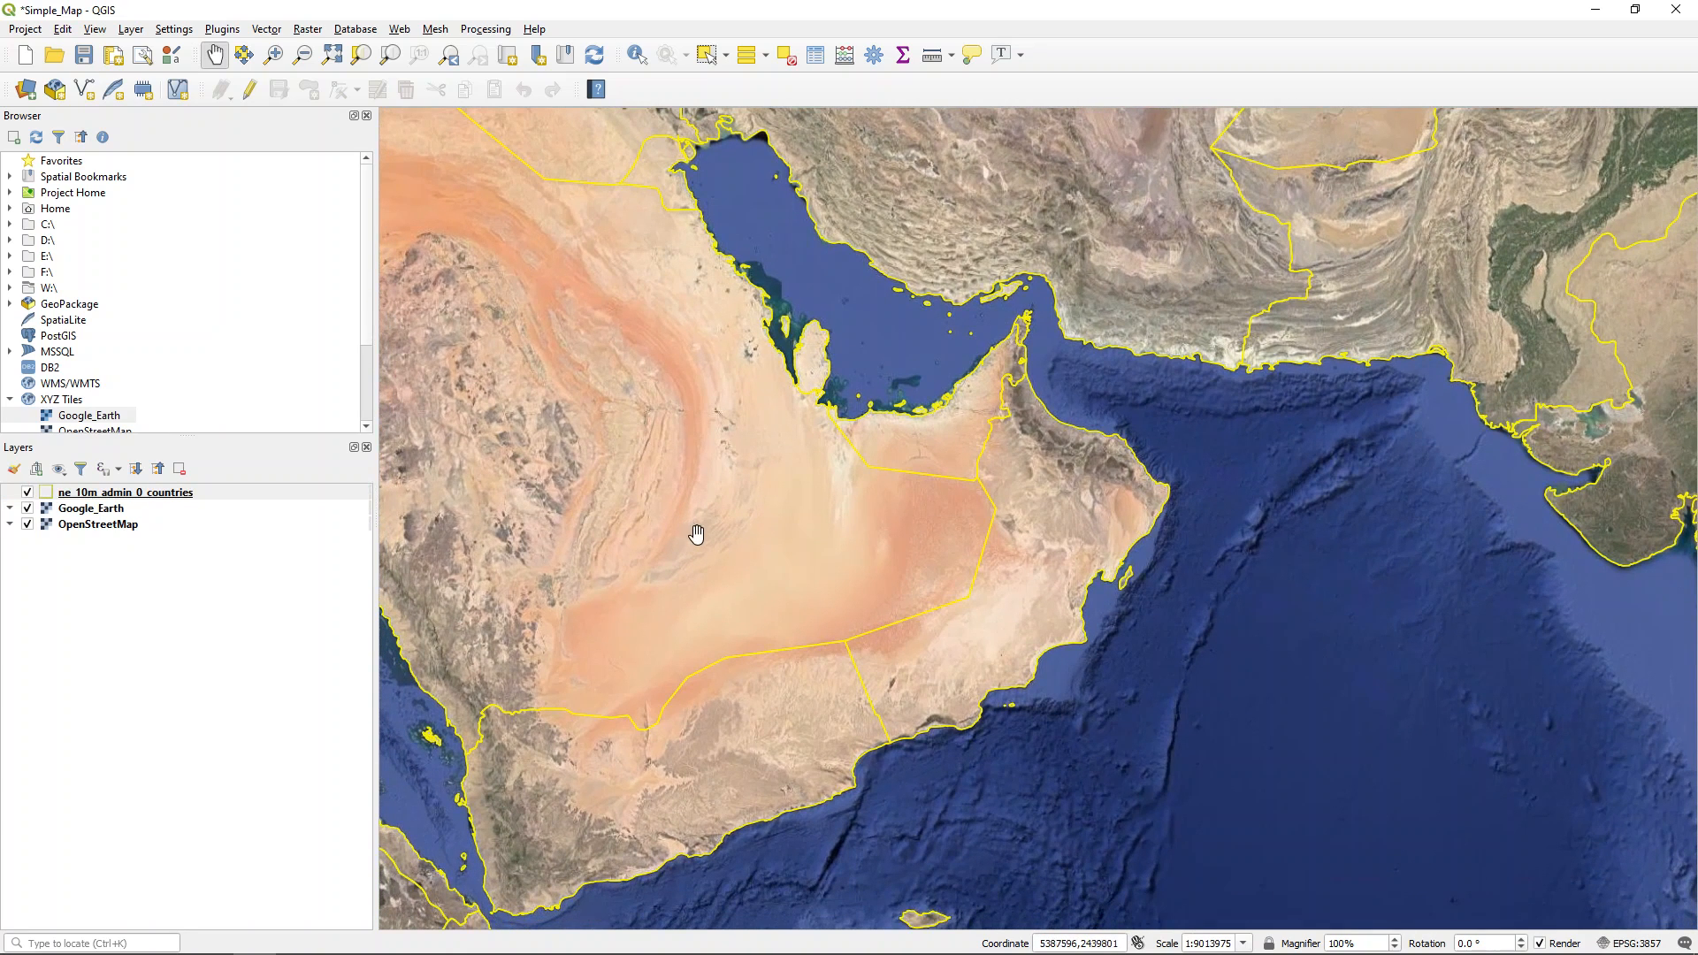
{"action": "mouse_move", "coordinate": [84, 55]}
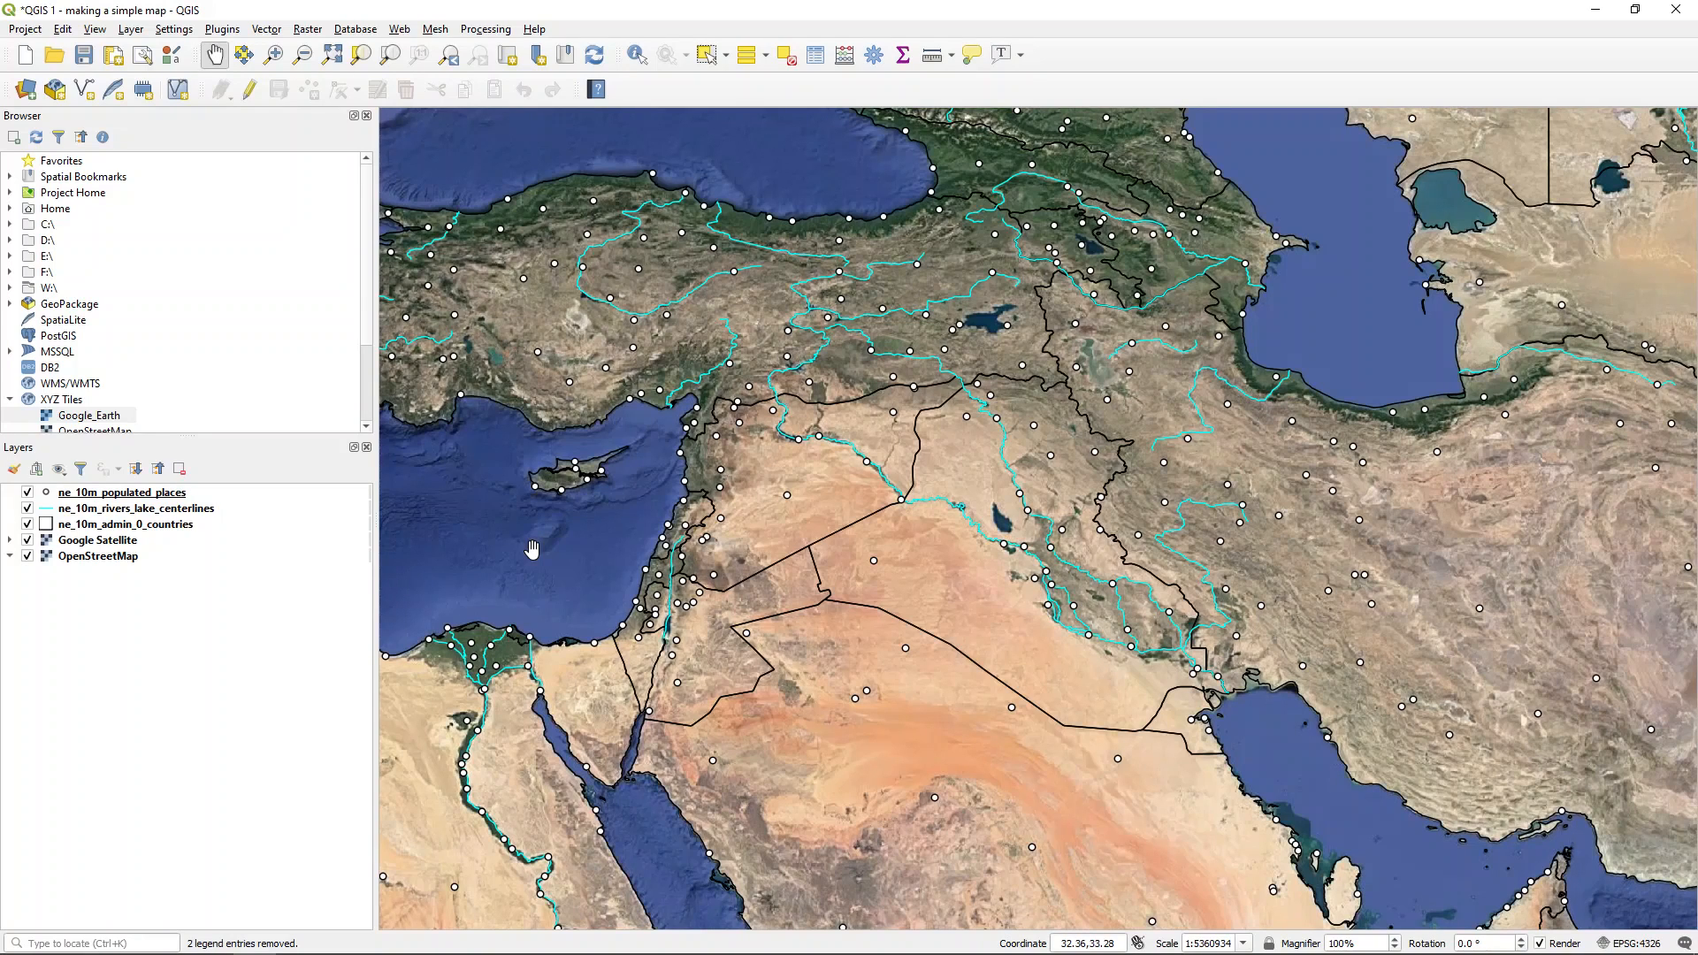
{"action": "mouse_move", "coordinate": [828, 478]}
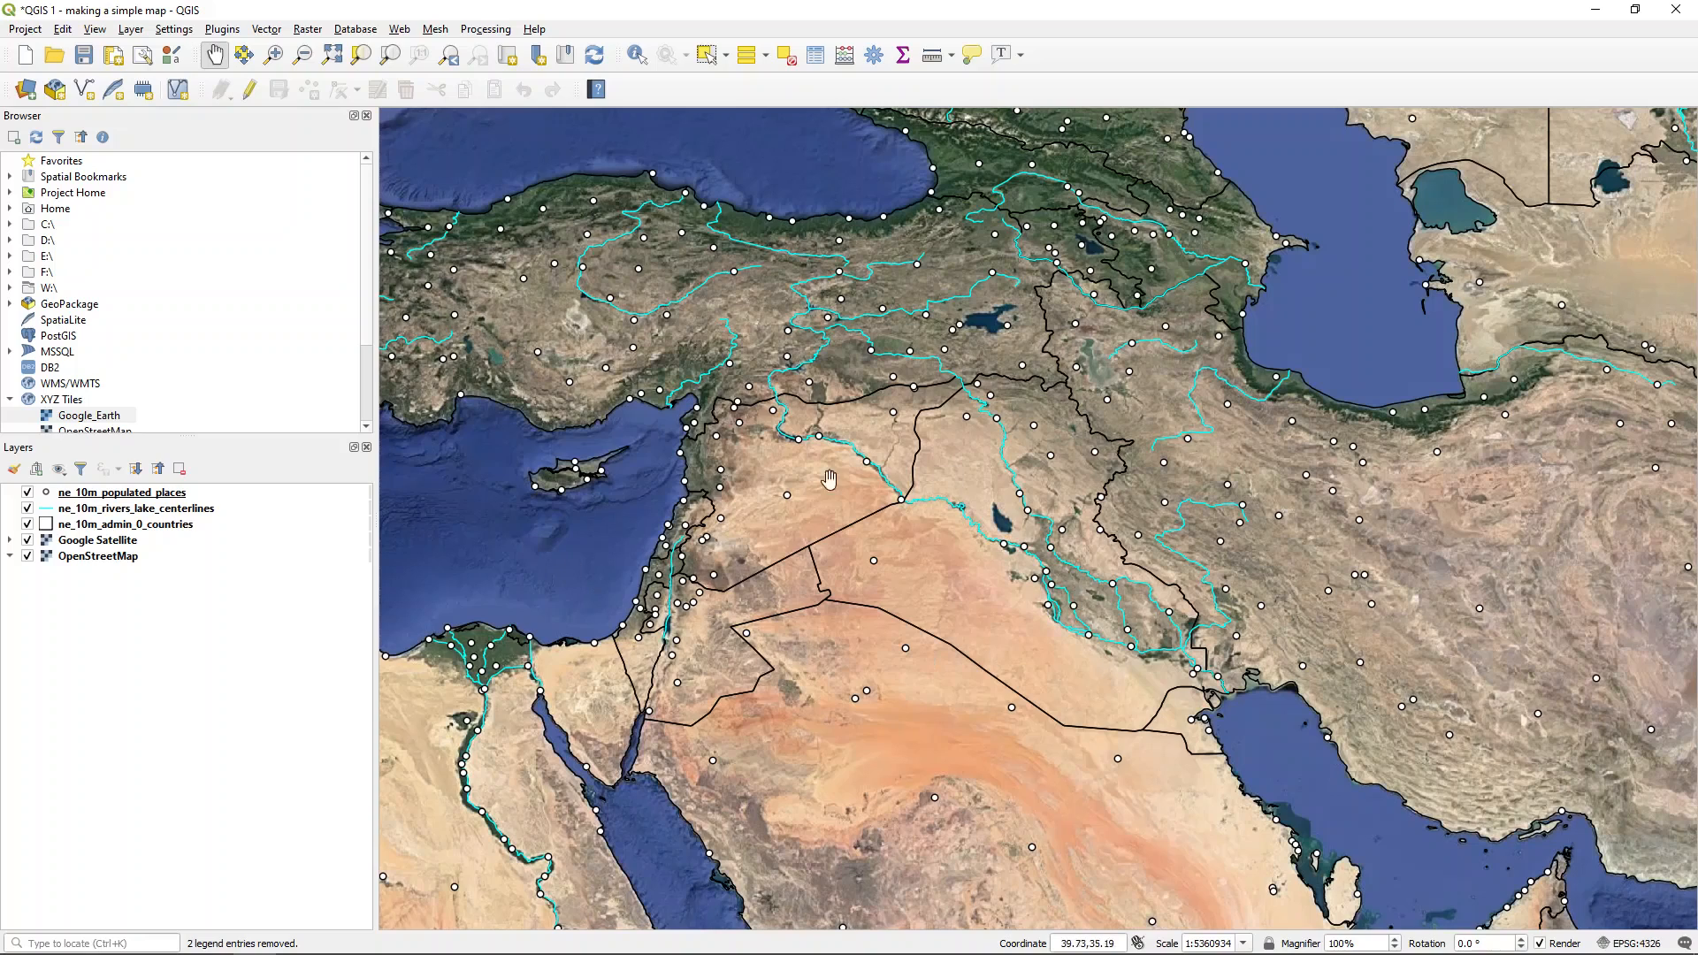
{"action": "mouse_move", "coordinate": [594, 560]}
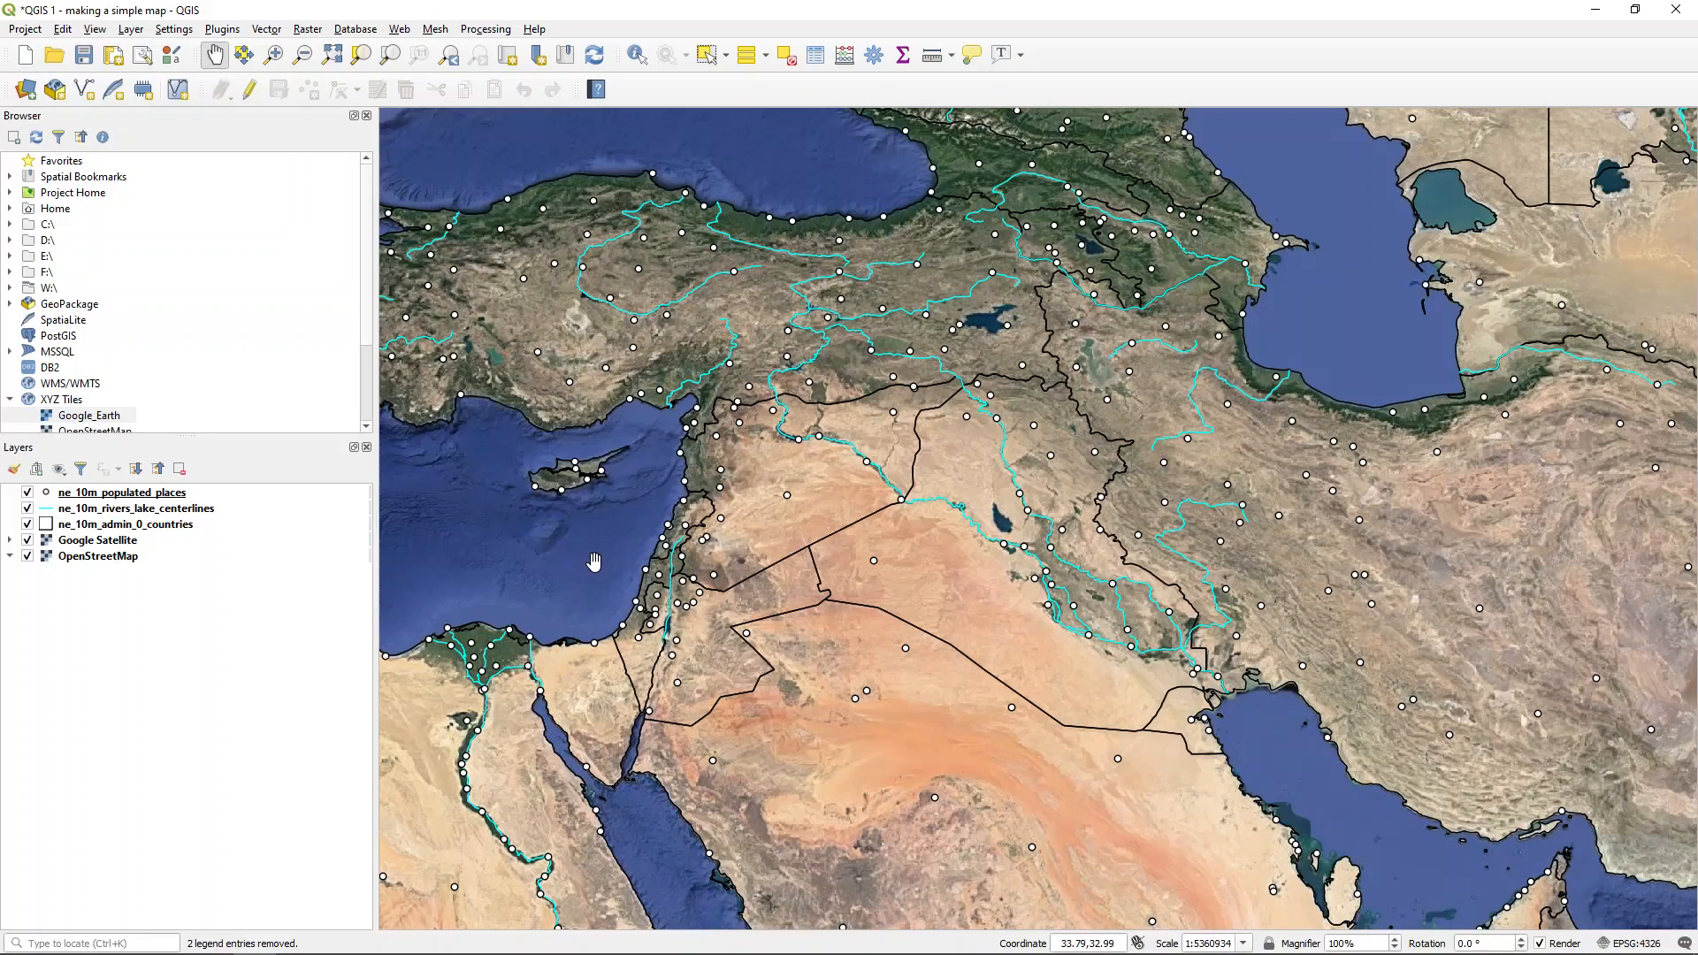